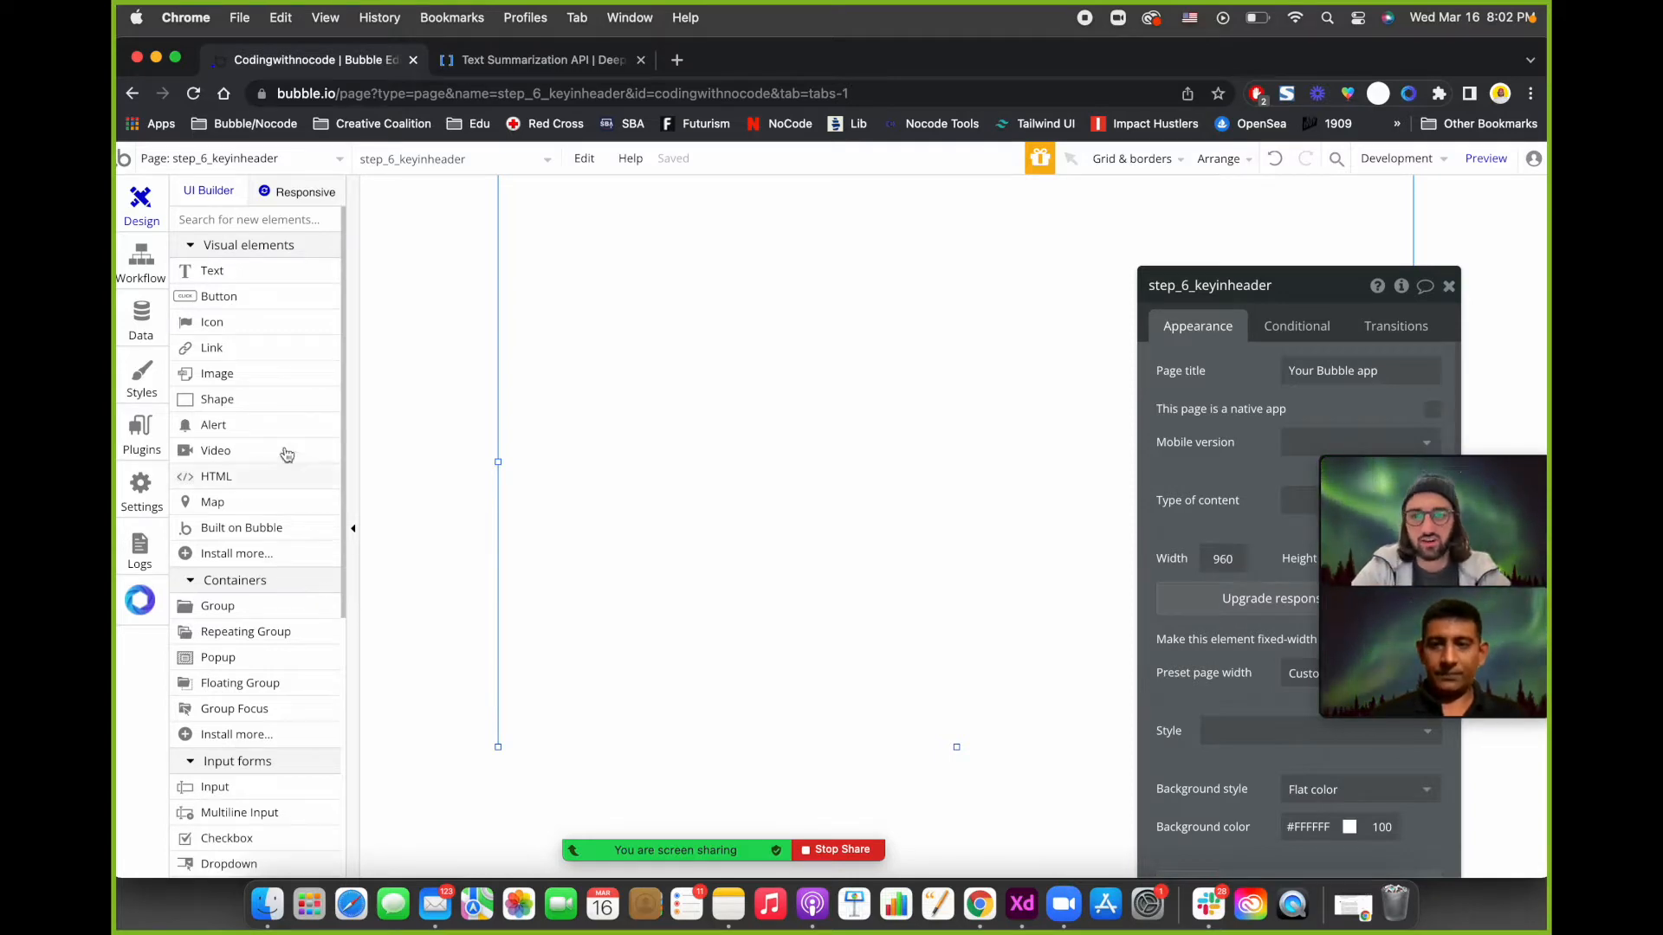
# Add another API to the API Connector plugin and name it Deep API.
pyautogui.click(539, 59)
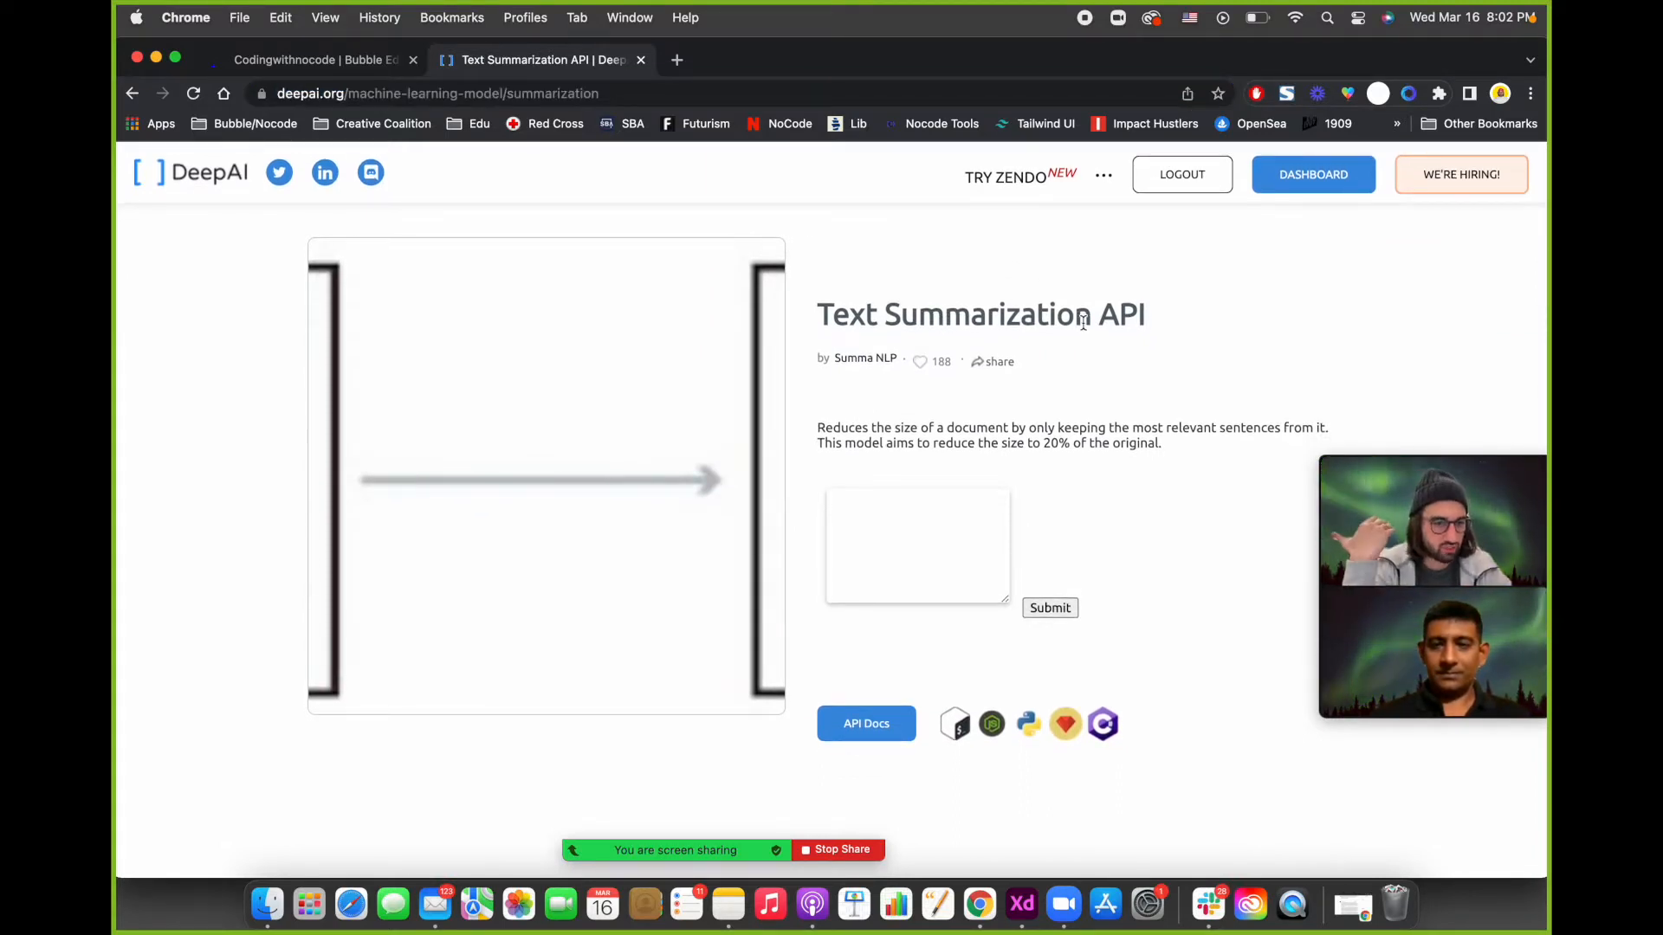
pyautogui.click(313, 59)
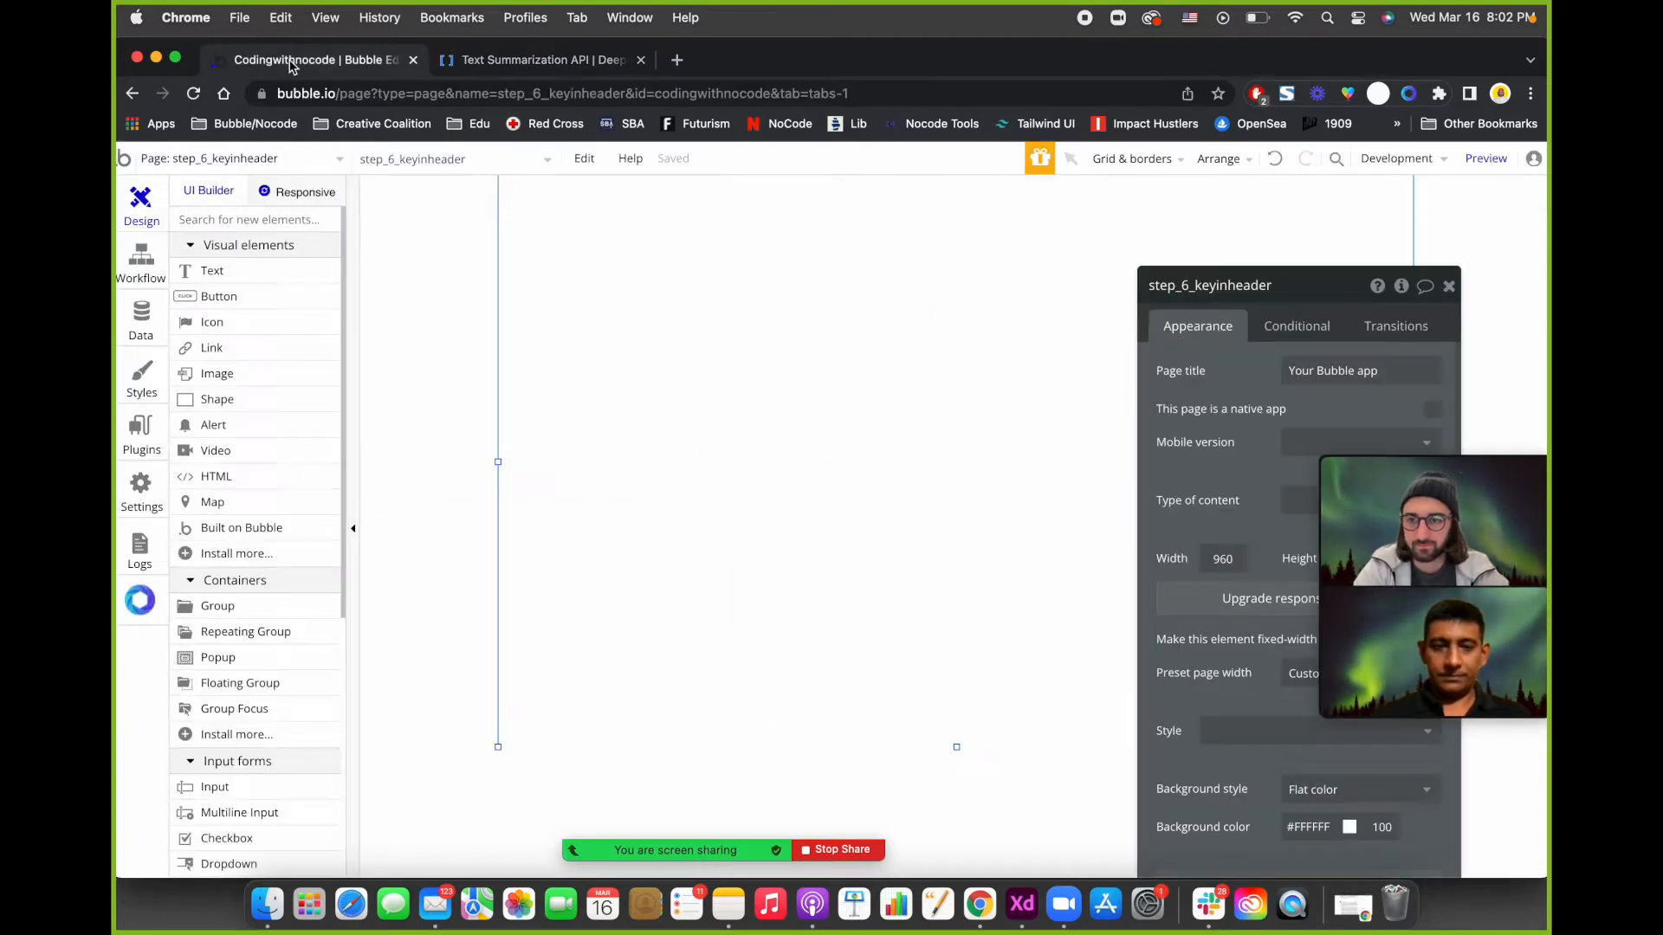
pyautogui.moveTo(913, 455)
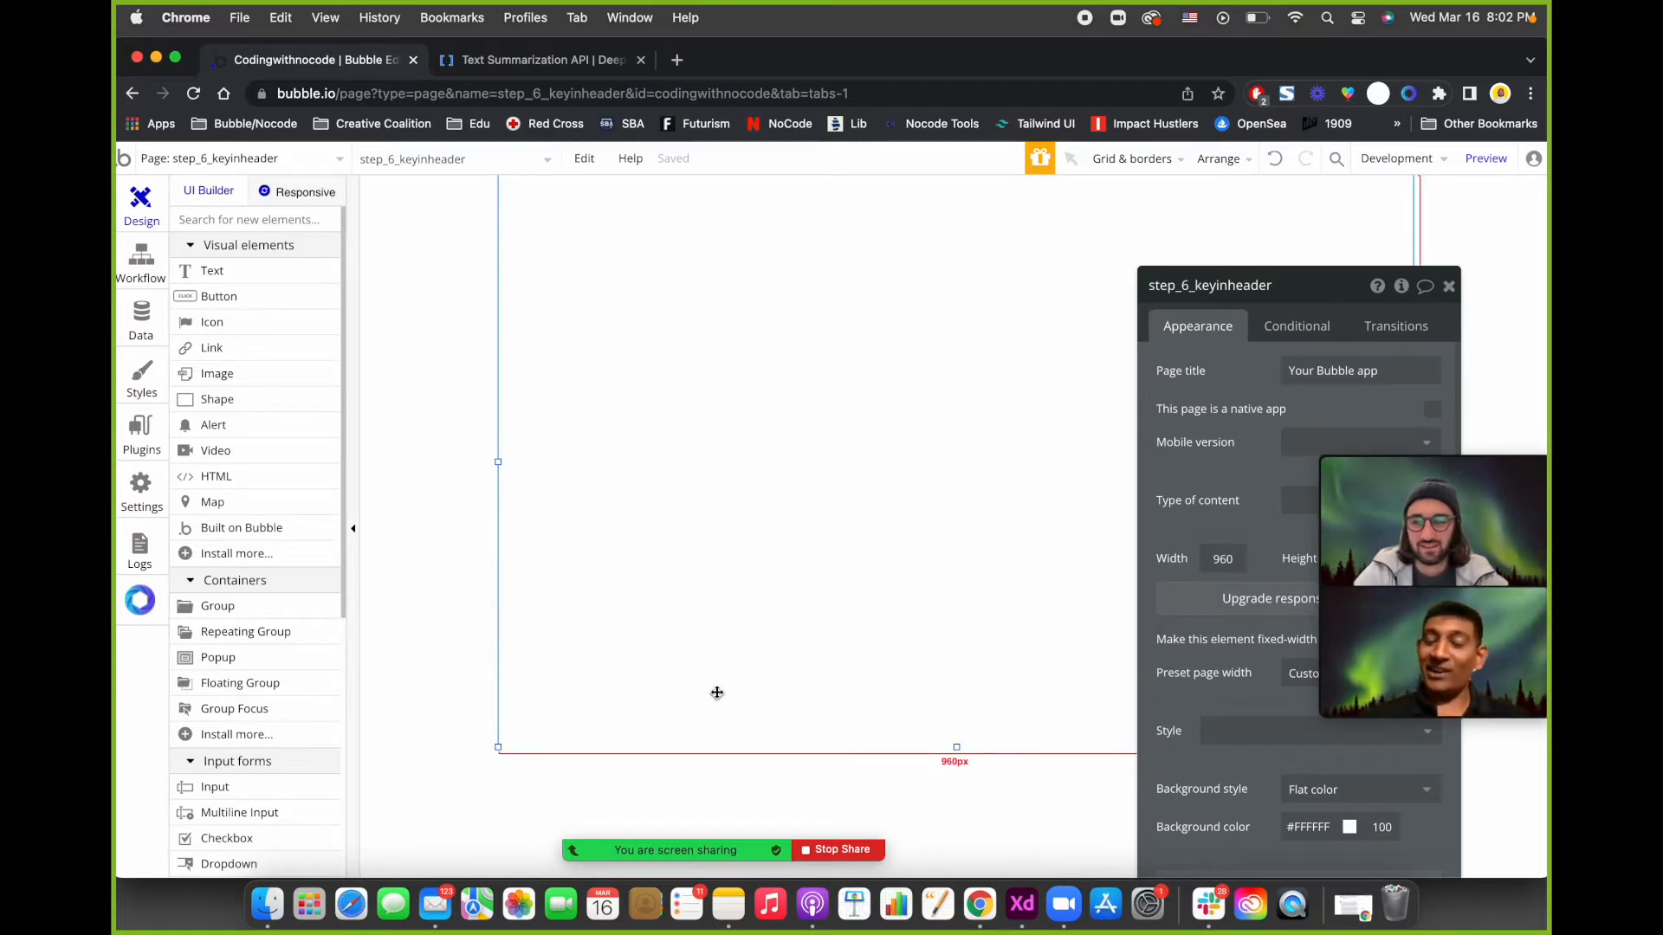
pyautogui.click(141, 435)
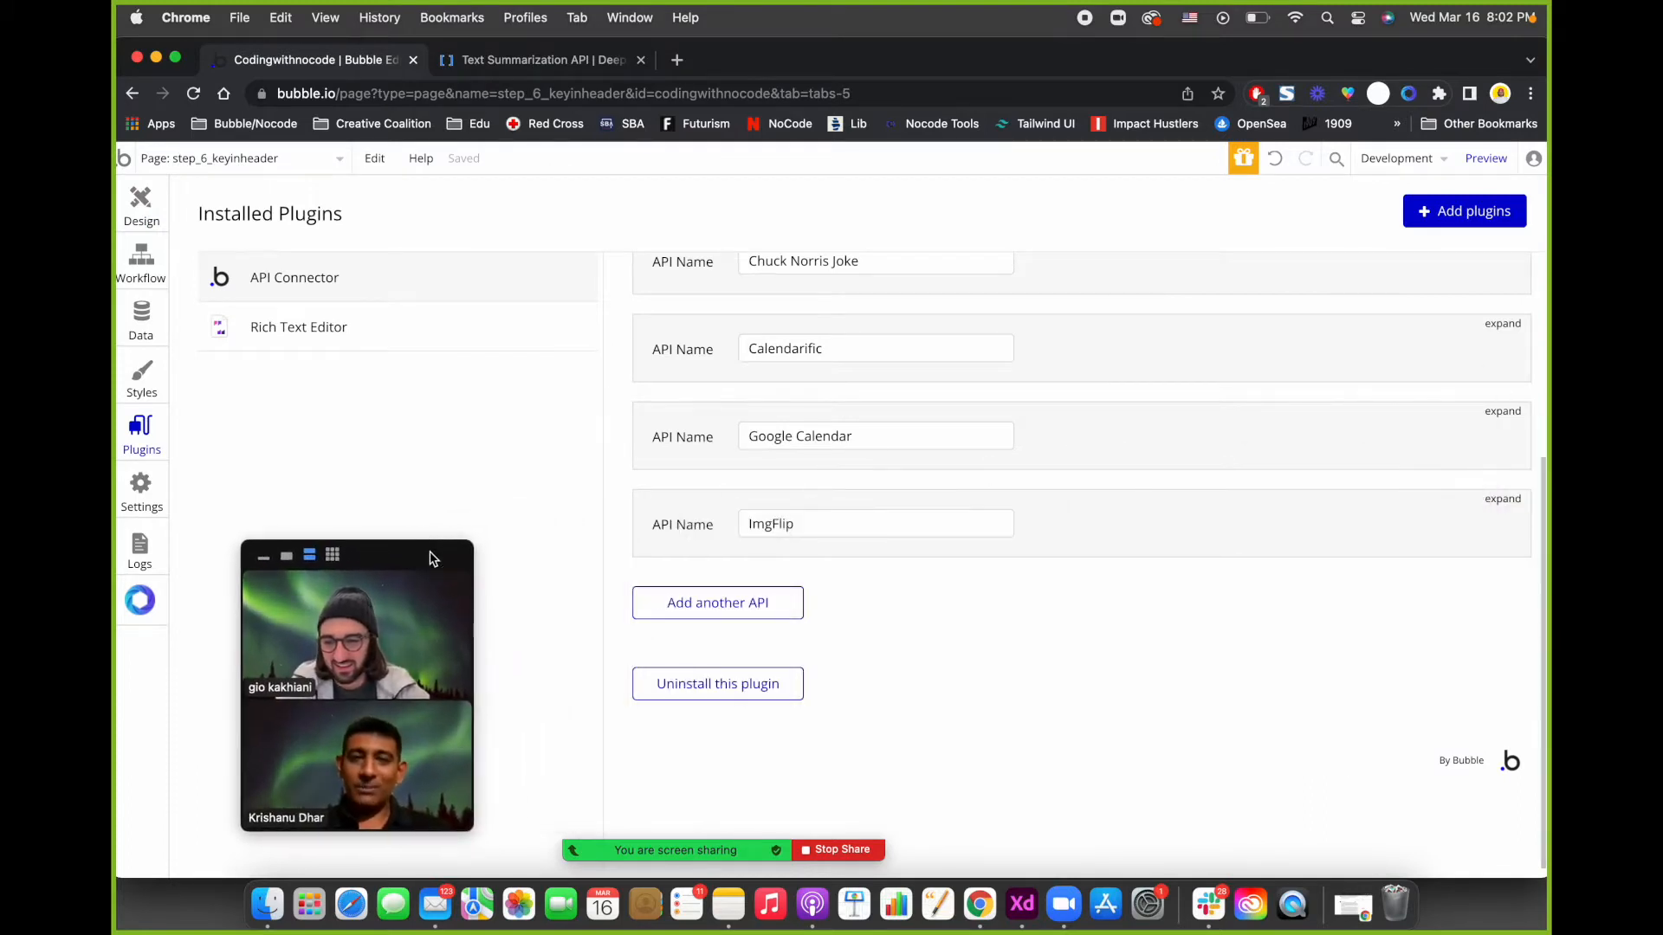
pyautogui.moveTo(429, 556); pyautogui.dragTo(355, 590)
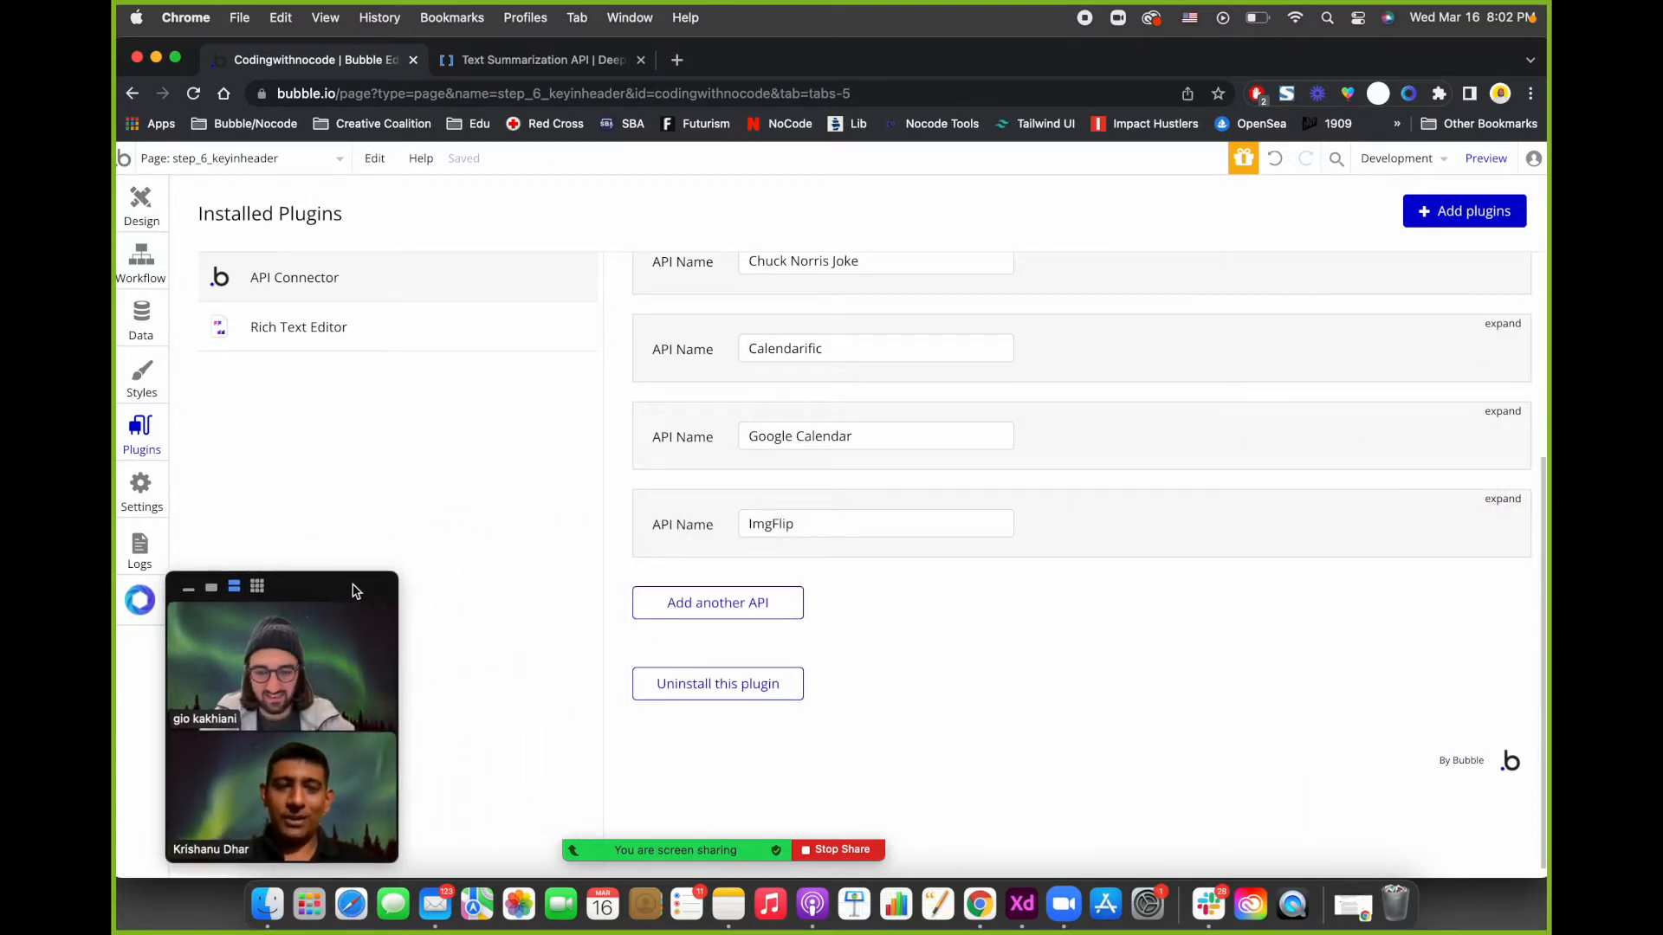
pyautogui.click(717, 603)
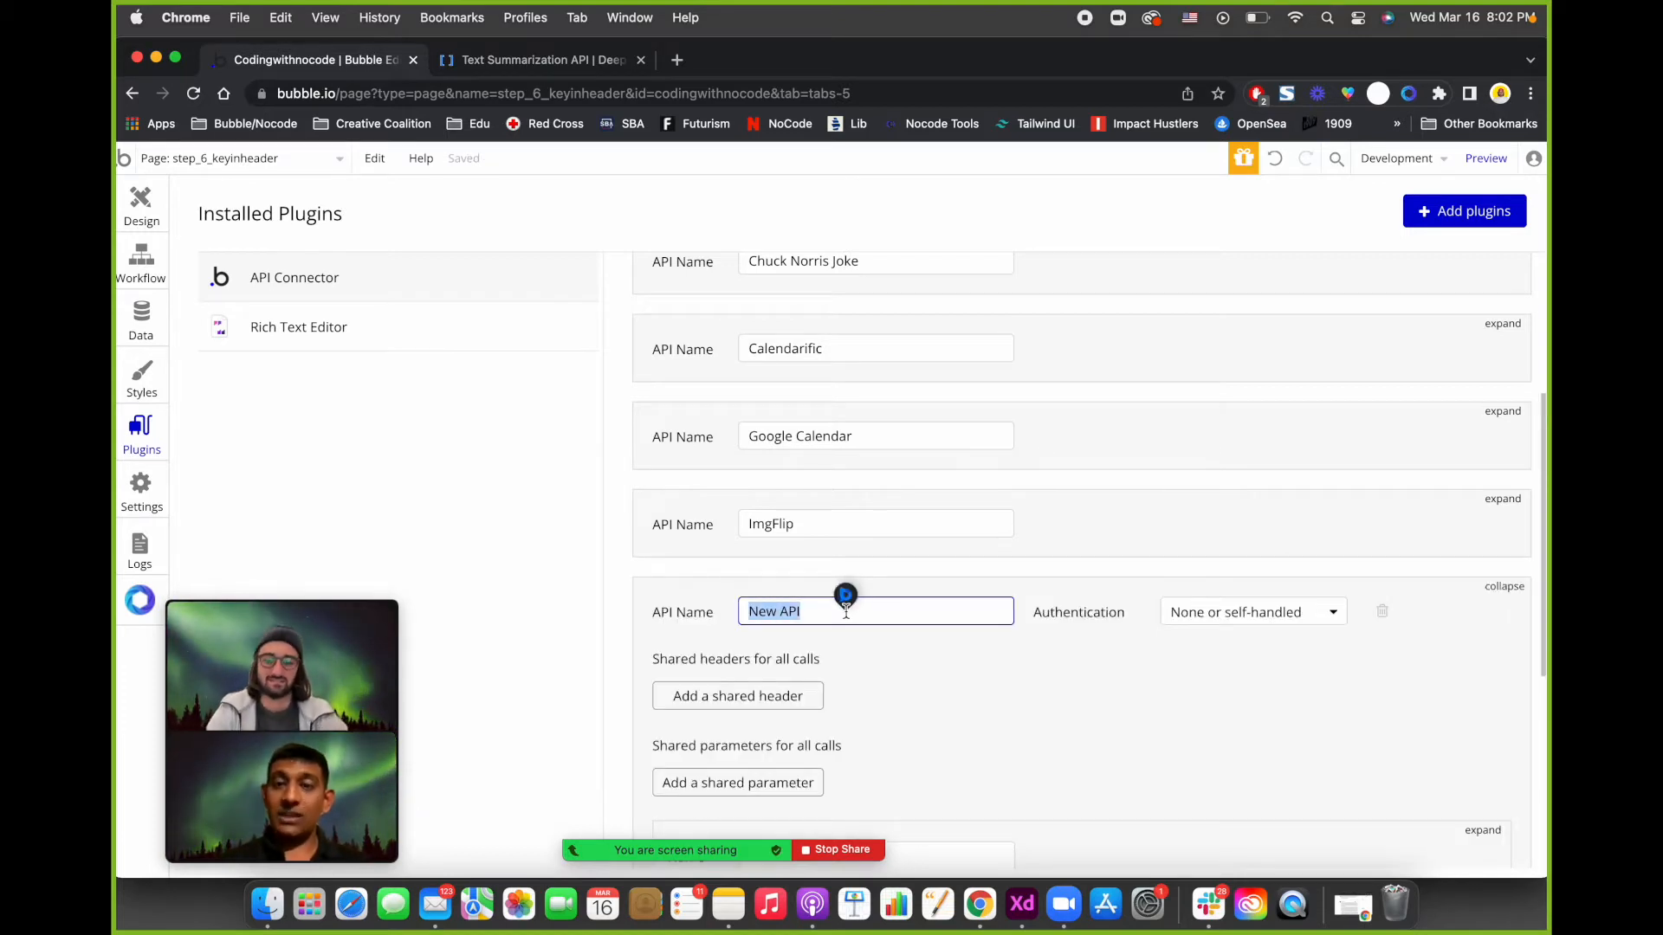
pyautogui.write('Deep API')
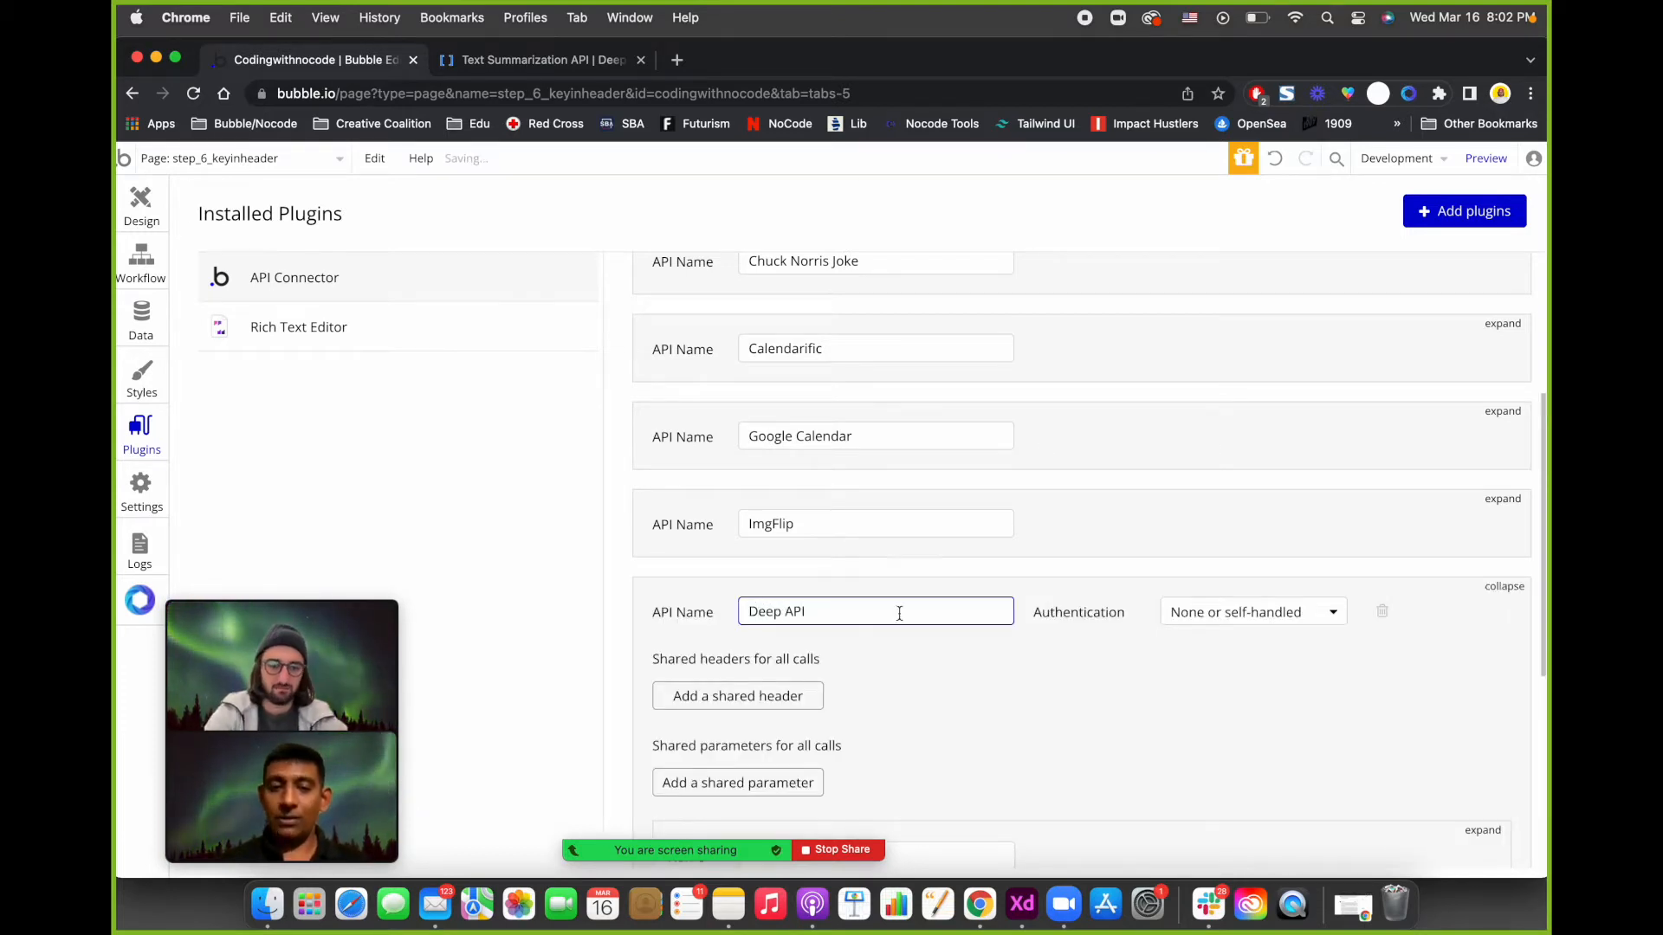
# Authenticate Deep API with a private key in the header, key name Authorization.
pyautogui.click(1250, 611)
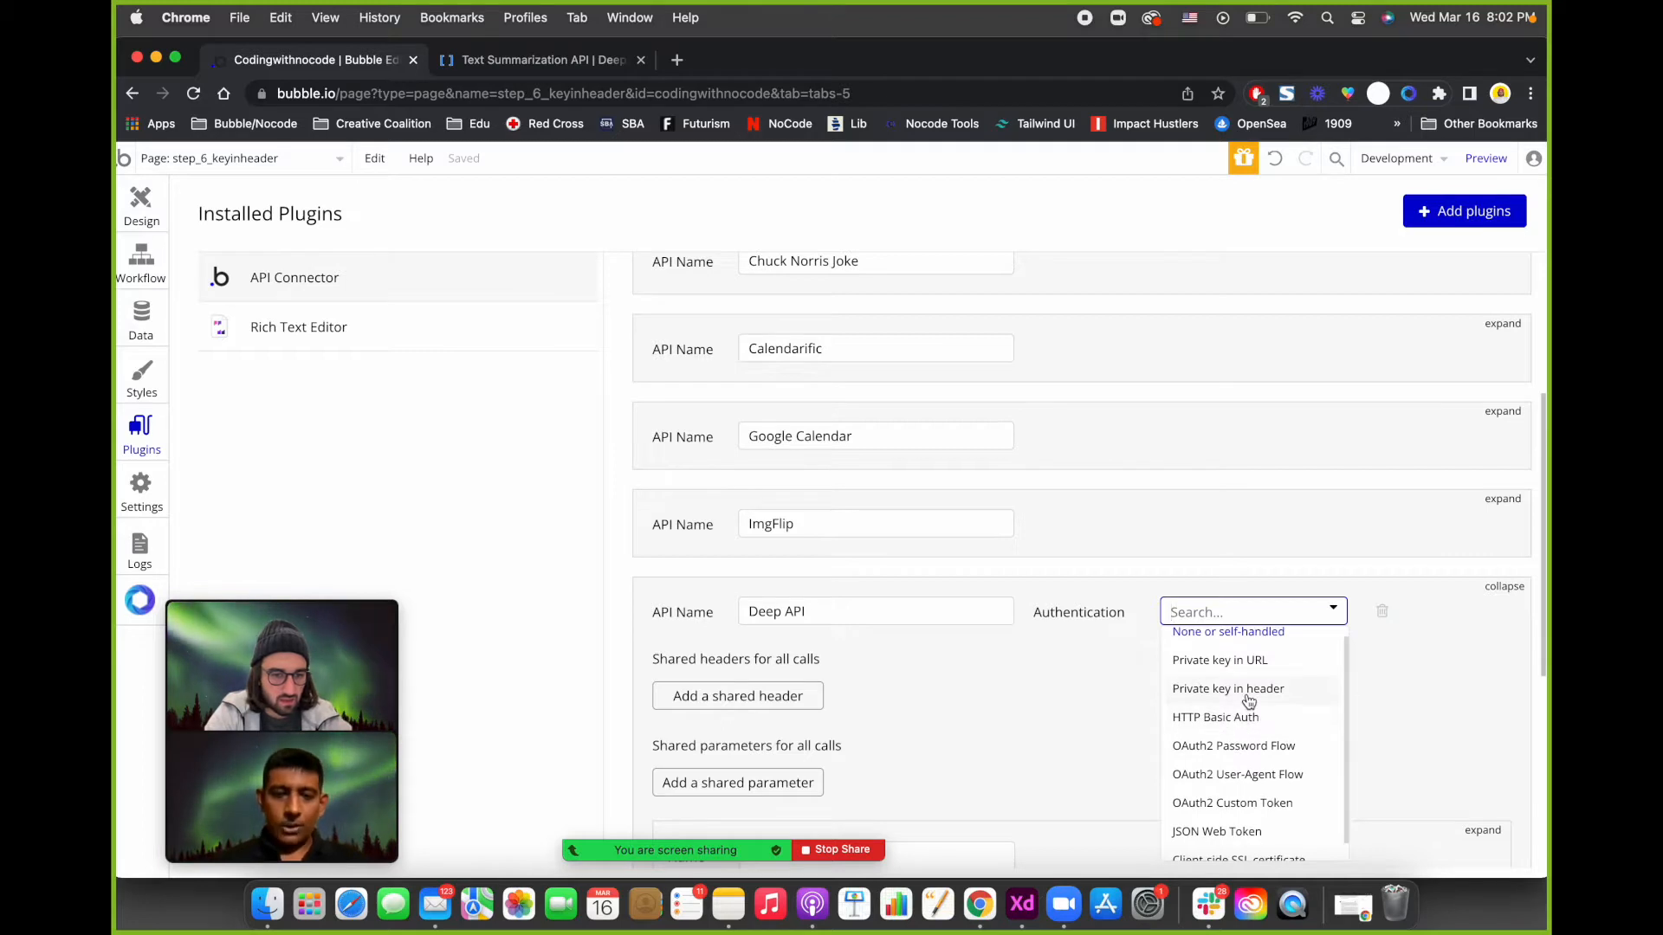
pyautogui.click(1227, 687)
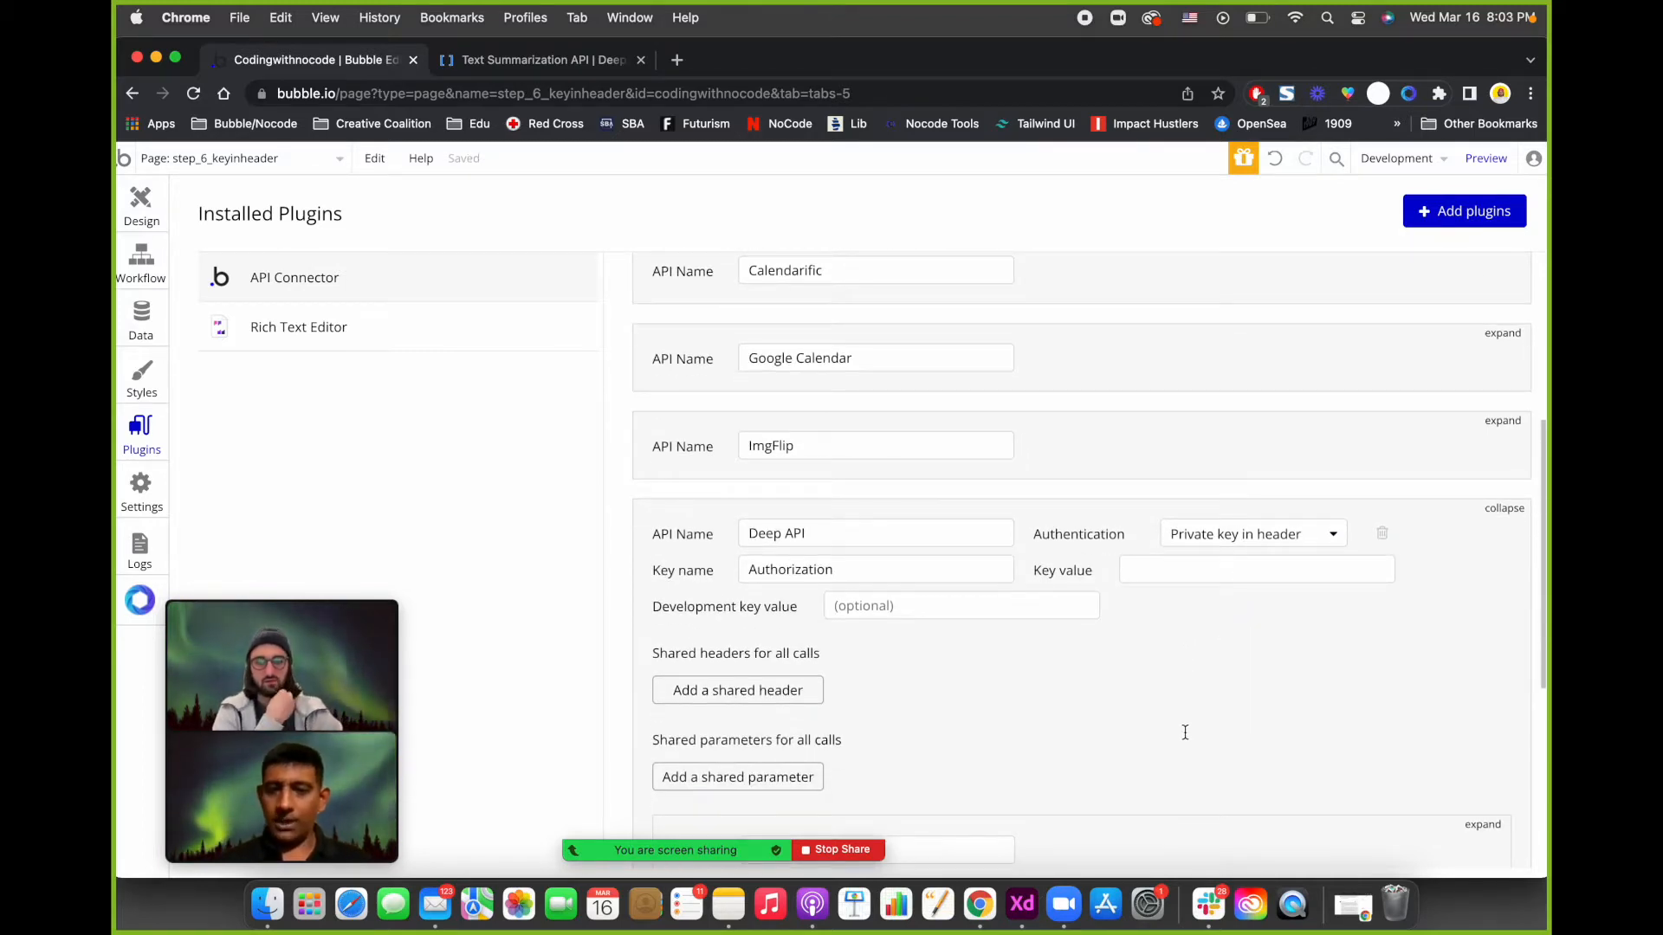
pyautogui.moveTo(1209, 545)
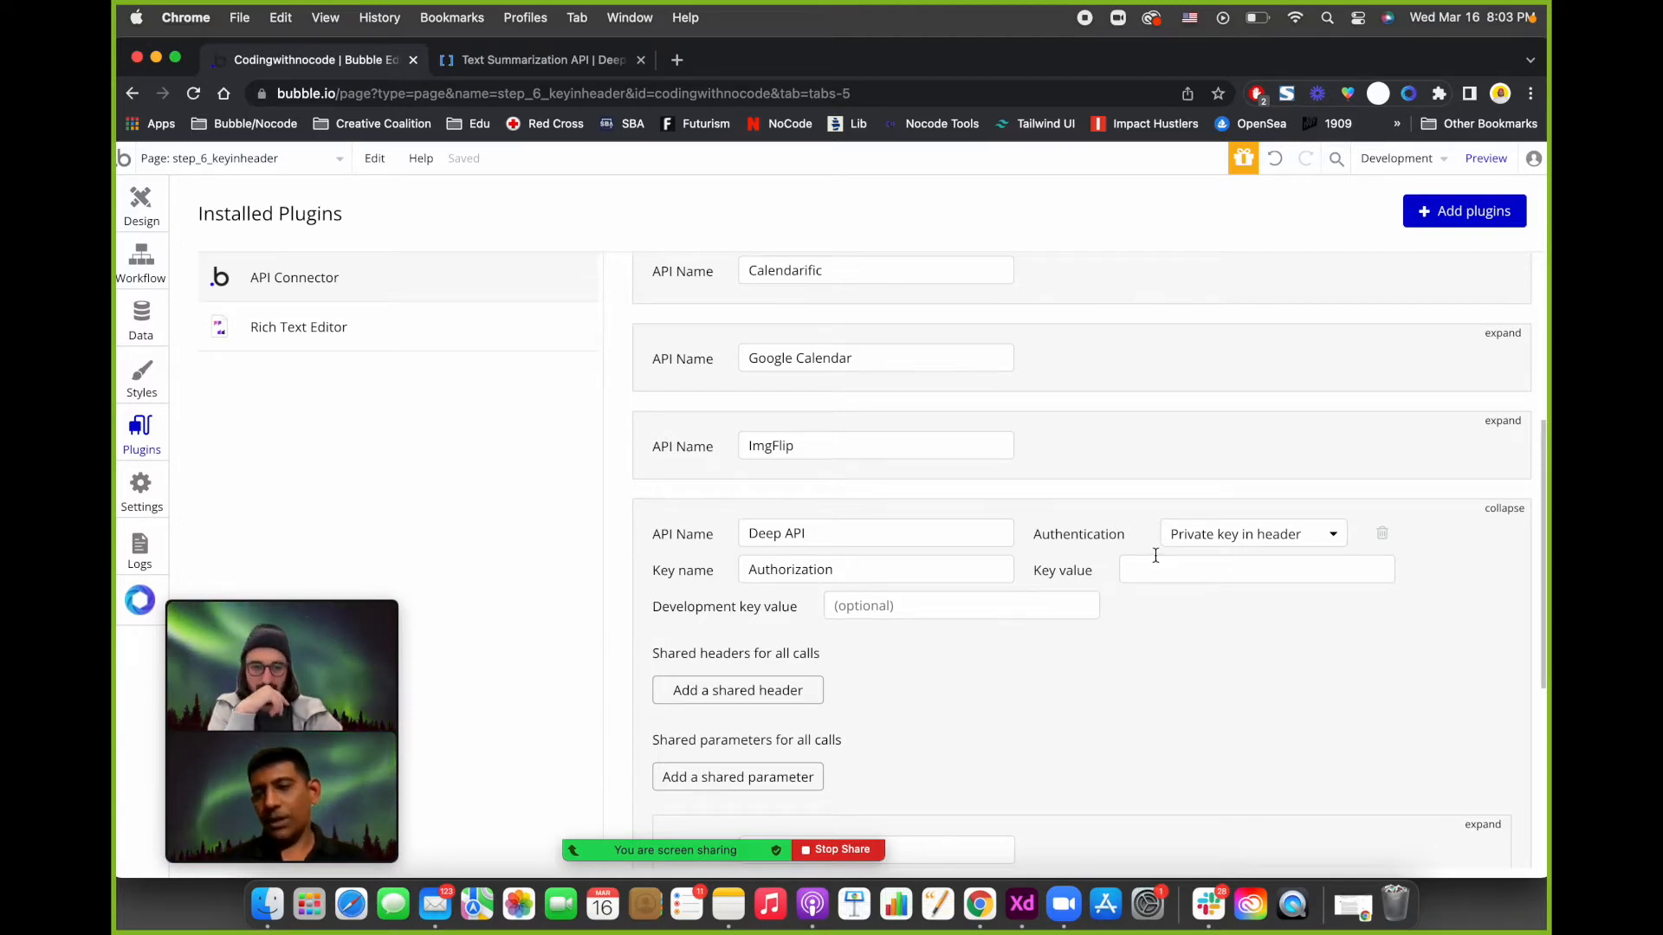
pyautogui.moveTo(1207, 545)
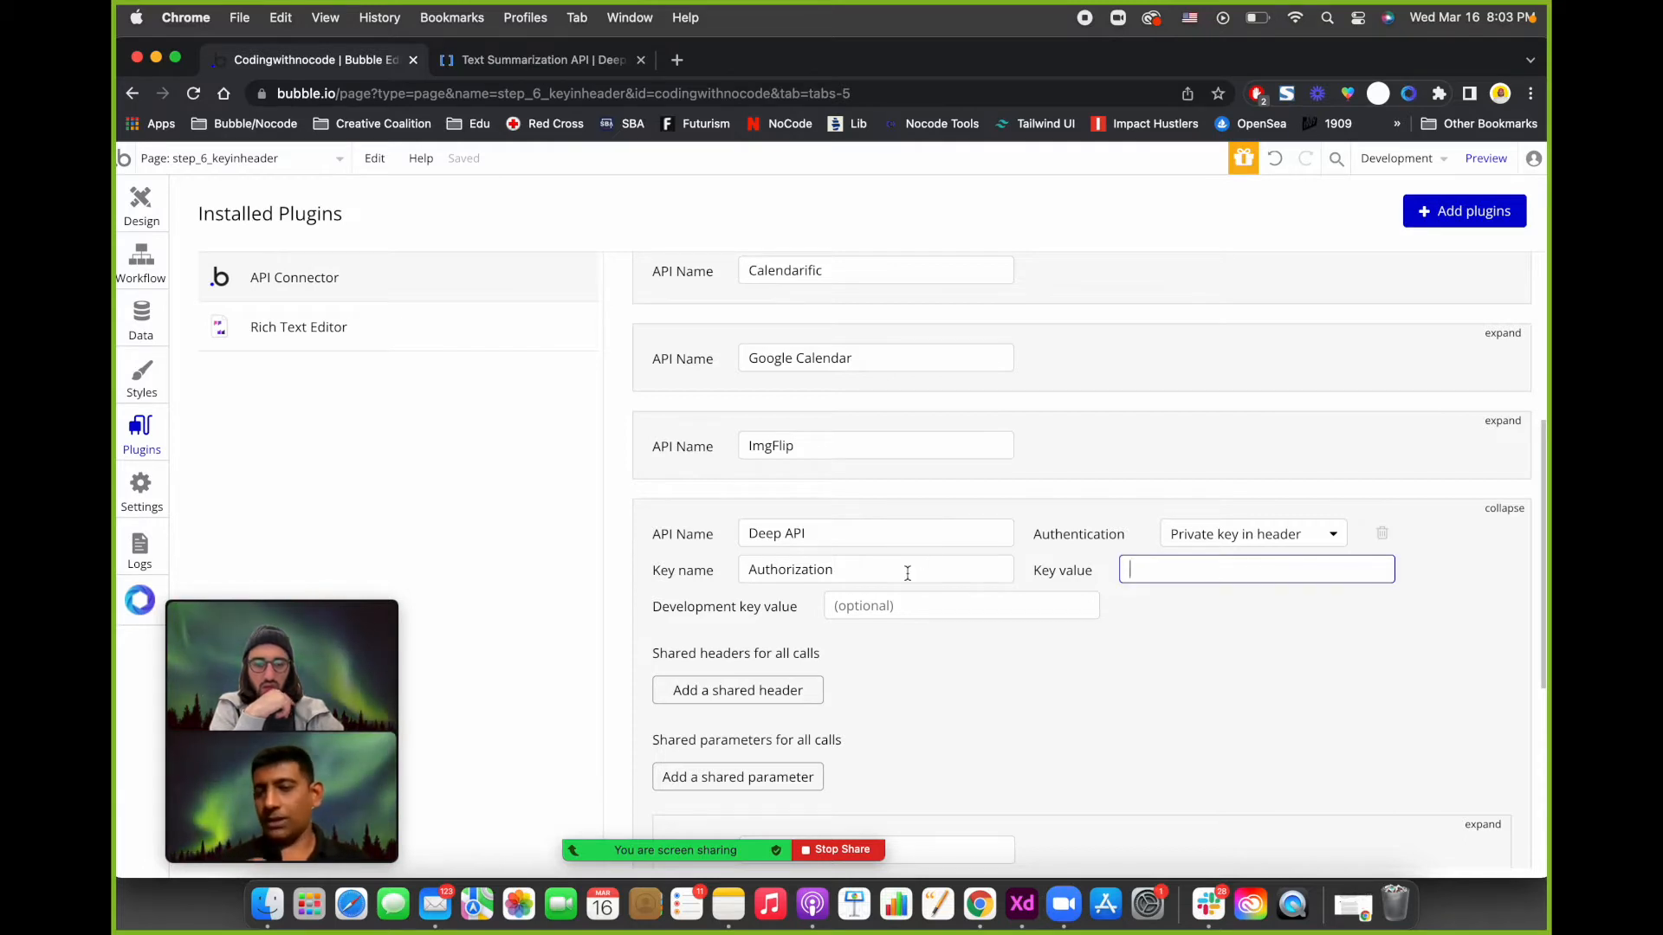
pyautogui.doubleClick(790, 570)
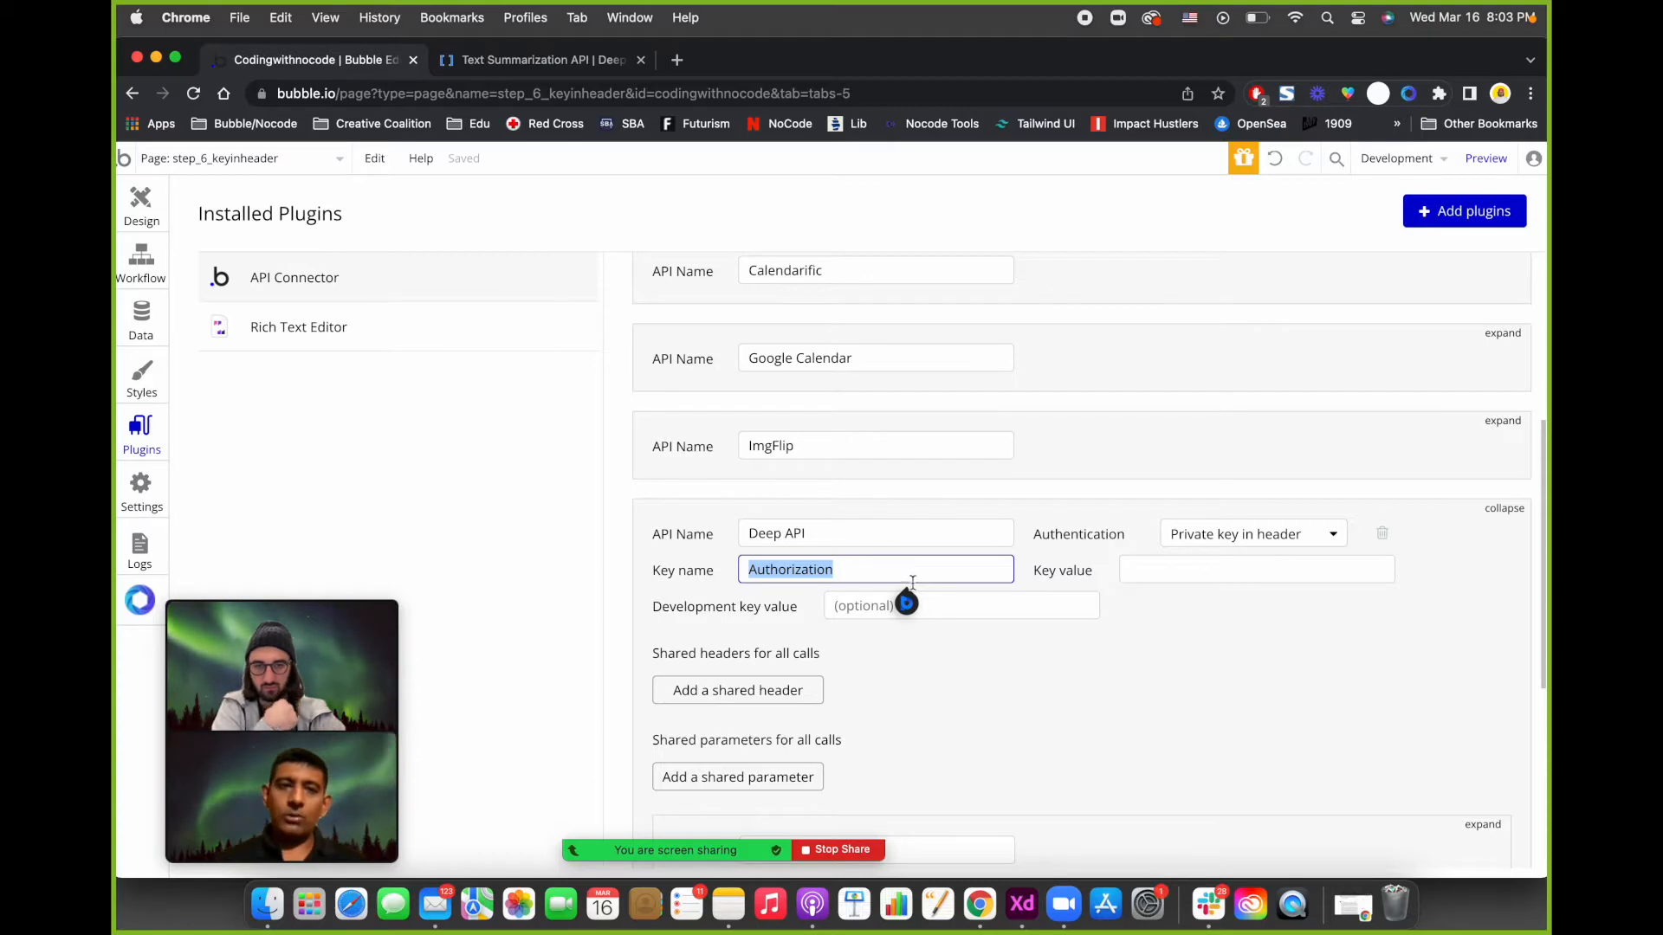
pyautogui.click(535, 59)
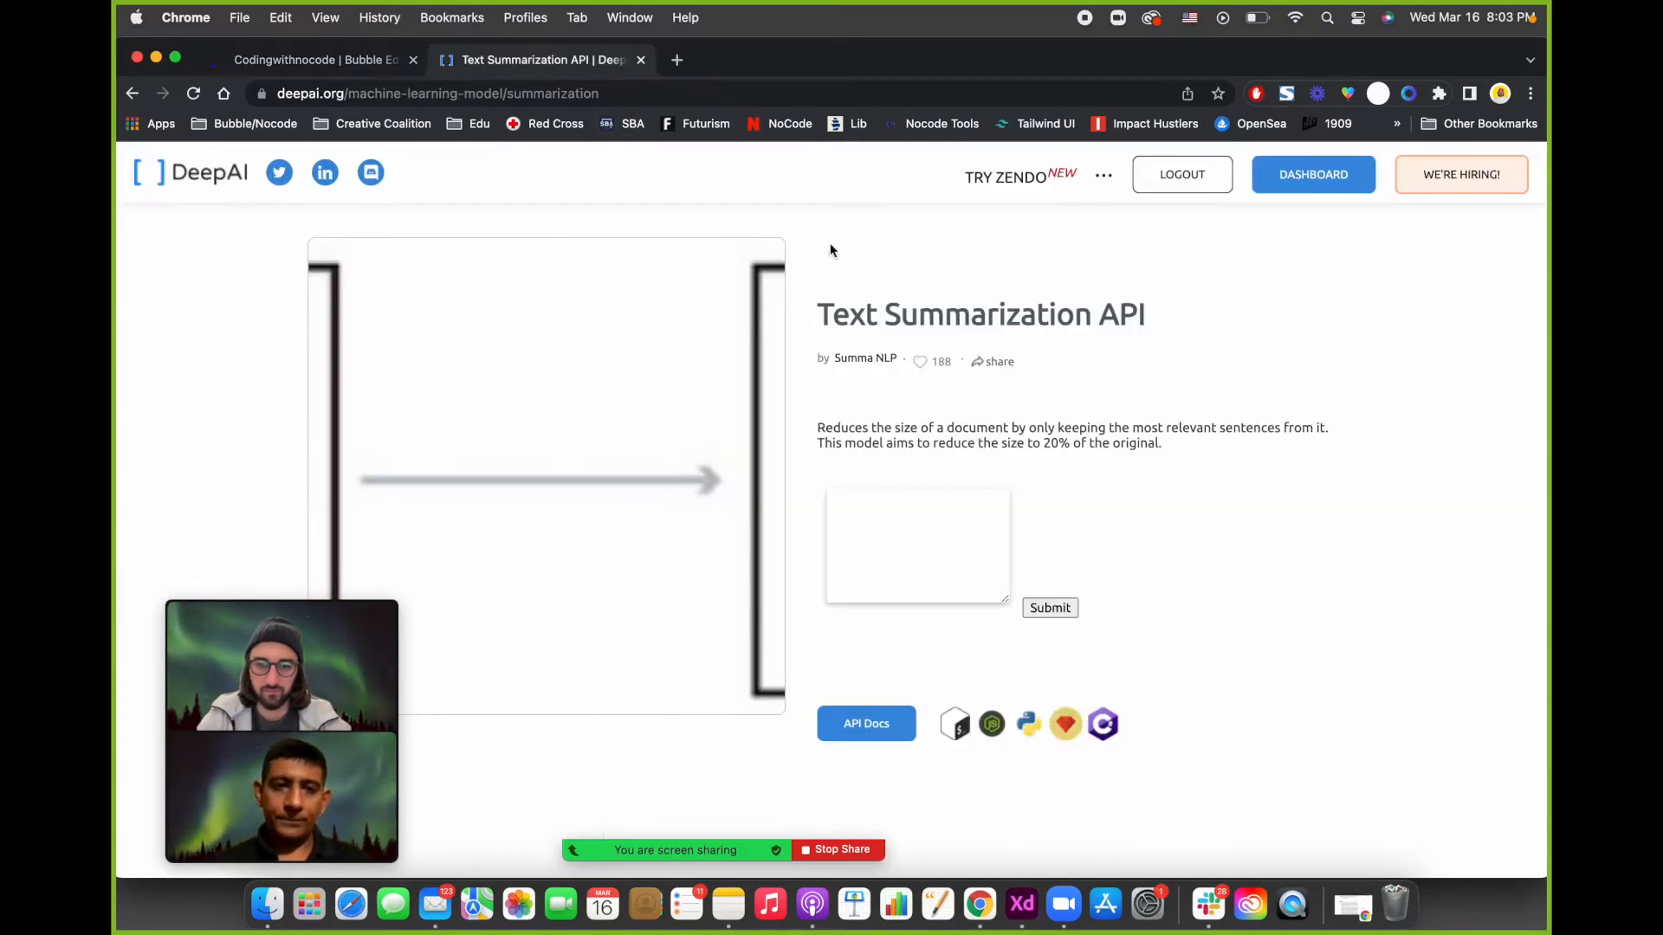
# Bring up DeepAI's Text Summarization API docs and locate the cURL api-key example.
pyautogui.click(864, 724)
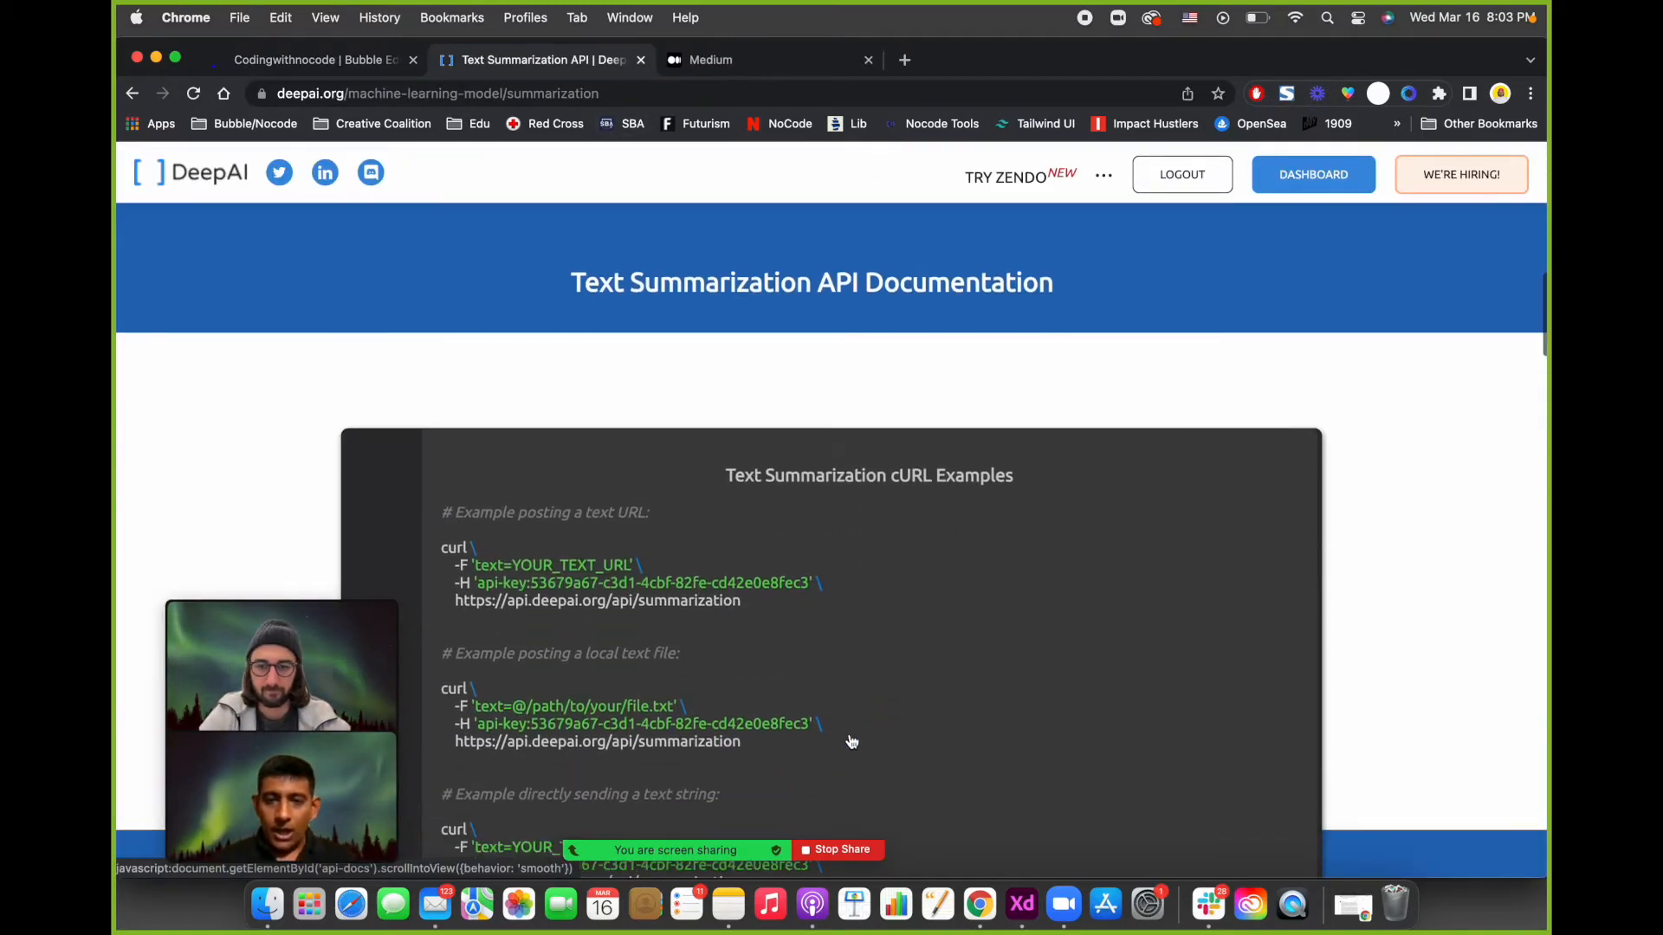
pyautogui.scroll(-3)
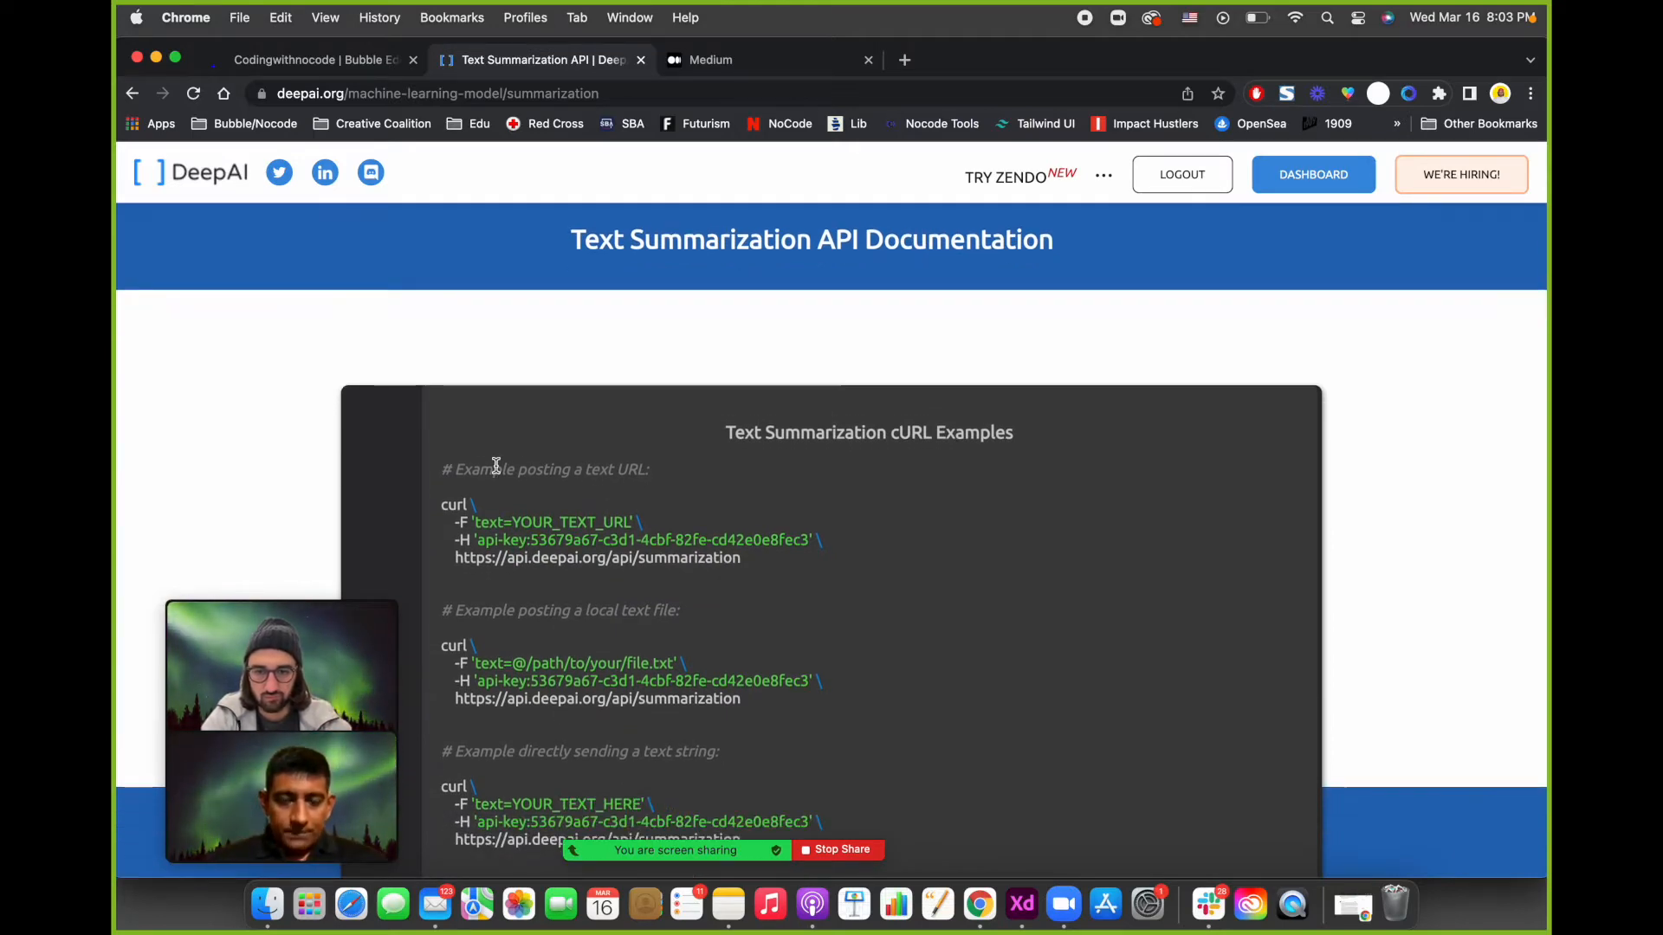
pyautogui.moveTo(644, 460)
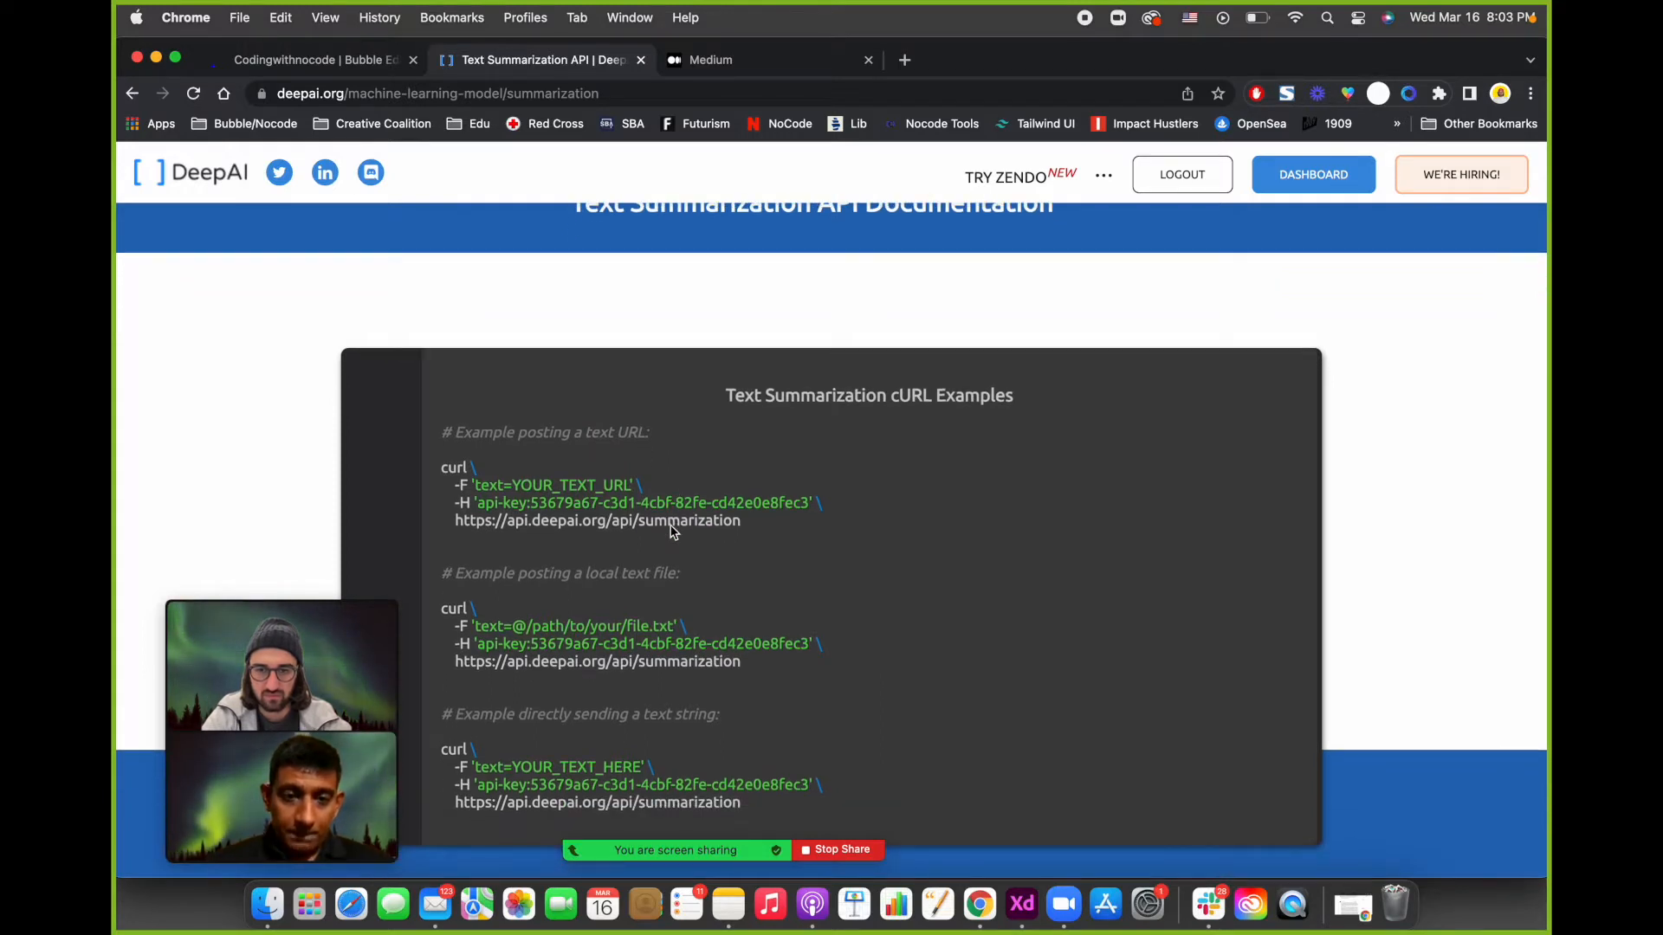
pyautogui.scroll(-3)
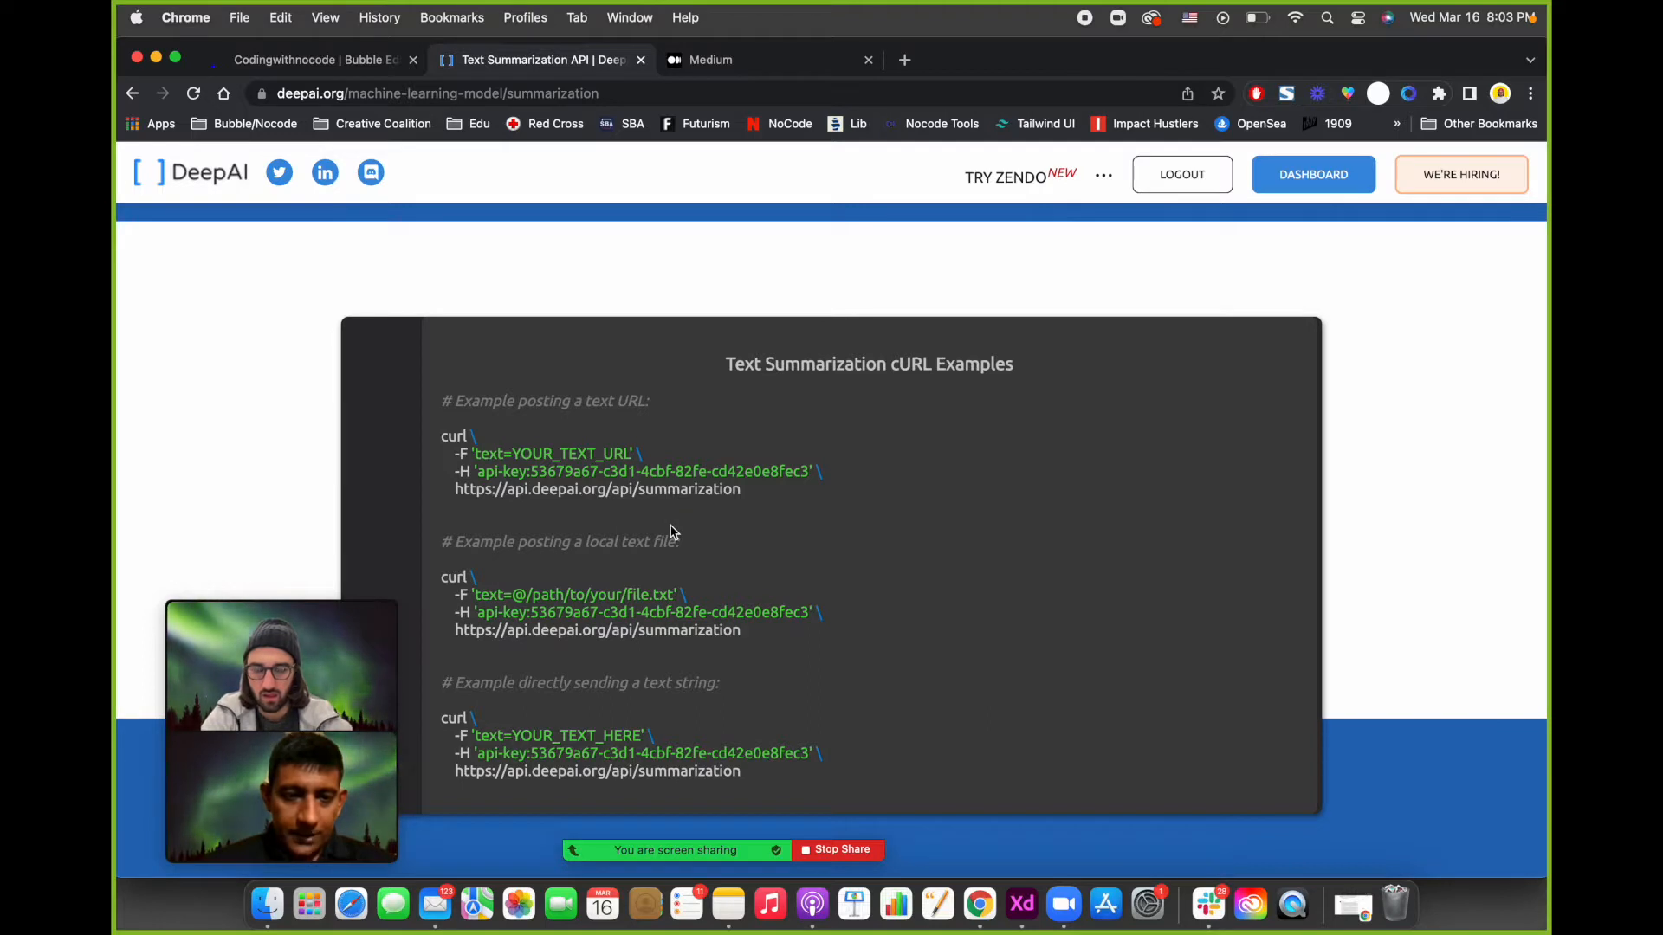
pyautogui.moveTo(658, 496)
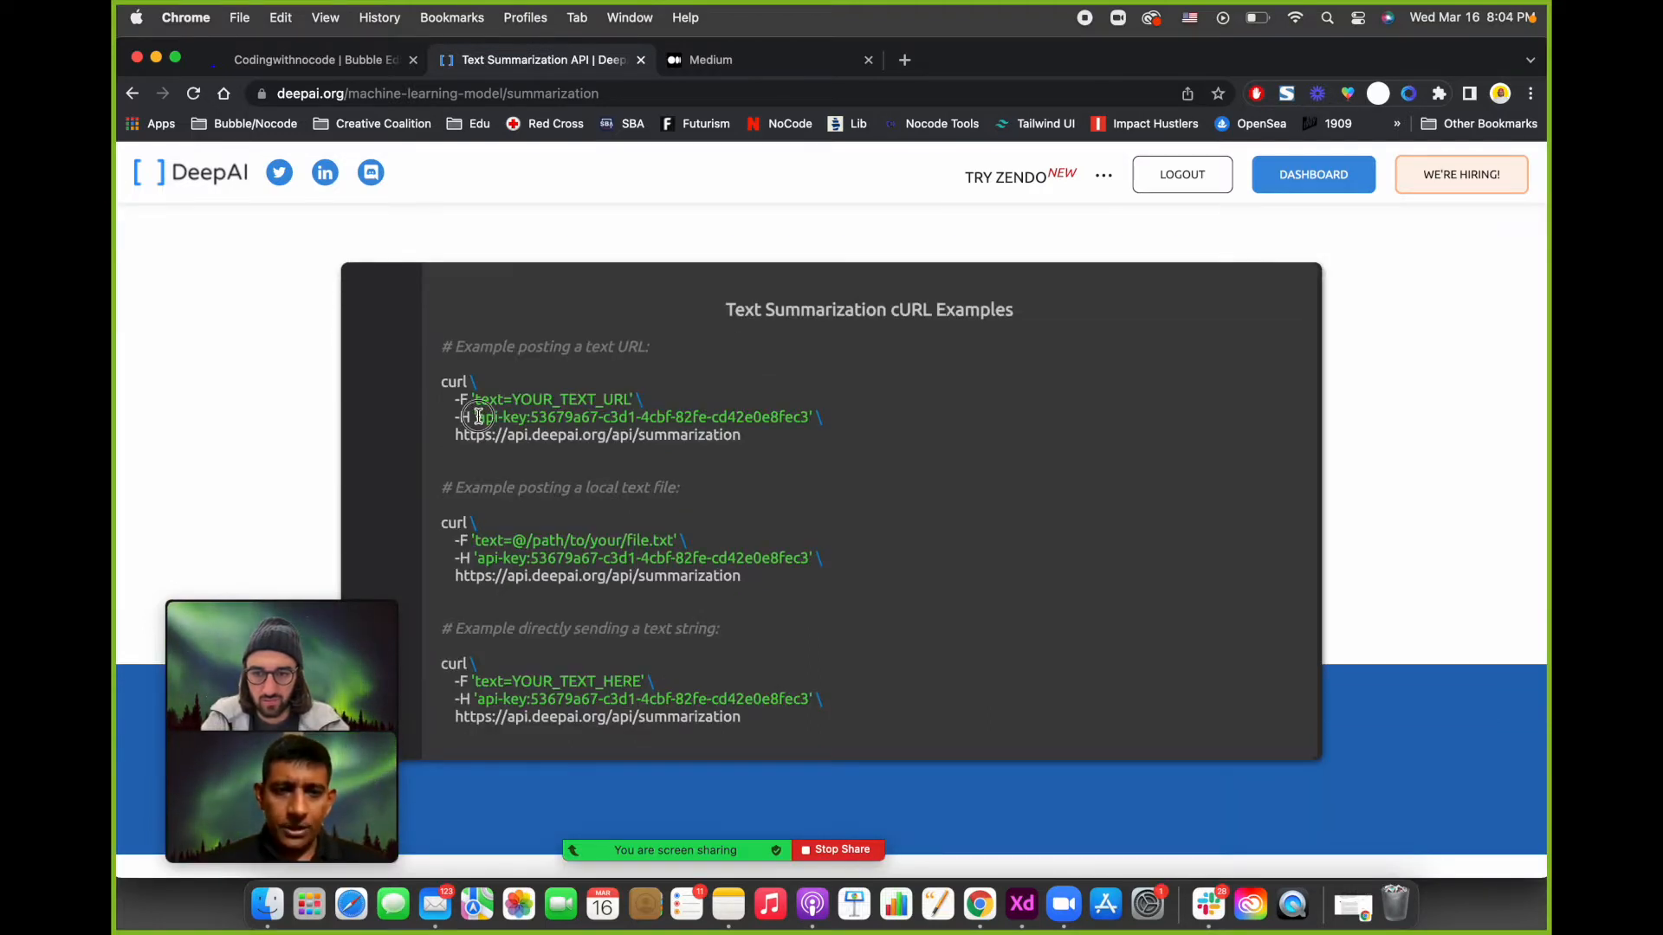
pyautogui.moveTo(478, 417); pyautogui.dragTo(811, 417)
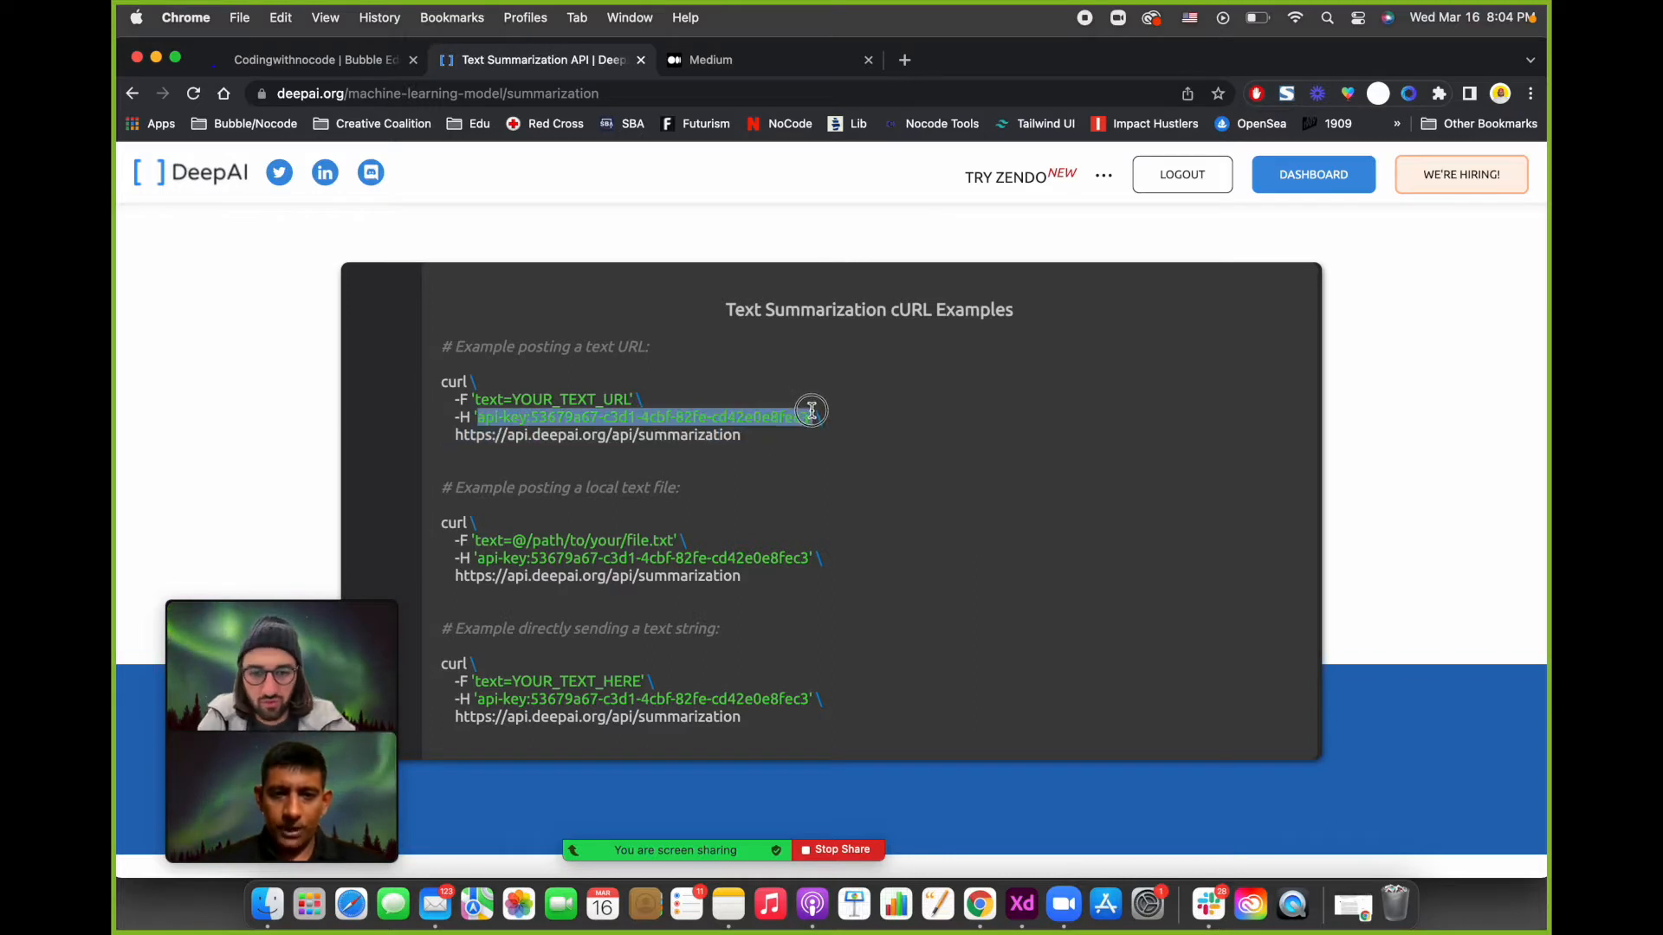
pyautogui.click(461, 394)
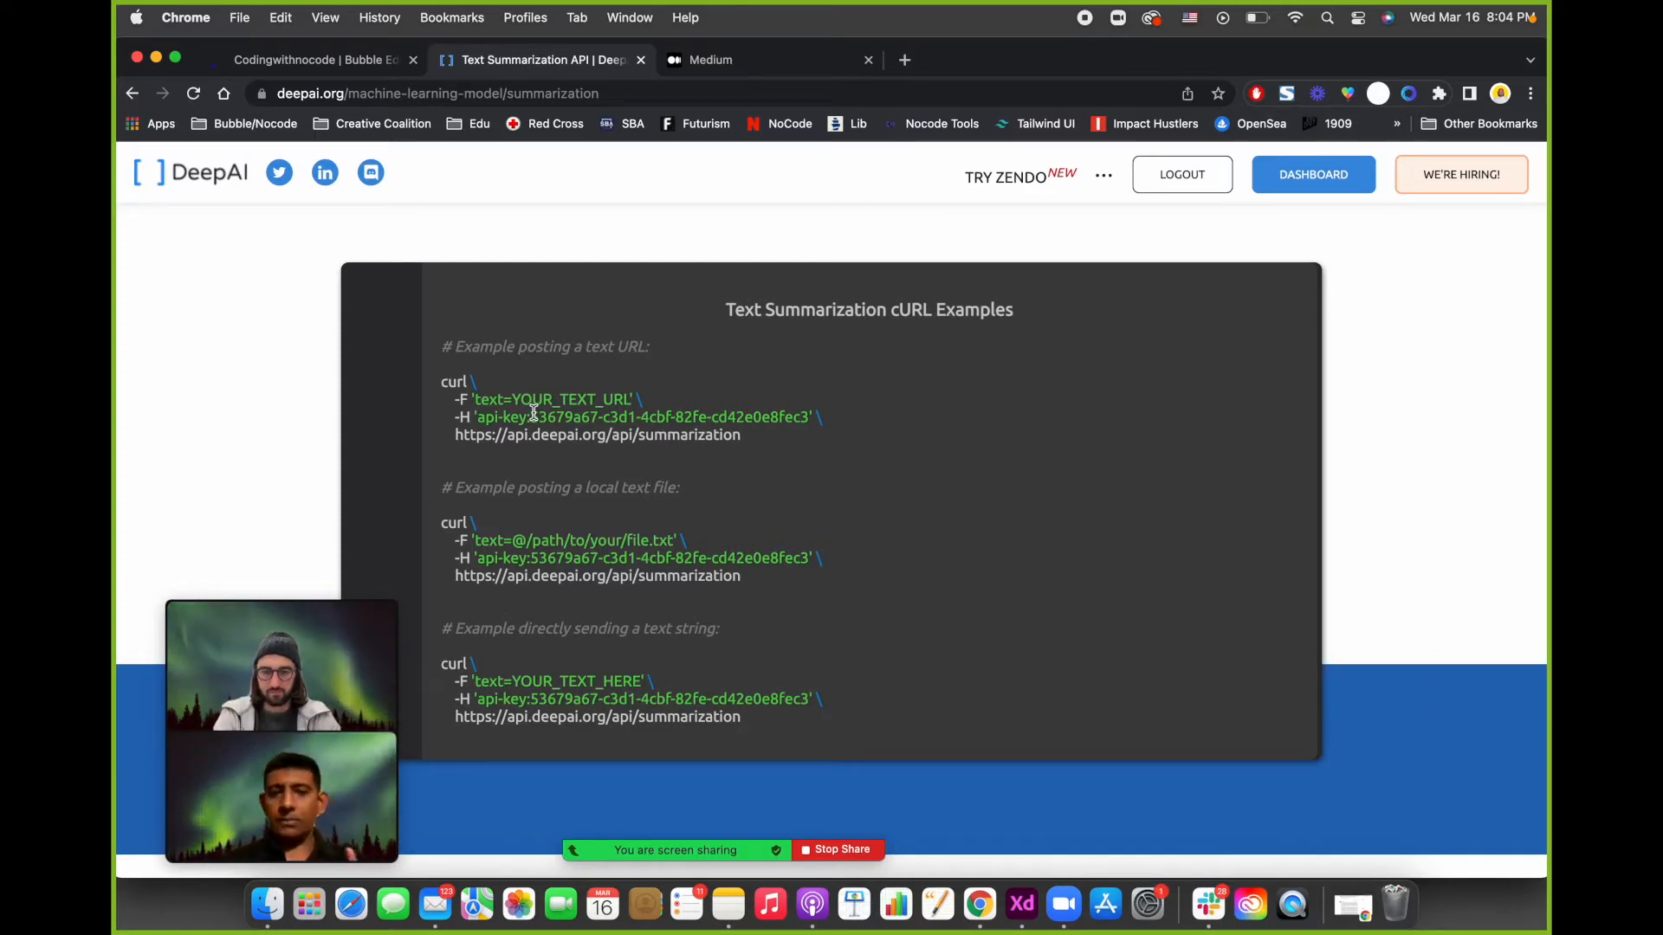
# Select and copy the api-key value from the first cURL example.
pyautogui.doubleClick(452, 381)
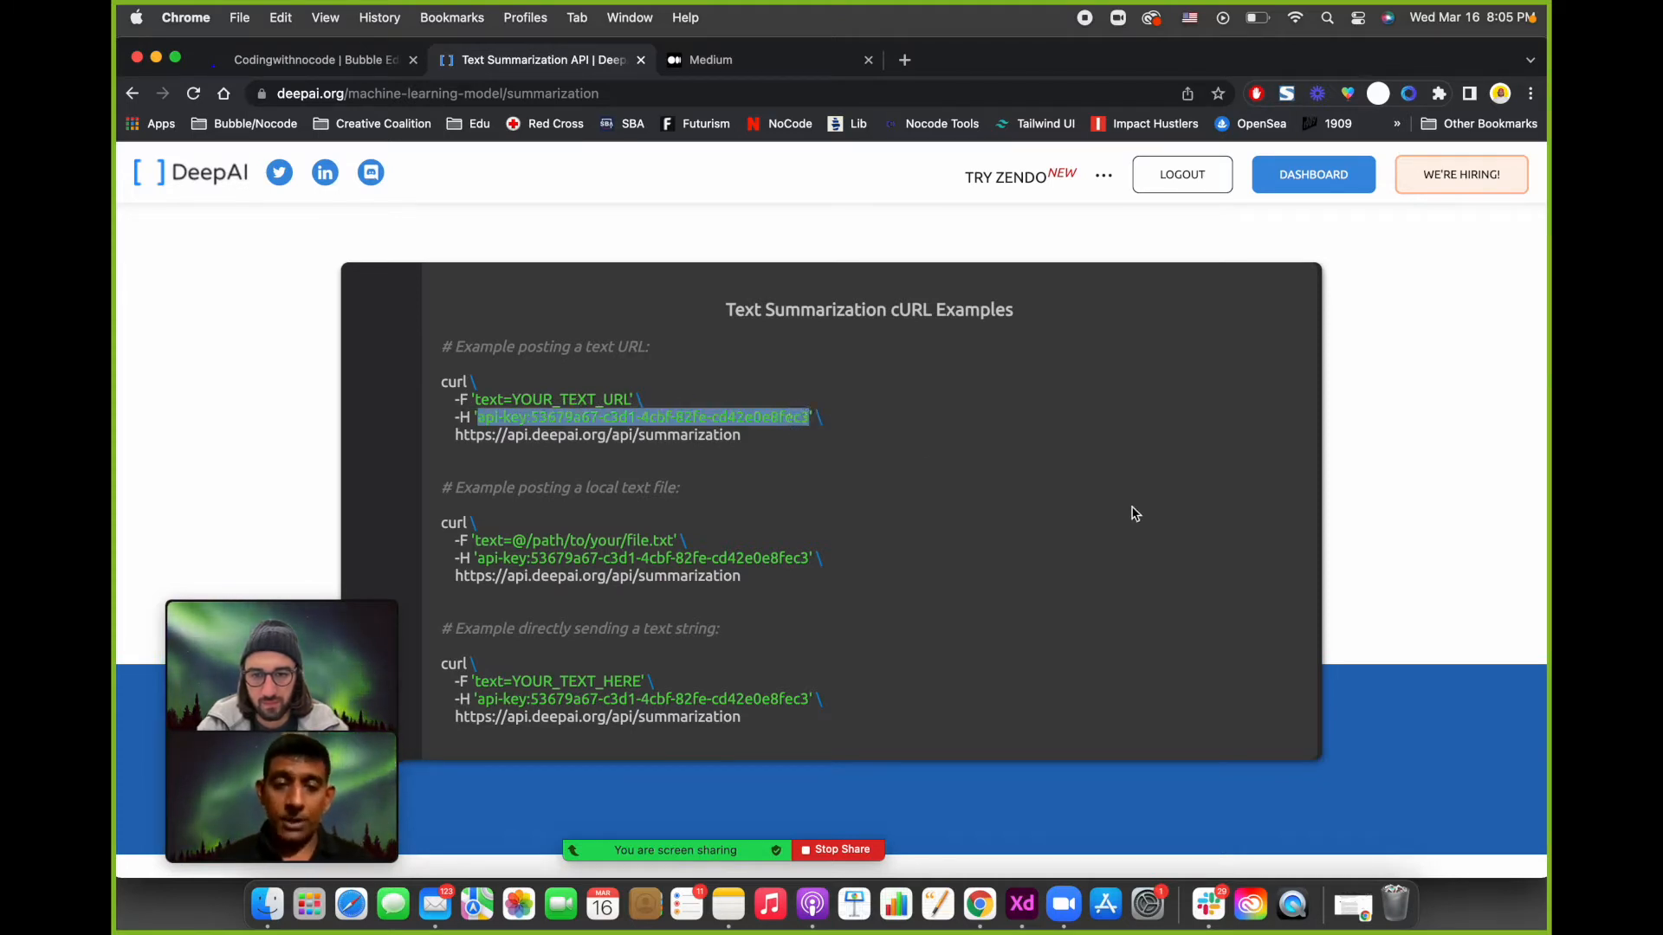
pyautogui.moveTo(722, 463)
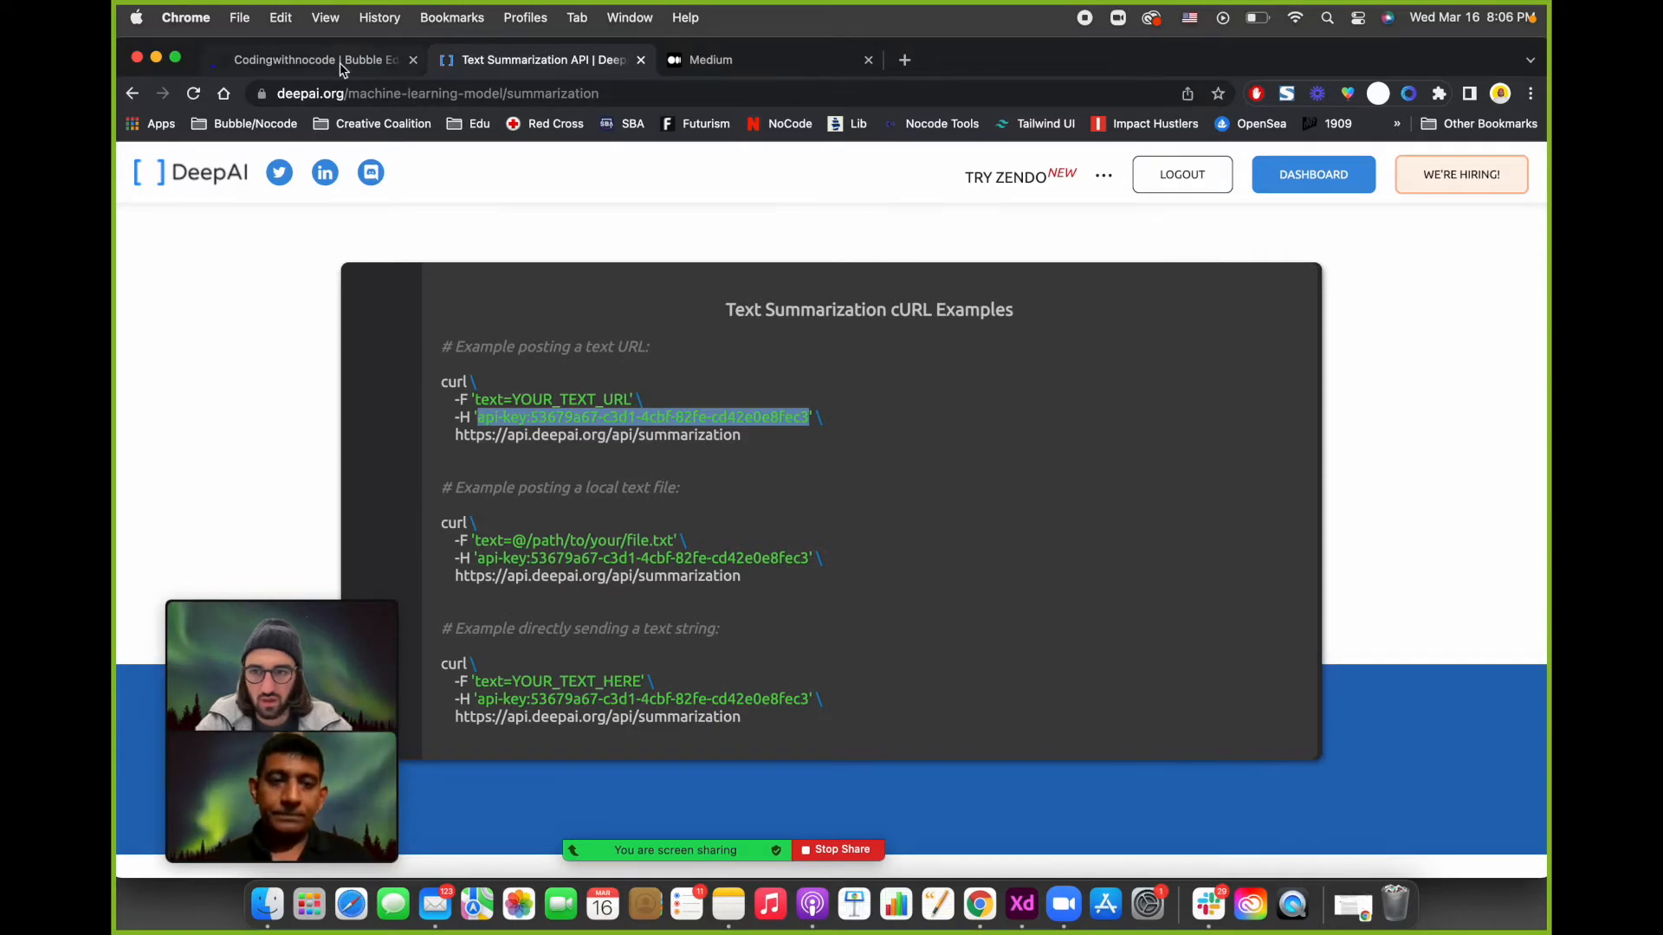
# Paste the copied DeepAI api-key into Deep API's key value field.
pyautogui.click(314, 58)
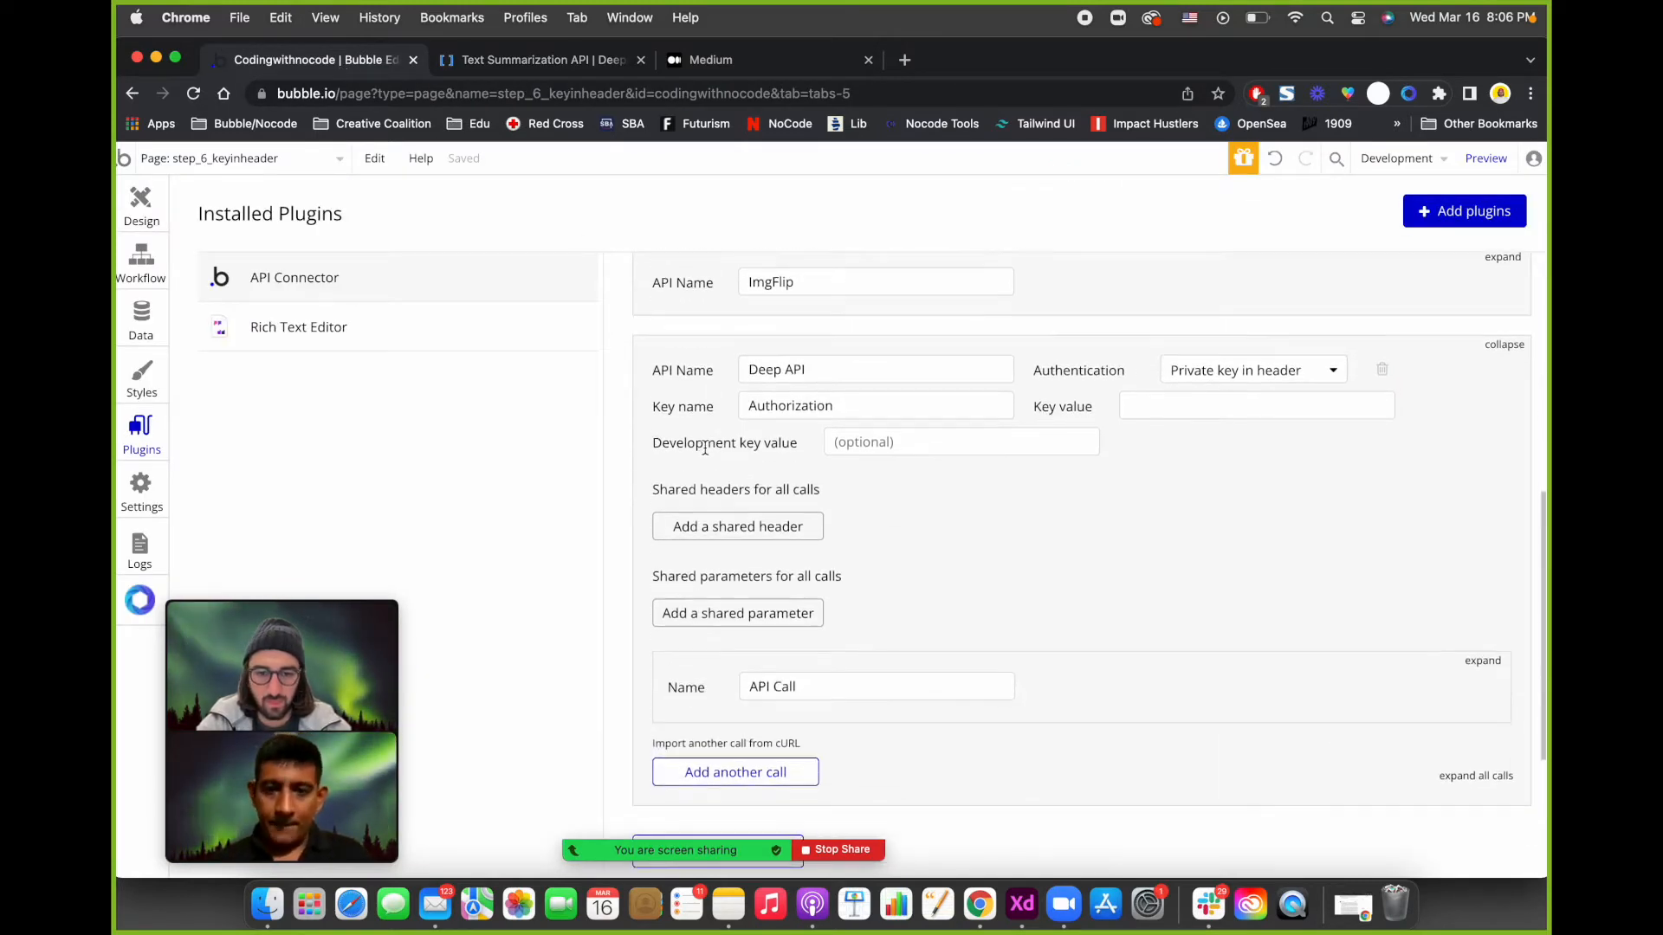
pyautogui.click(1255, 405)
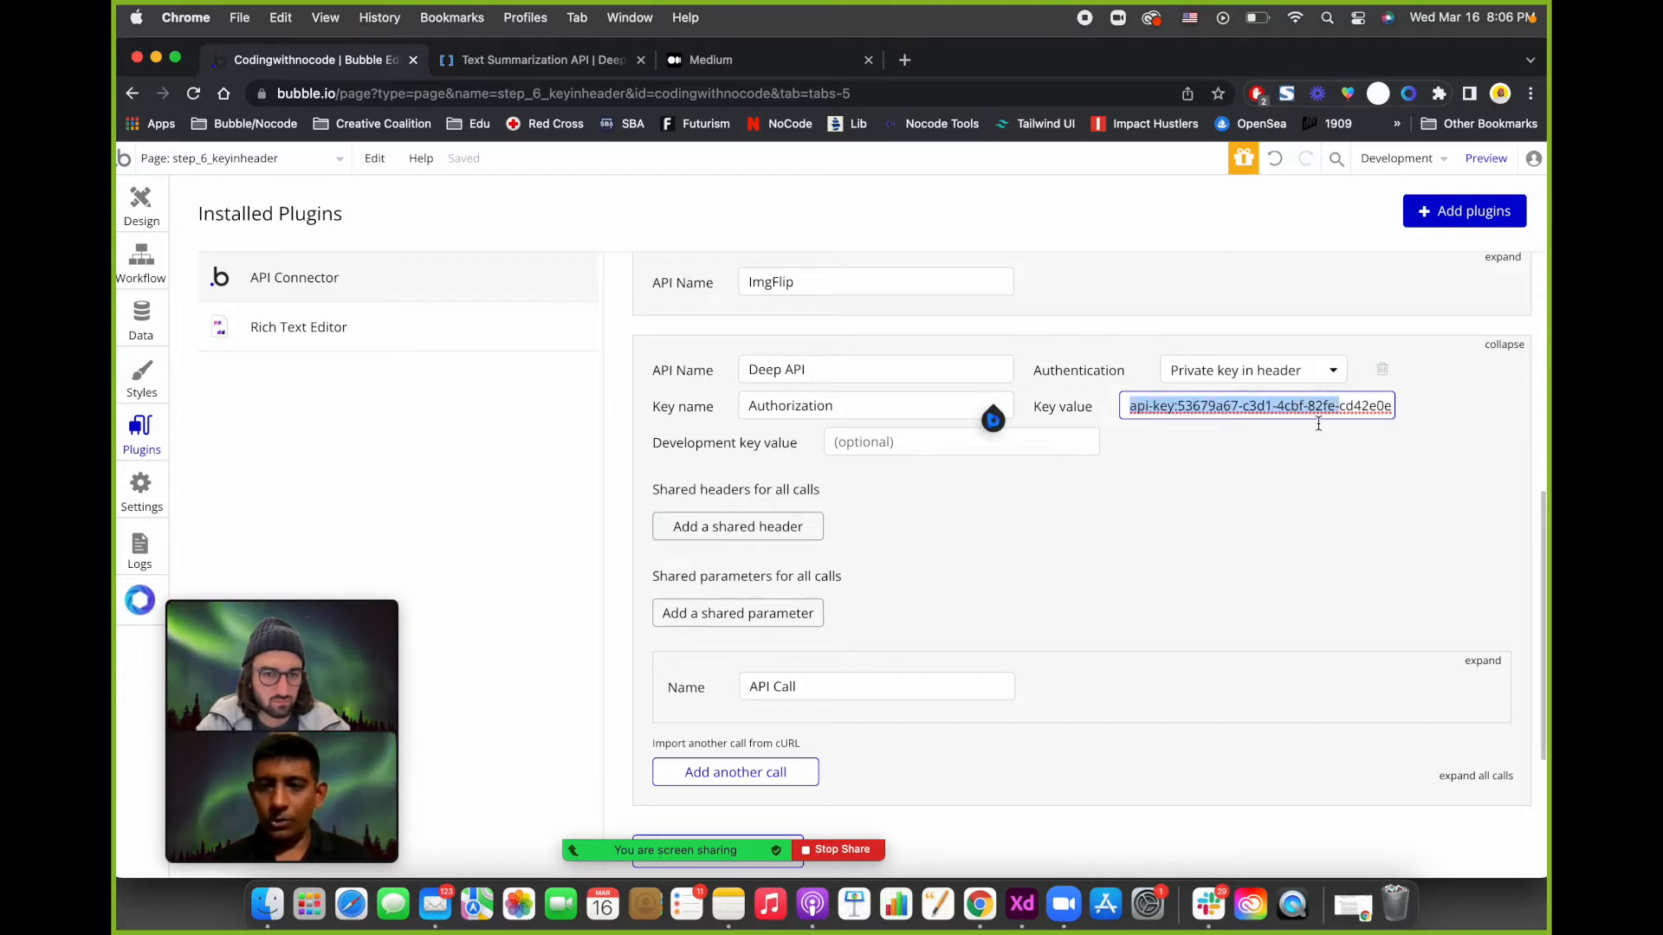
pyautogui.click(1225, 458)
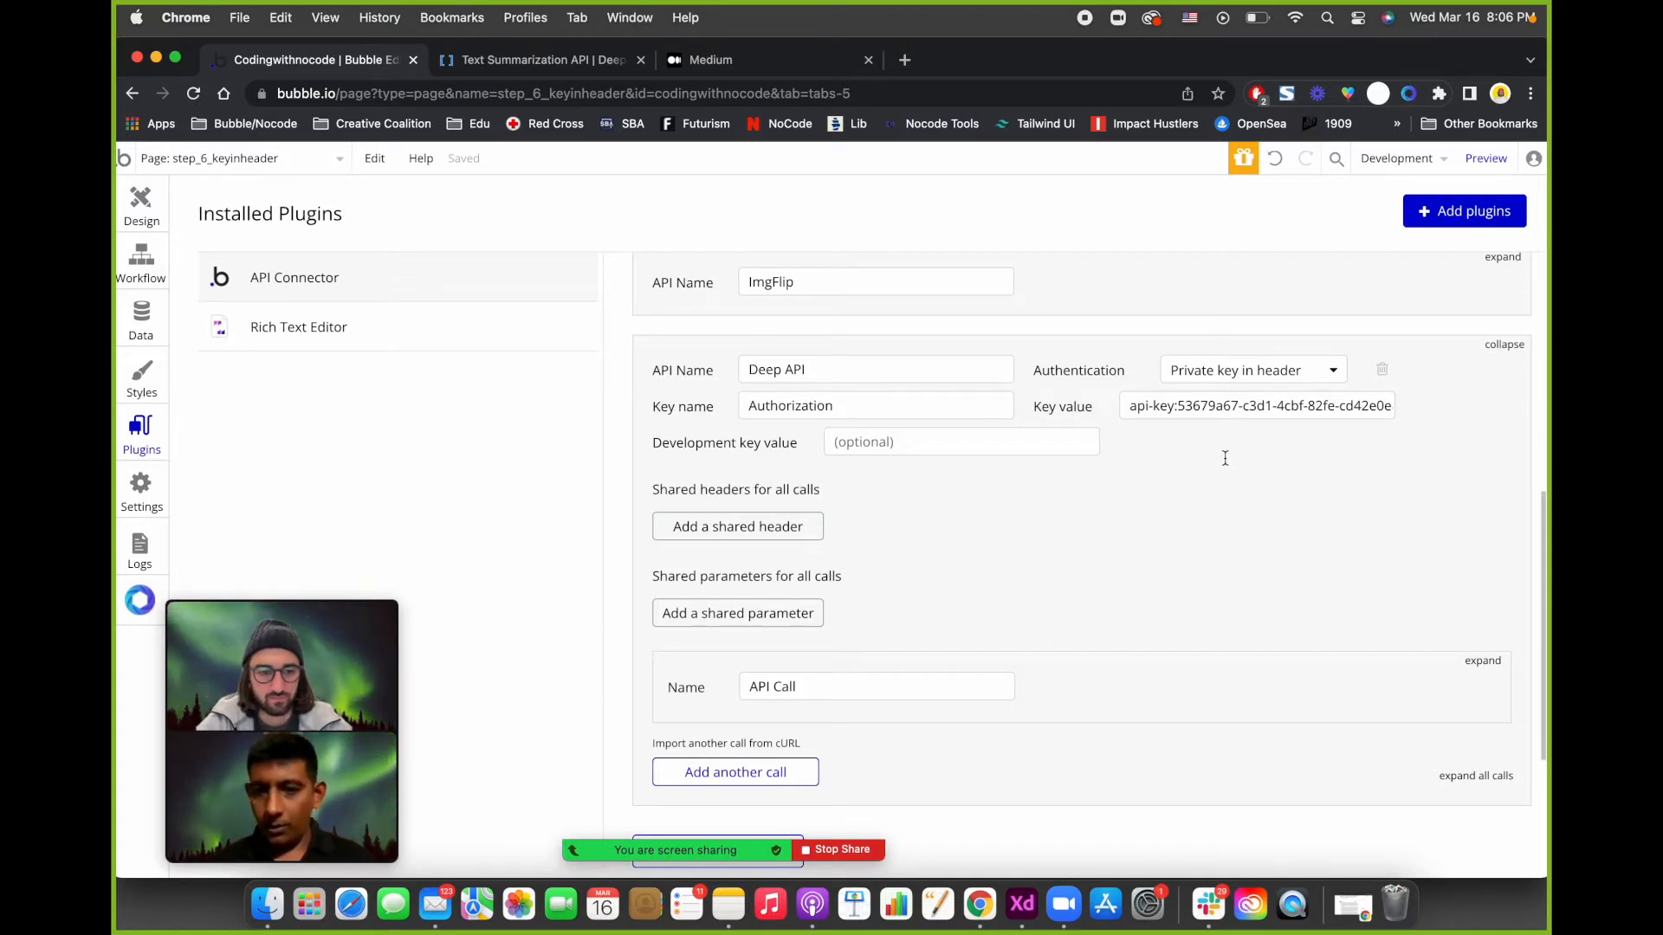
pyautogui.moveTo(1226, 461)
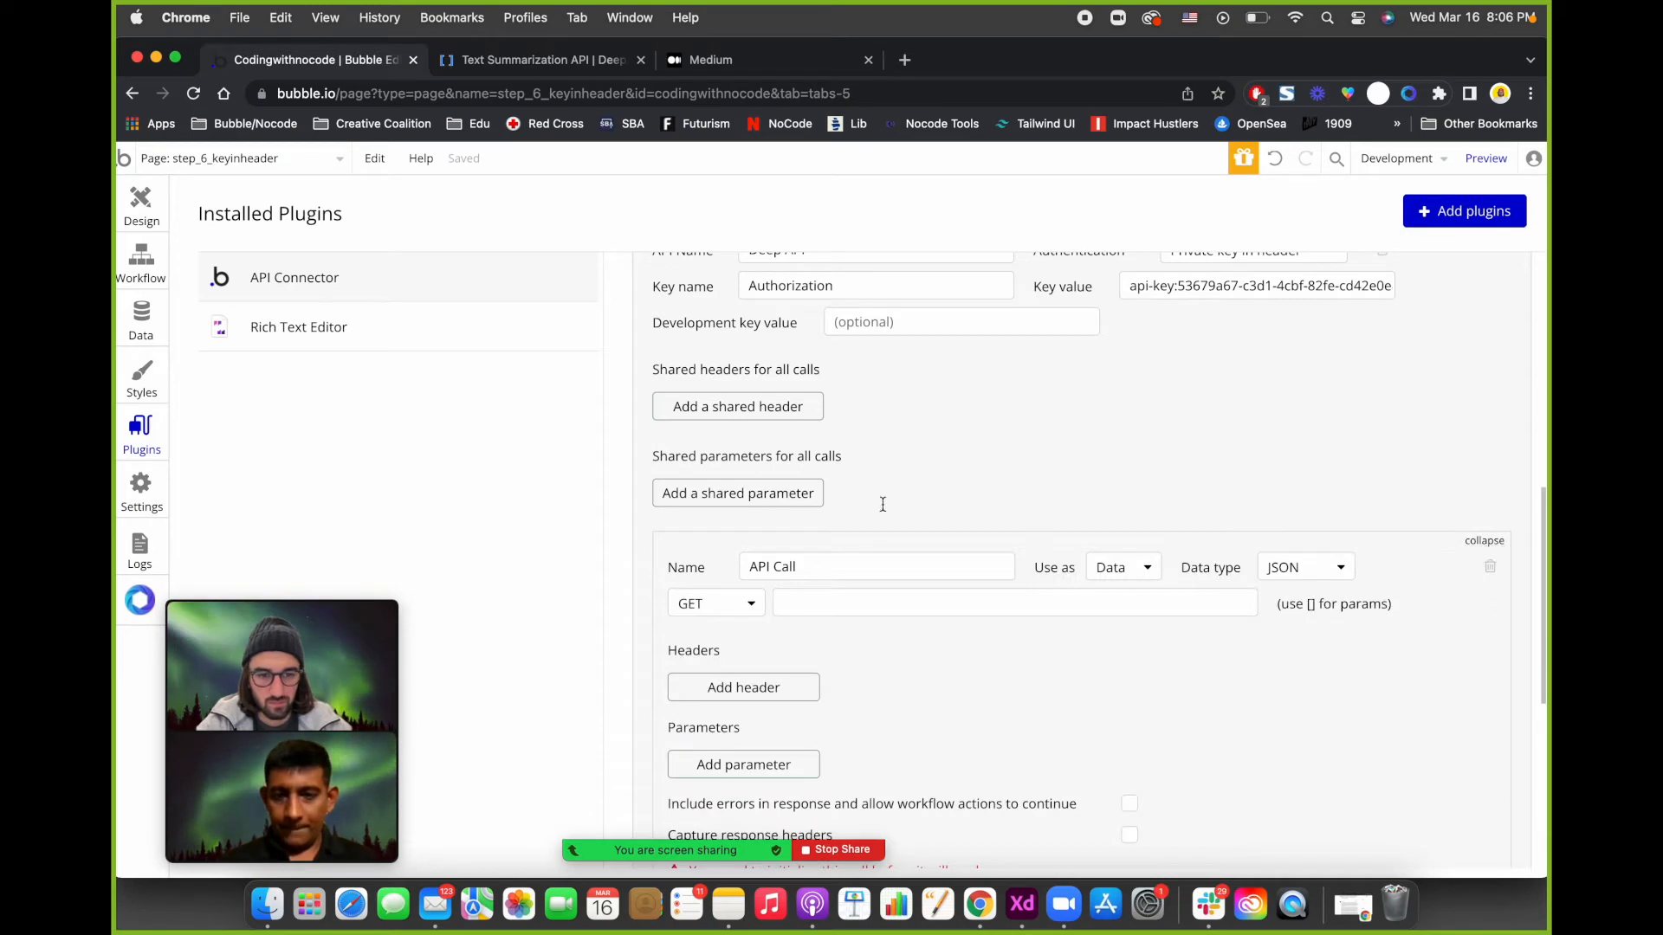
# Rename the API call Summarize Text and use it as an action.
pyautogui.doubleClick(810, 565)
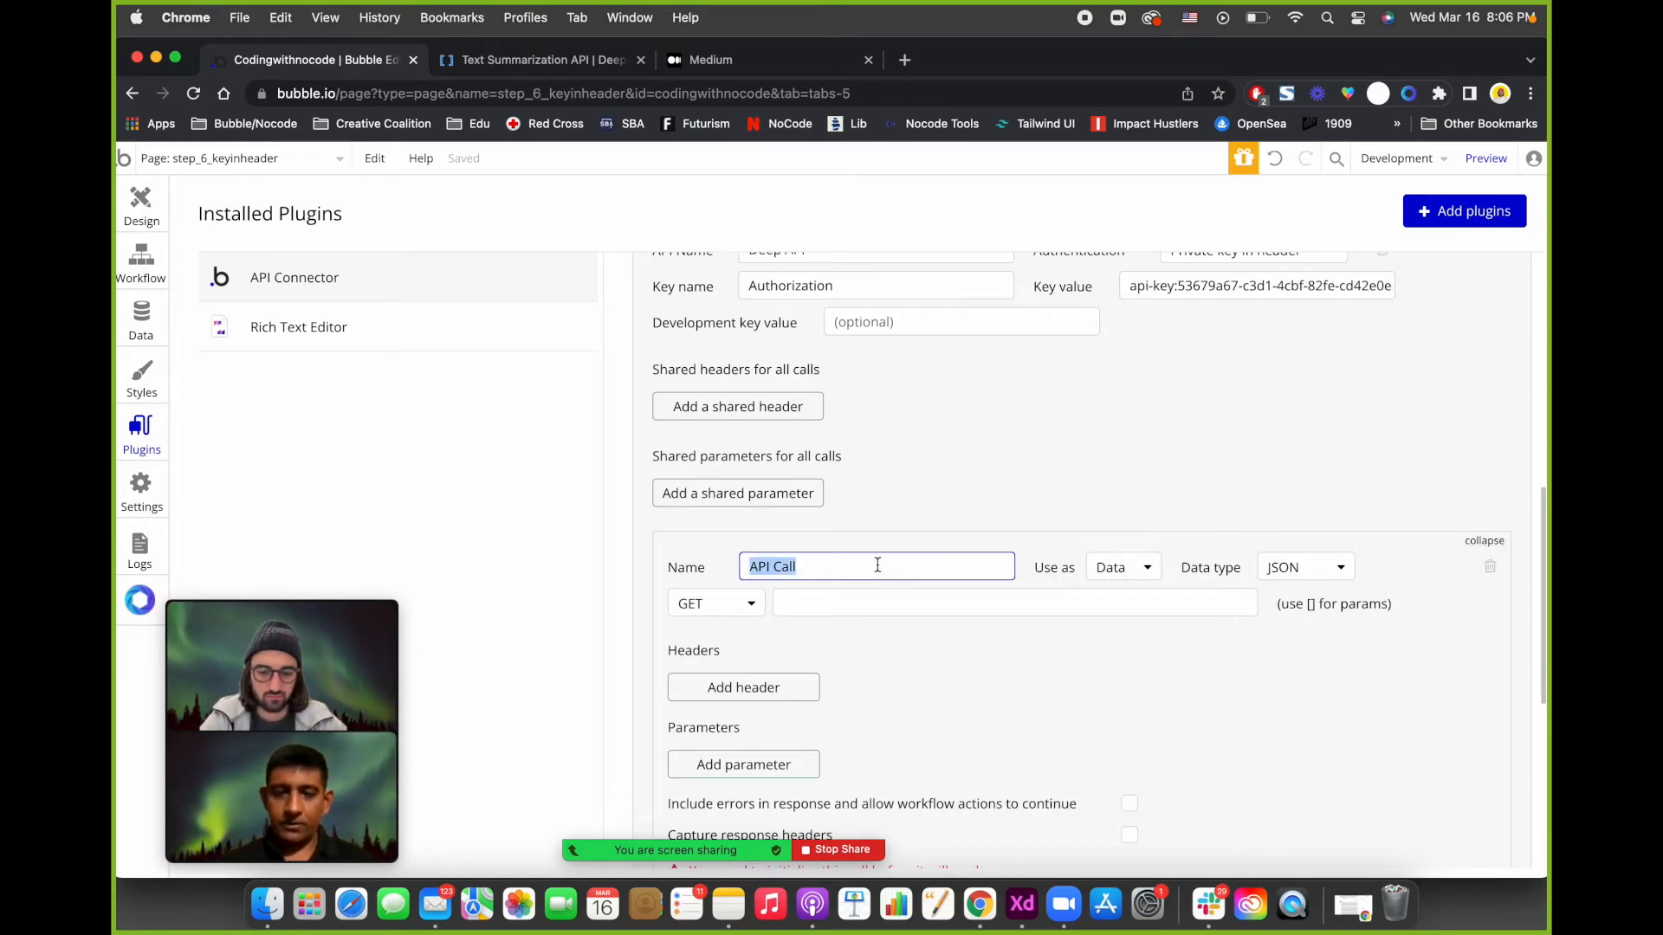
pyautogui.write('Summarize Text')
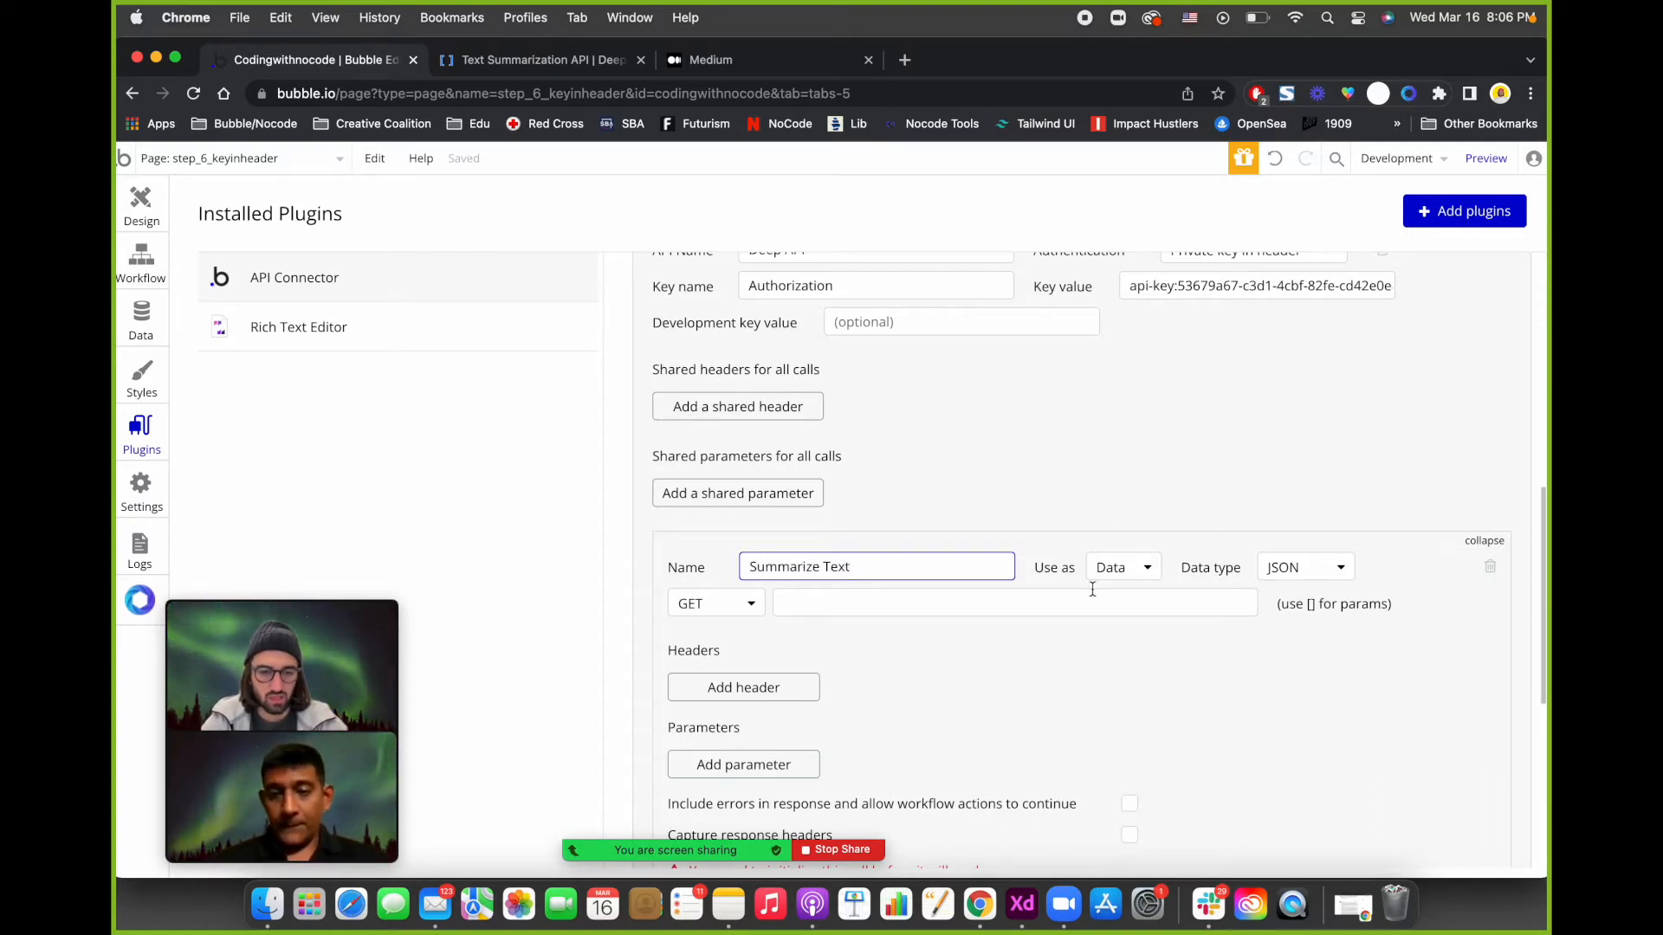
pyautogui.moveTo(1120, 568)
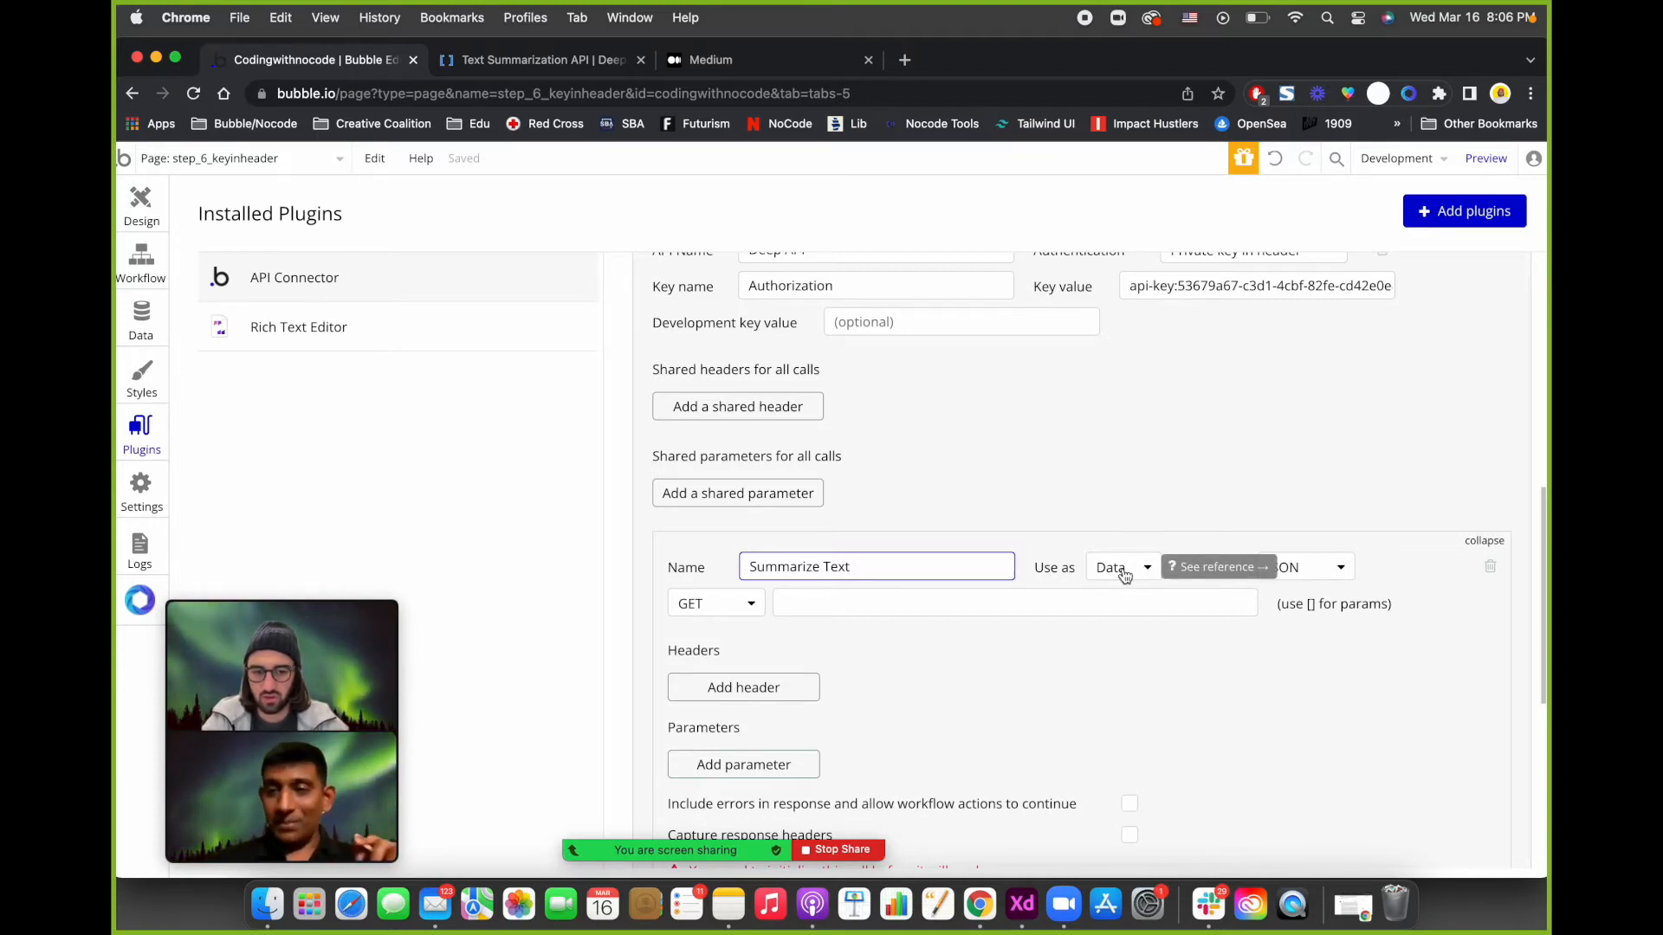
pyautogui.click(1121, 566)
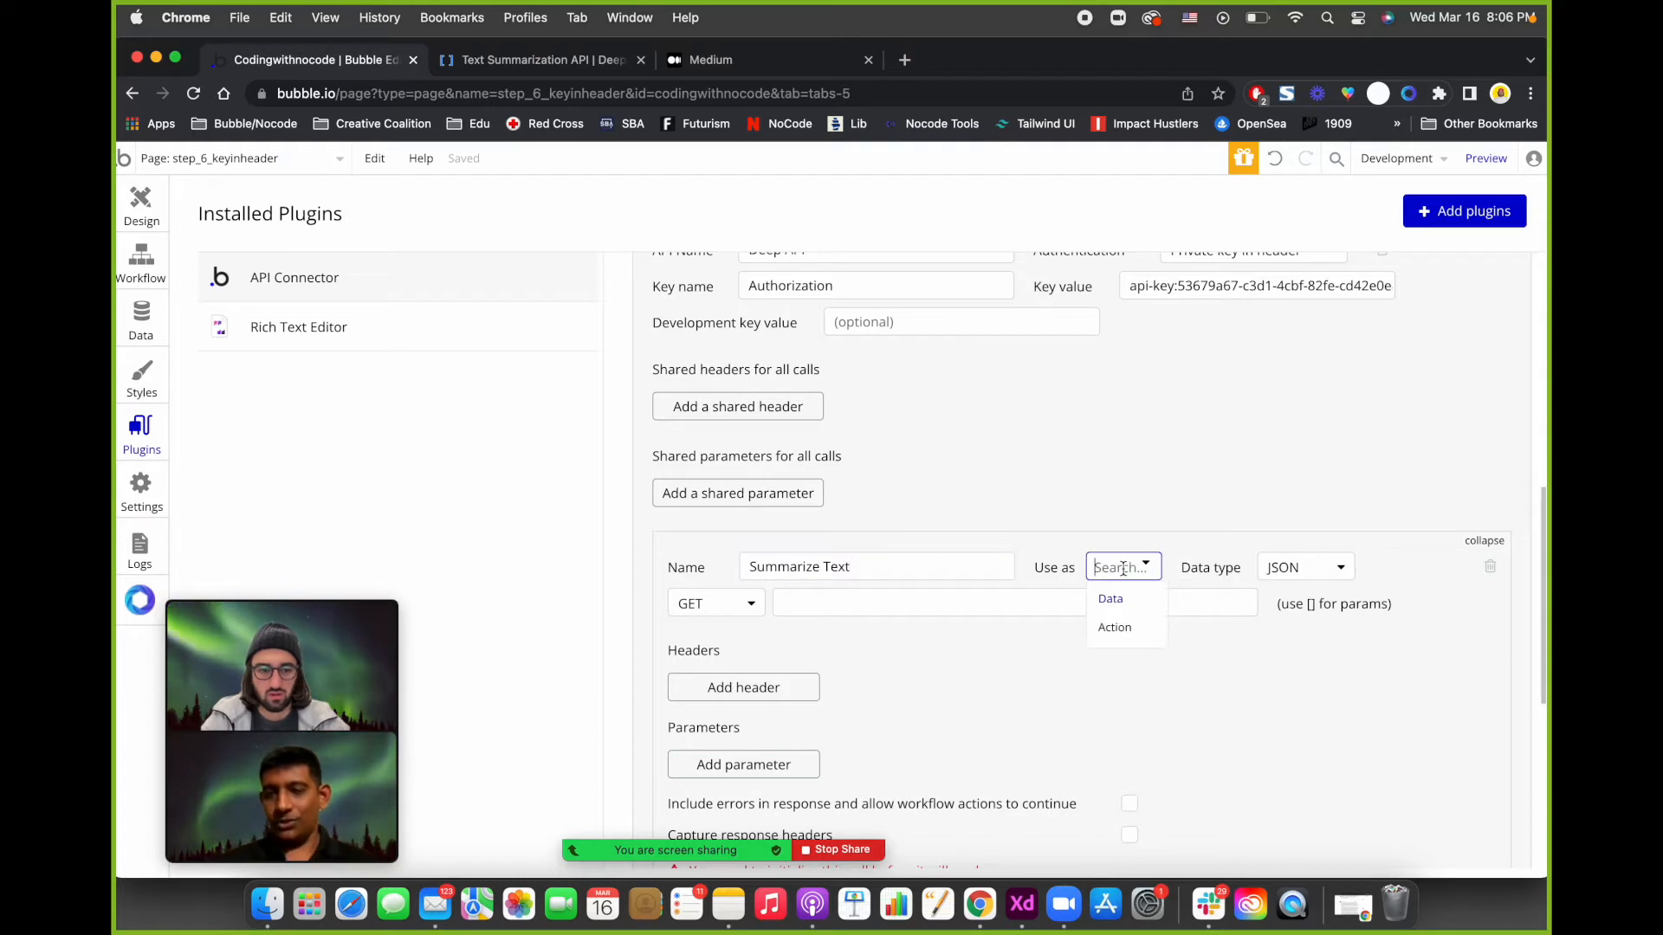
pyautogui.click(1114, 627)
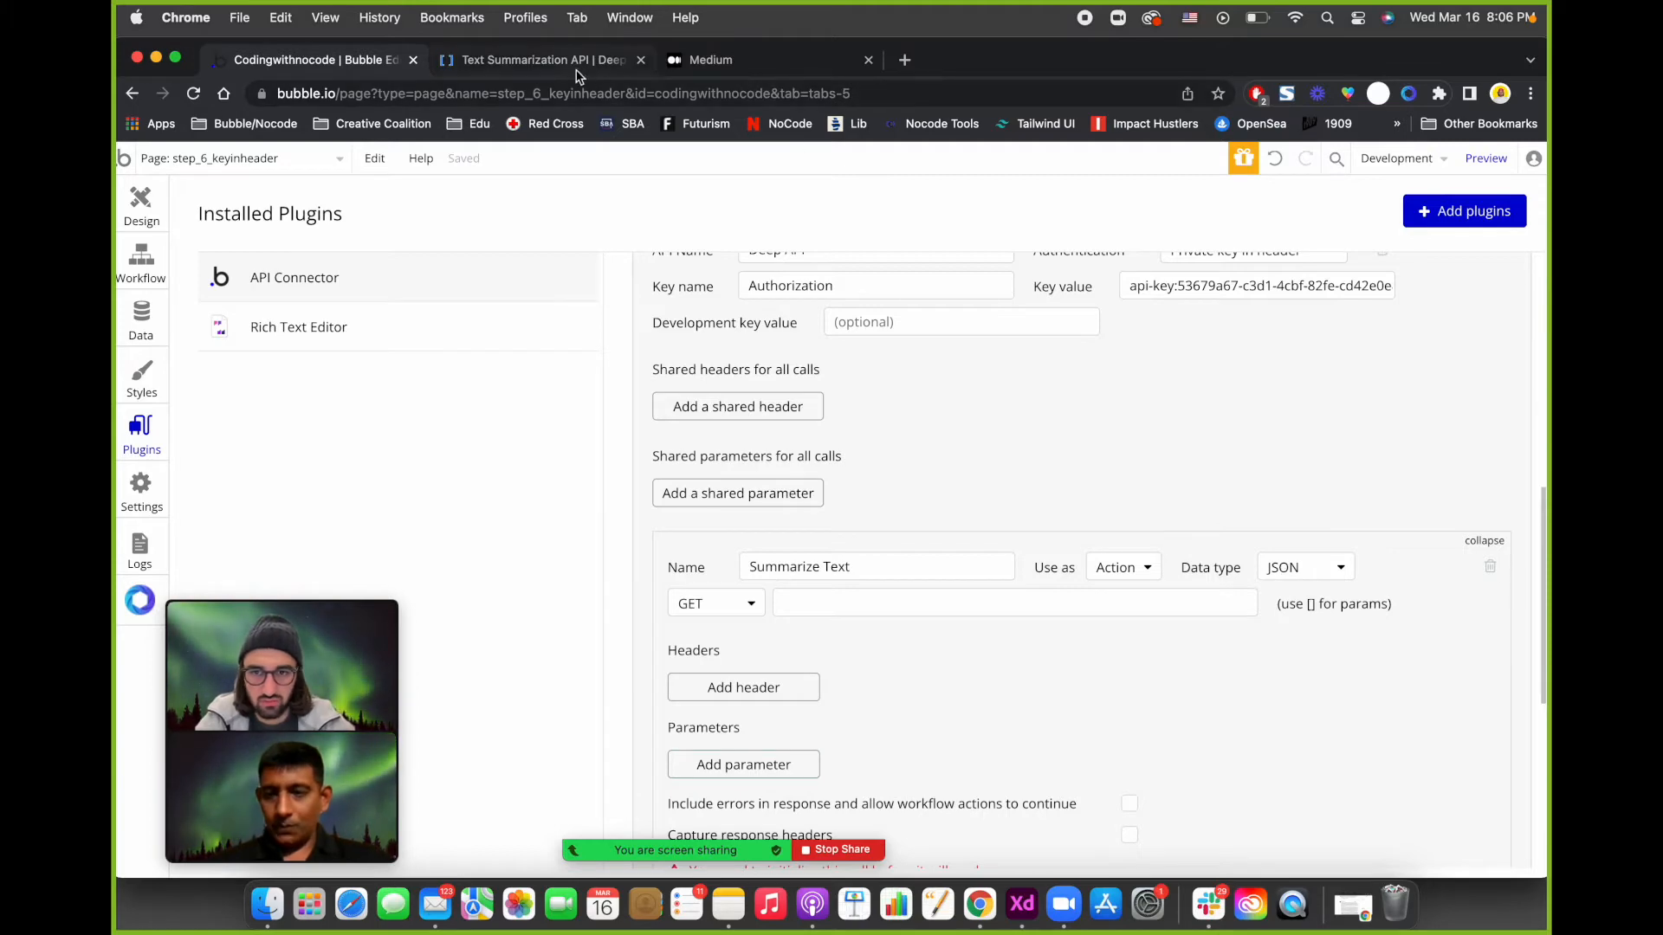
# Check DeepAI's example request, then set the Summarize Text call's method to POST.
pyautogui.click(540, 59)
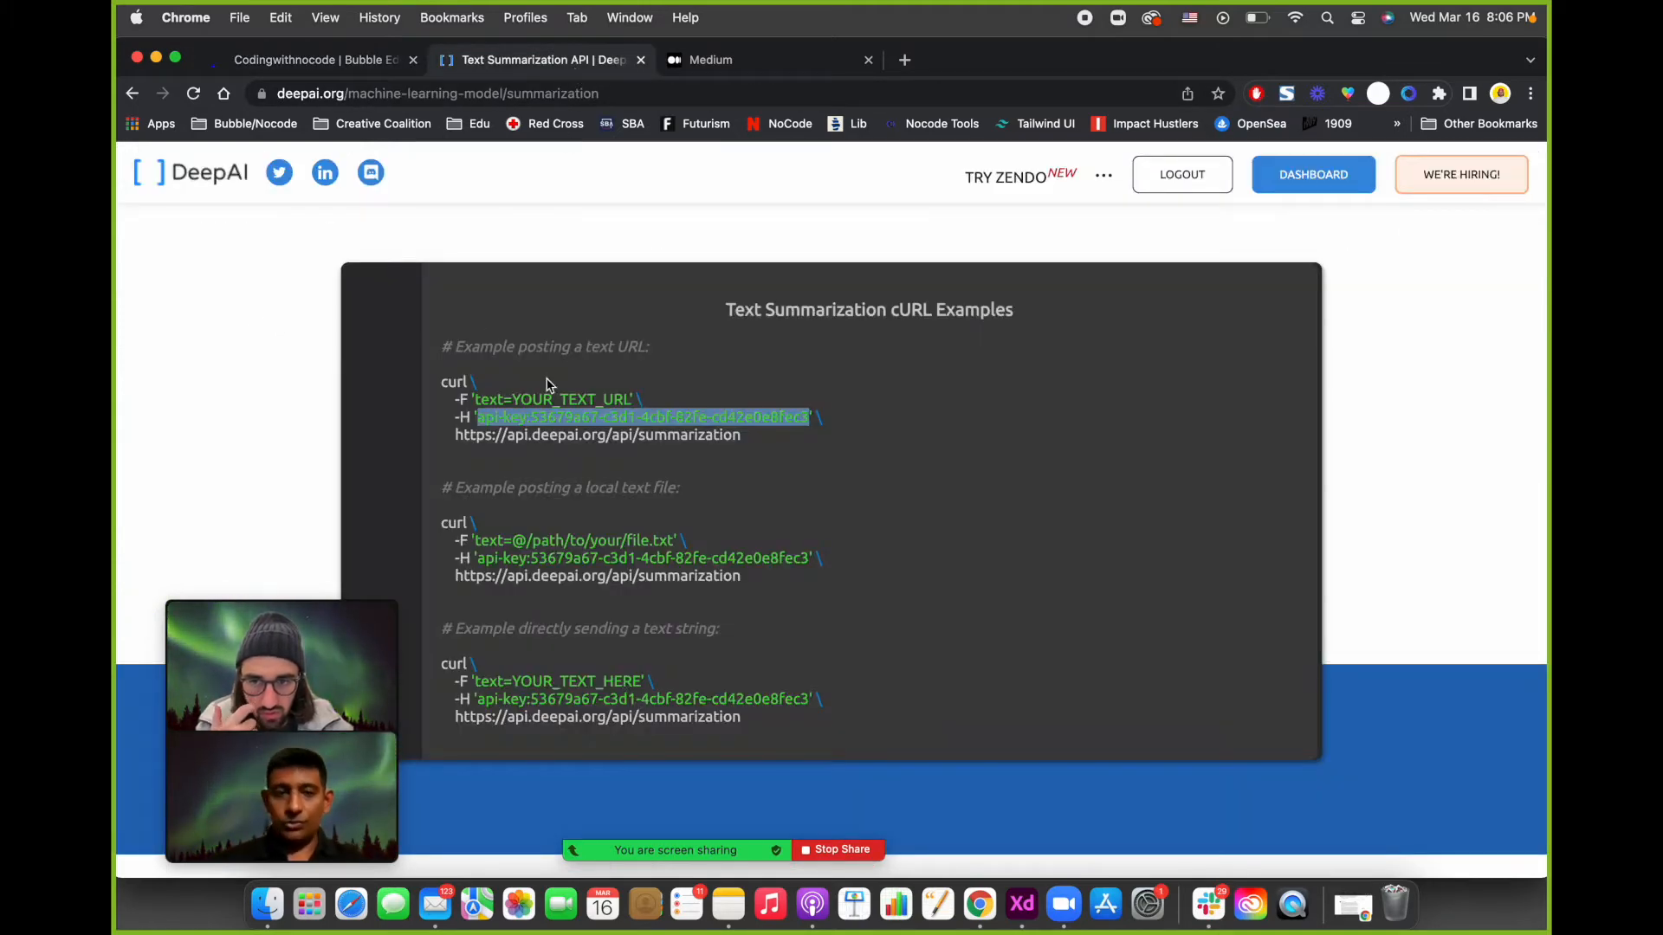
pyautogui.scroll(-3)
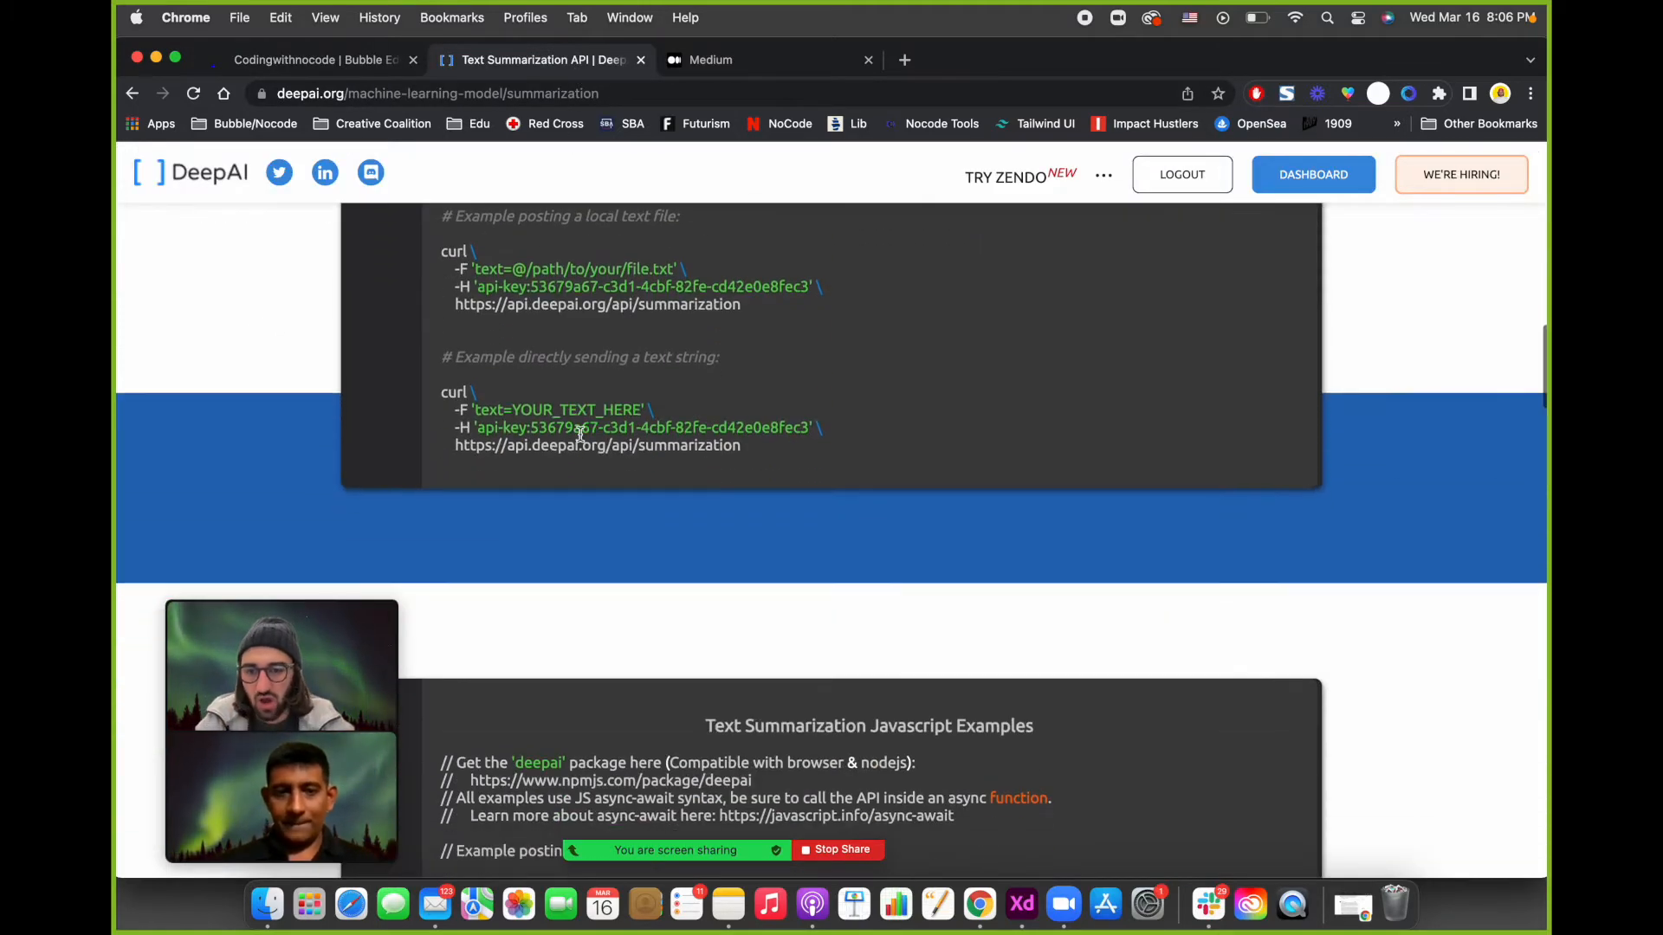
pyautogui.scroll(-3)
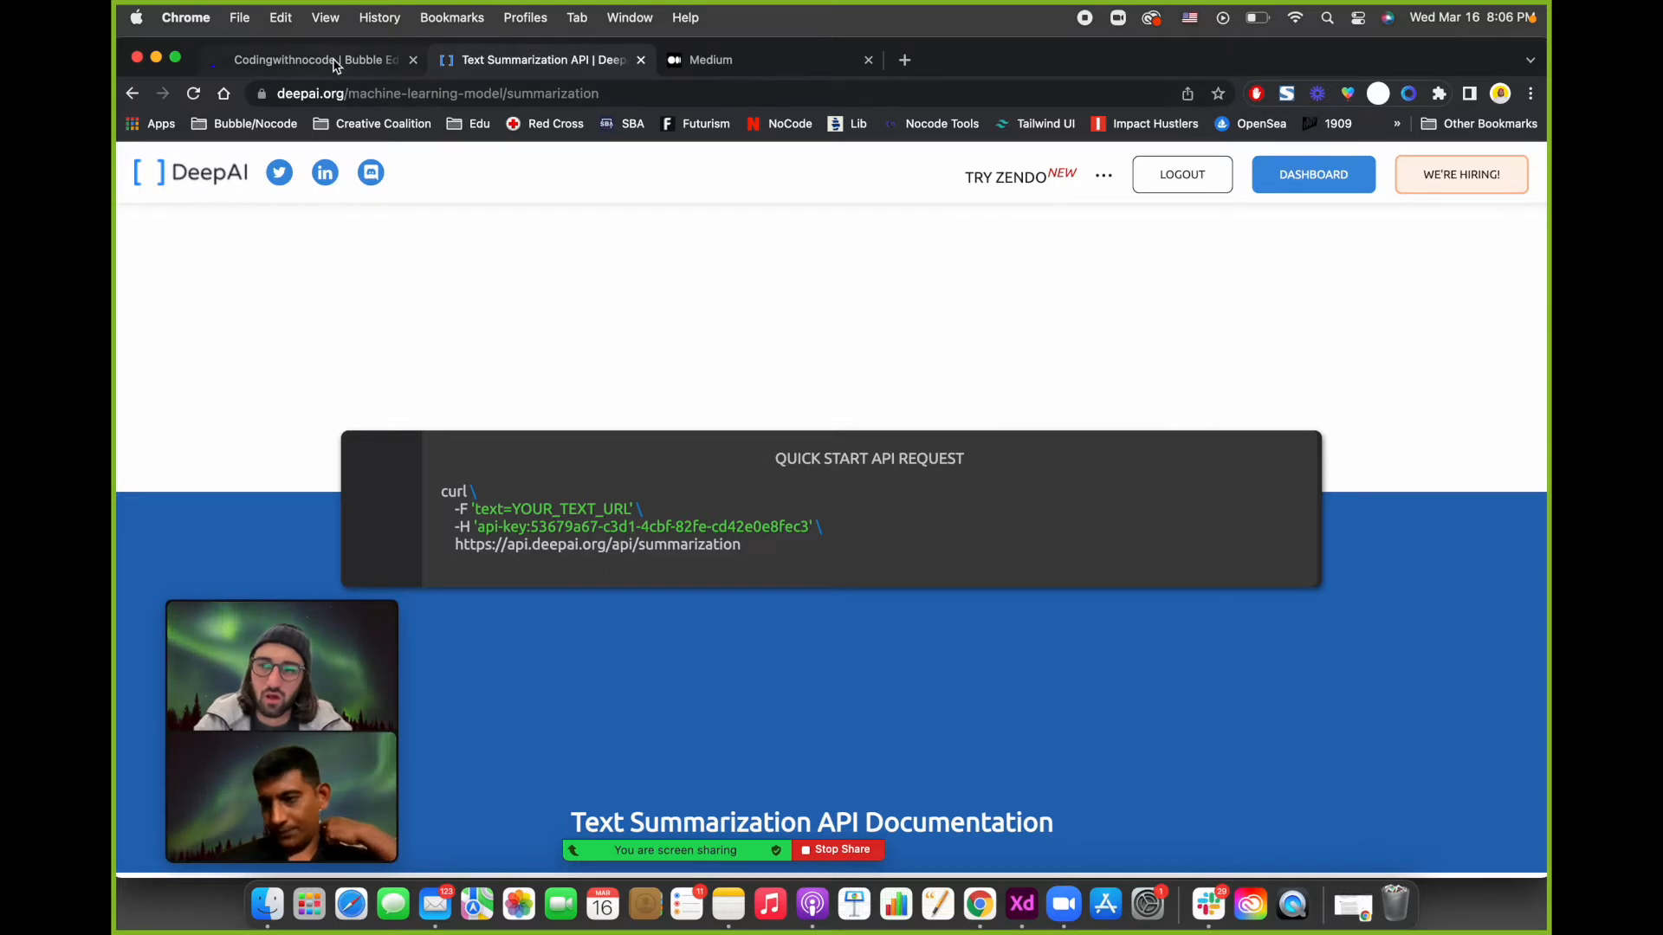
pyautogui.click(313, 59)
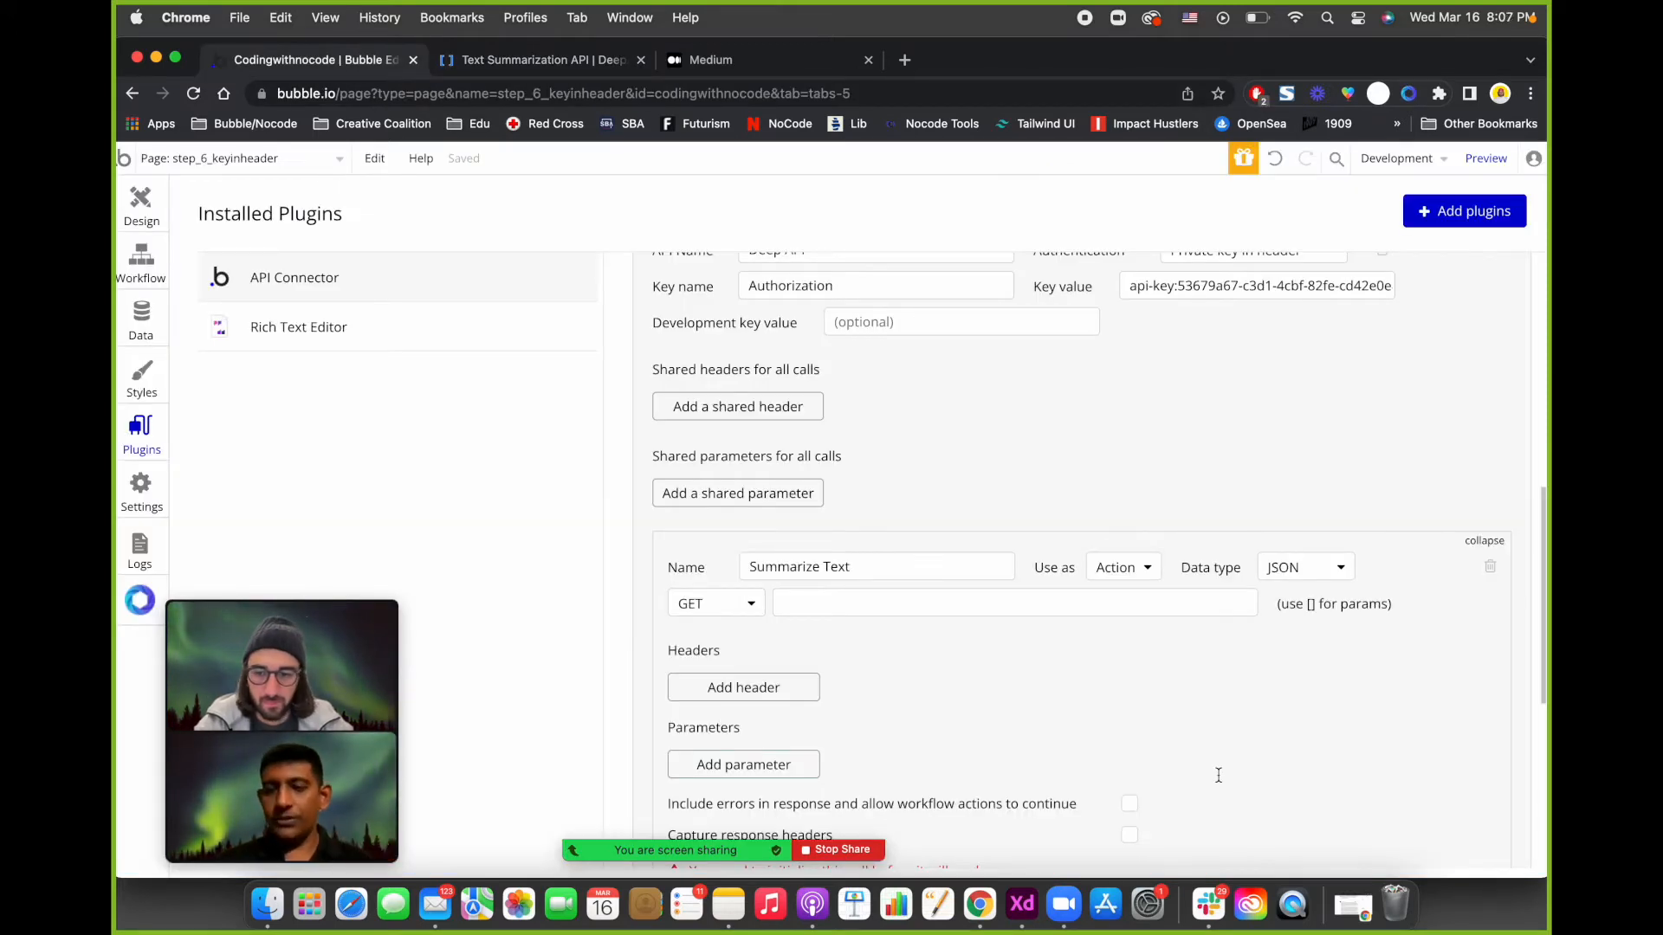
pyautogui.moveTo(715, 603)
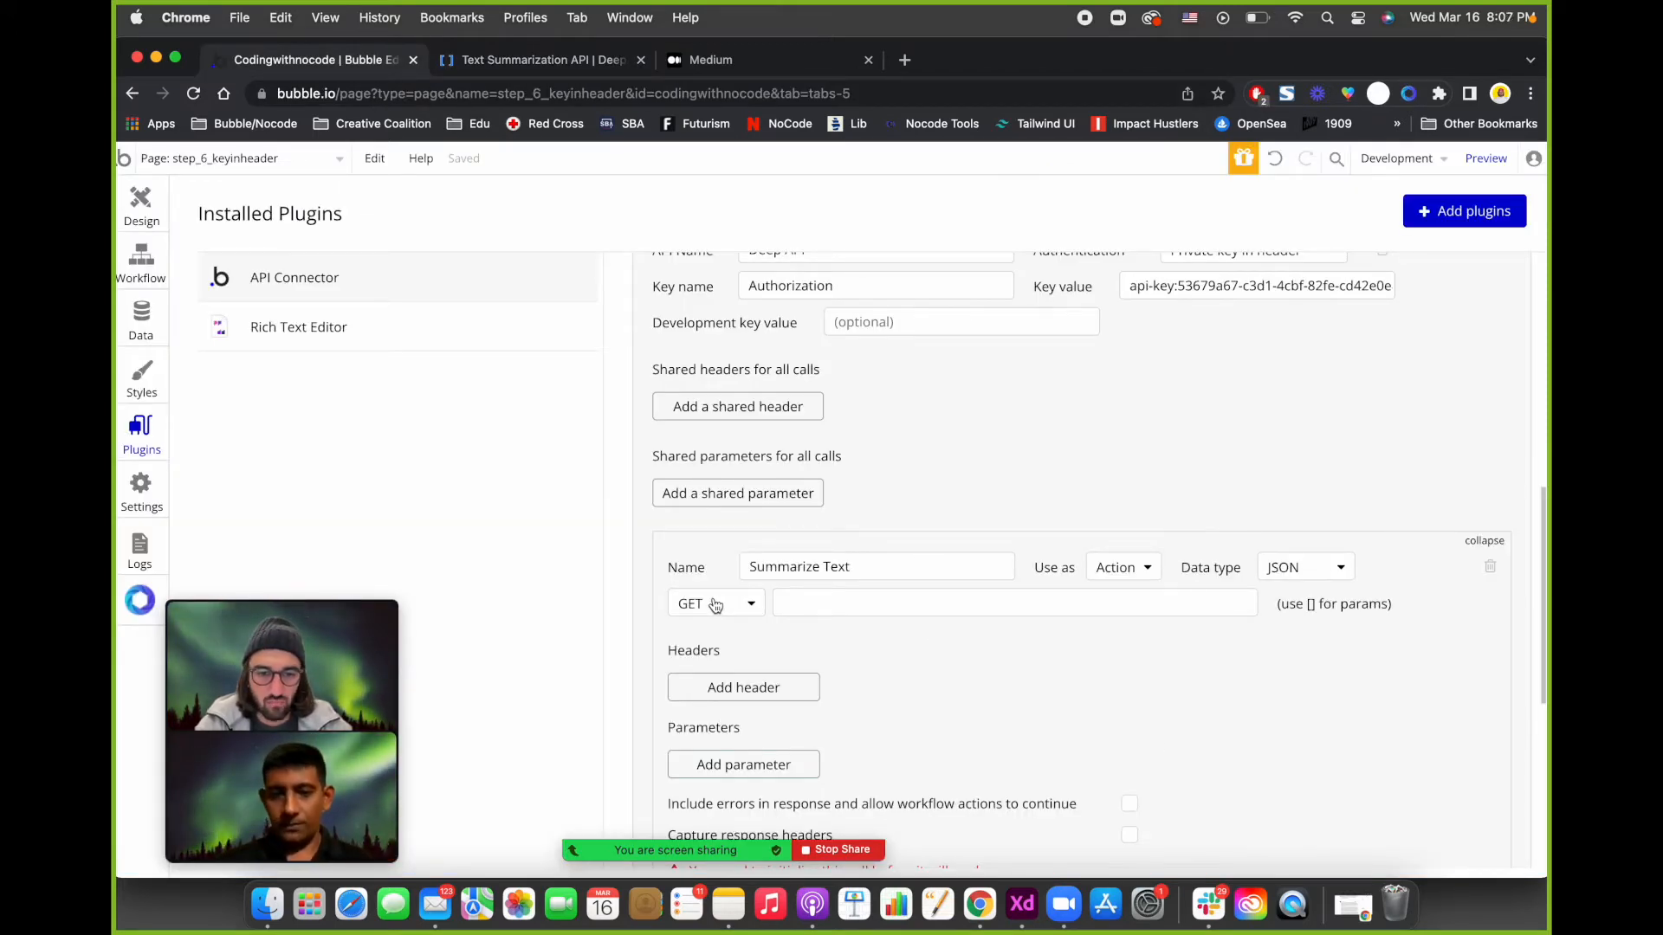
pyautogui.click(715, 602)
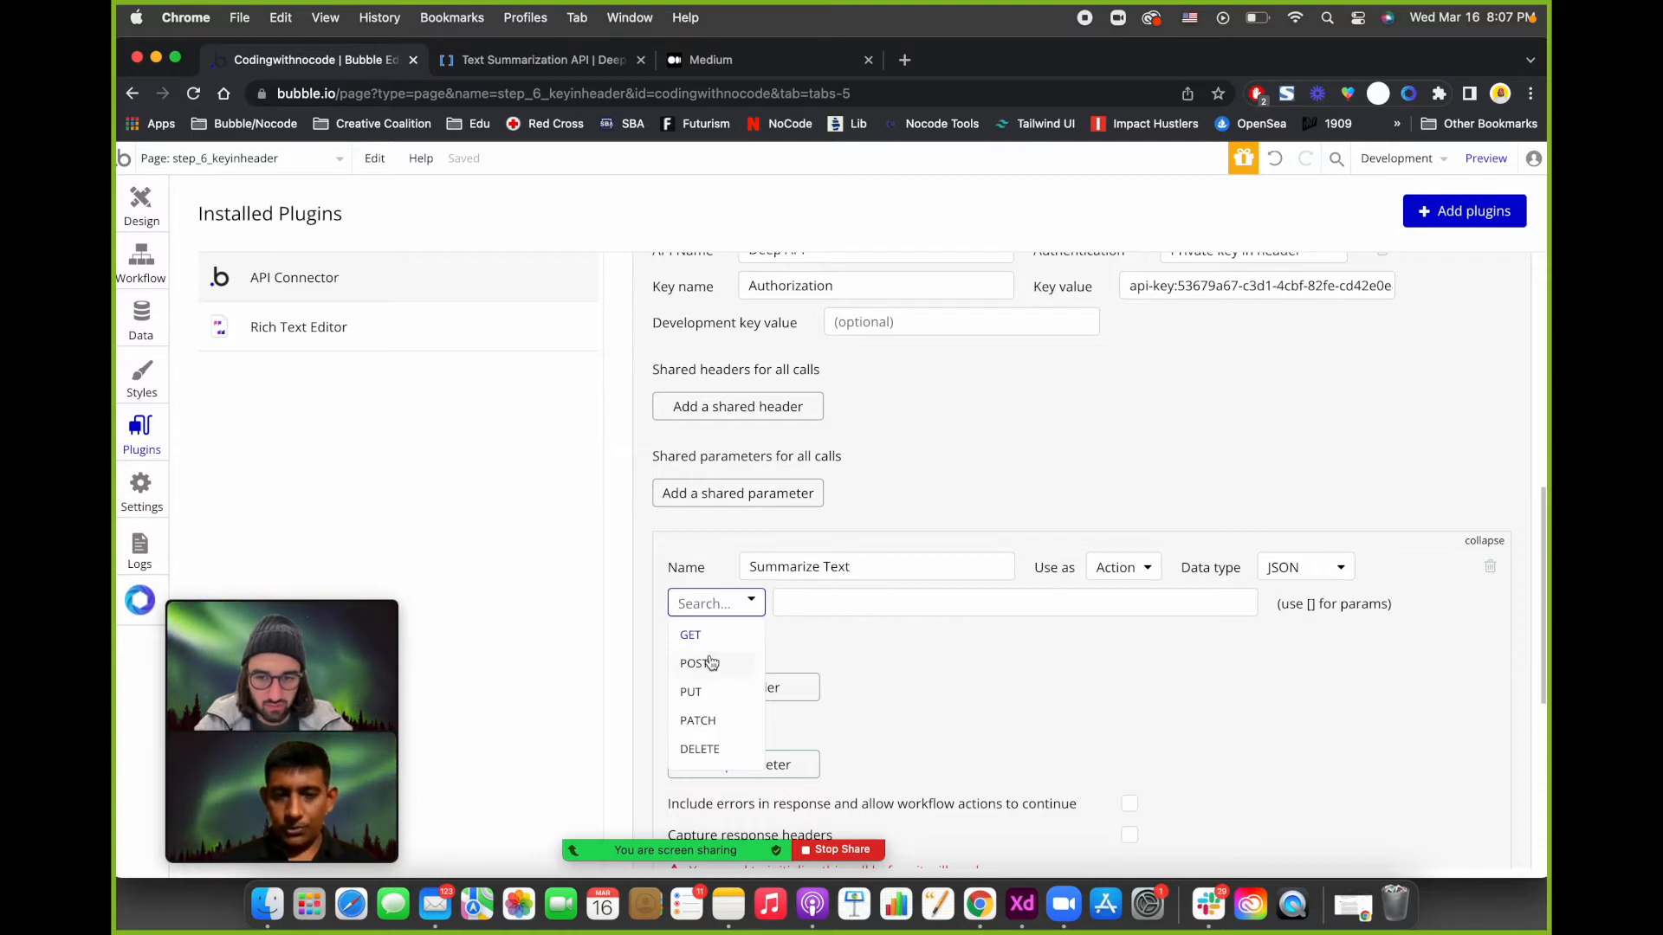
pyautogui.click(695, 661)
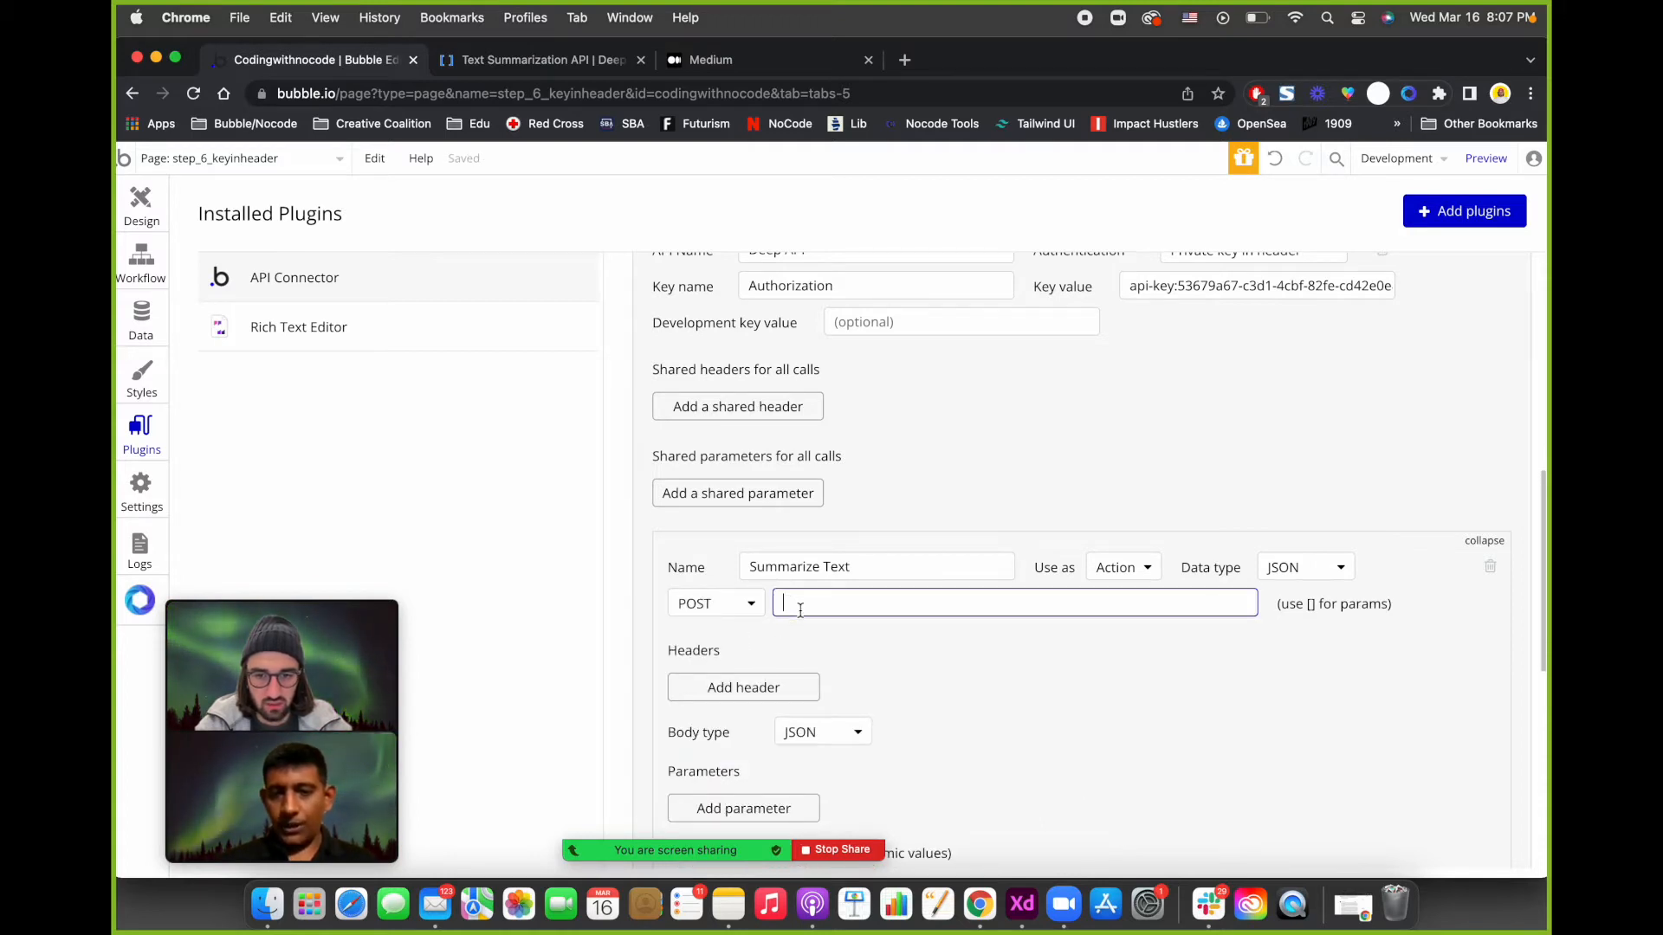
pyautogui.click(539, 59)
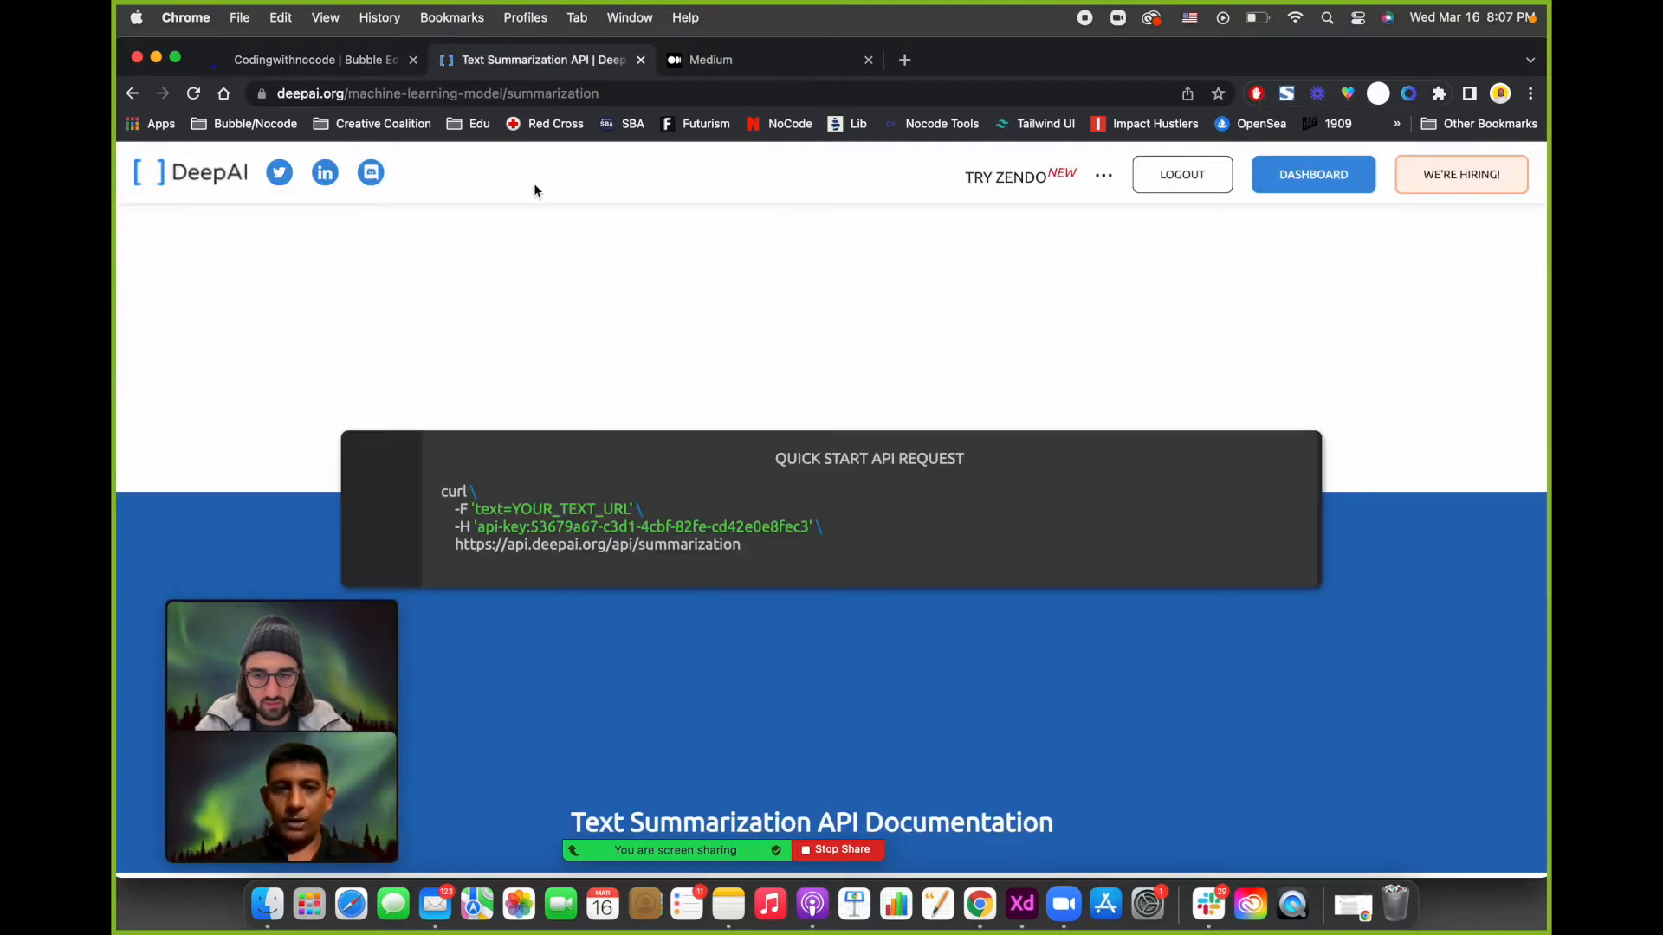
# Copy the api.deepai.org summarization endpoint URL from the cURL examples.
pyautogui.scroll(-3)
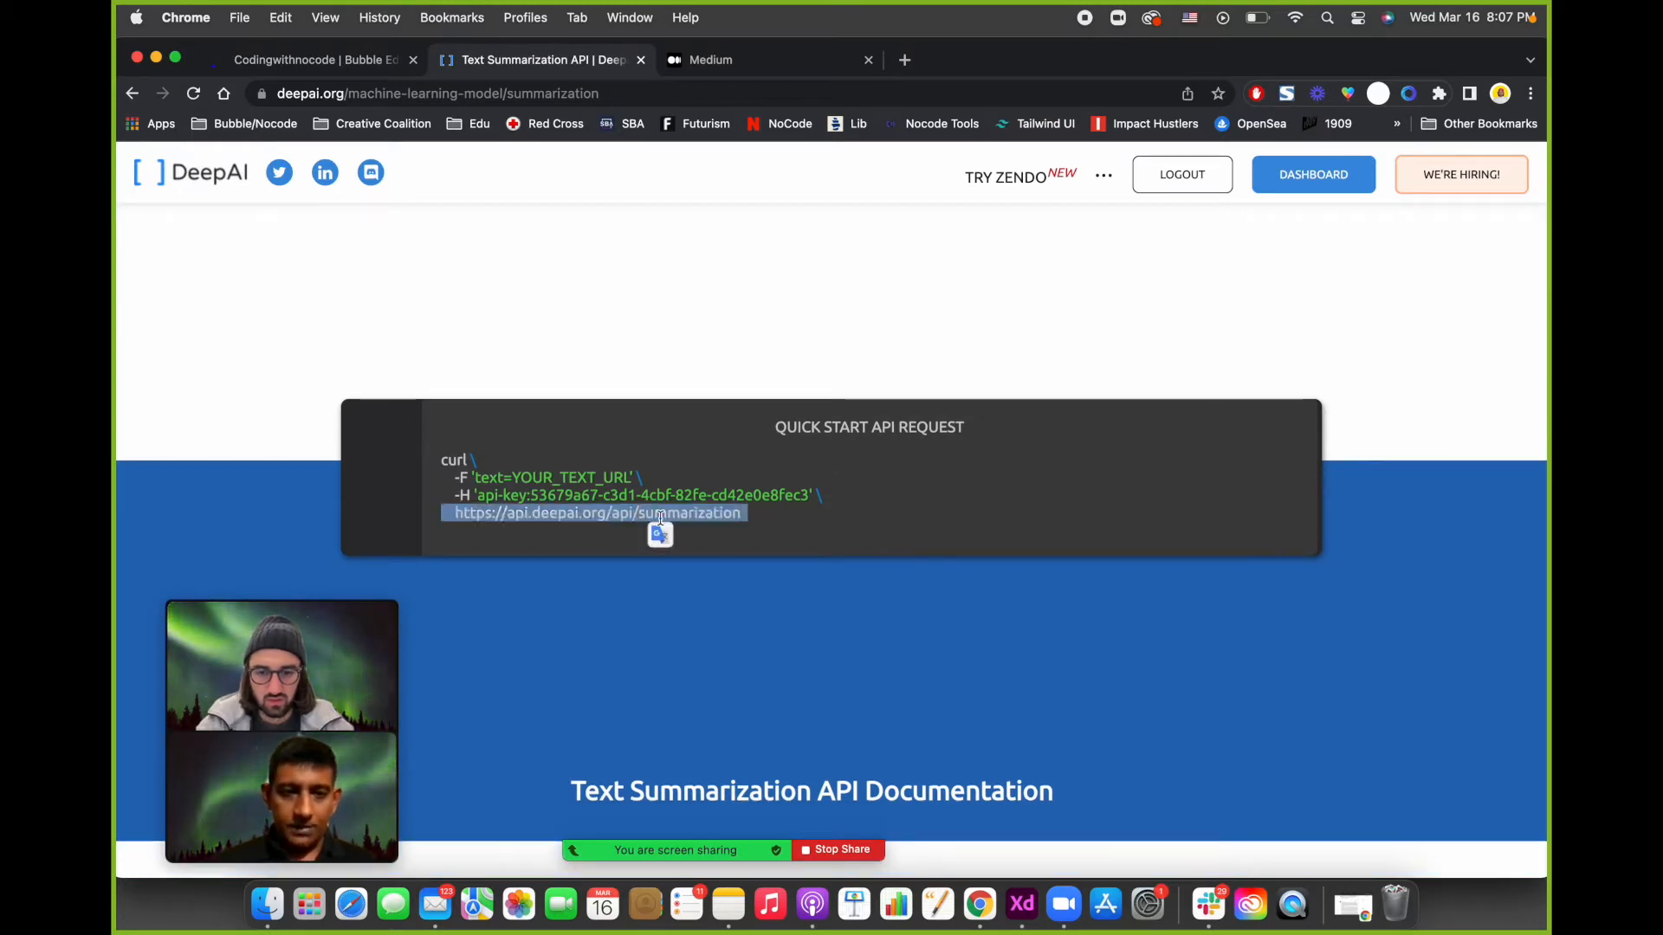
pyautogui.scroll(-3)
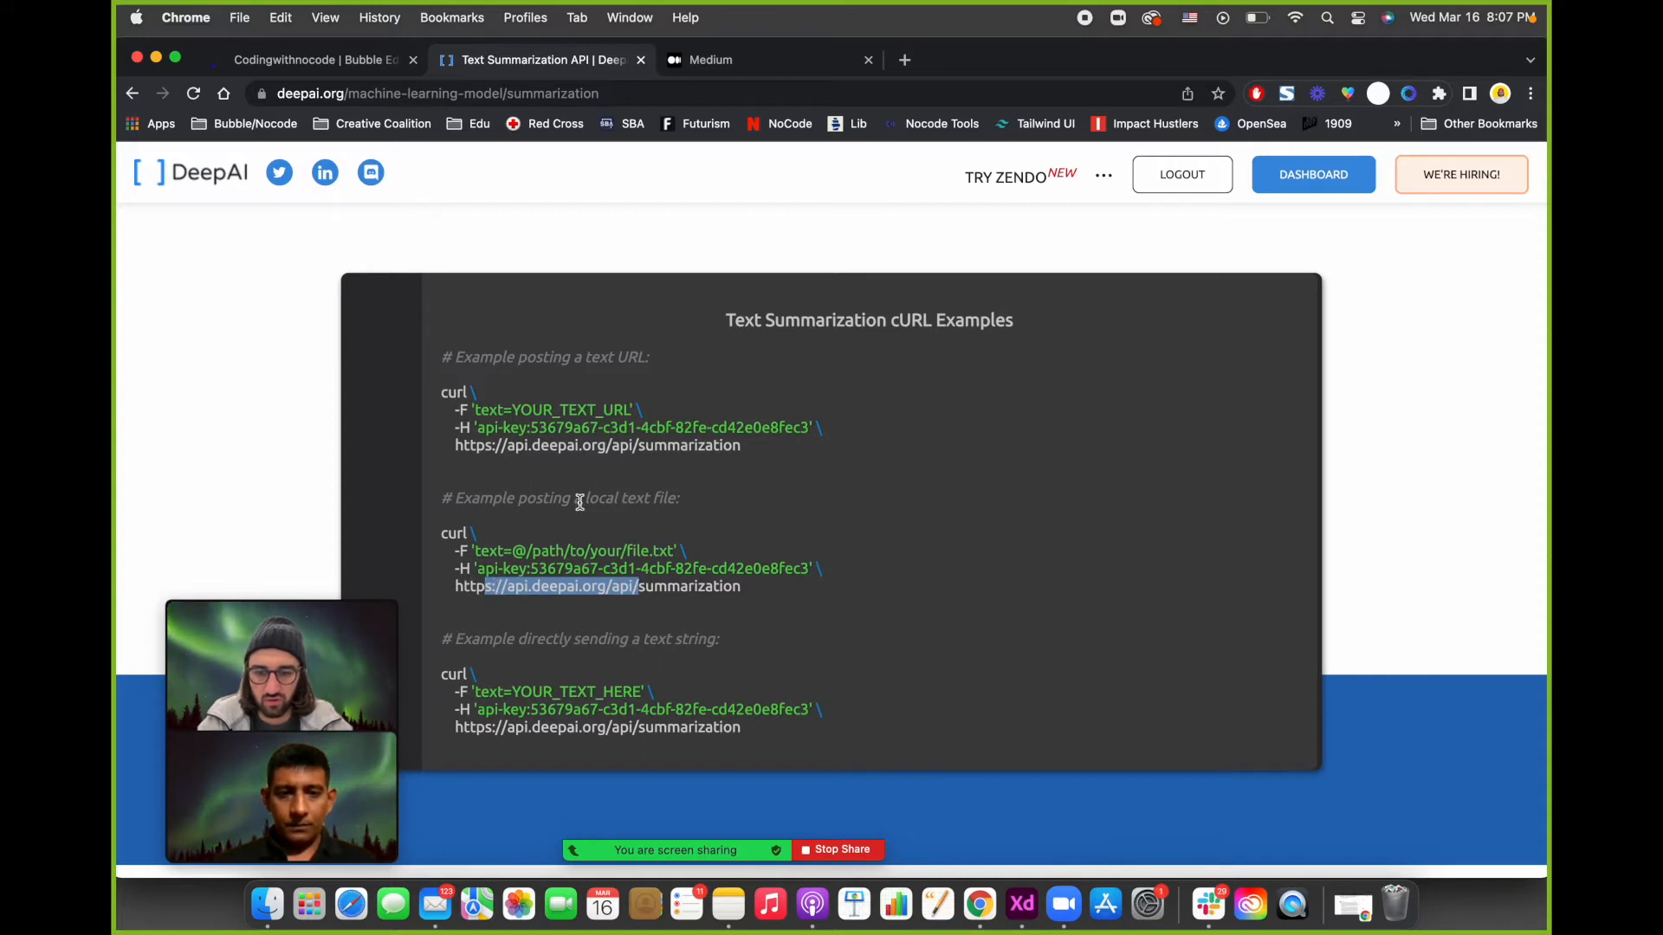
pyautogui.moveTo(627, 670)
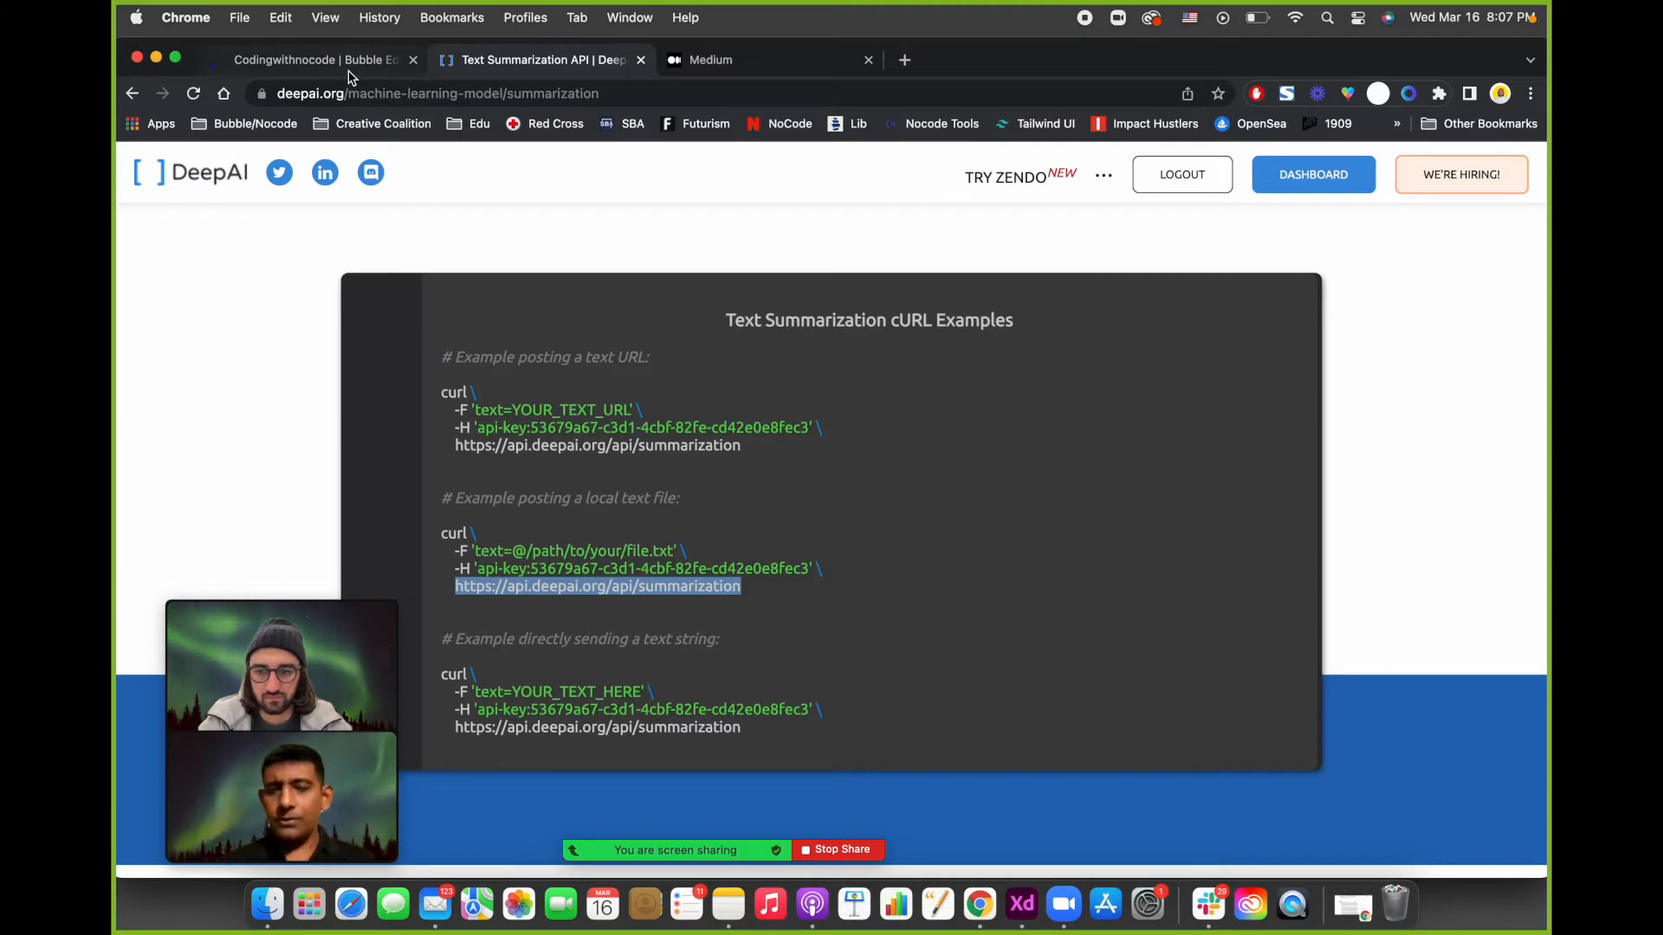
pyautogui.click(314, 59)
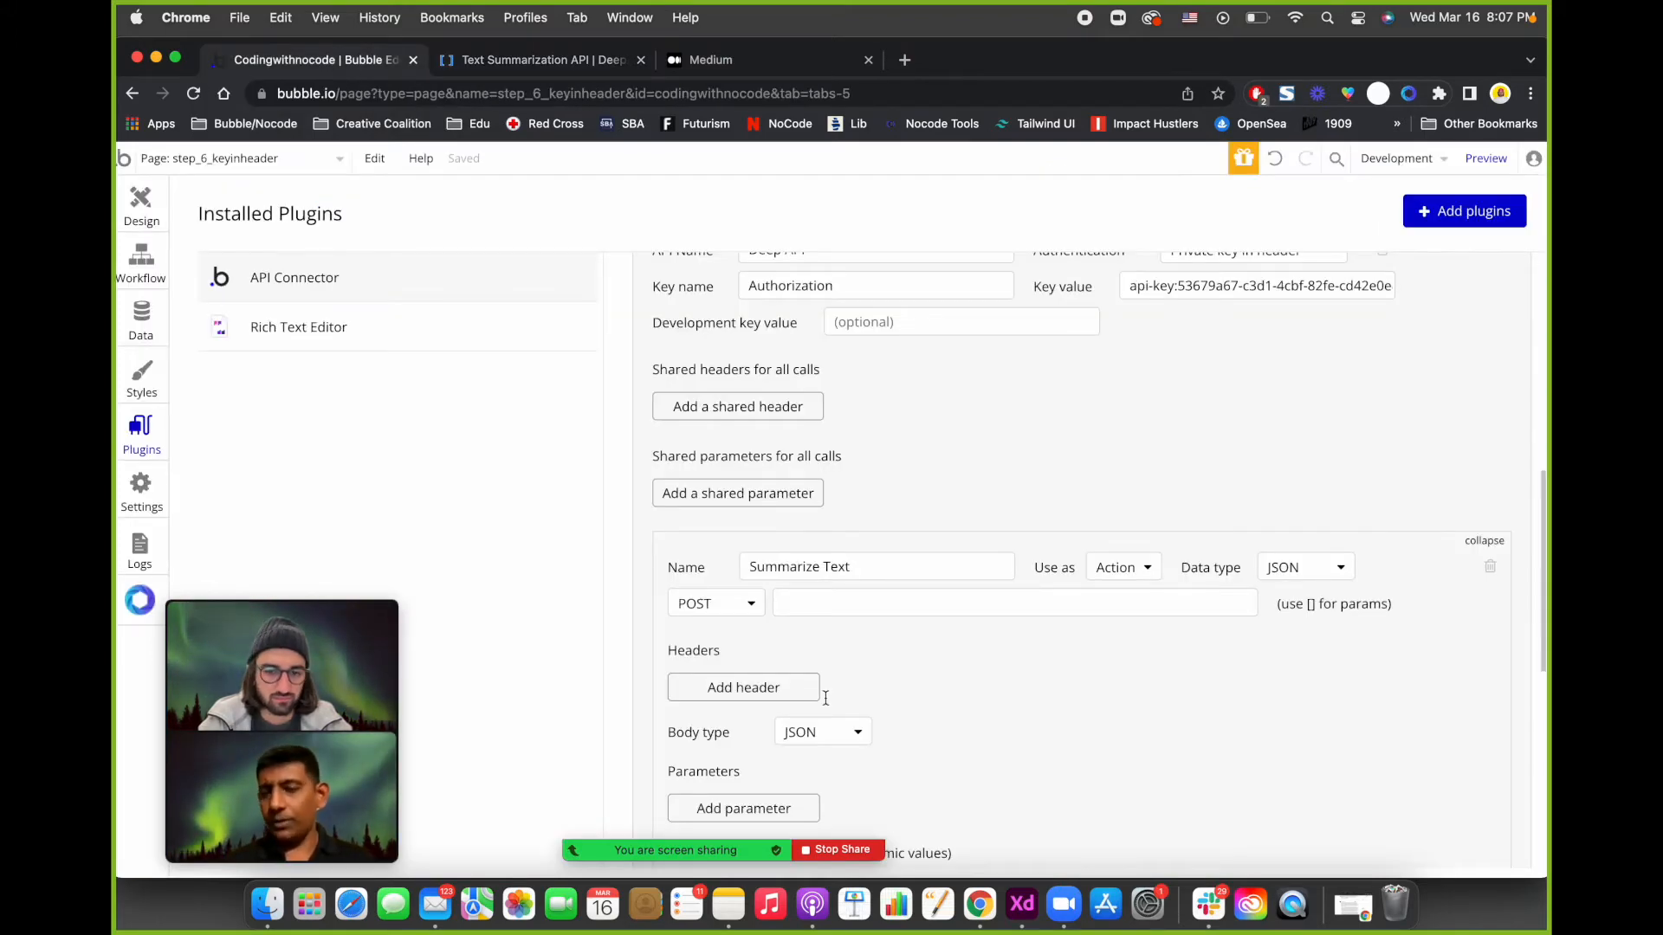
pyautogui.write('https://api.deepai.org/api/summarization')
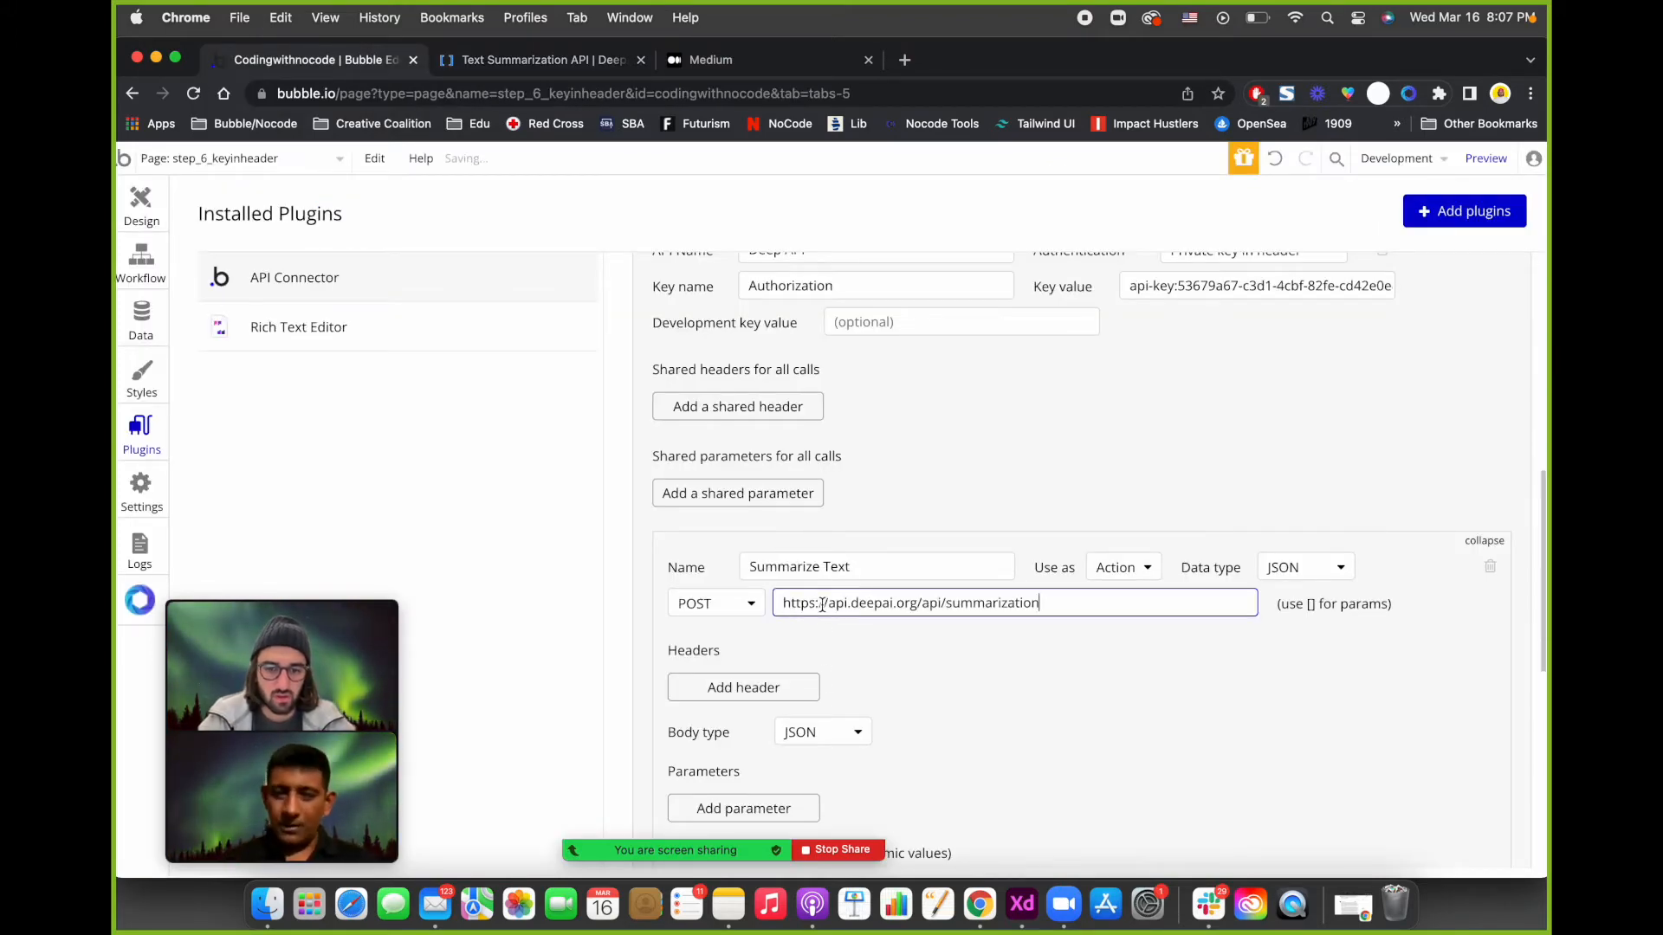
pyautogui.scroll(-3)
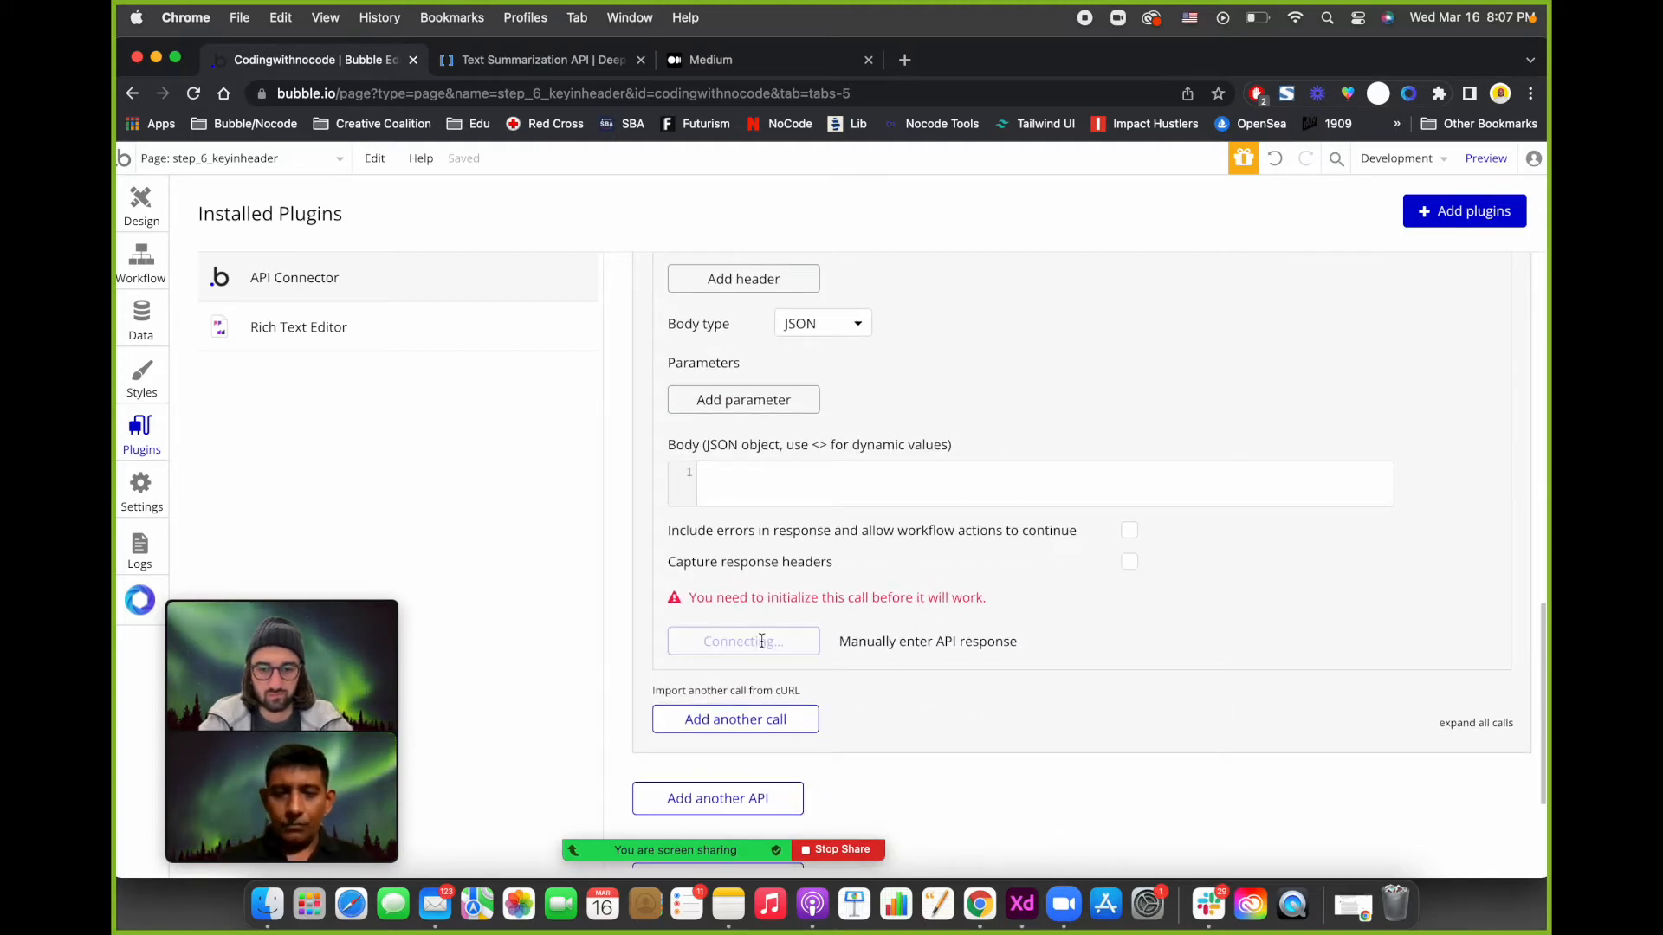
pyautogui.click(743, 641)
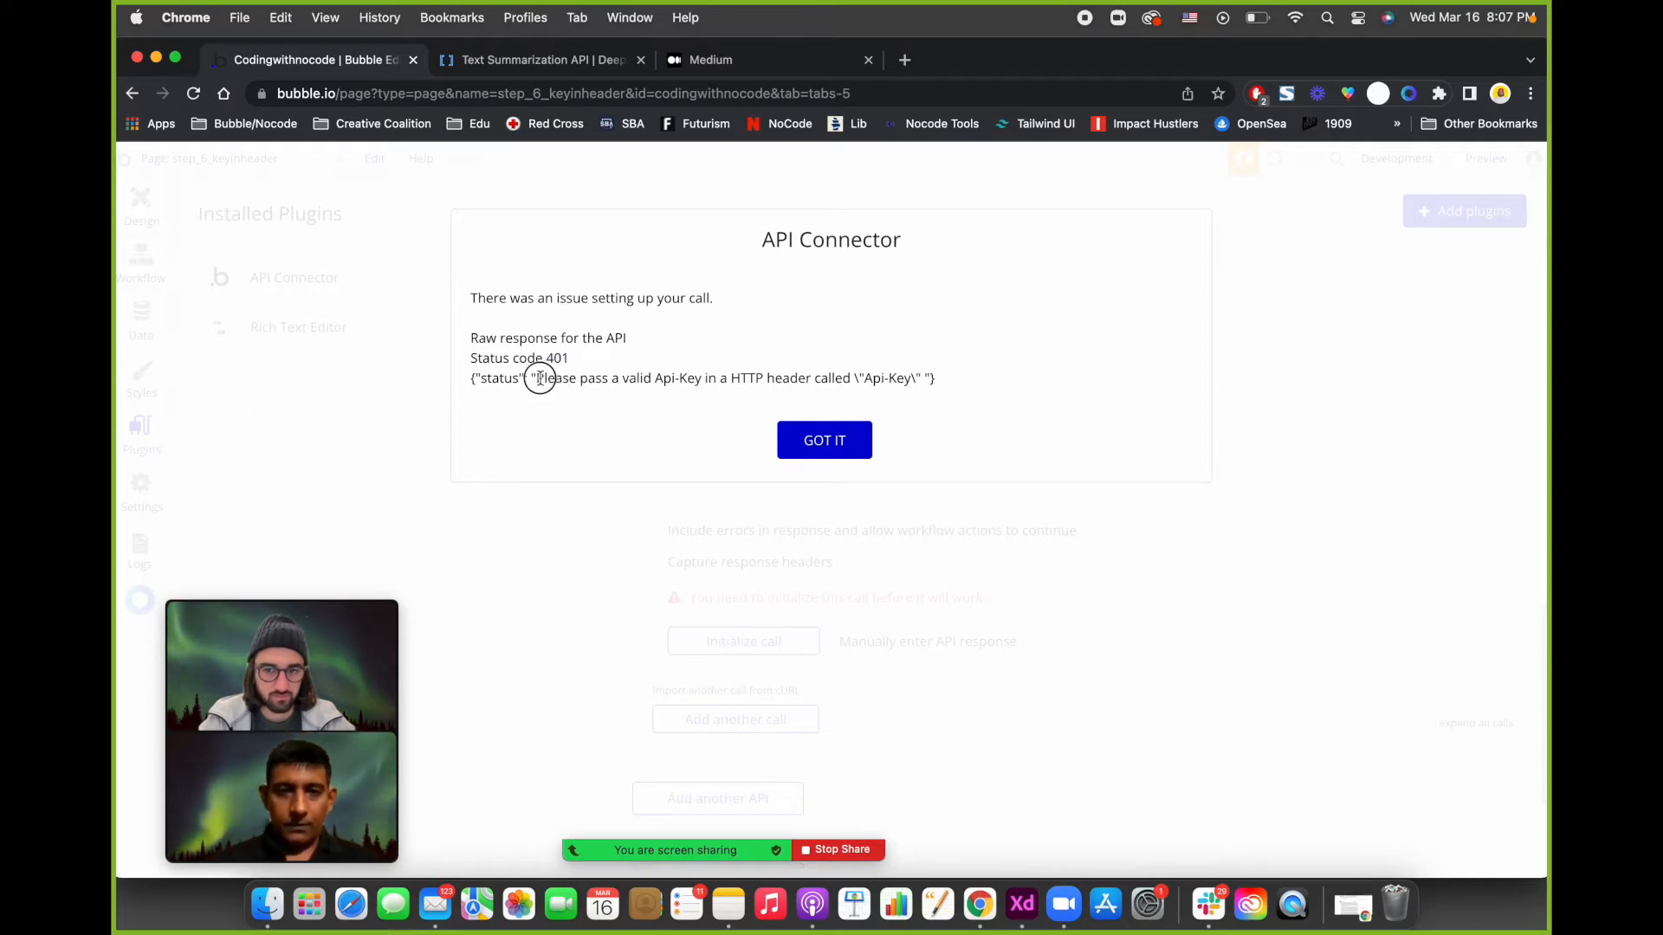
pyautogui.moveTo(535, 378); pyautogui.dragTo(665, 378)
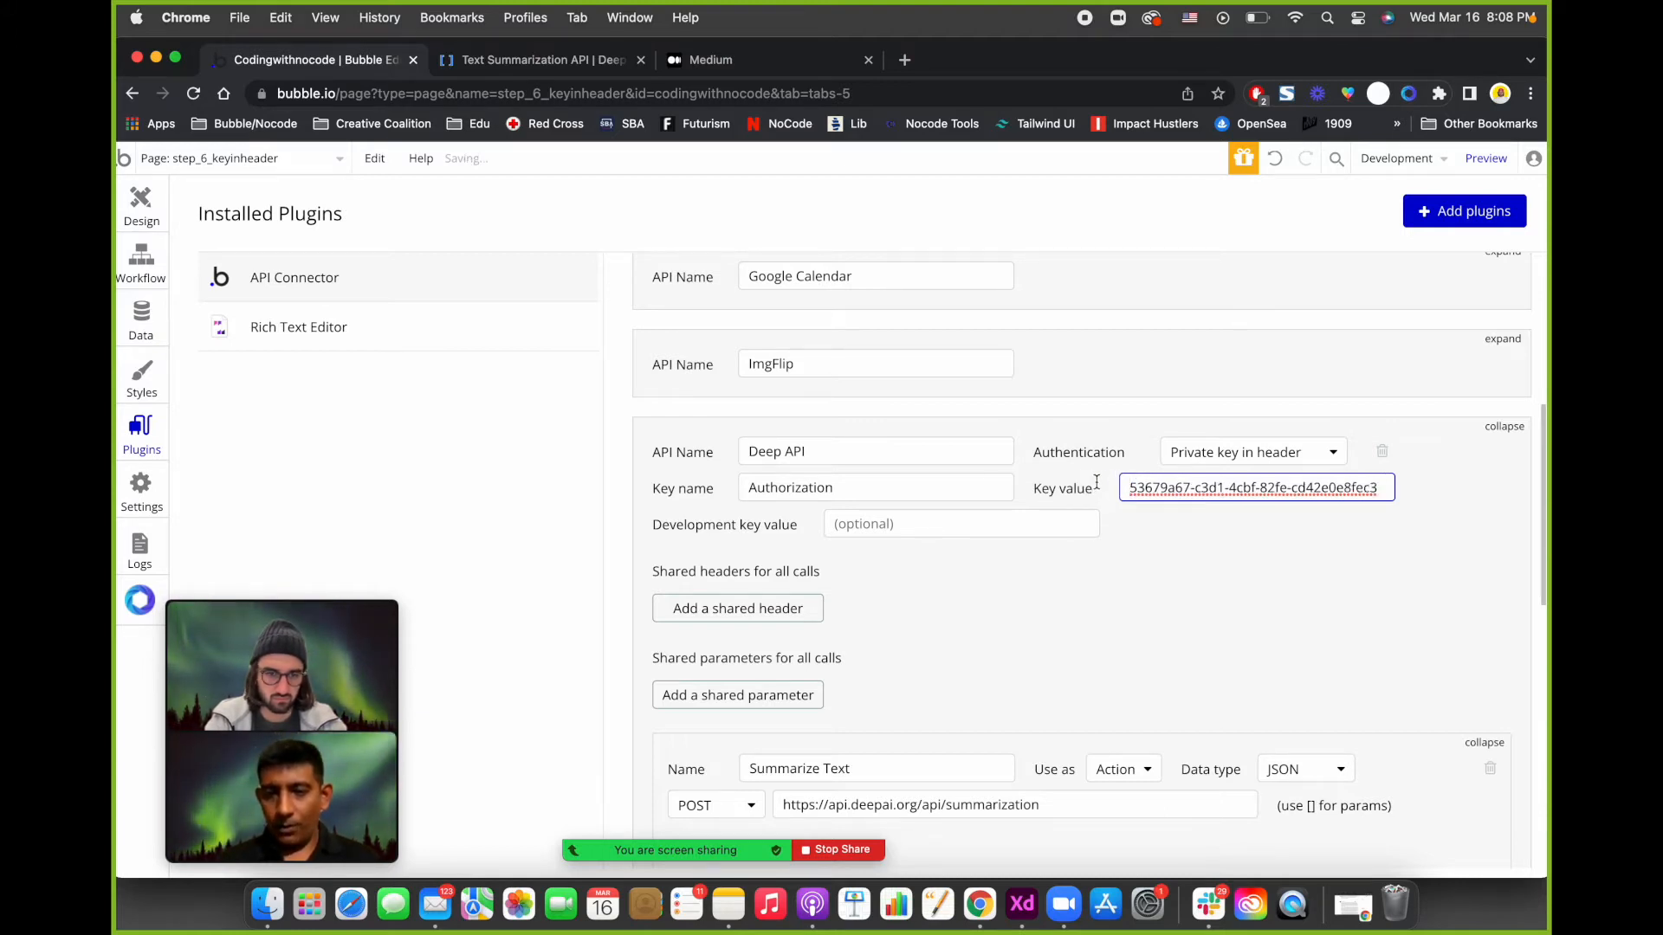
# Rename the key to api-key with the bare value and reinitialize, now getting a 400 error.
pyautogui.write('api-key:')
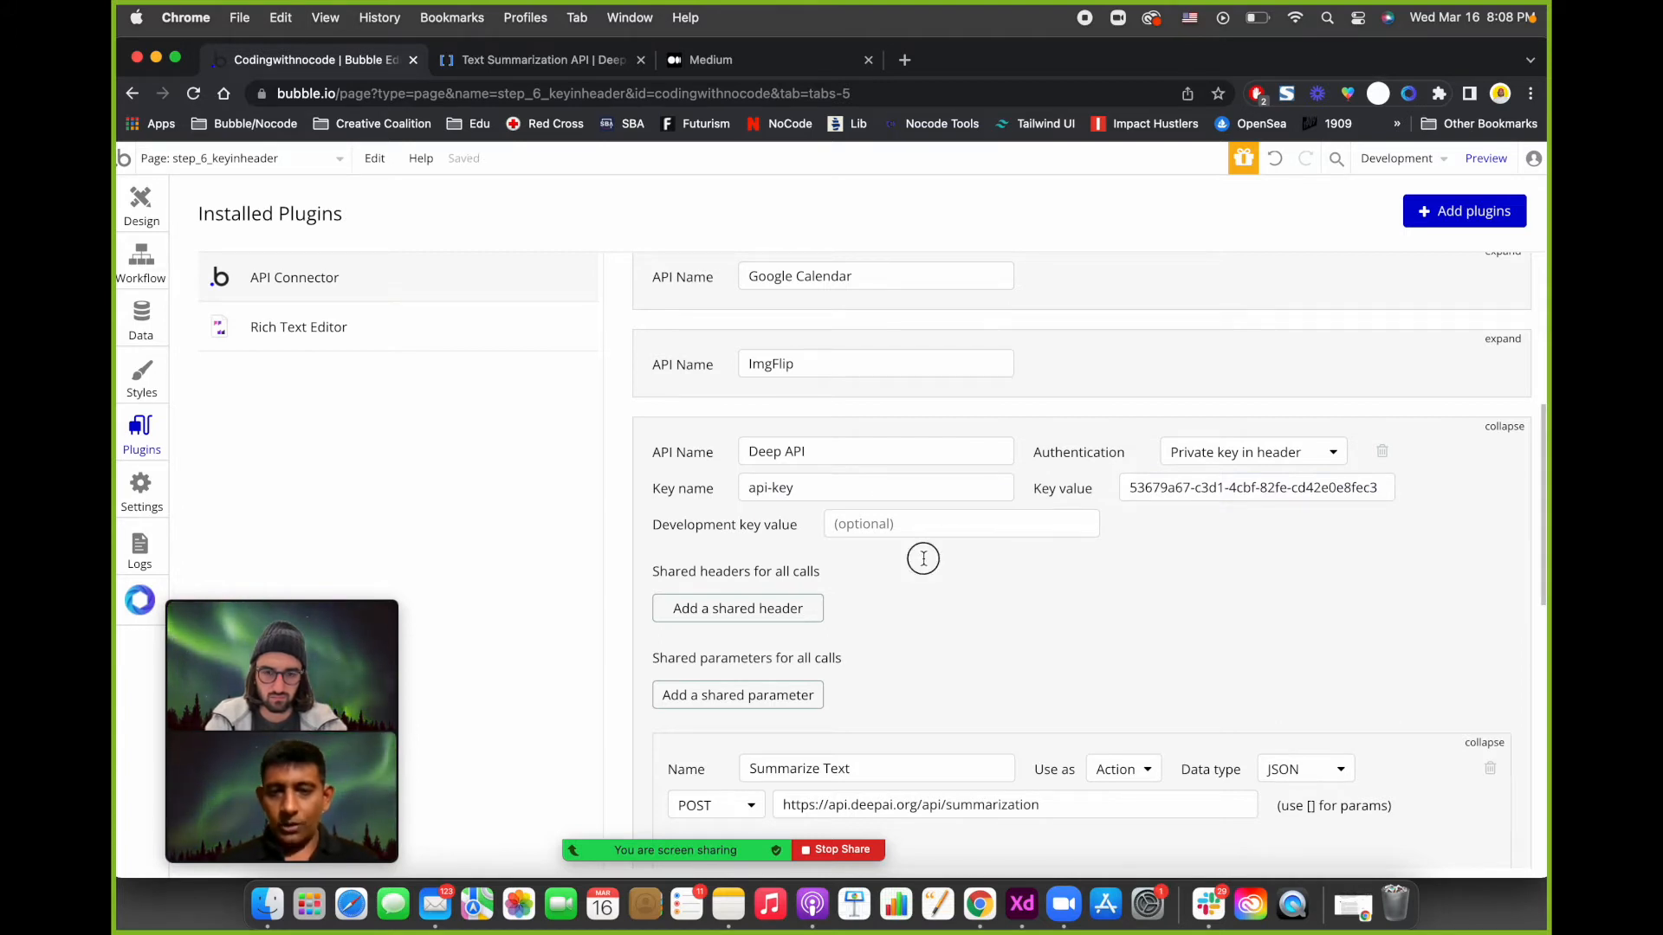
pyautogui.scroll(-3)
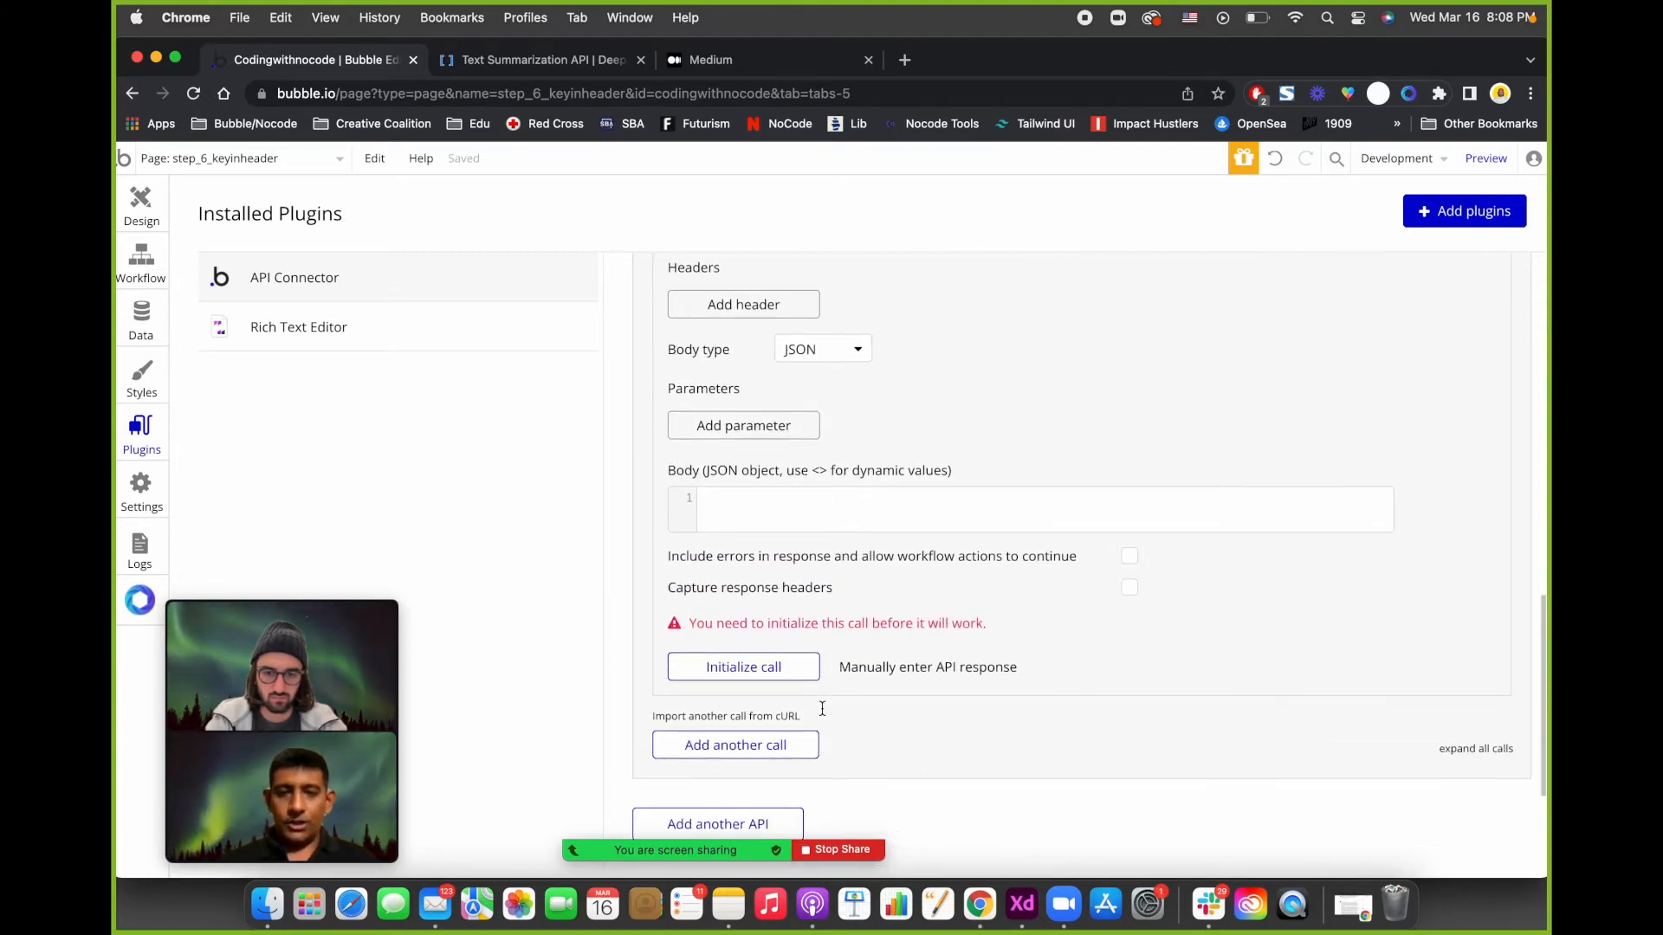
pyautogui.click(743, 665)
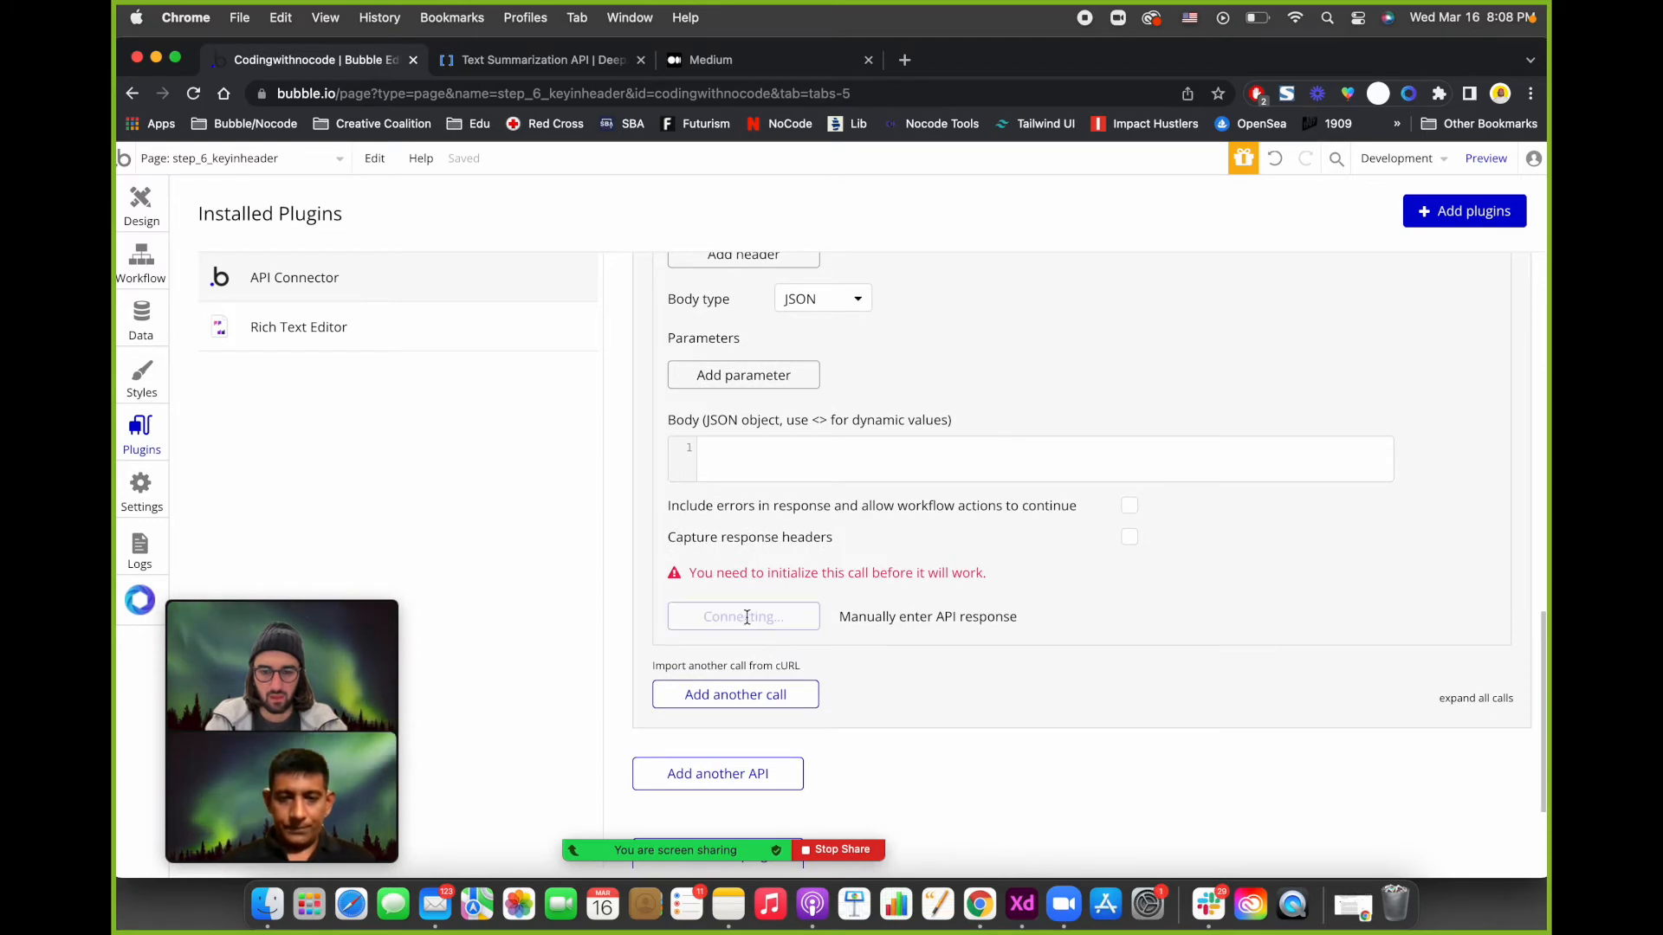
pyautogui.click(743, 617)
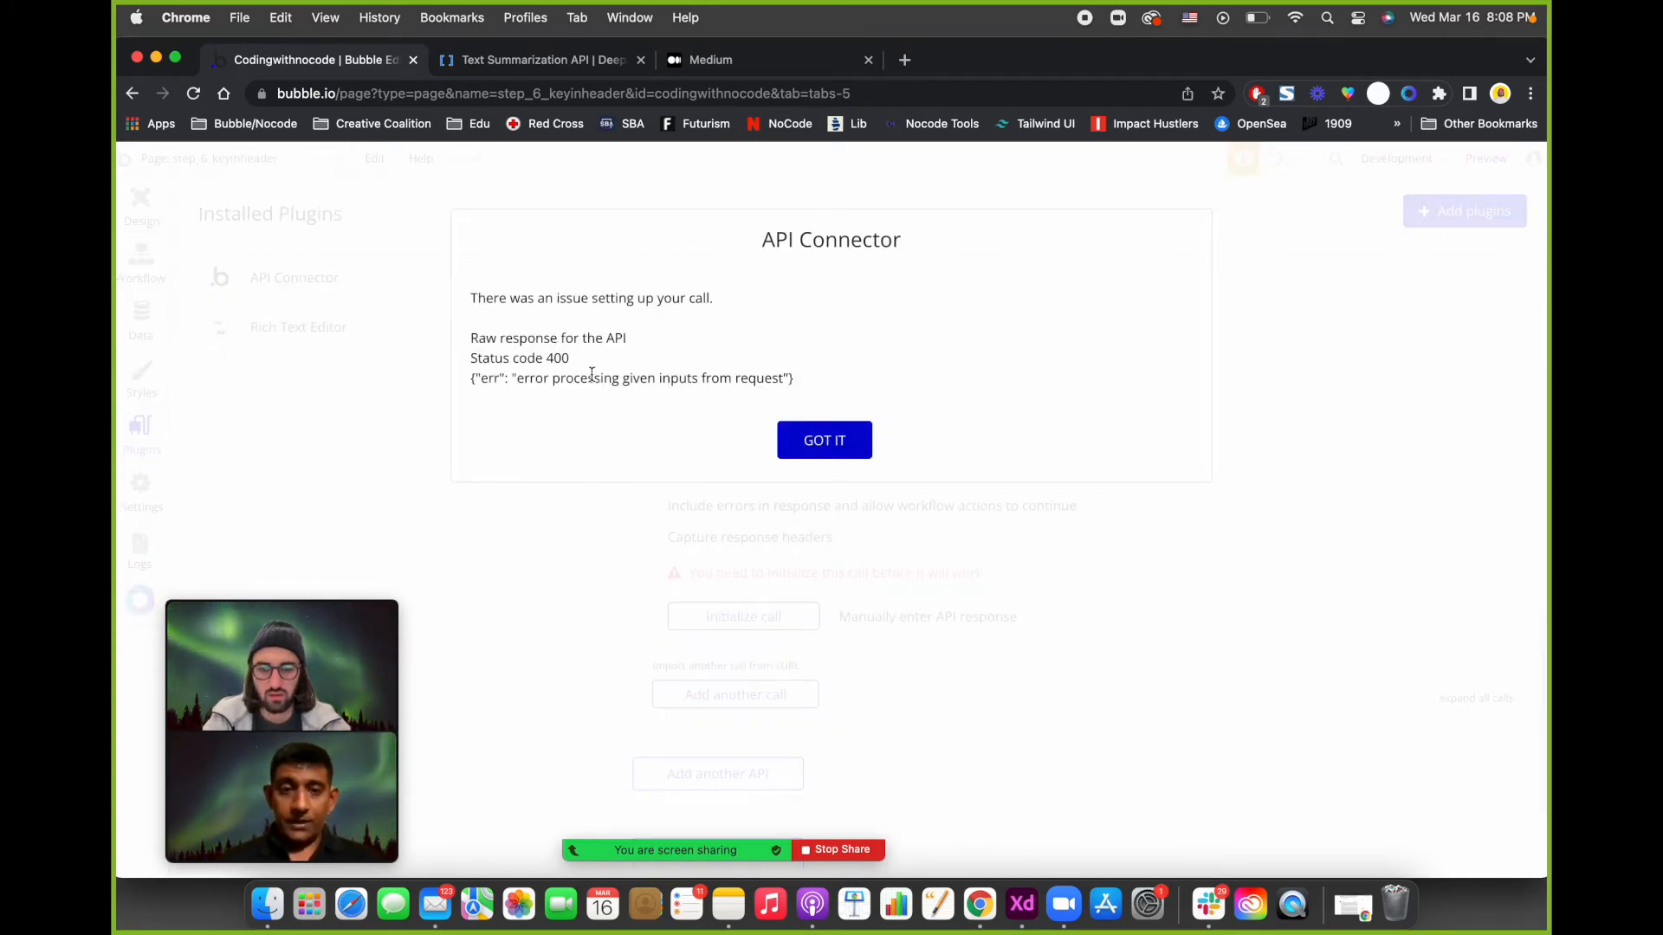
pyautogui.moveTo(516, 378); pyautogui.dragTo(789, 377)
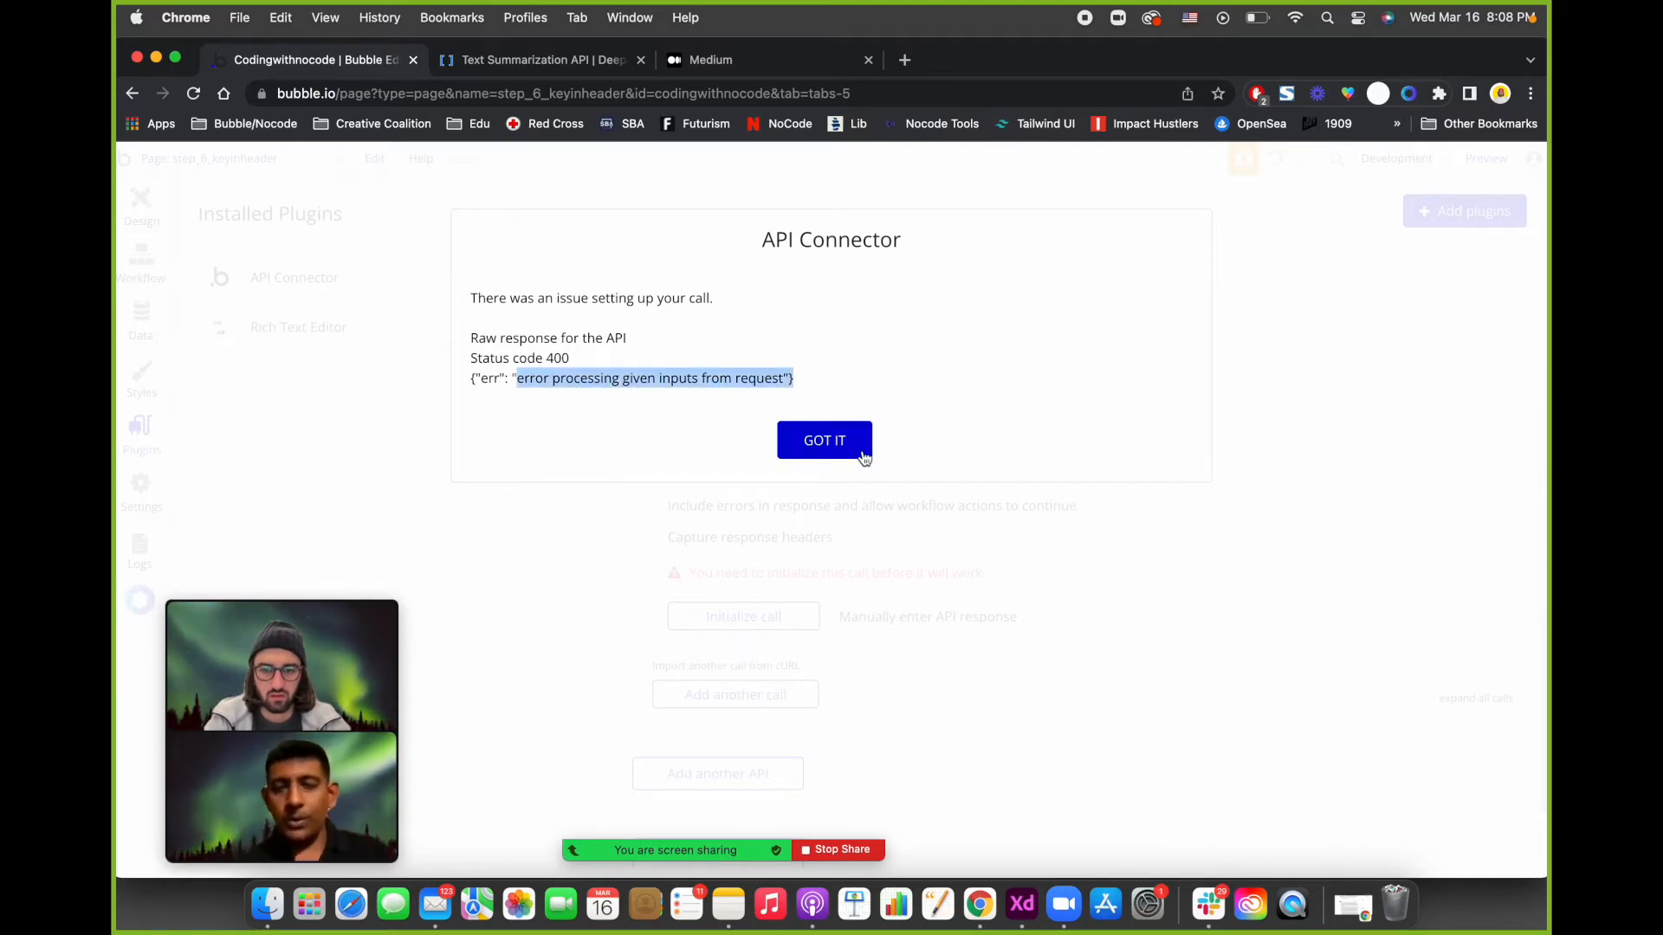
pyautogui.click(825, 440)
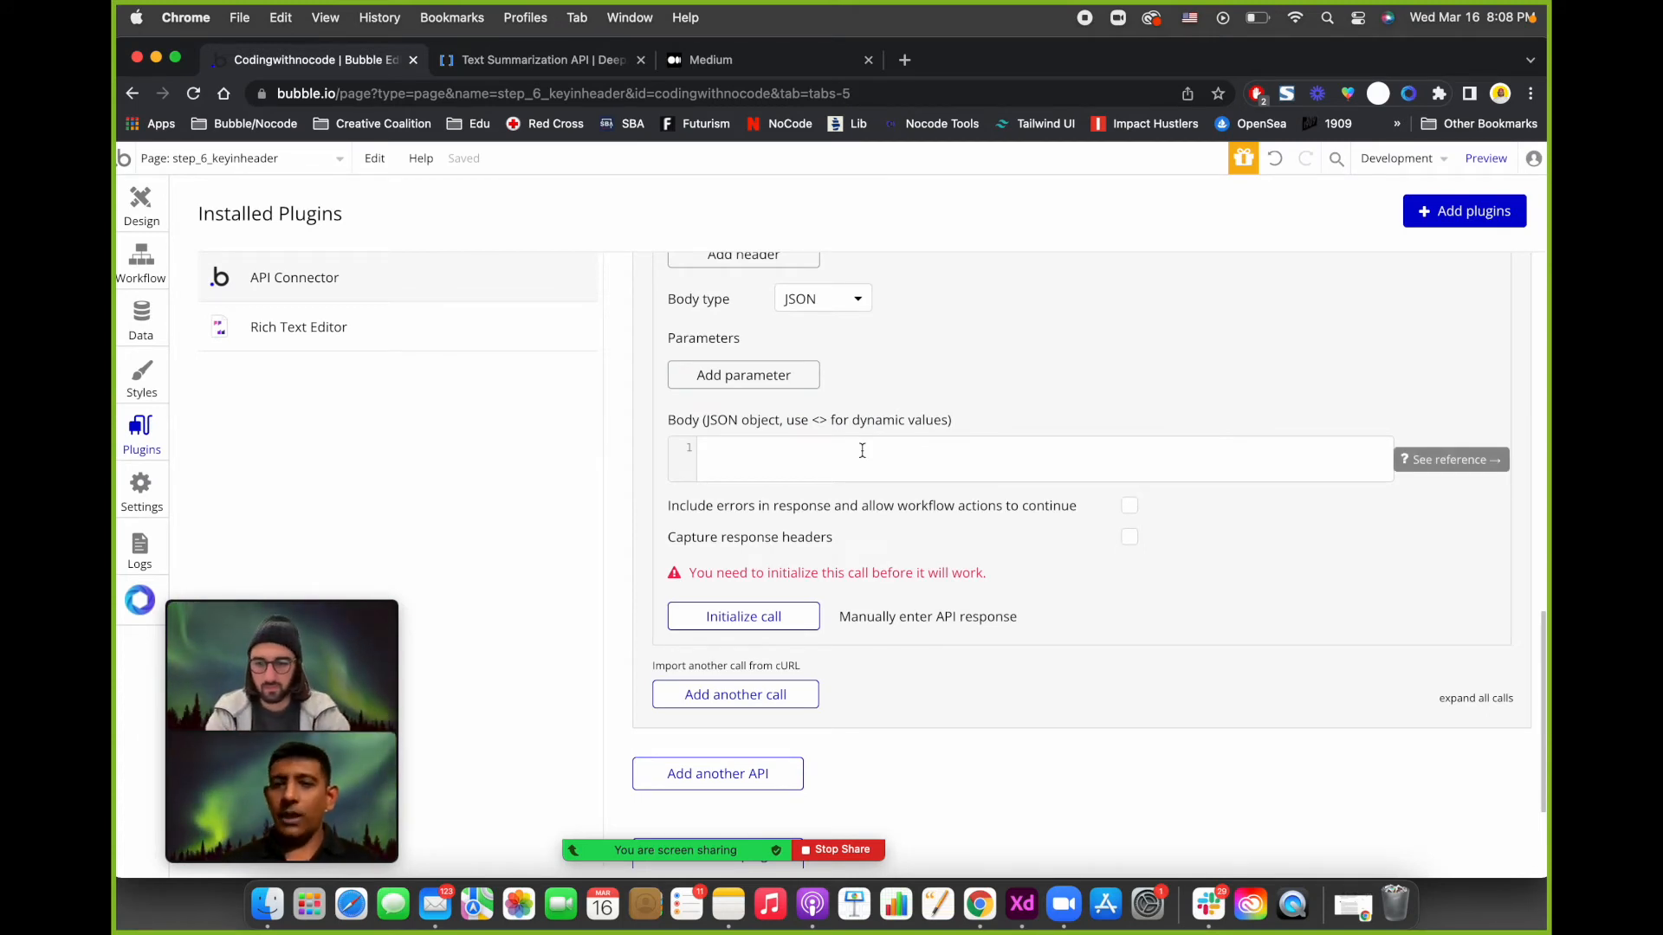
pyautogui.scroll(-3)
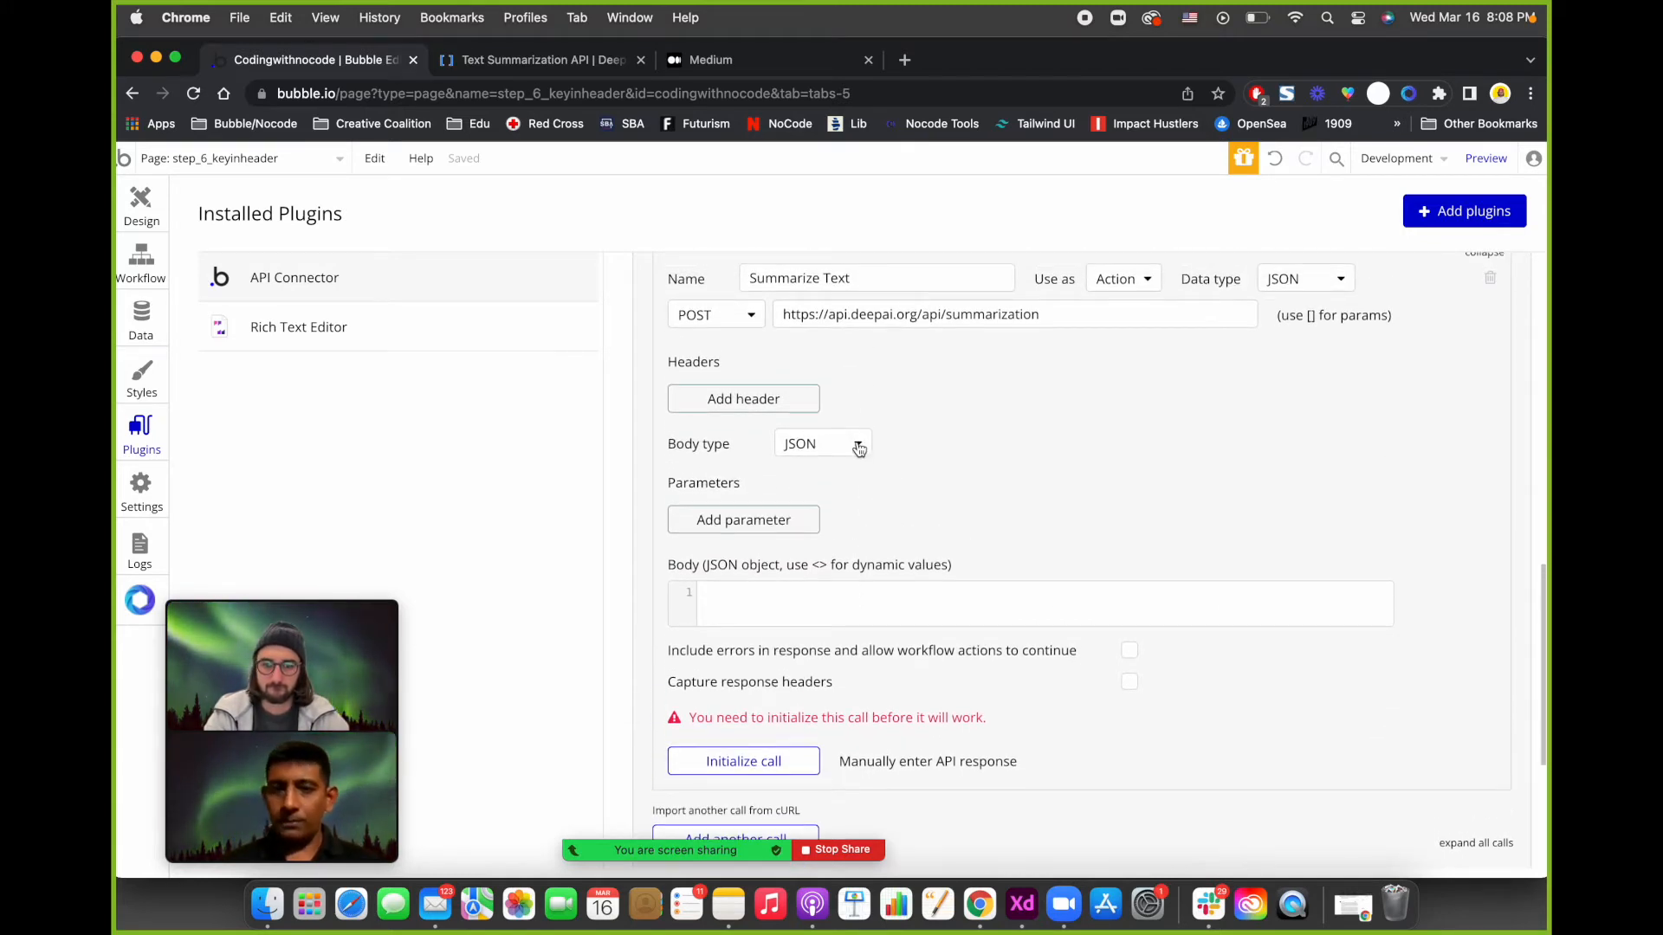
pyautogui.moveTo(821, 444)
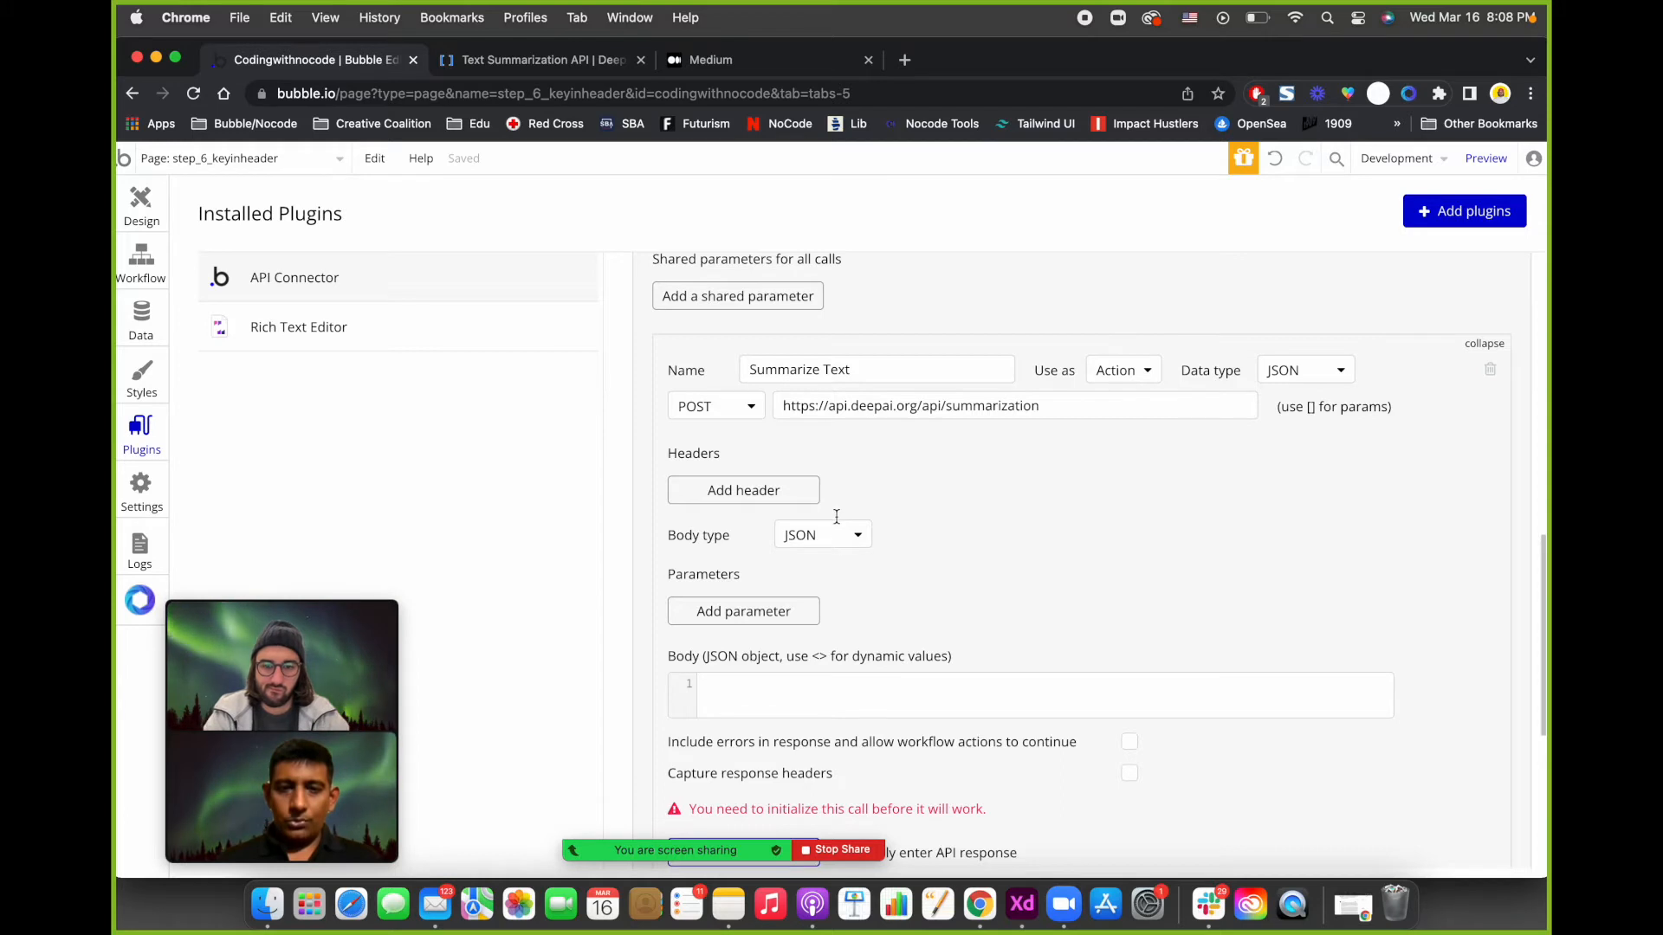
# Switch the body type to Form-data and reinitialize, getting the same 400 error.
pyautogui.click(821, 535)
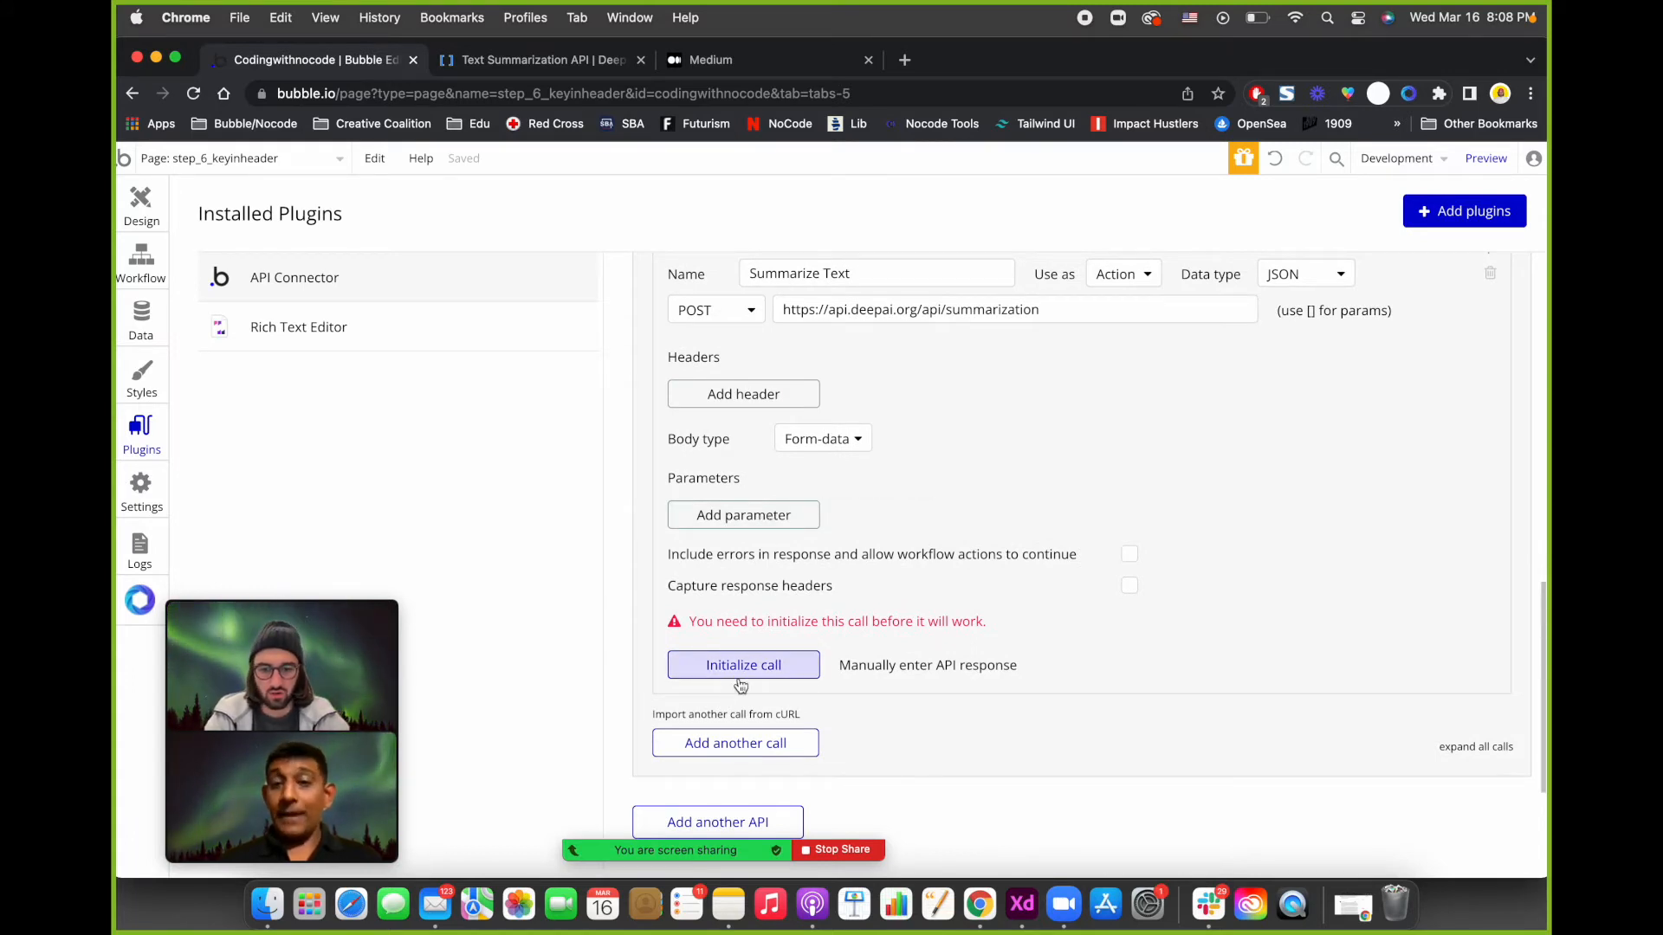
pyautogui.click(743, 665)
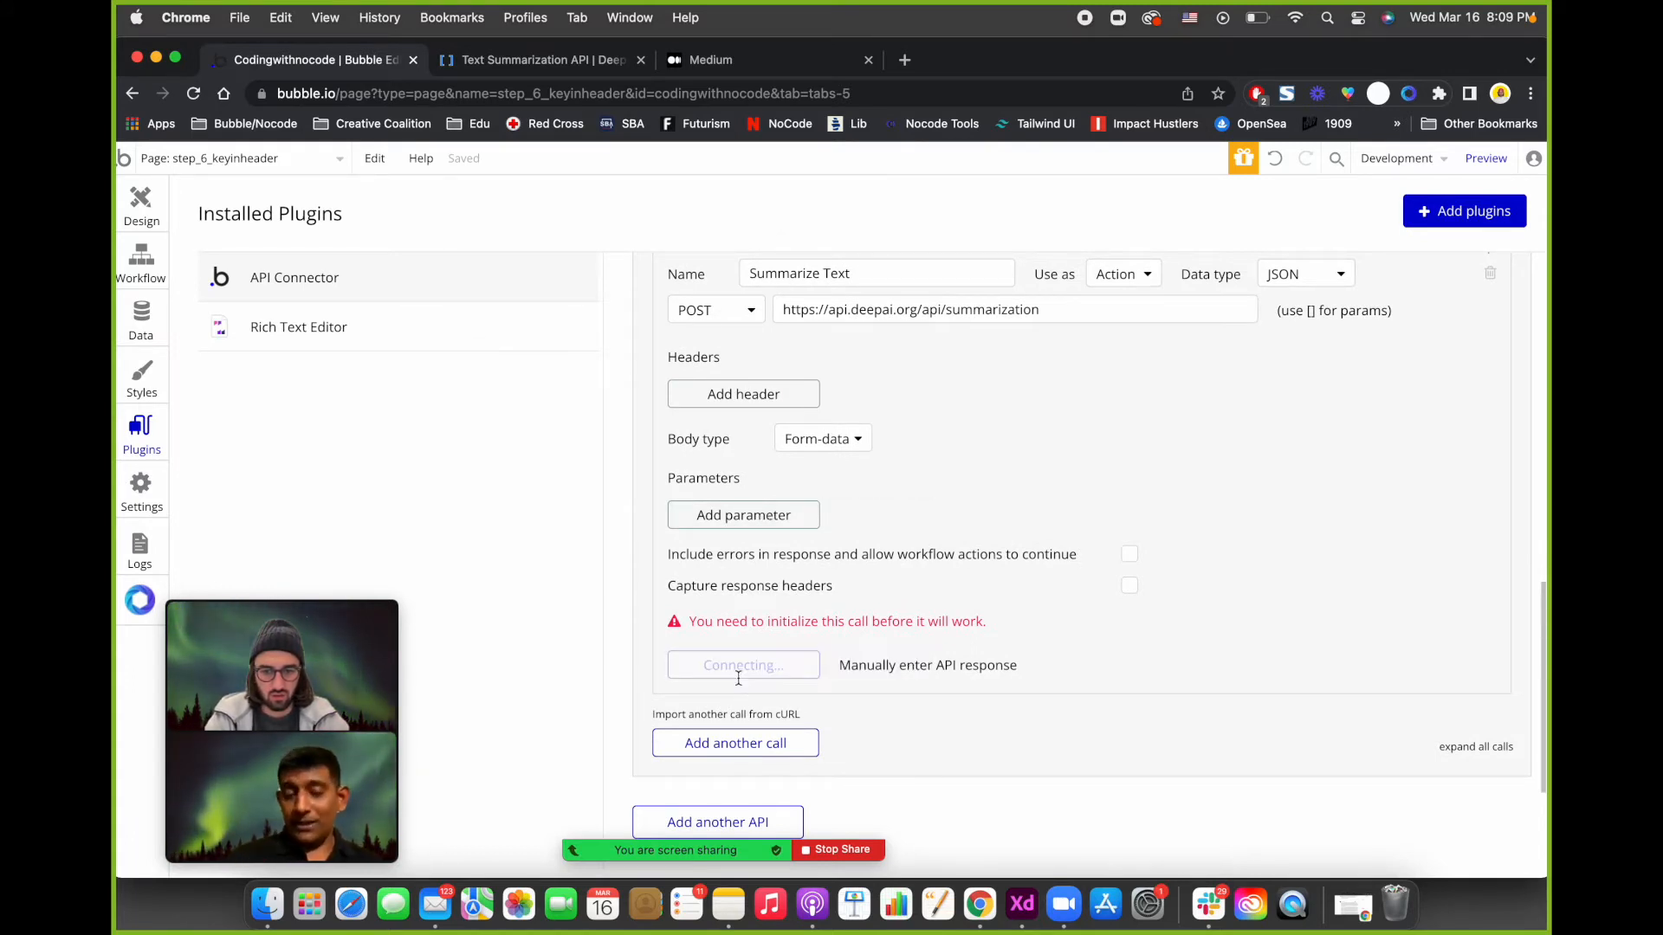
pyautogui.click(743, 665)
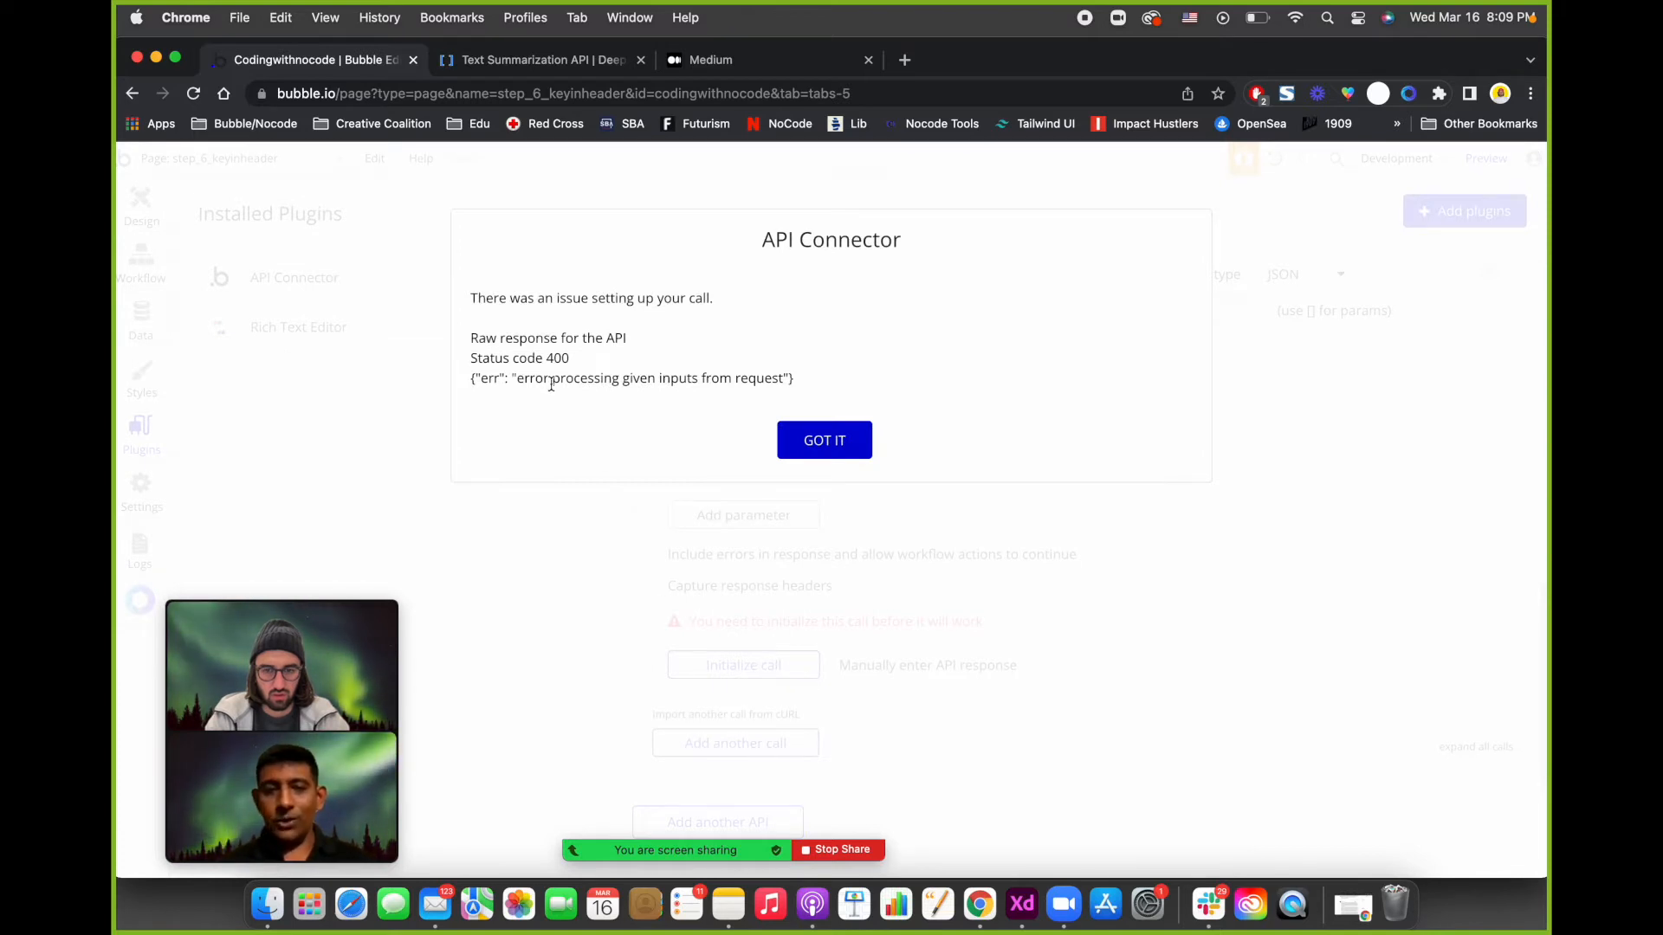
pyautogui.moveTo(516, 377); pyautogui.dragTo(779, 378)
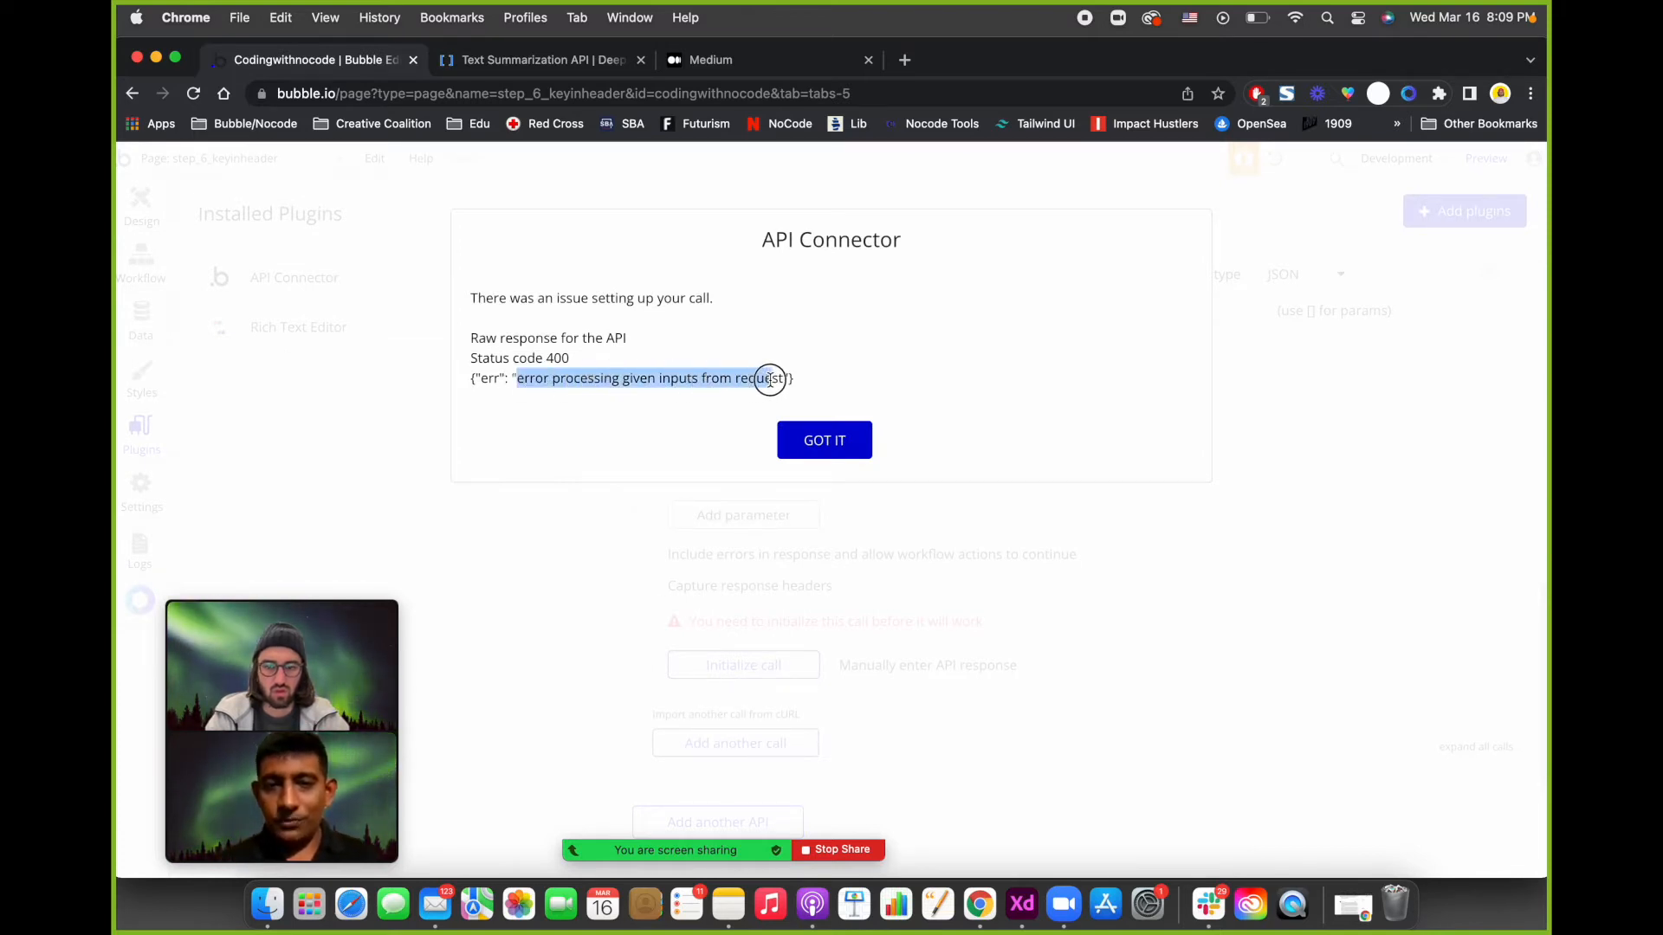
pyautogui.click(871, 365)
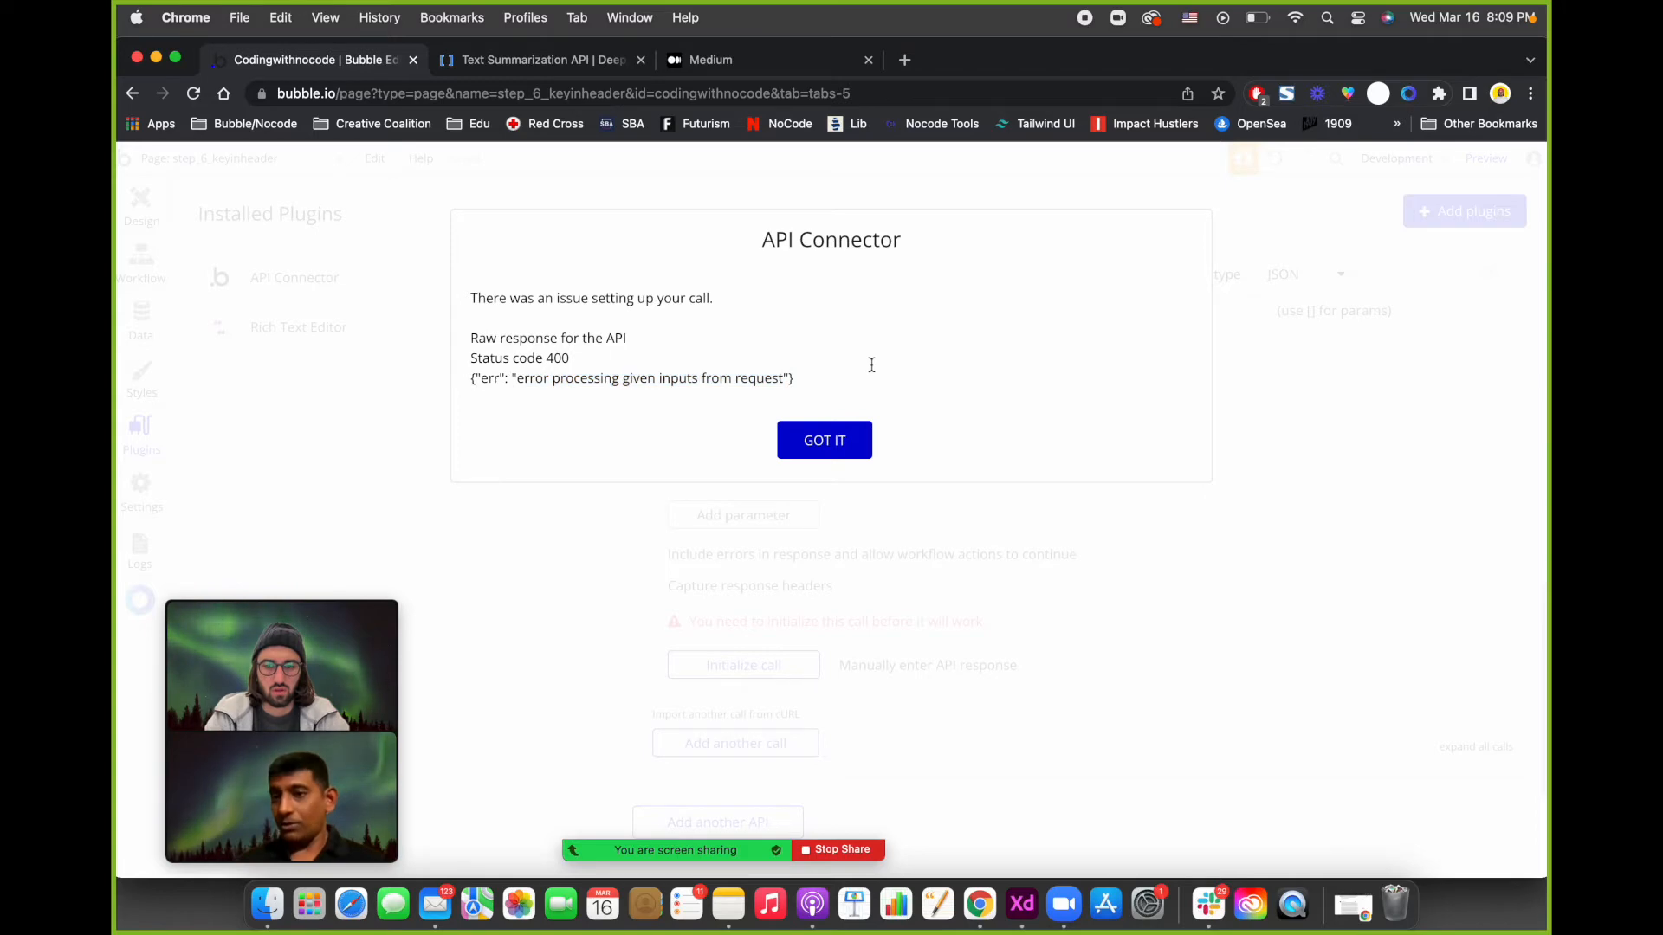
pyautogui.click(824, 439)
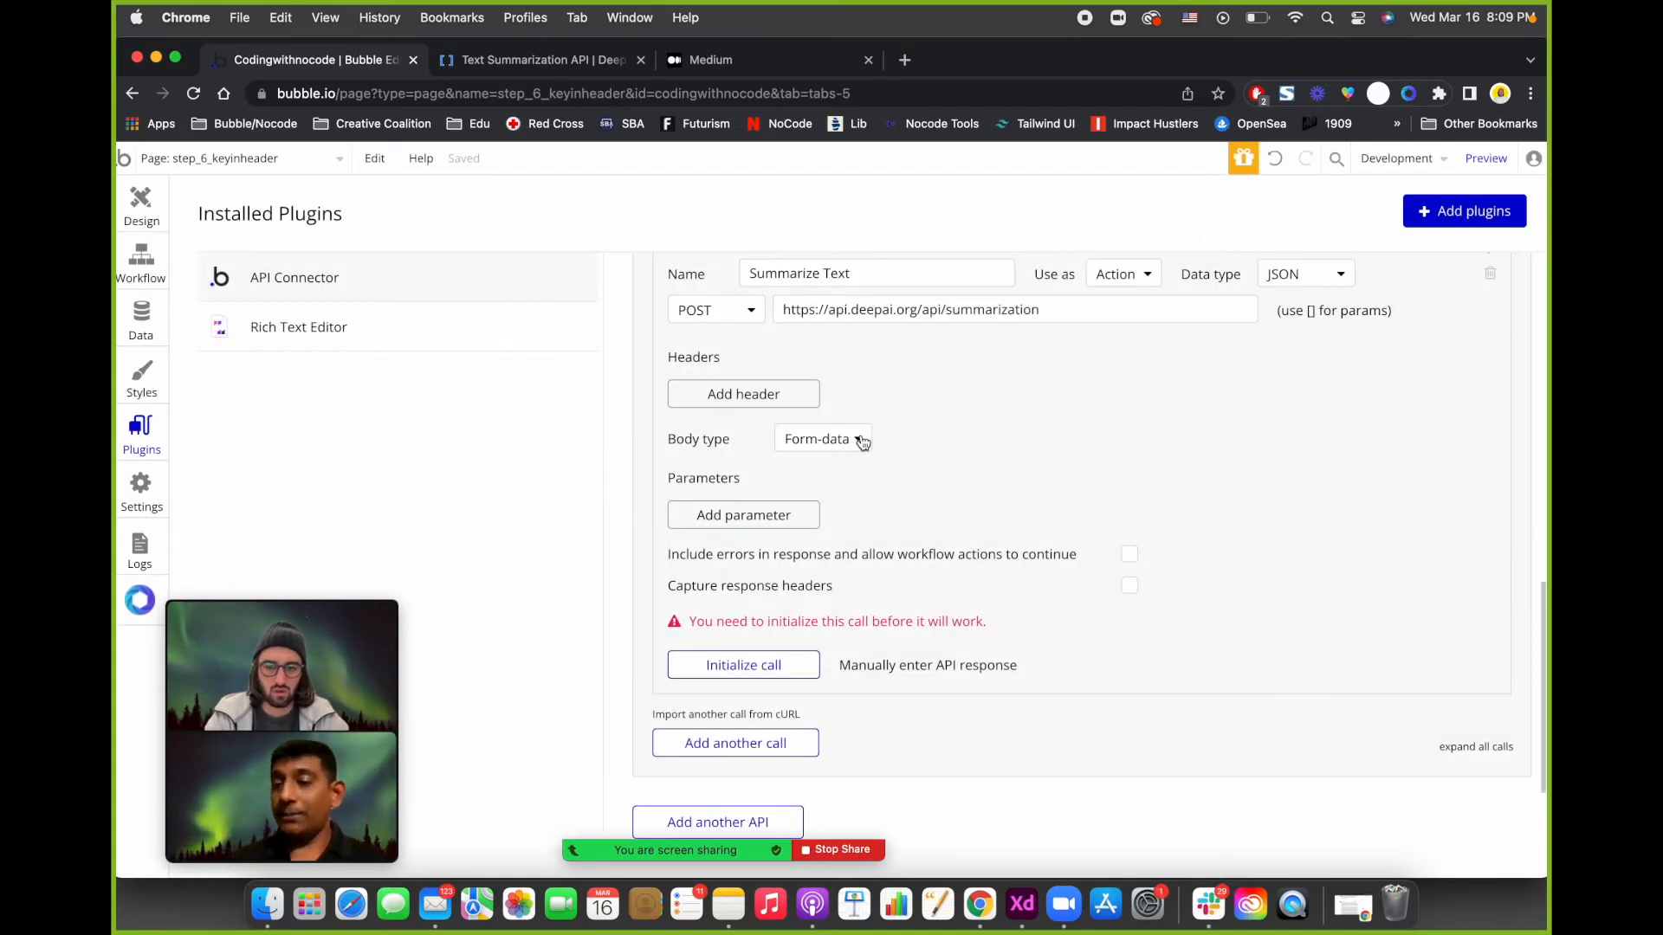
# Add a blank key–value body parameter to the Summarize Text call.
pyautogui.click(743, 515)
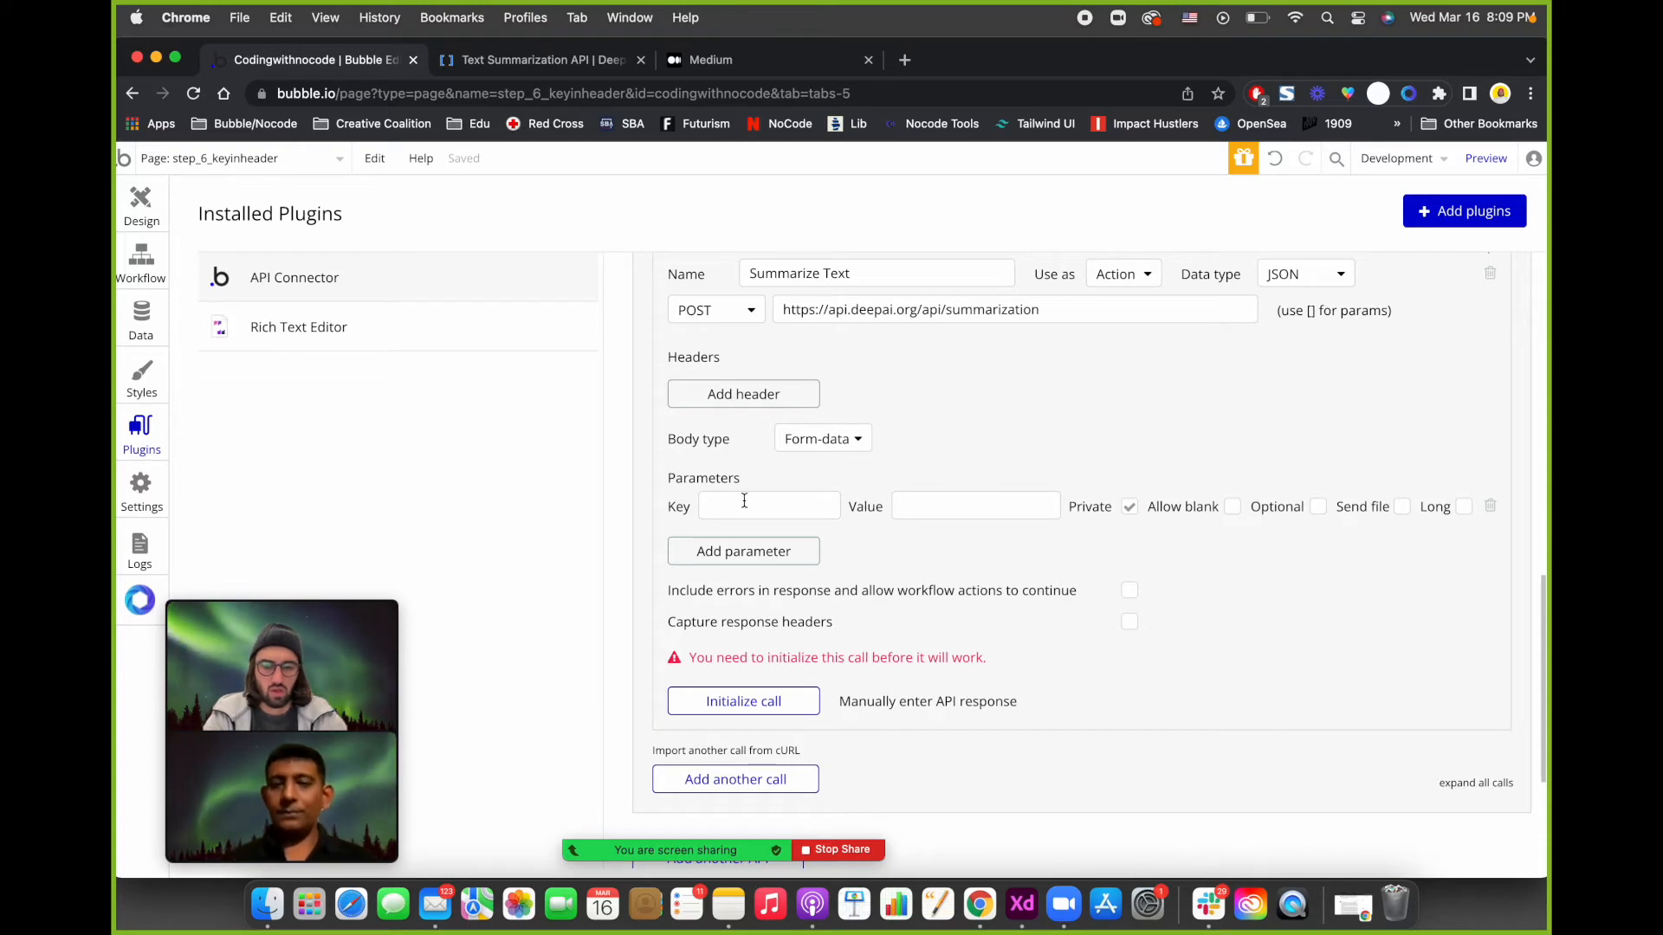
pyautogui.click(767, 505)
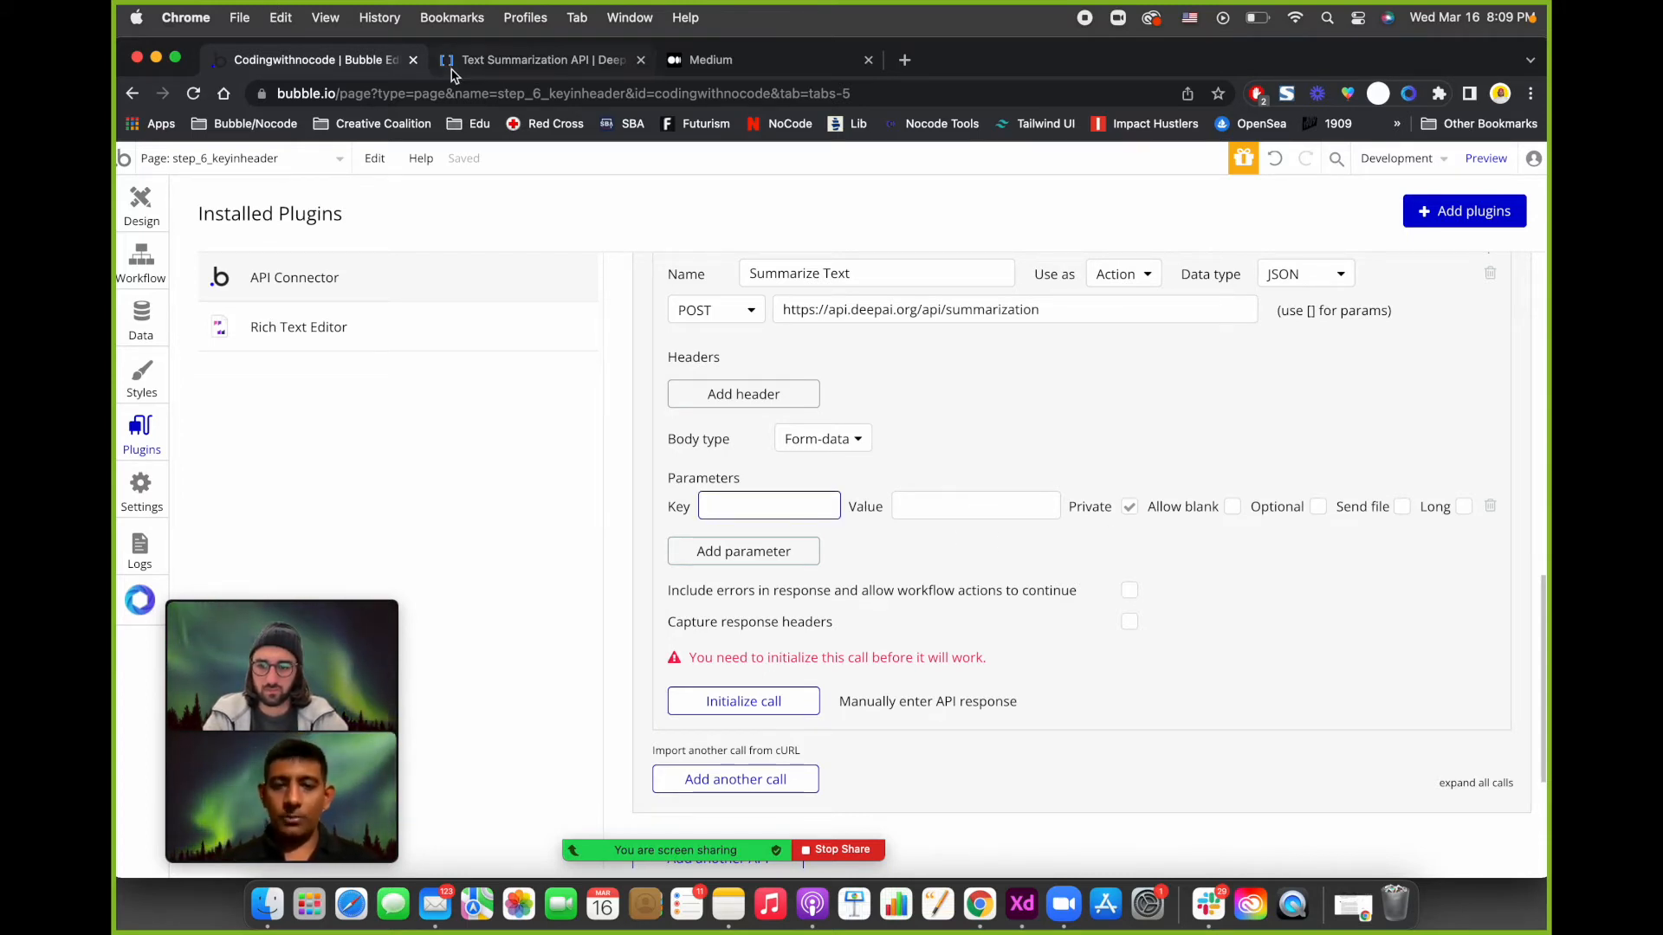
# Review DeepAI's cURL, JavaScript and quick-start examples showing the text form field.
pyautogui.click(535, 59)
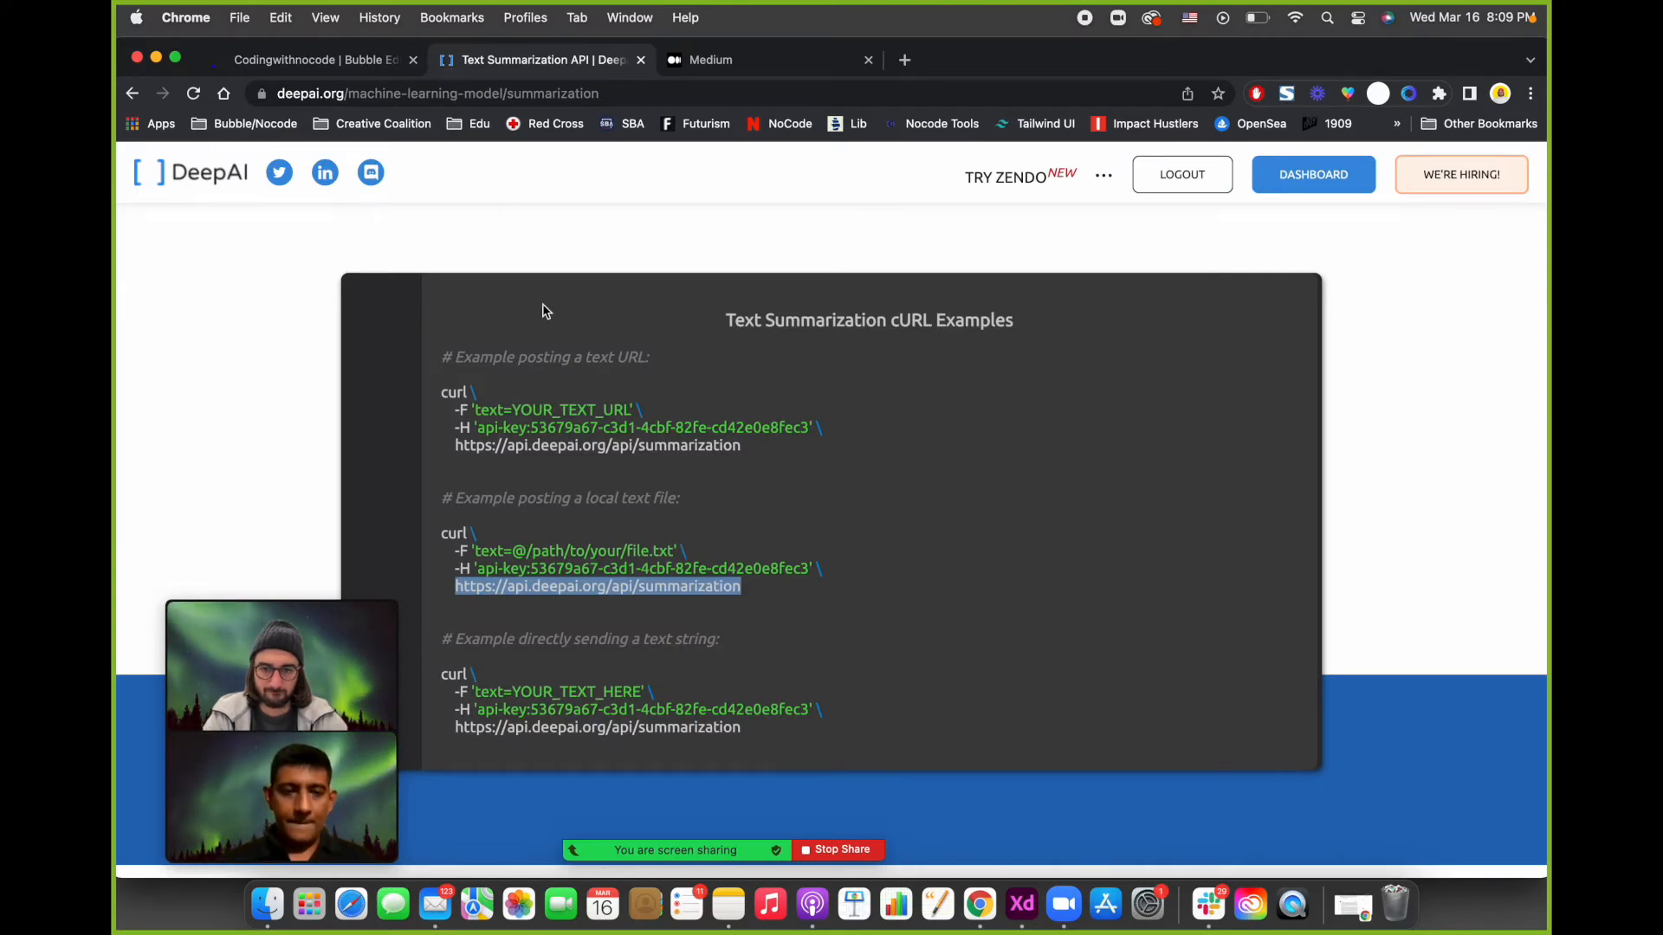
pyautogui.scroll(-3)
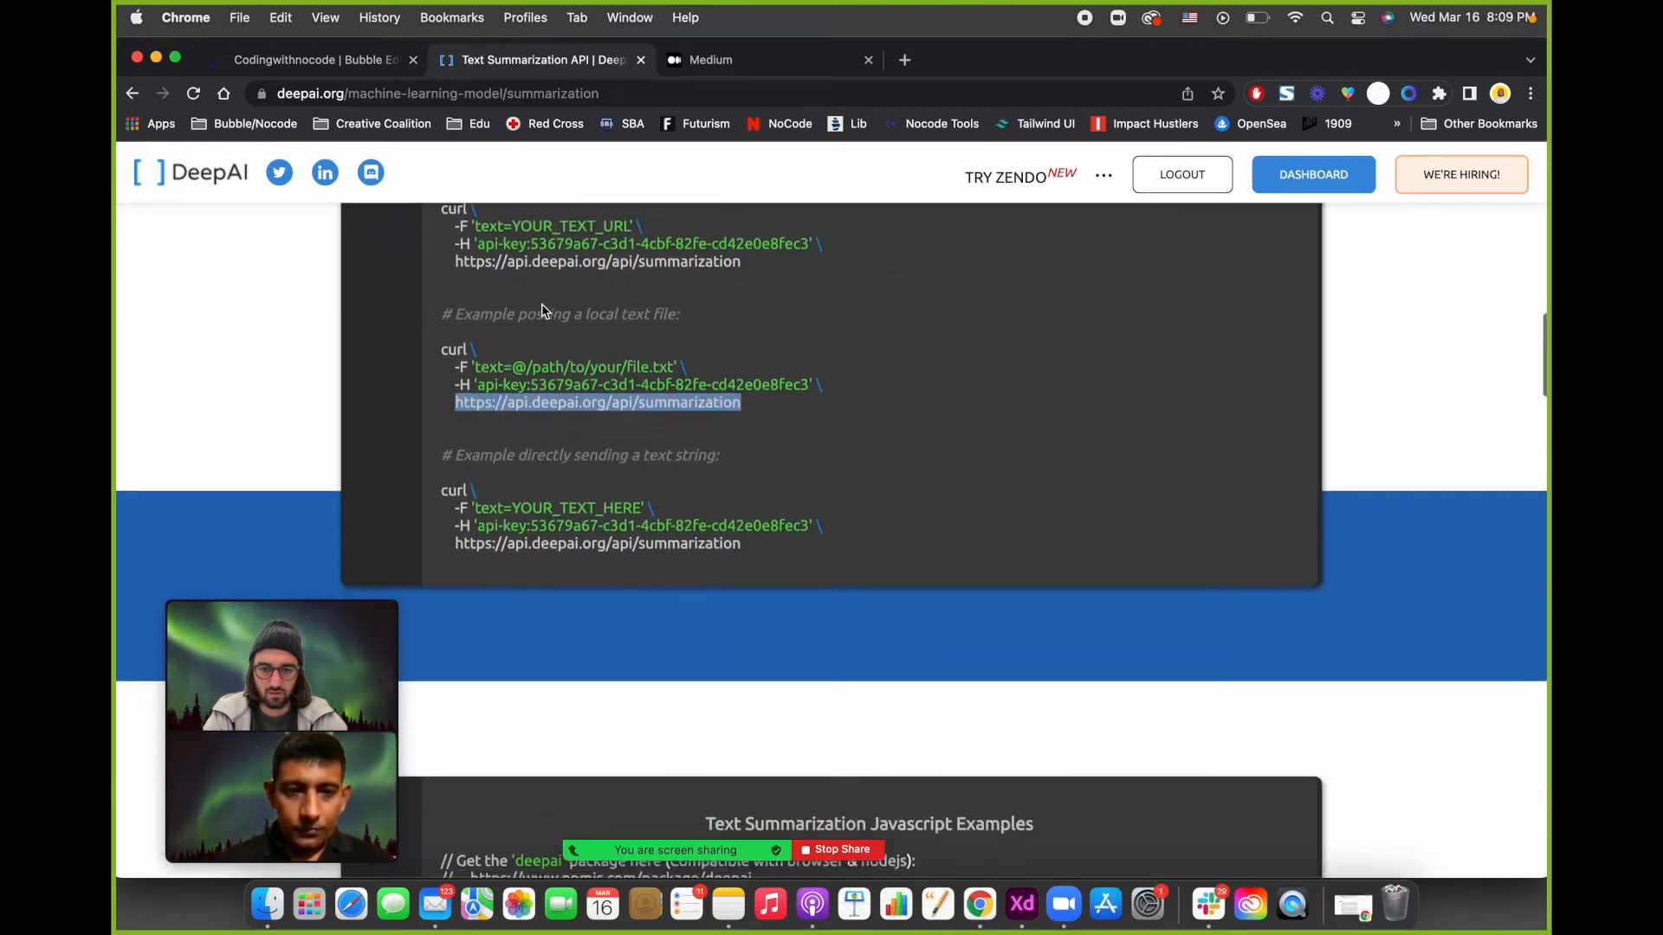
pyautogui.scroll(-3)
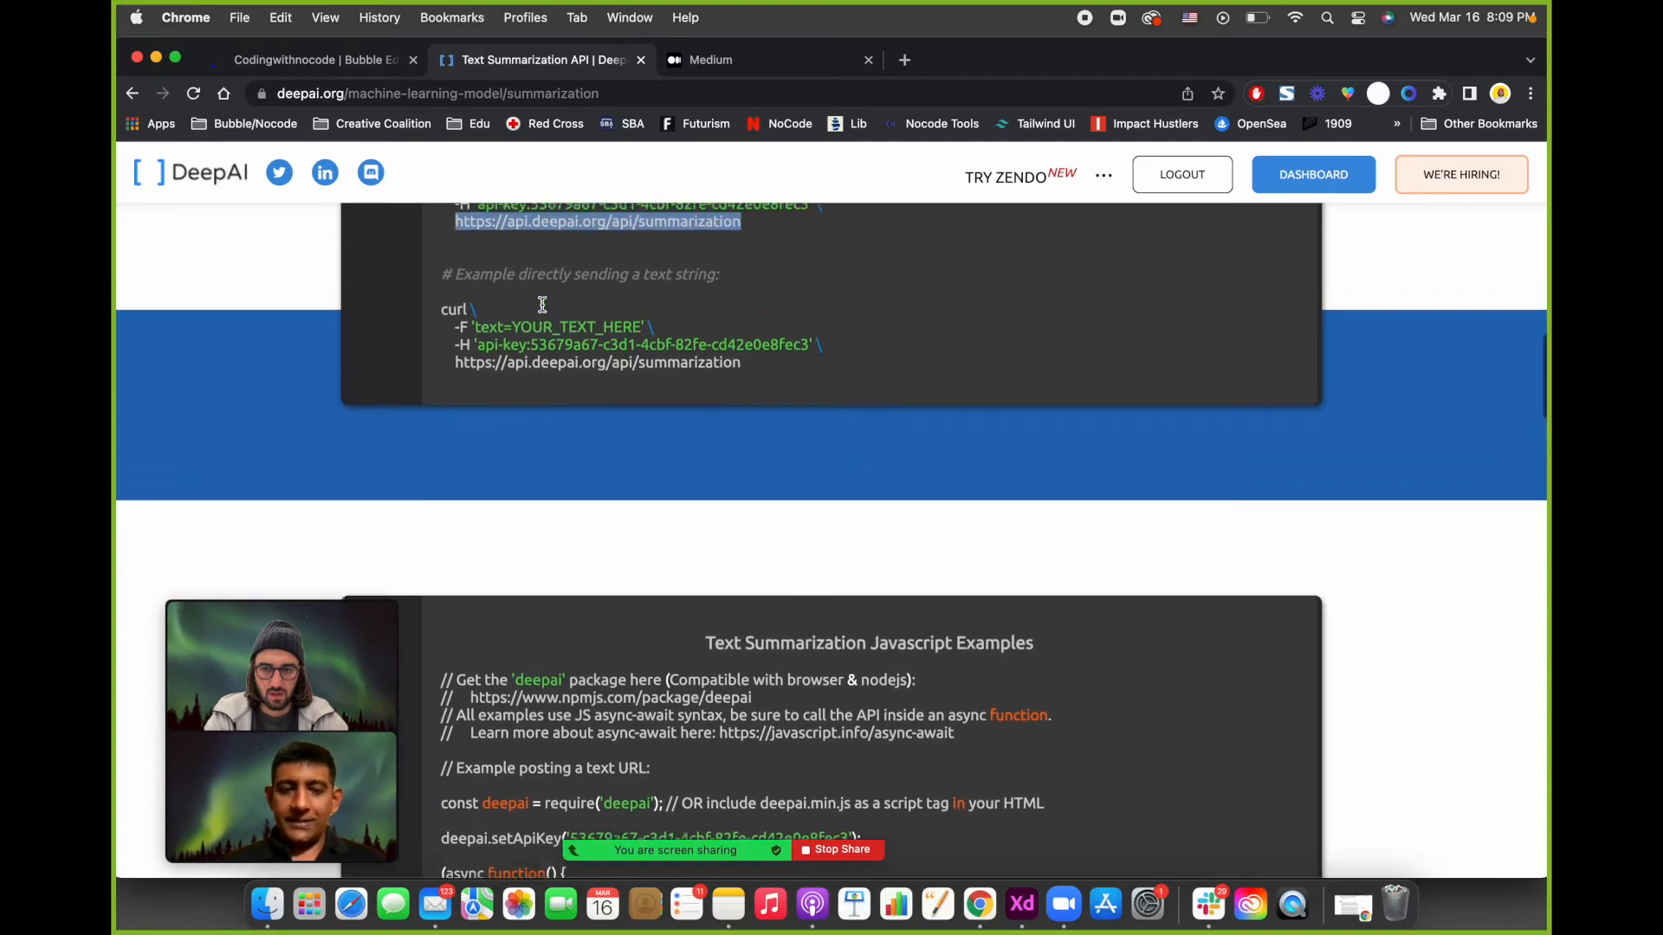
pyautogui.scroll(-3)
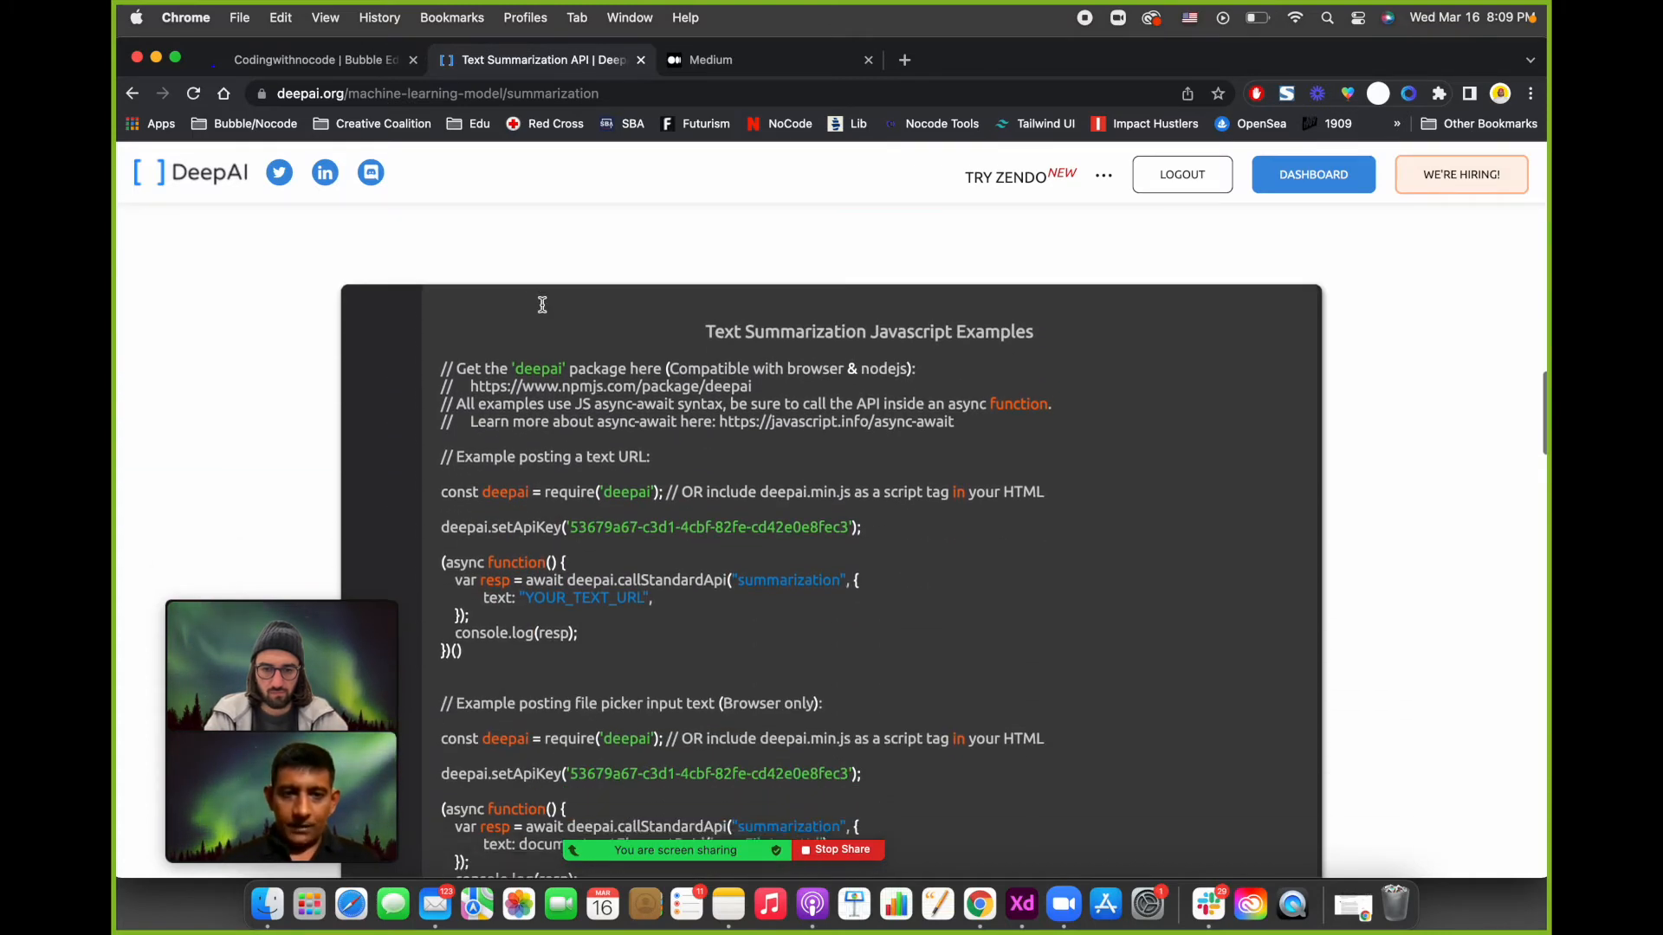
pyautogui.scroll(-3)
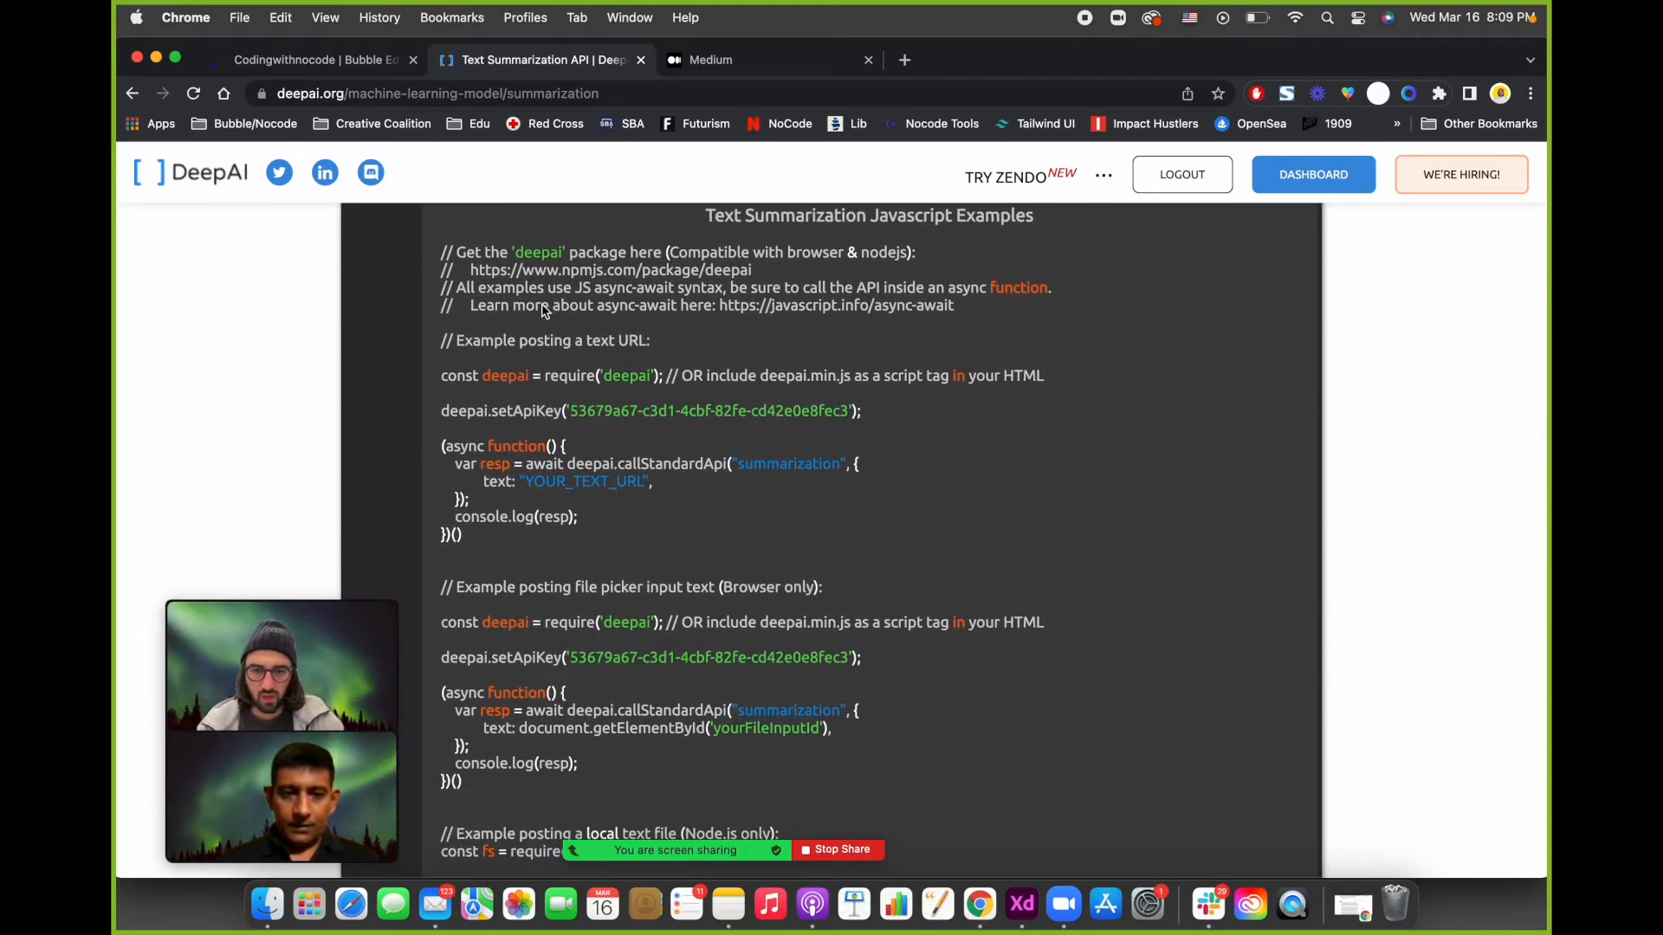
pyautogui.scroll(-3)
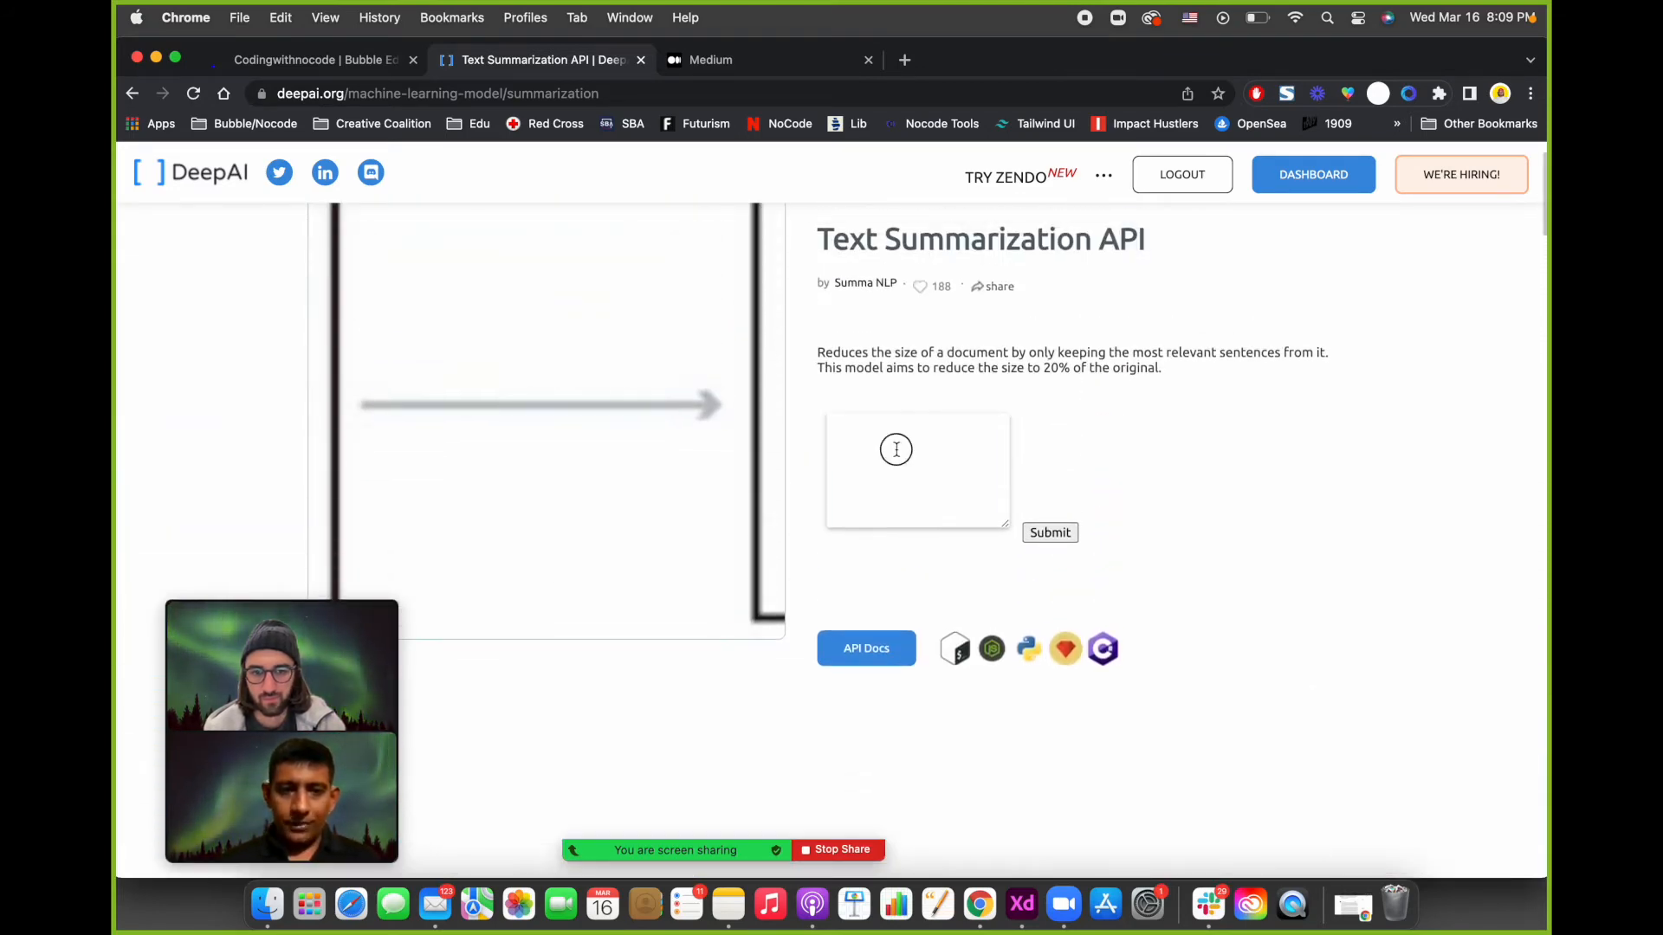
pyautogui.click(918, 469)
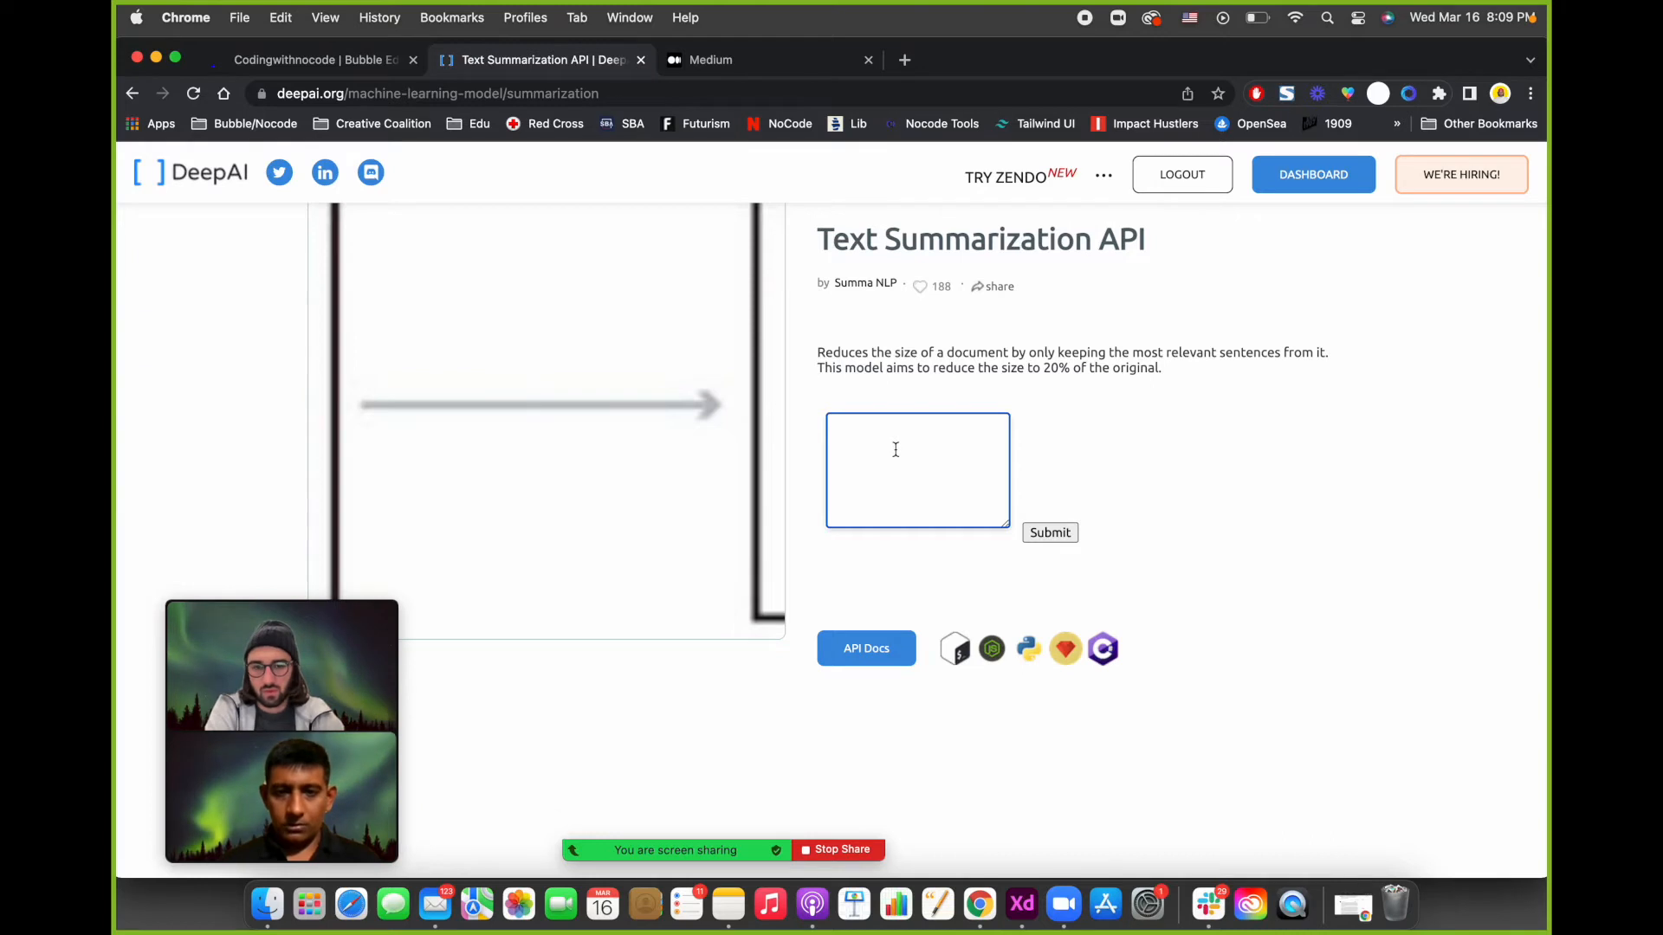
pyautogui.scroll(-3)
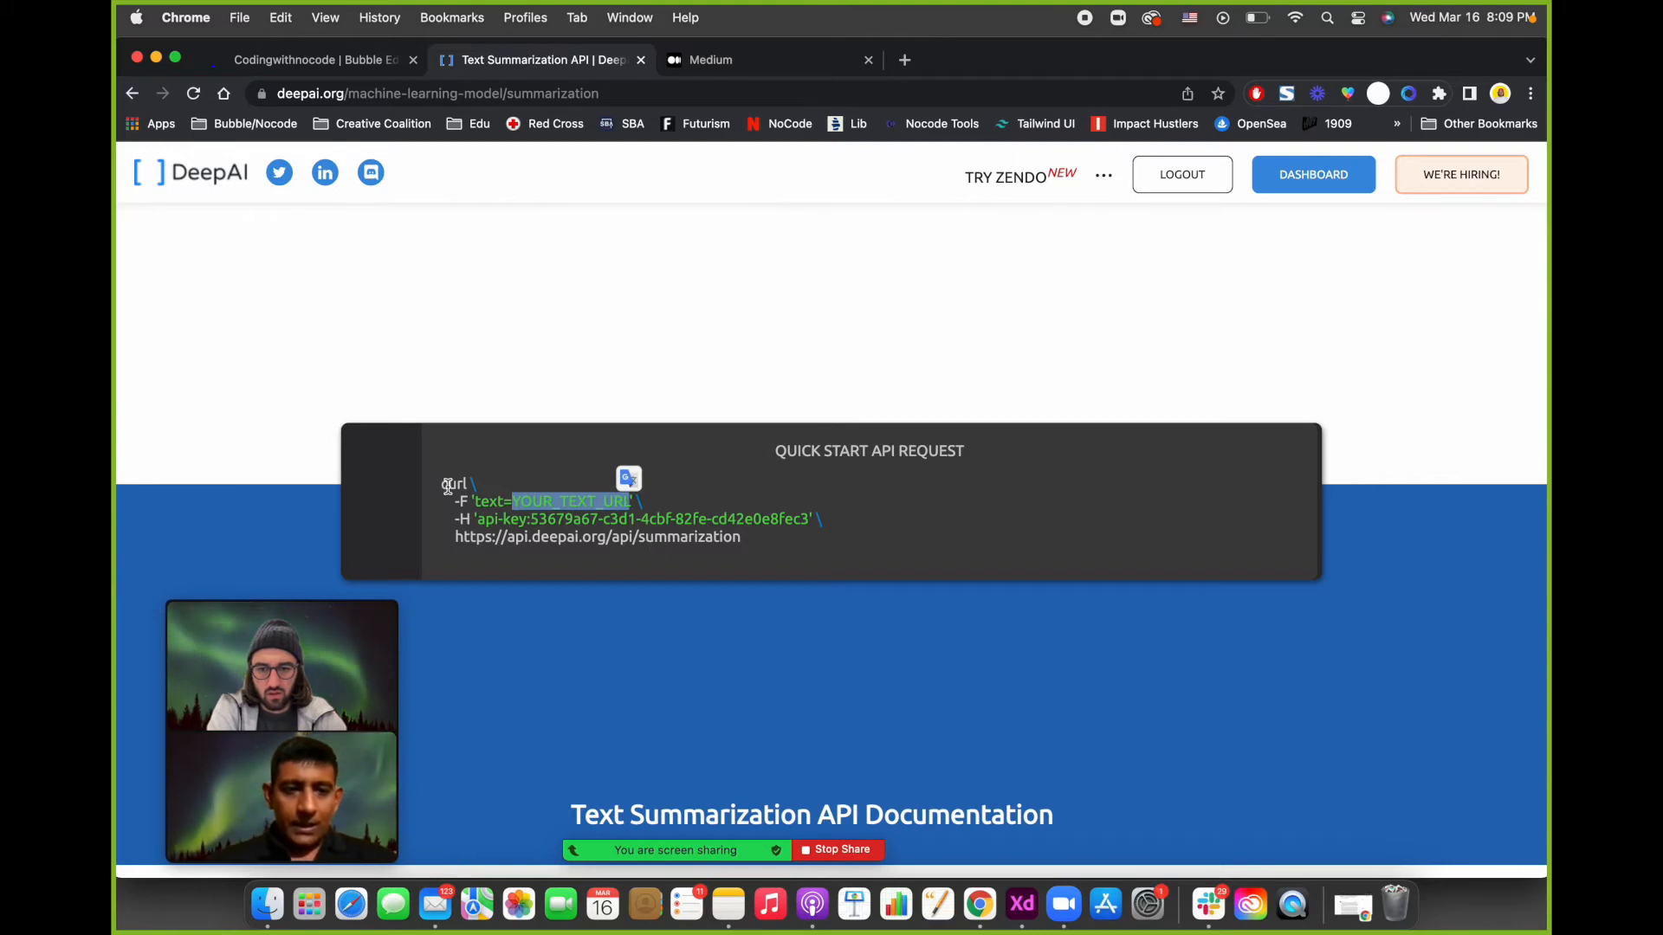
pyautogui.moveTo(466, 324)
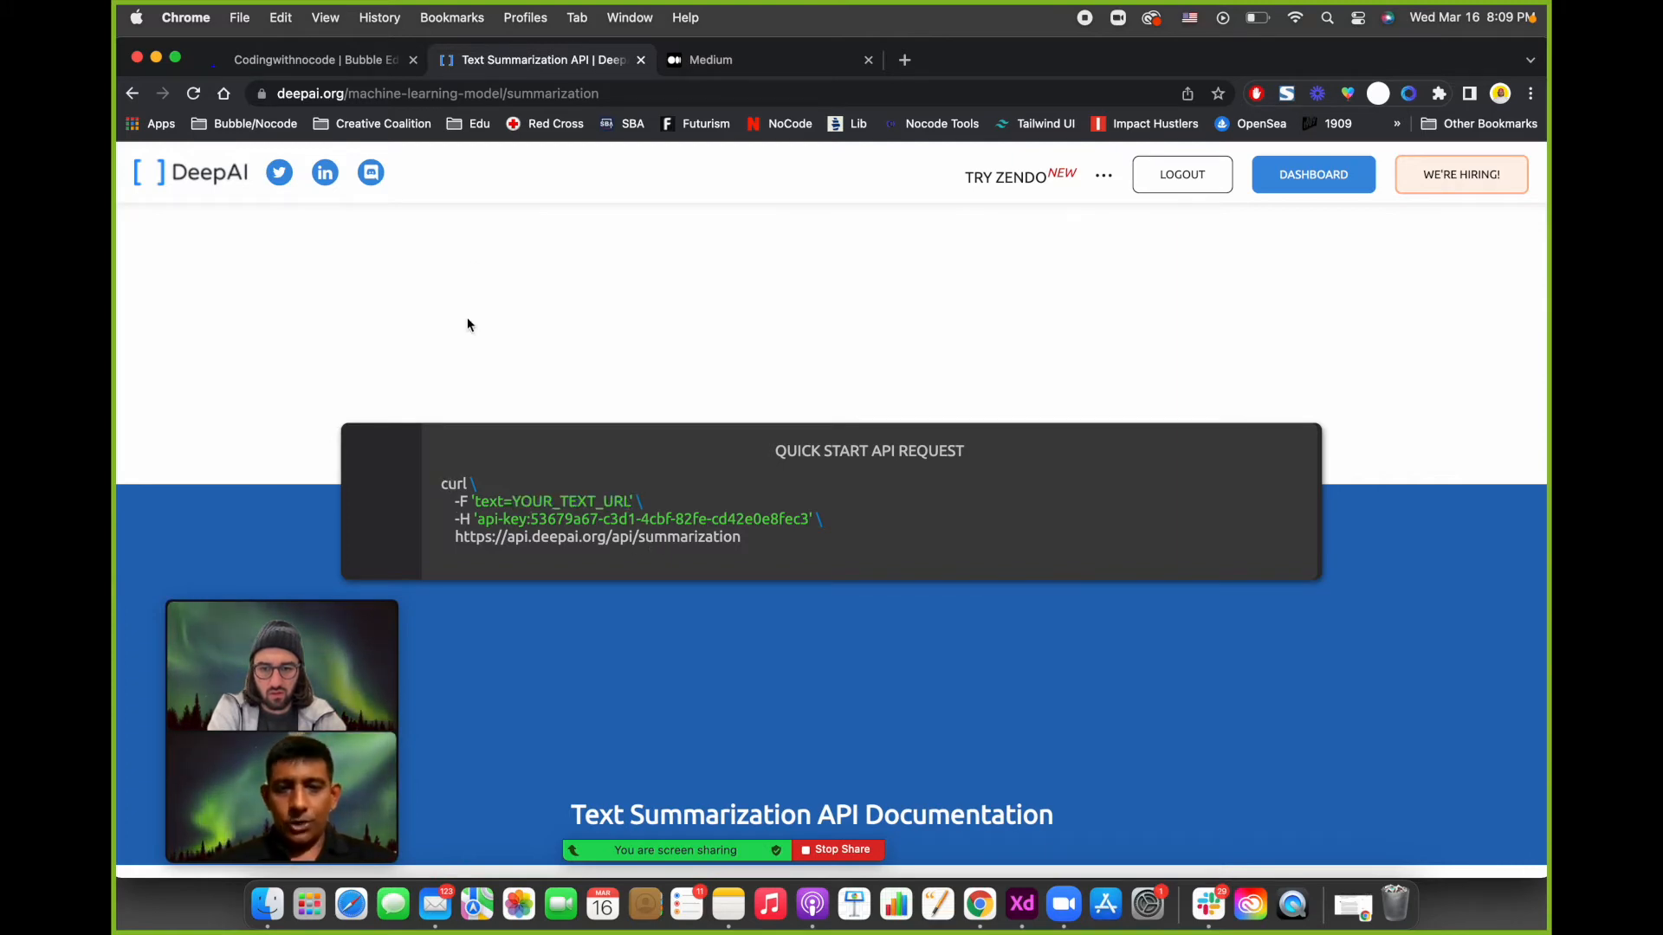
pyautogui.click(313, 59)
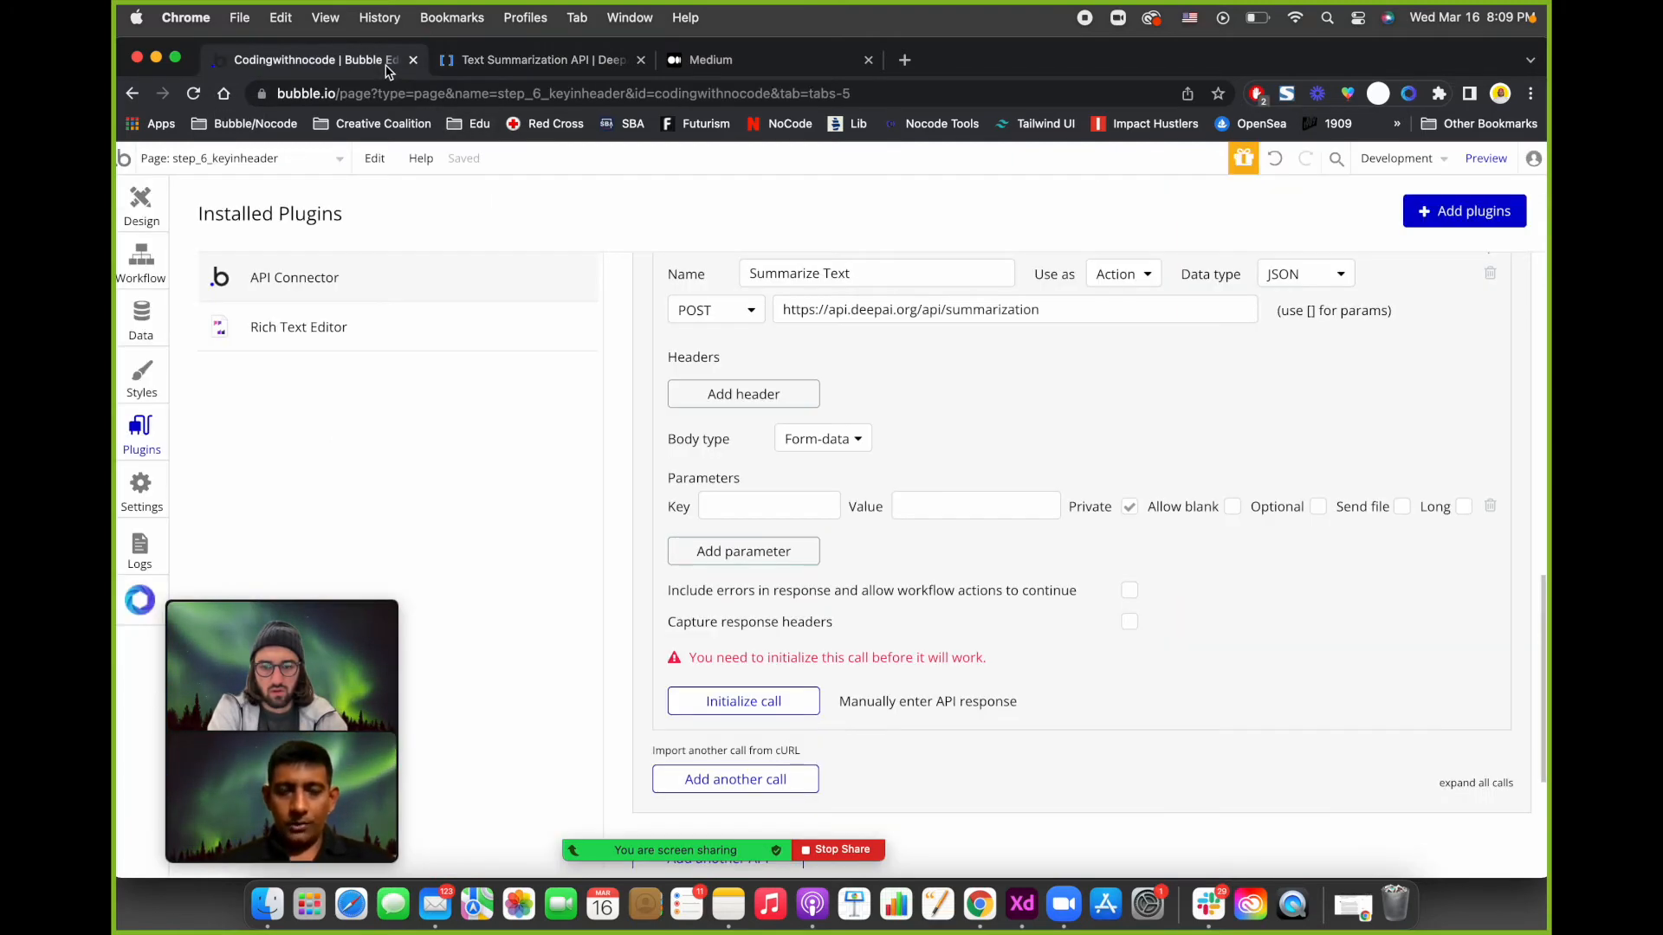
# Key the Summarize Text call's parameter as 'text', leaving its value empty for now.
pyautogui.click(768, 506)
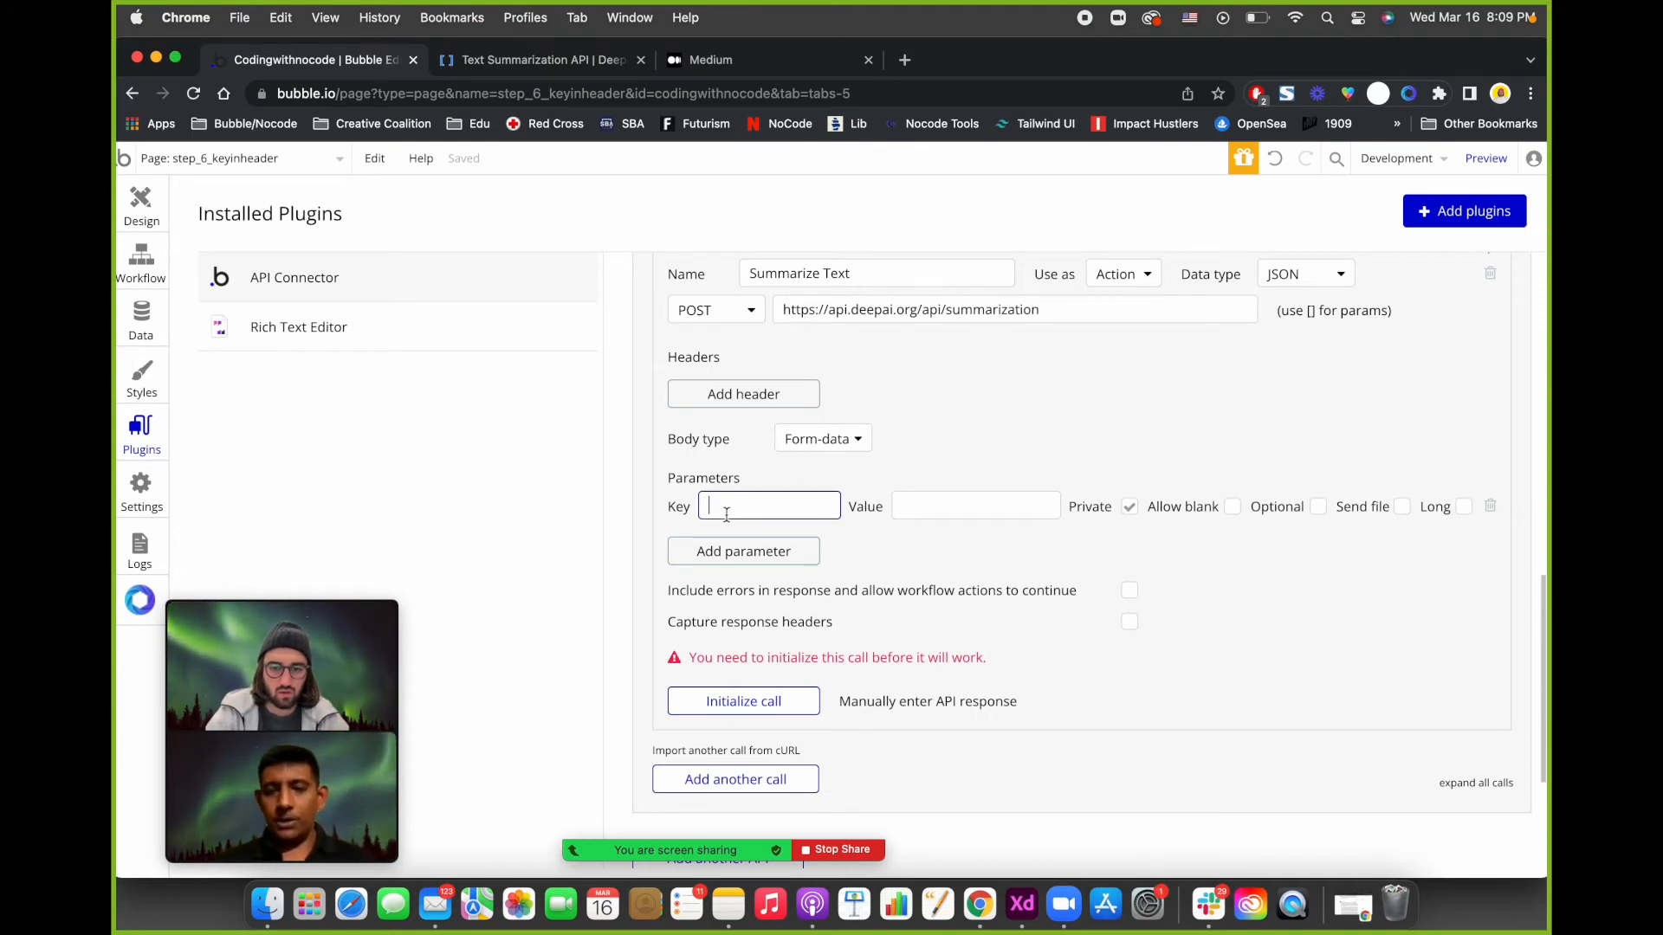
pyautogui.write('text')
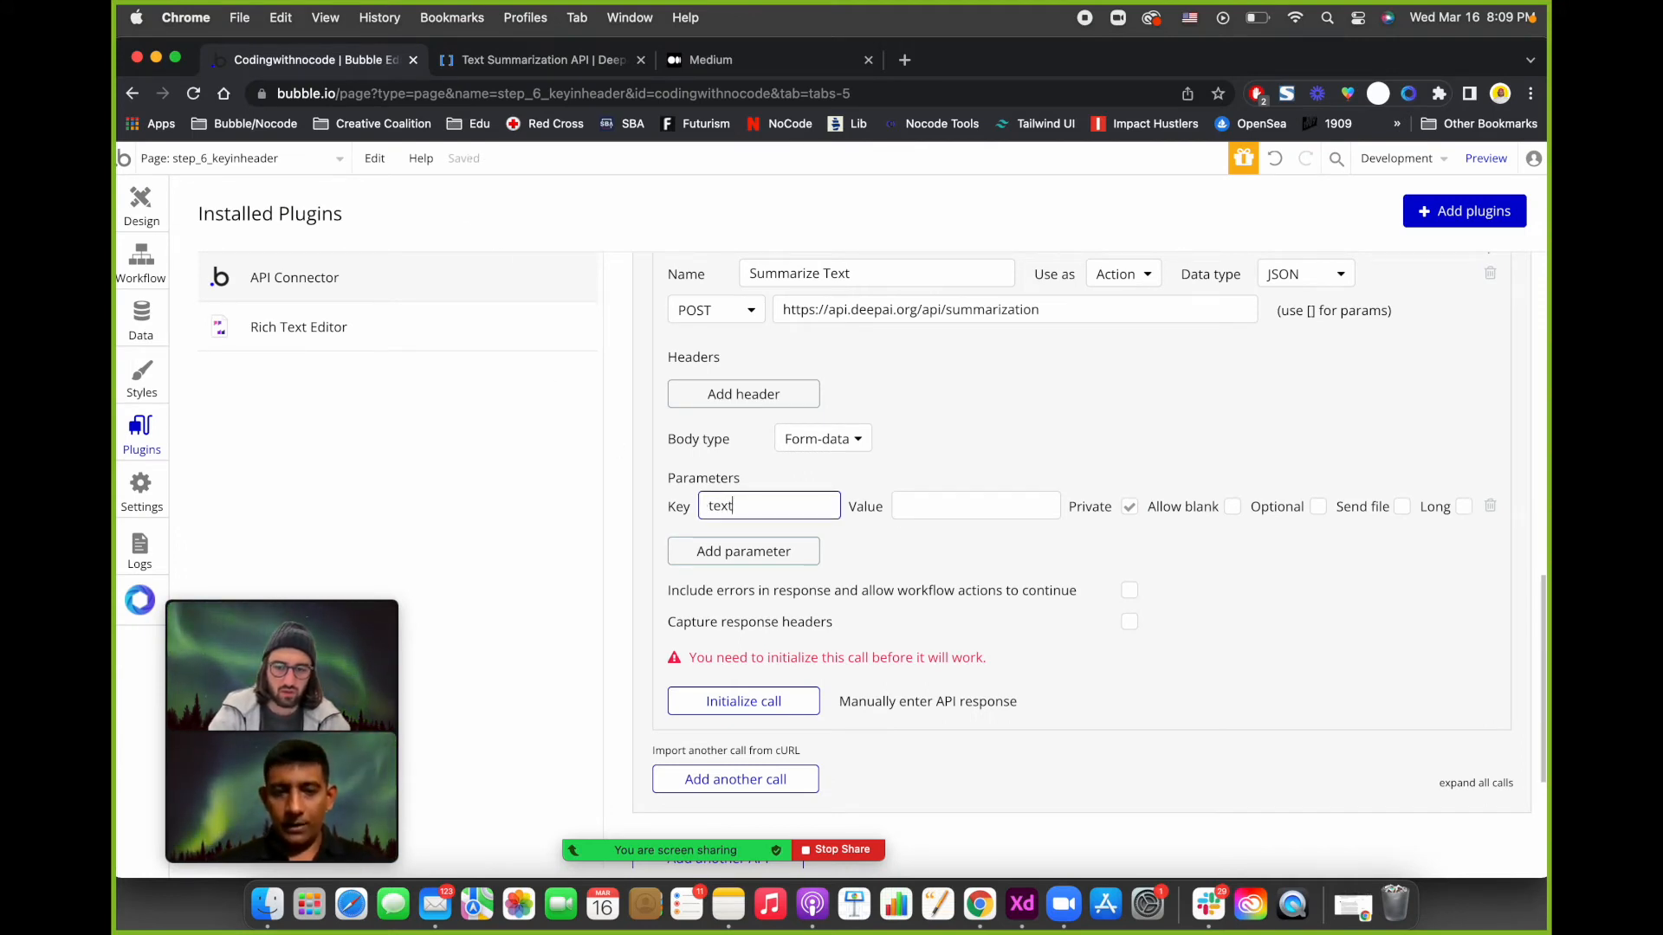
pyautogui.click(973, 503)
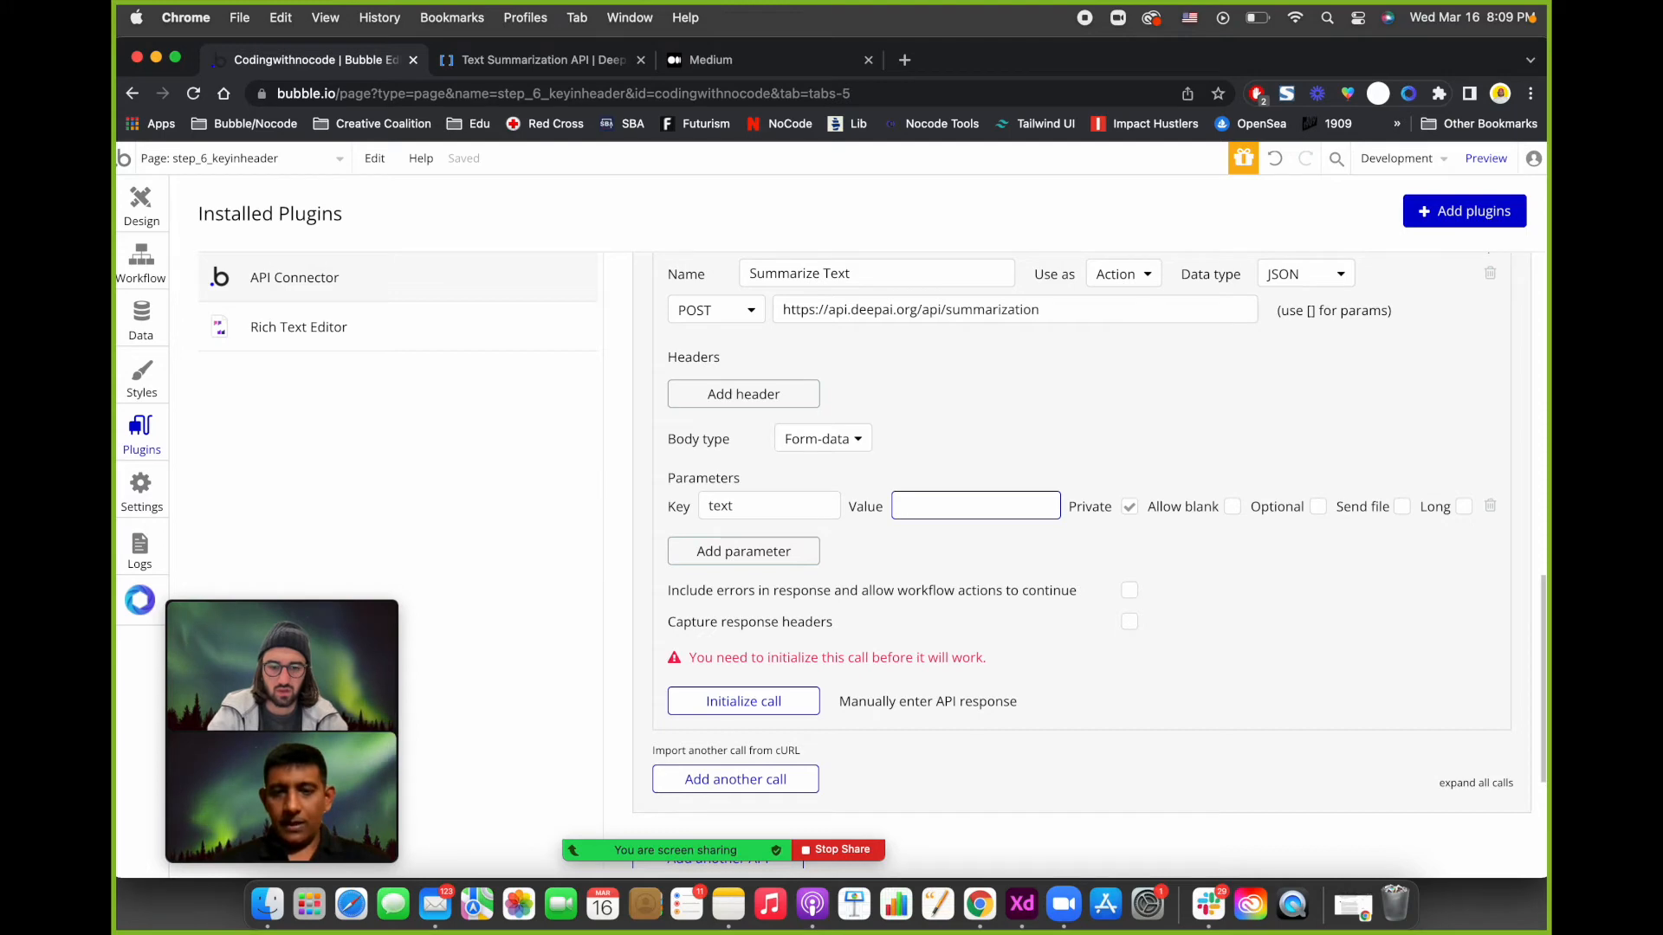
pyautogui.click(769, 59)
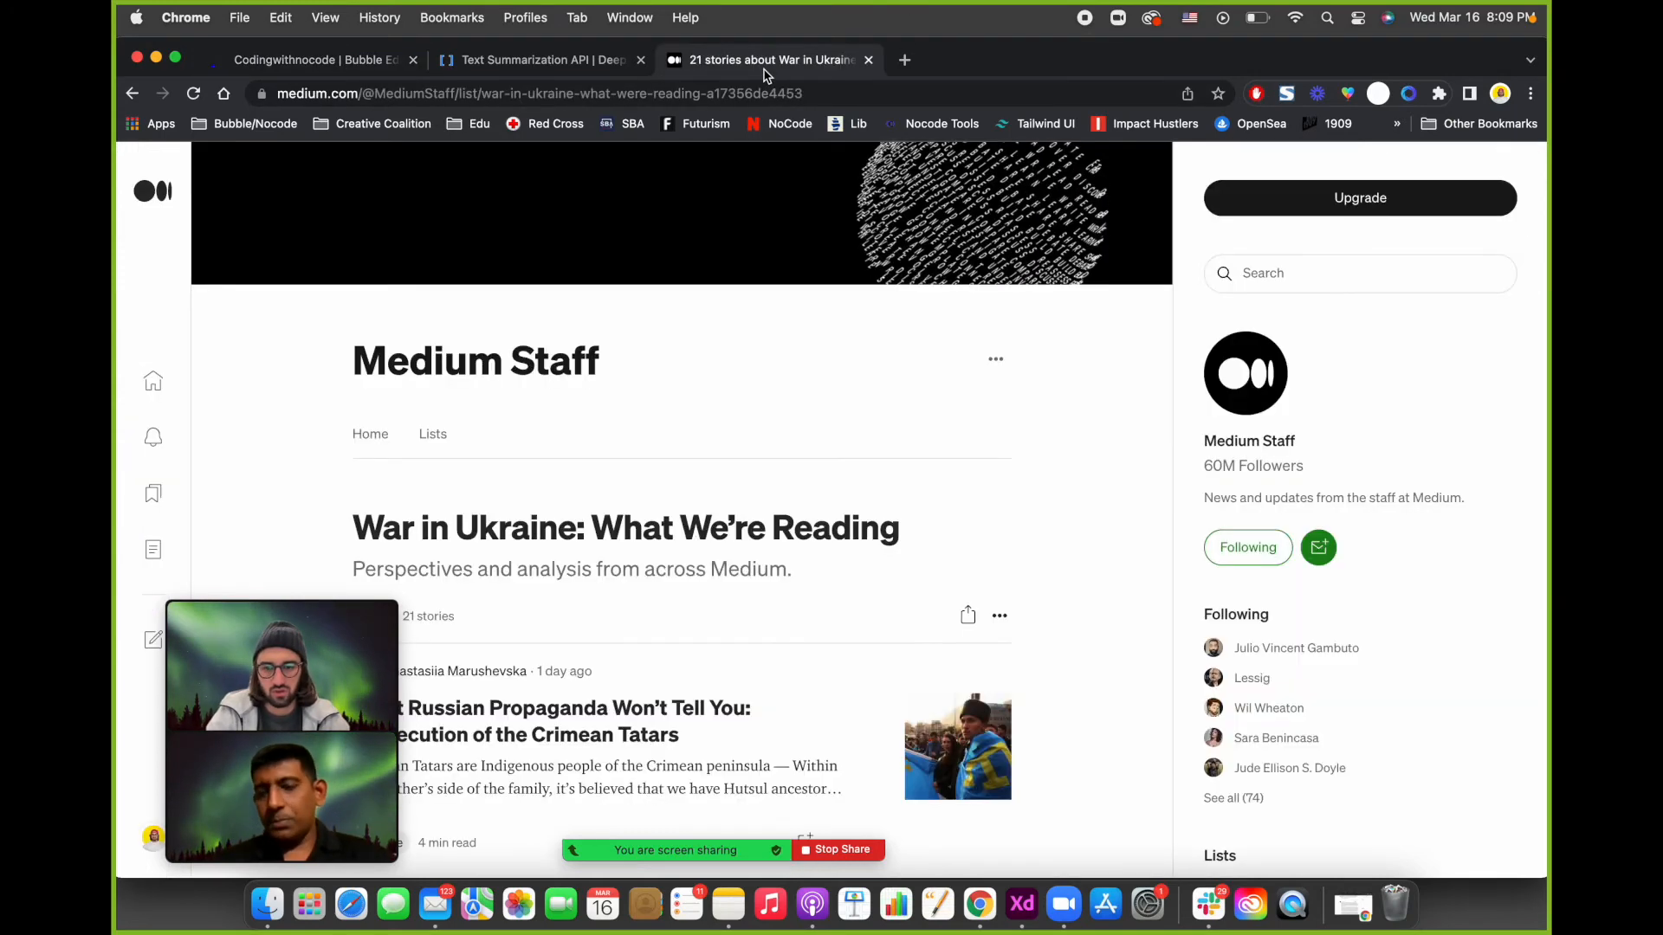
# Copy the Crimean Tatars article's body text from Medium and return to the Bubble editor.
pyautogui.scroll(-3)
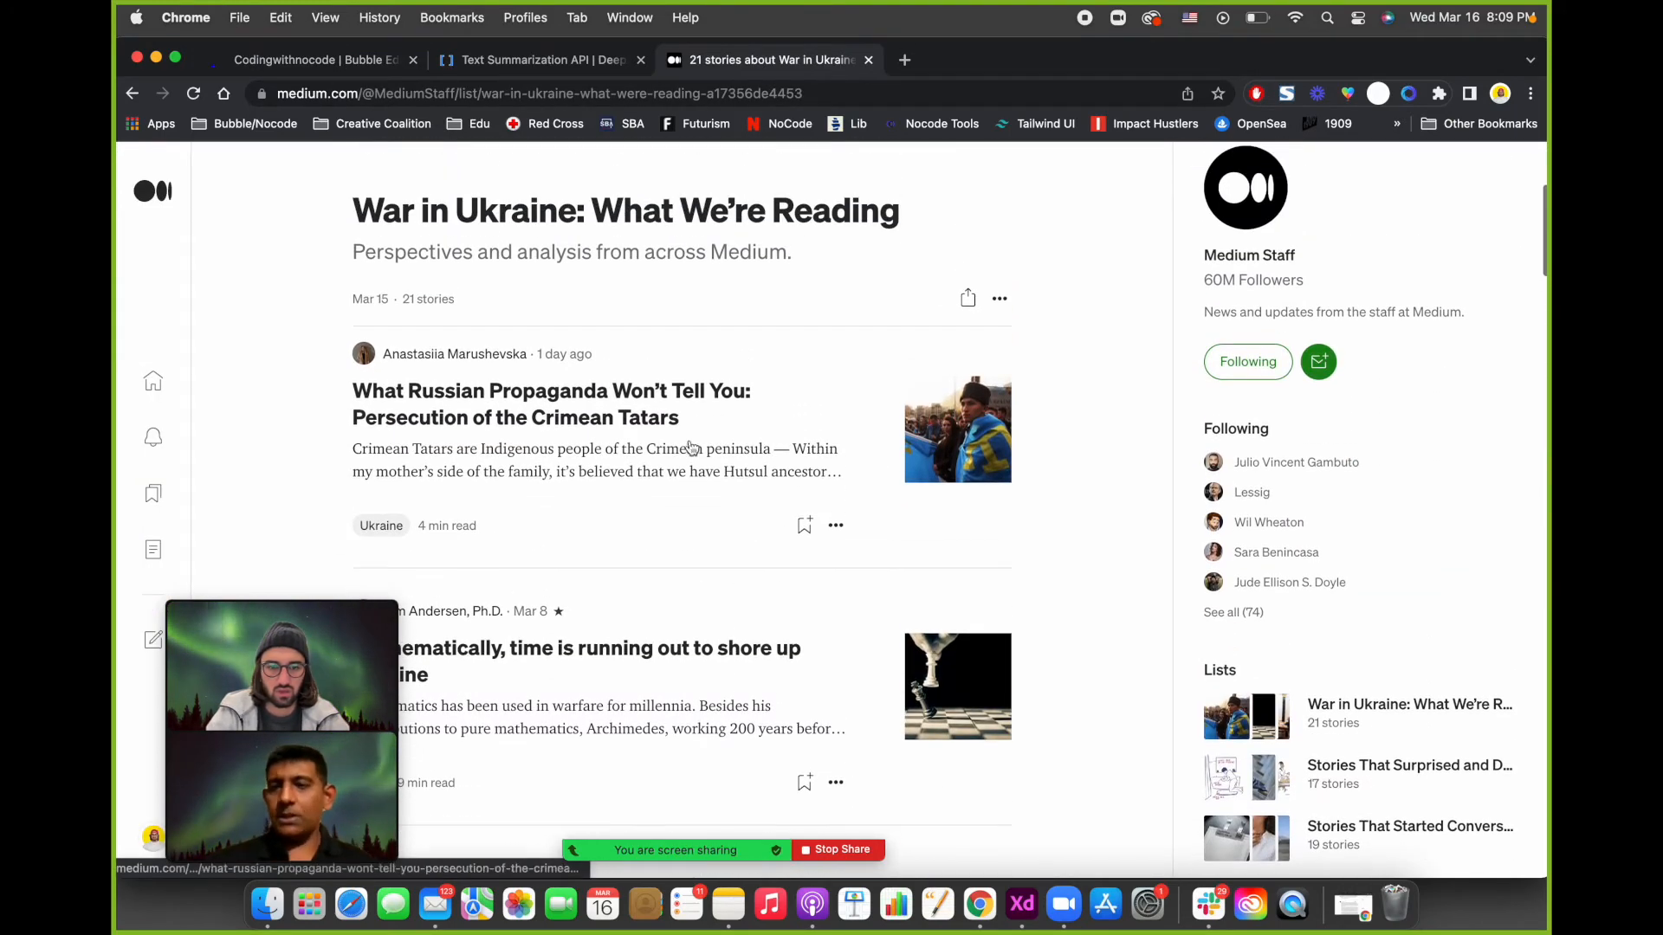
pyautogui.click(551, 403)
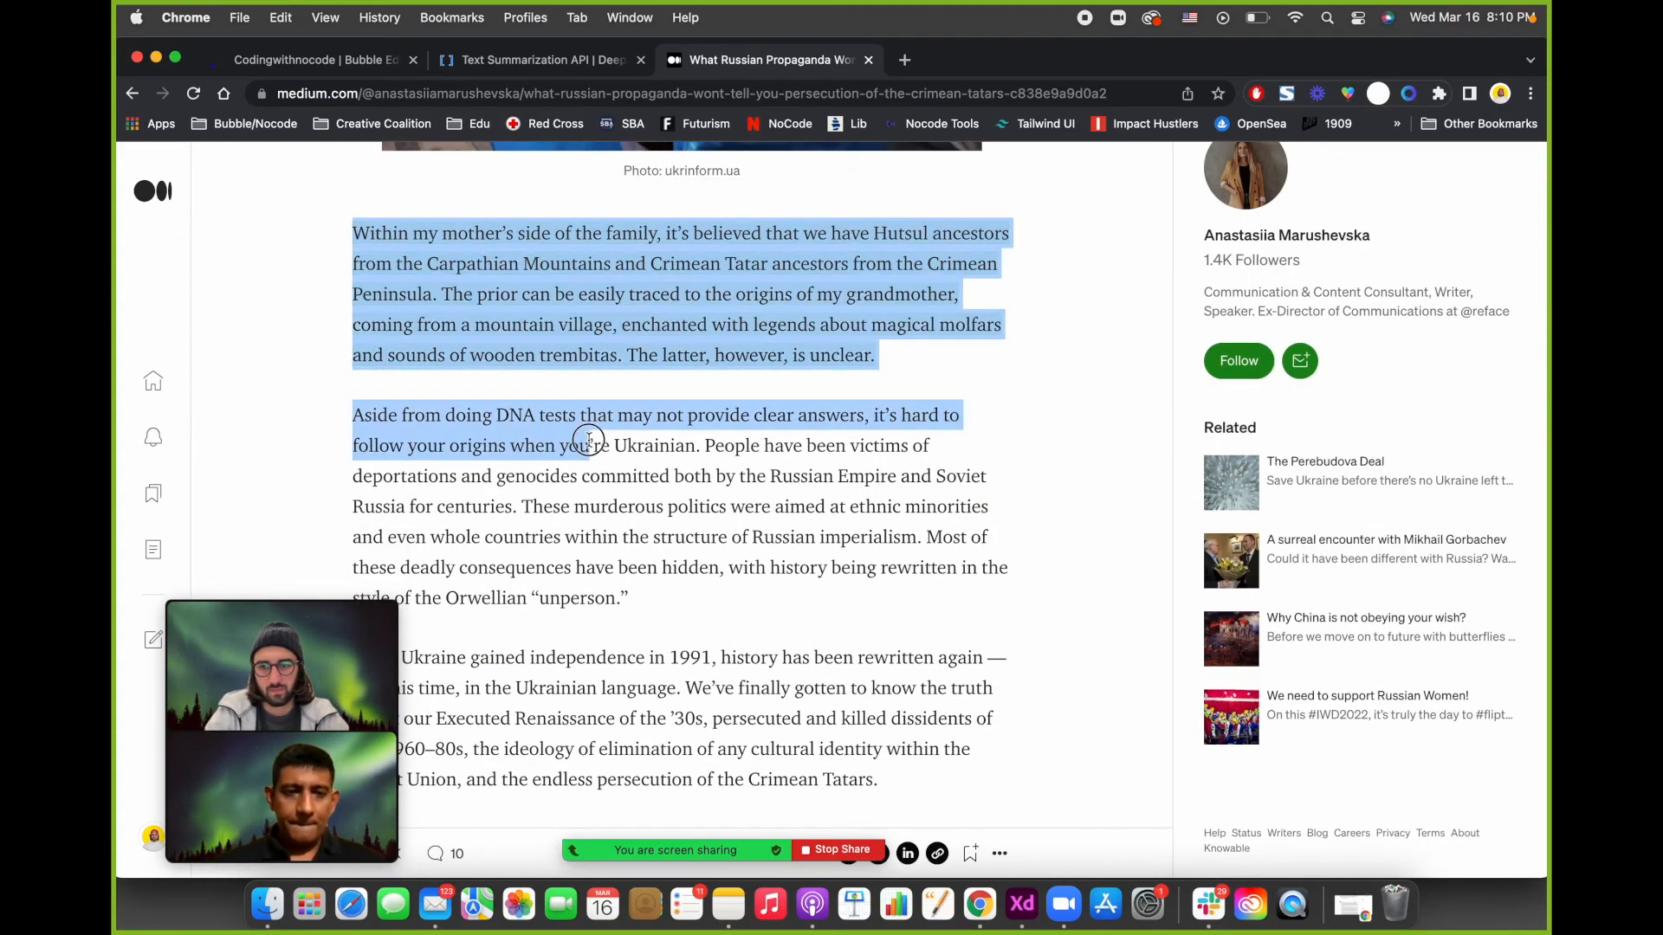
pyautogui.scroll(-3)
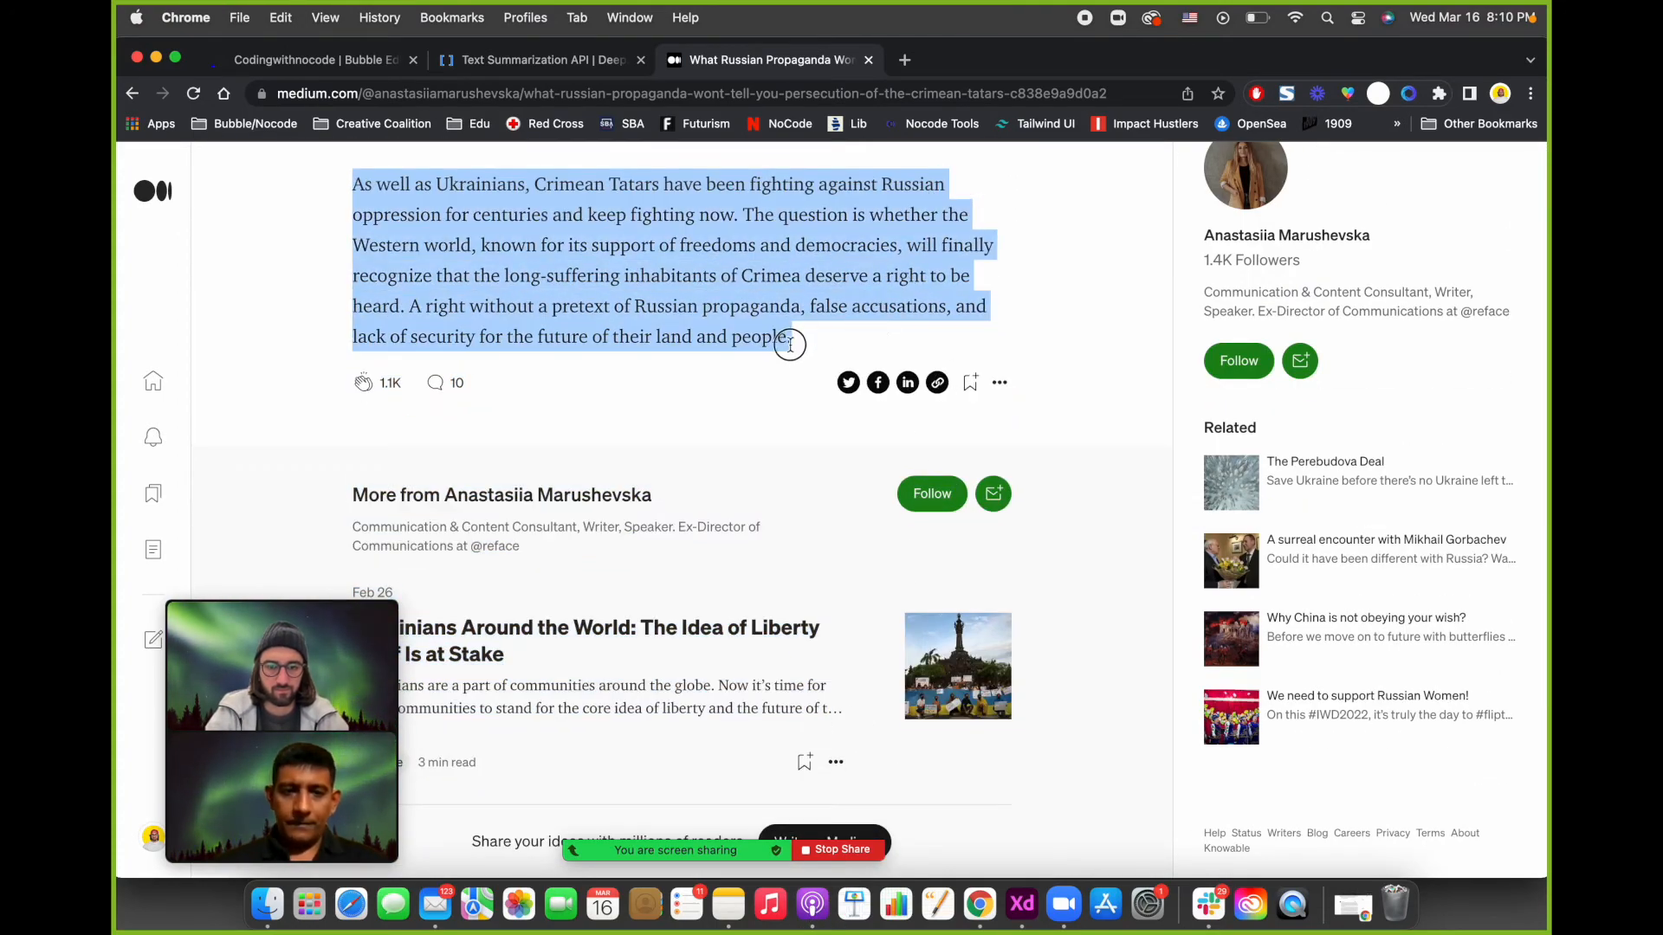
pyautogui.click(535, 58)
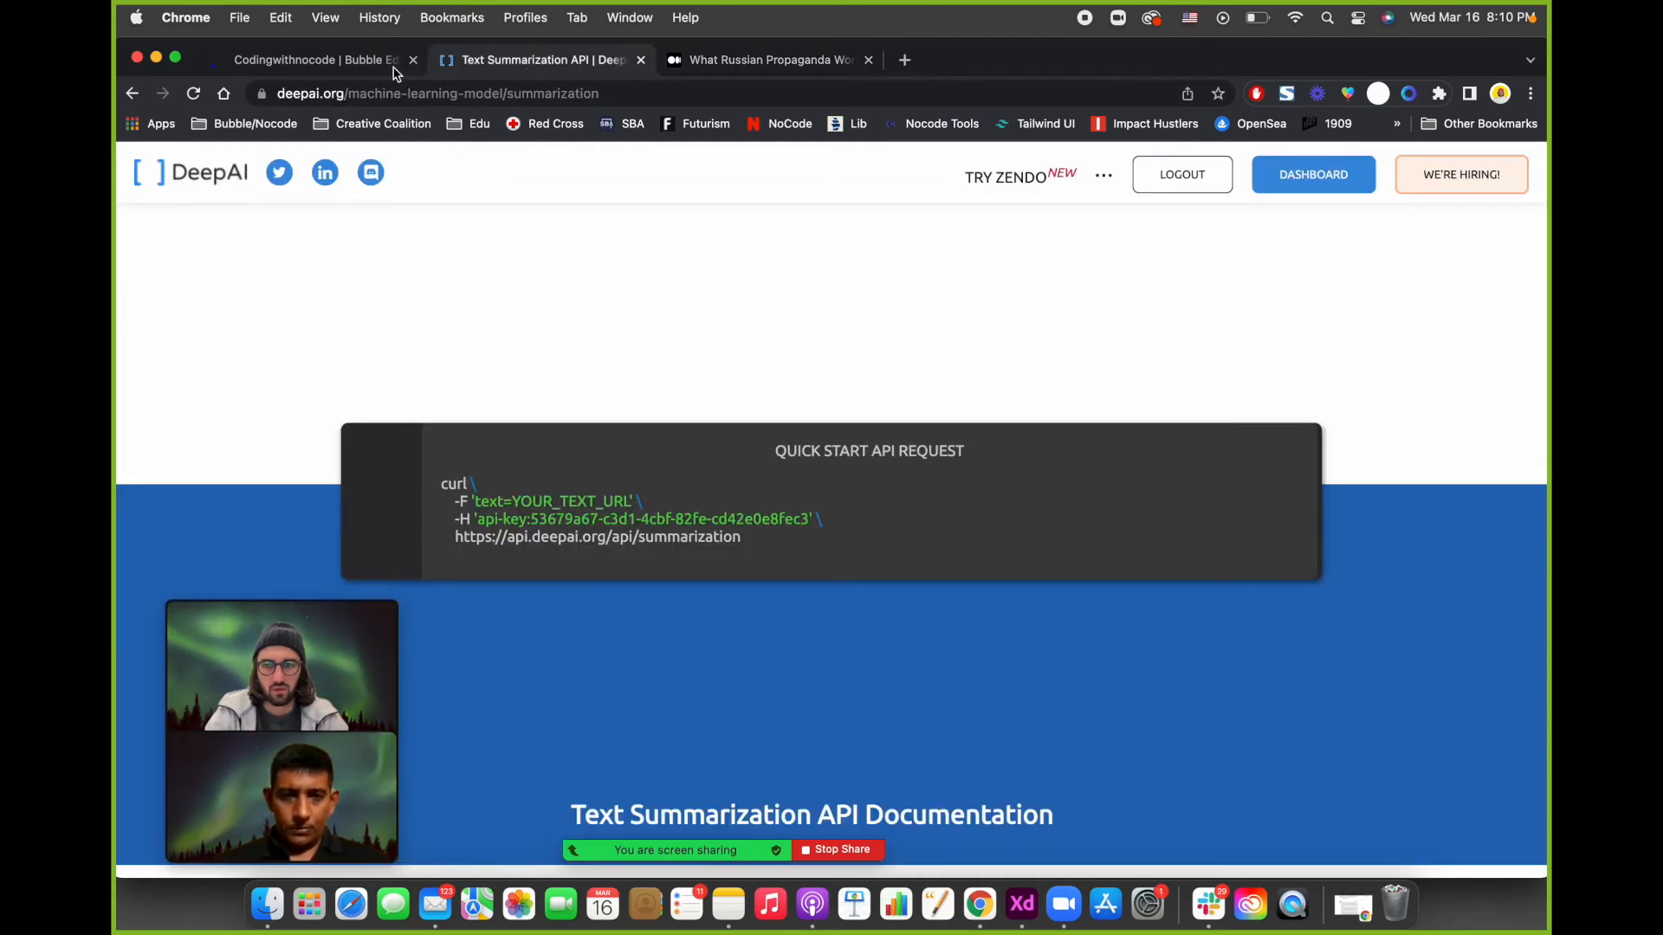
pyautogui.click(319, 58)
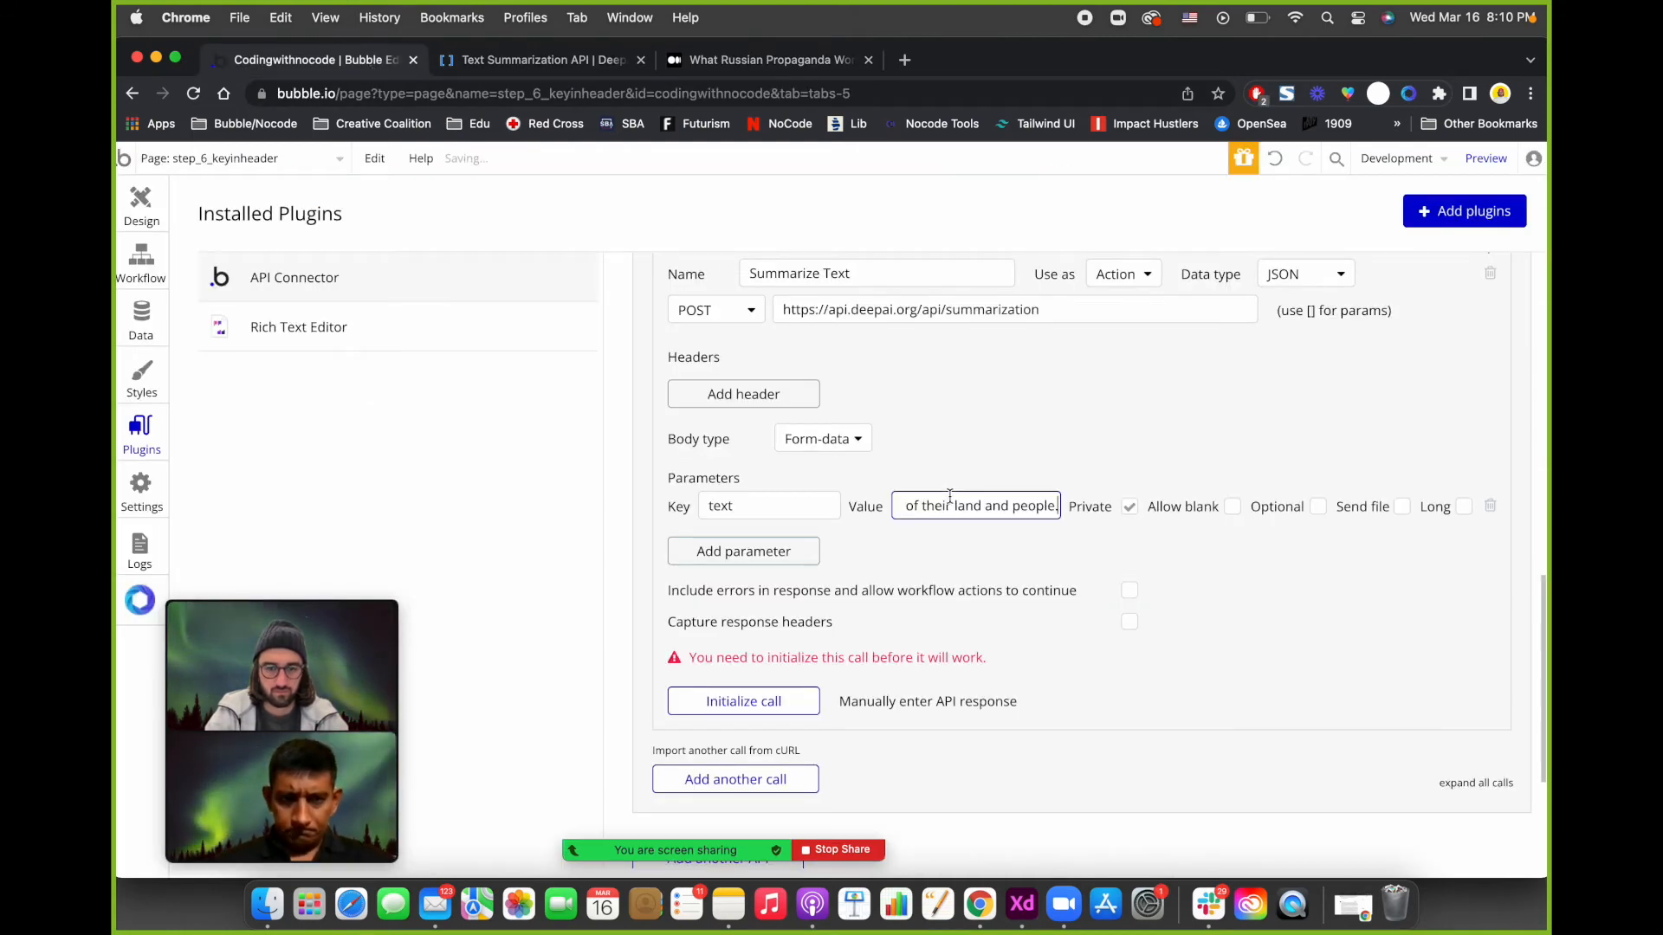
# Paste the article as the non-private text value and initialize the call, accepting id and output.
pyautogui.click(743, 701)
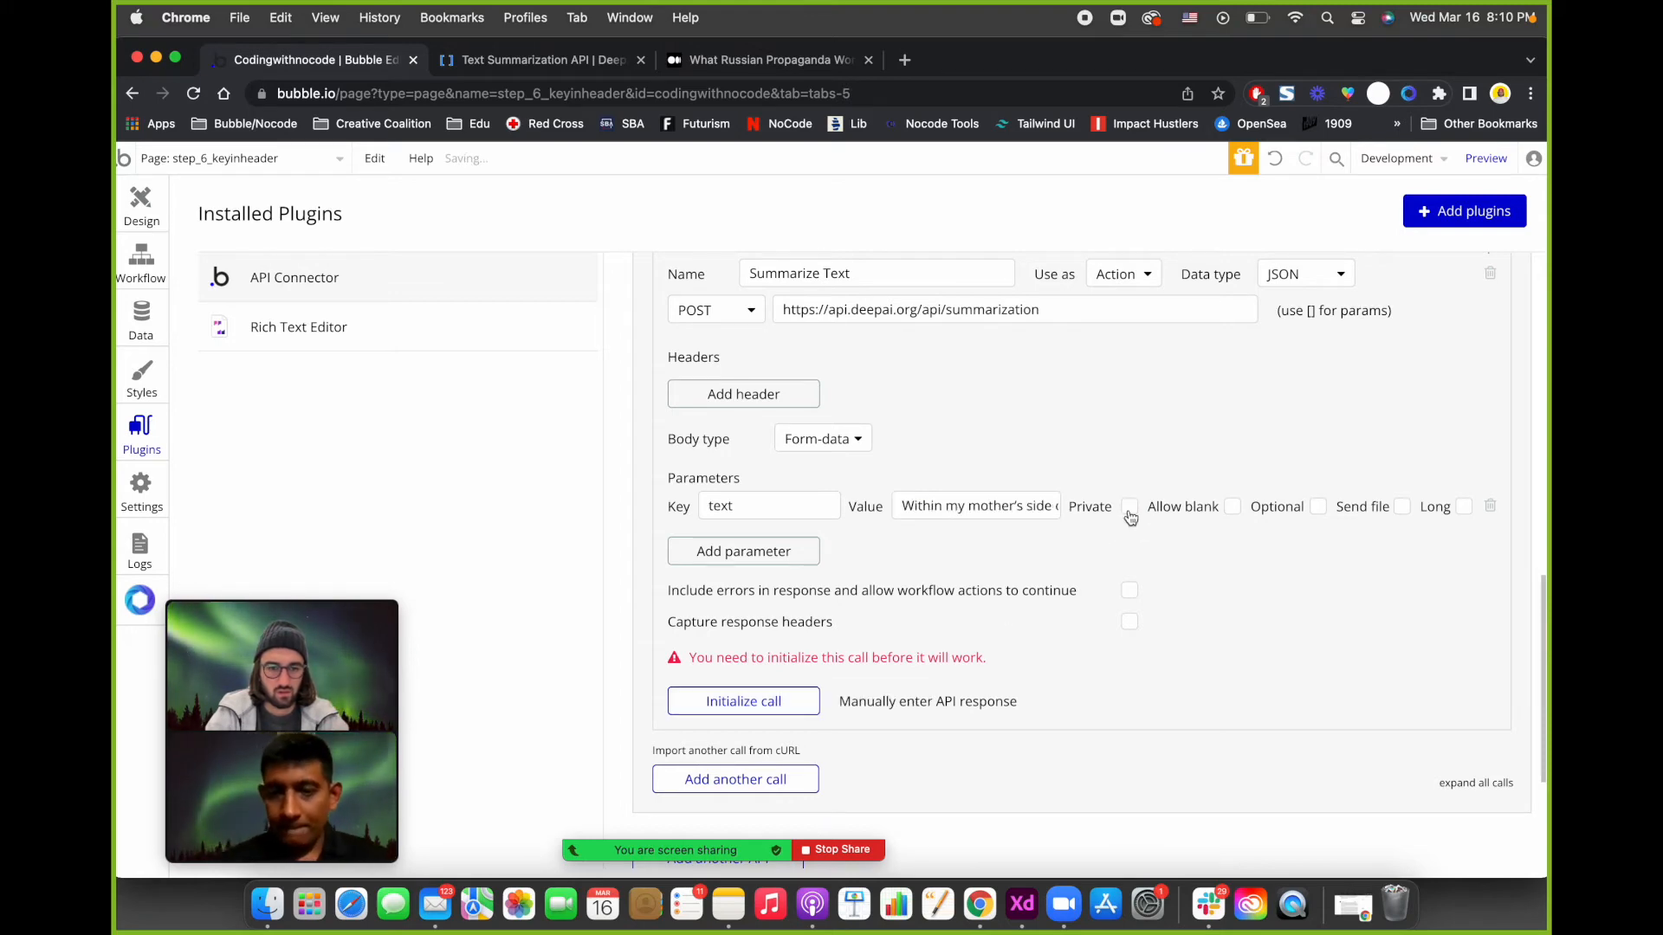
pyautogui.click(743, 702)
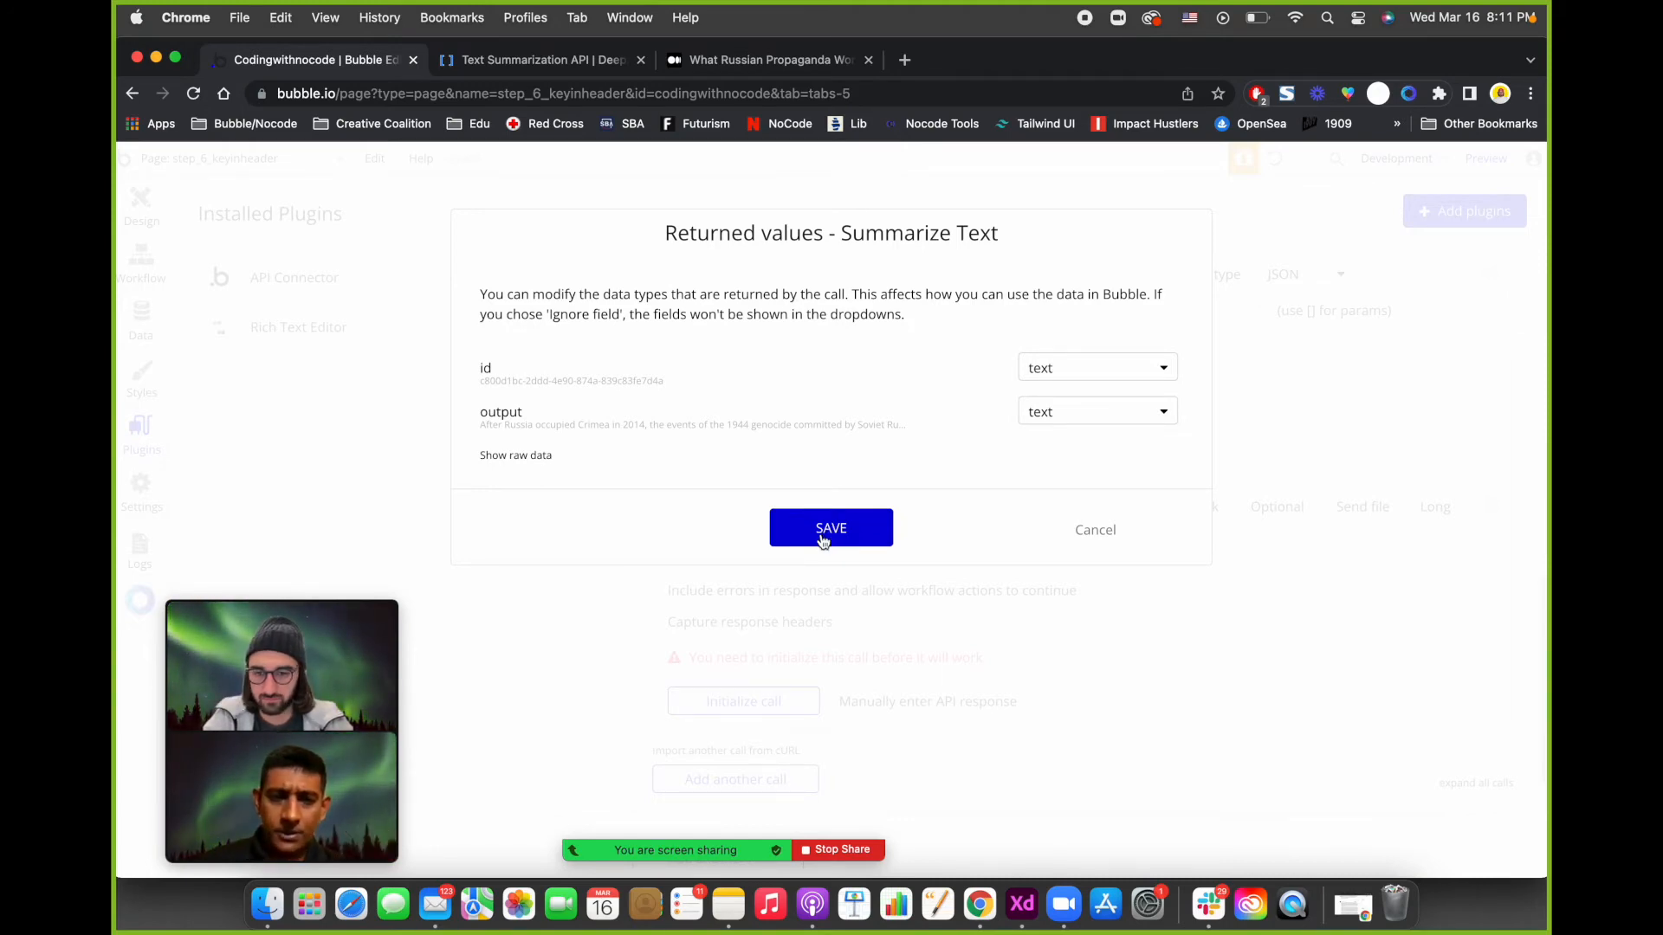
pyautogui.click(829, 527)
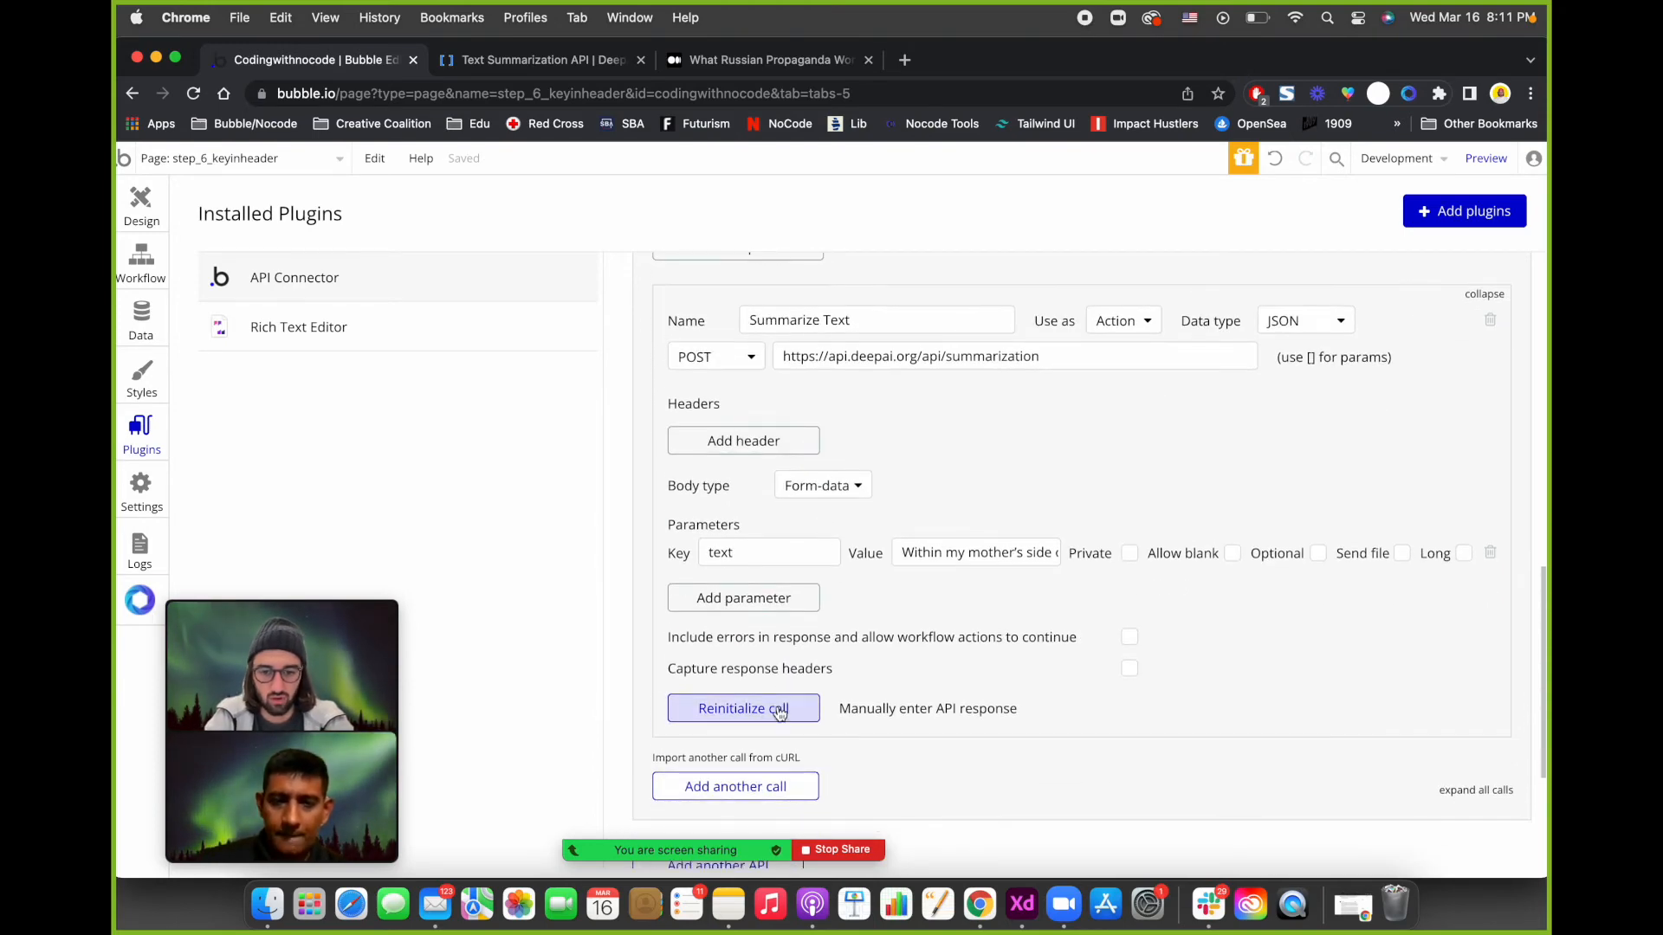
# Reinitialize the call, check the summarized output in raw data and save the returned values.
pyautogui.click(743, 709)
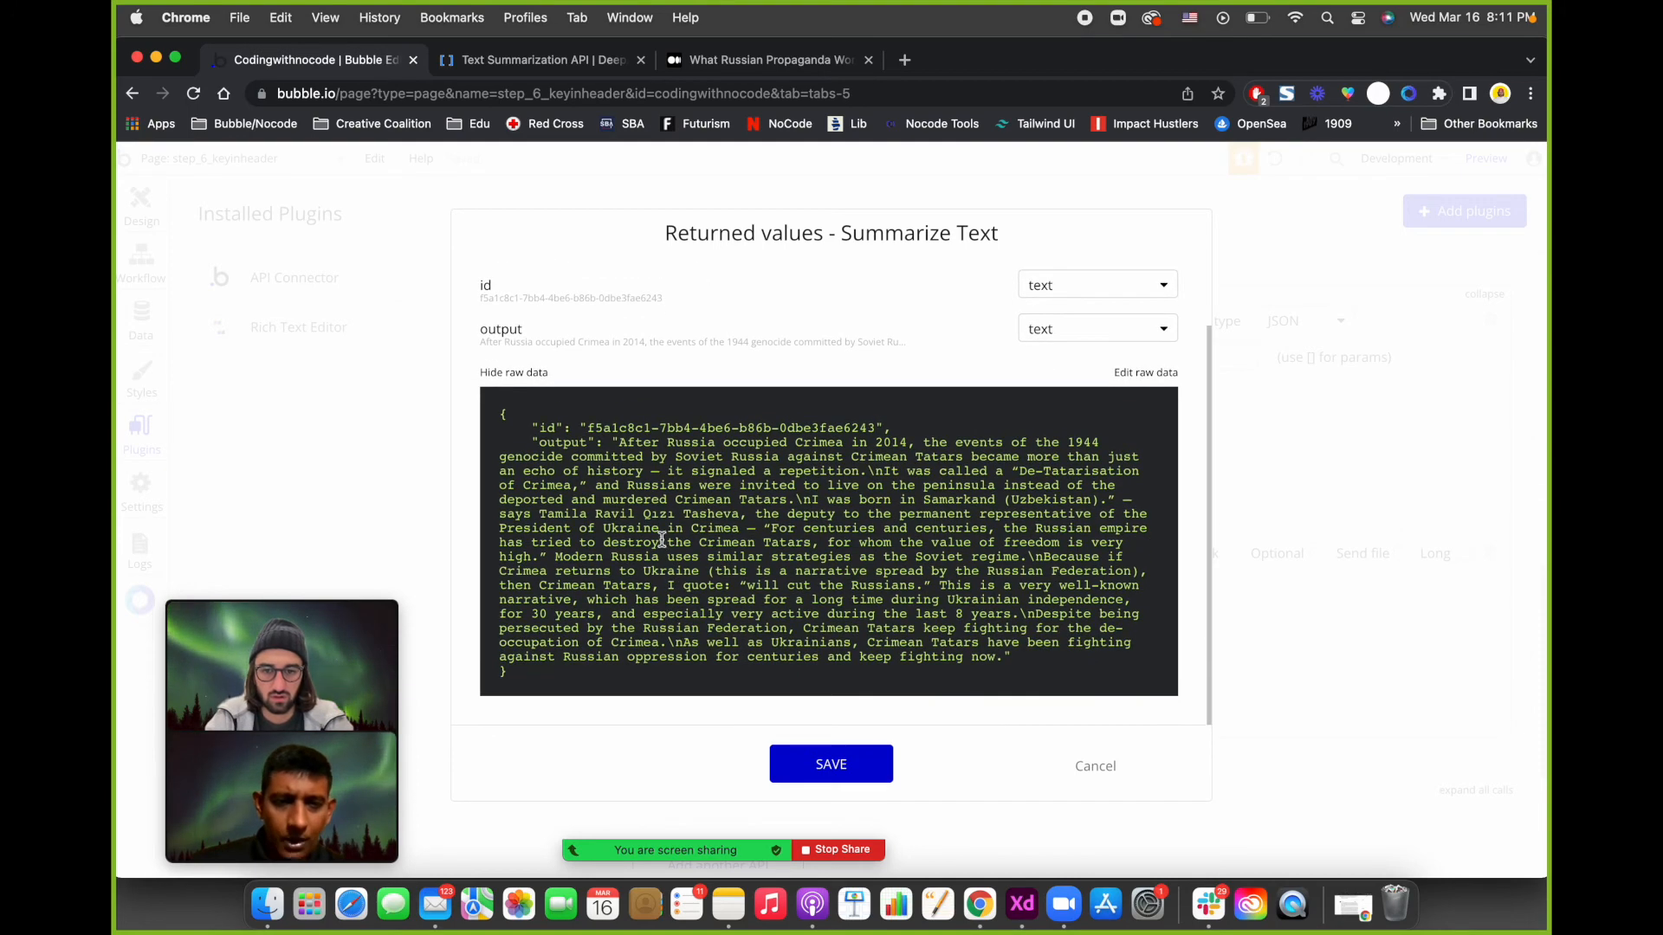
pyautogui.moveTo(618, 441); pyautogui.dragTo(998, 655)
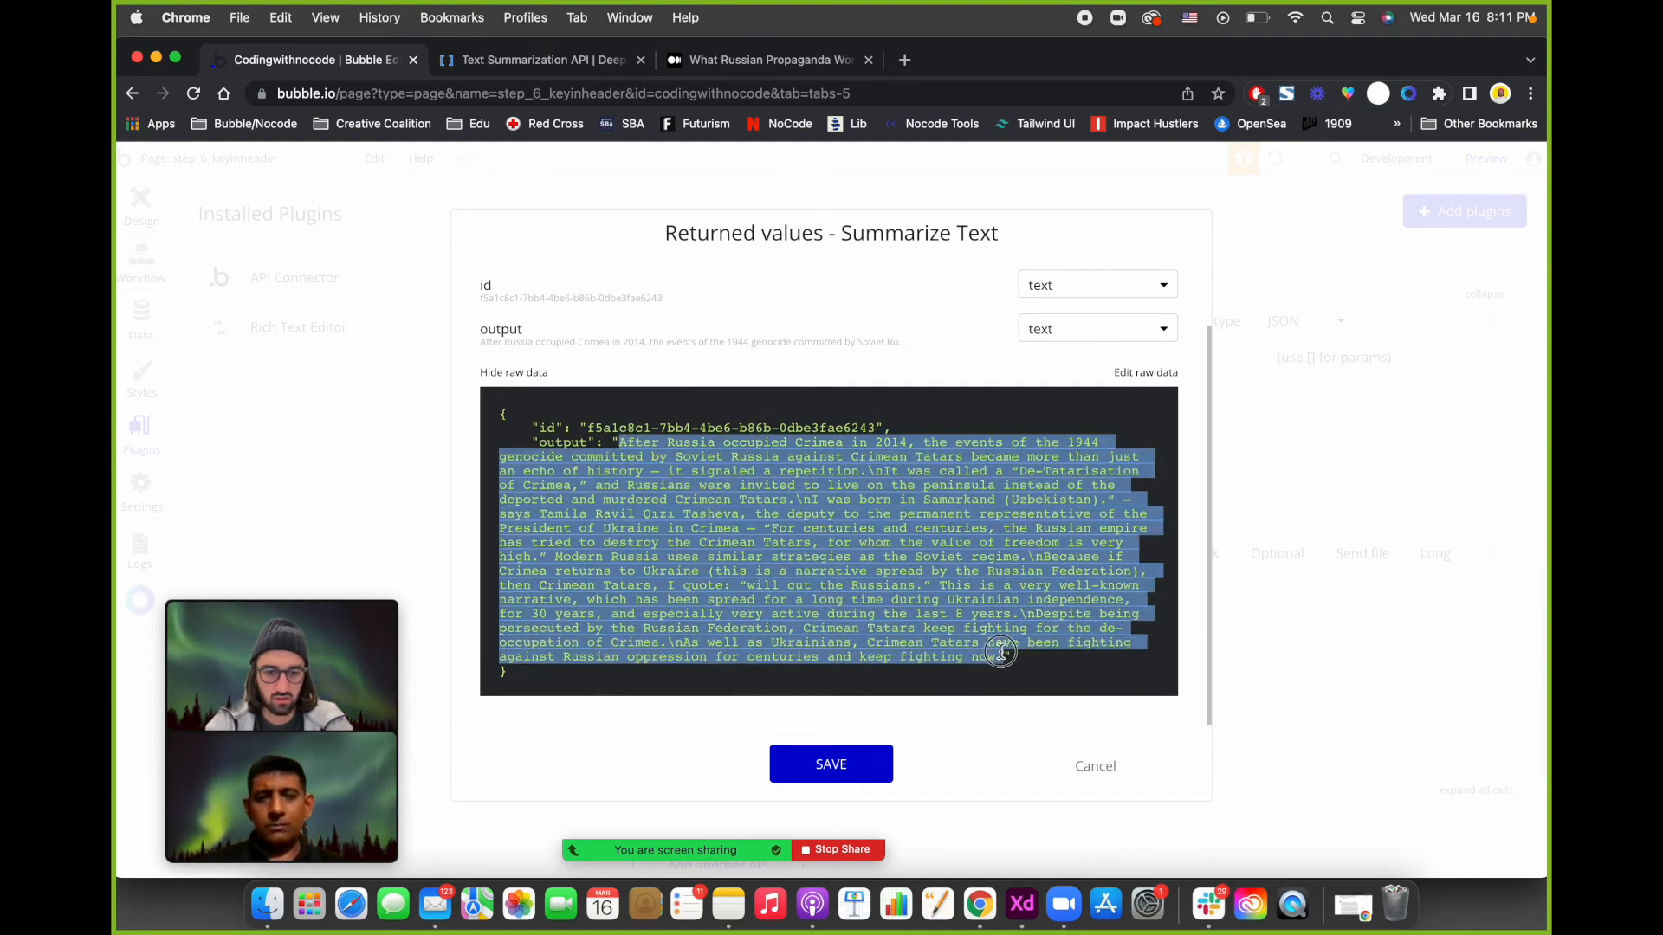
pyautogui.moveTo(958, 687)
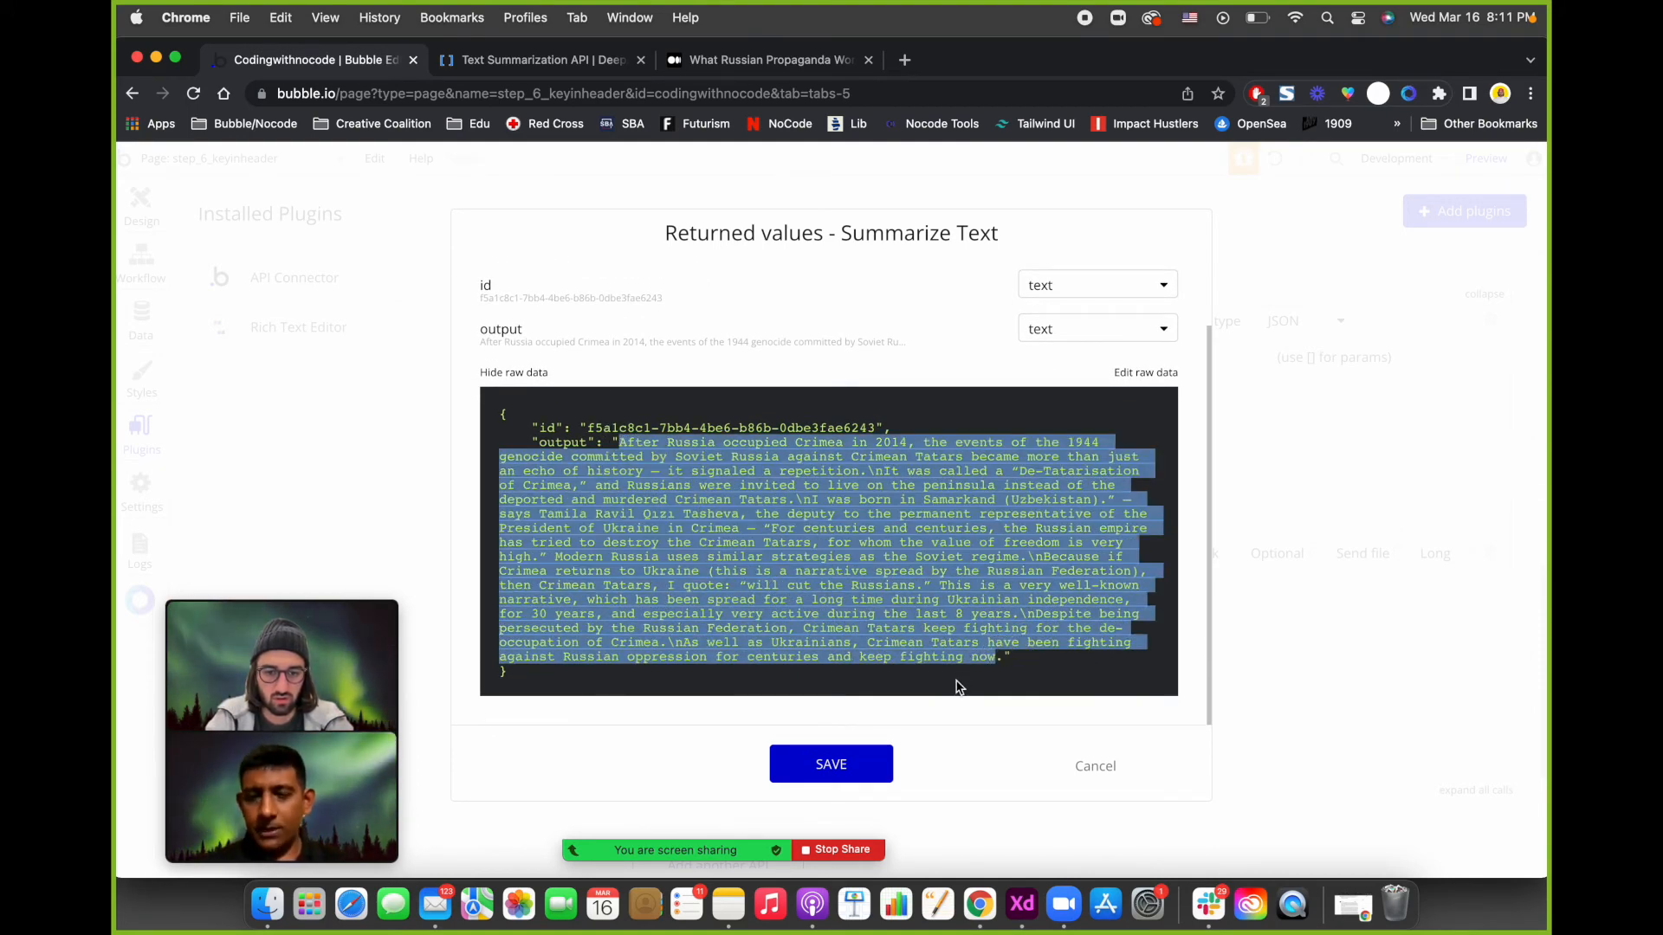
pyautogui.click(830, 763)
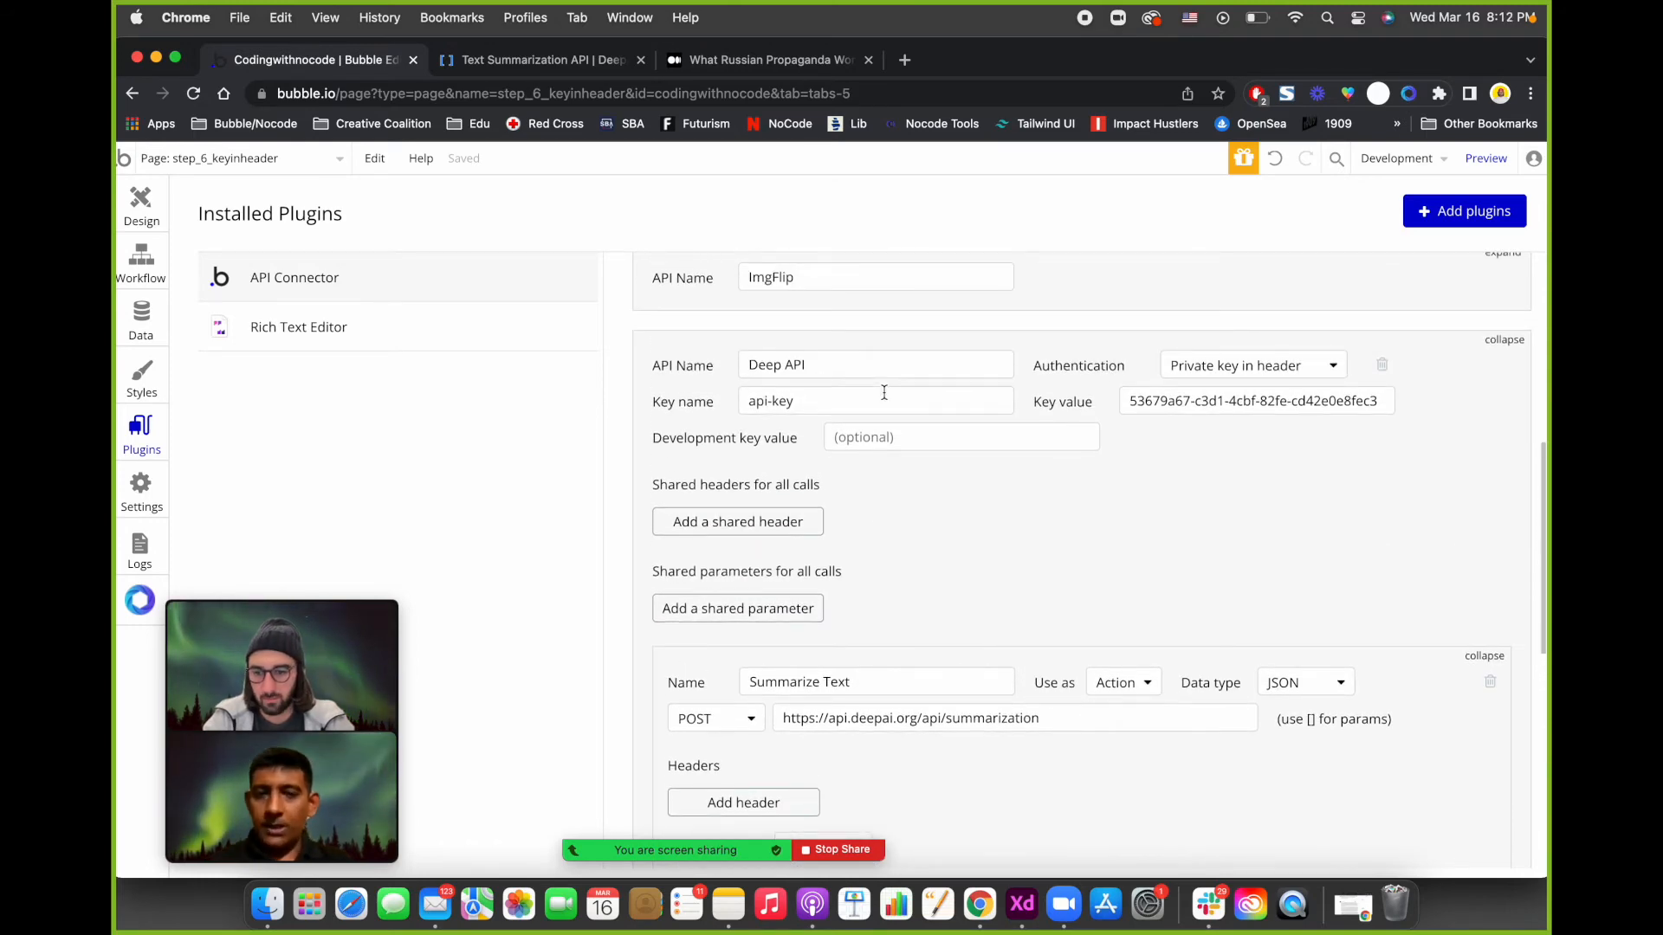
# Place a rich text input element near the top of the page in the design view.
pyautogui.click(140, 201)
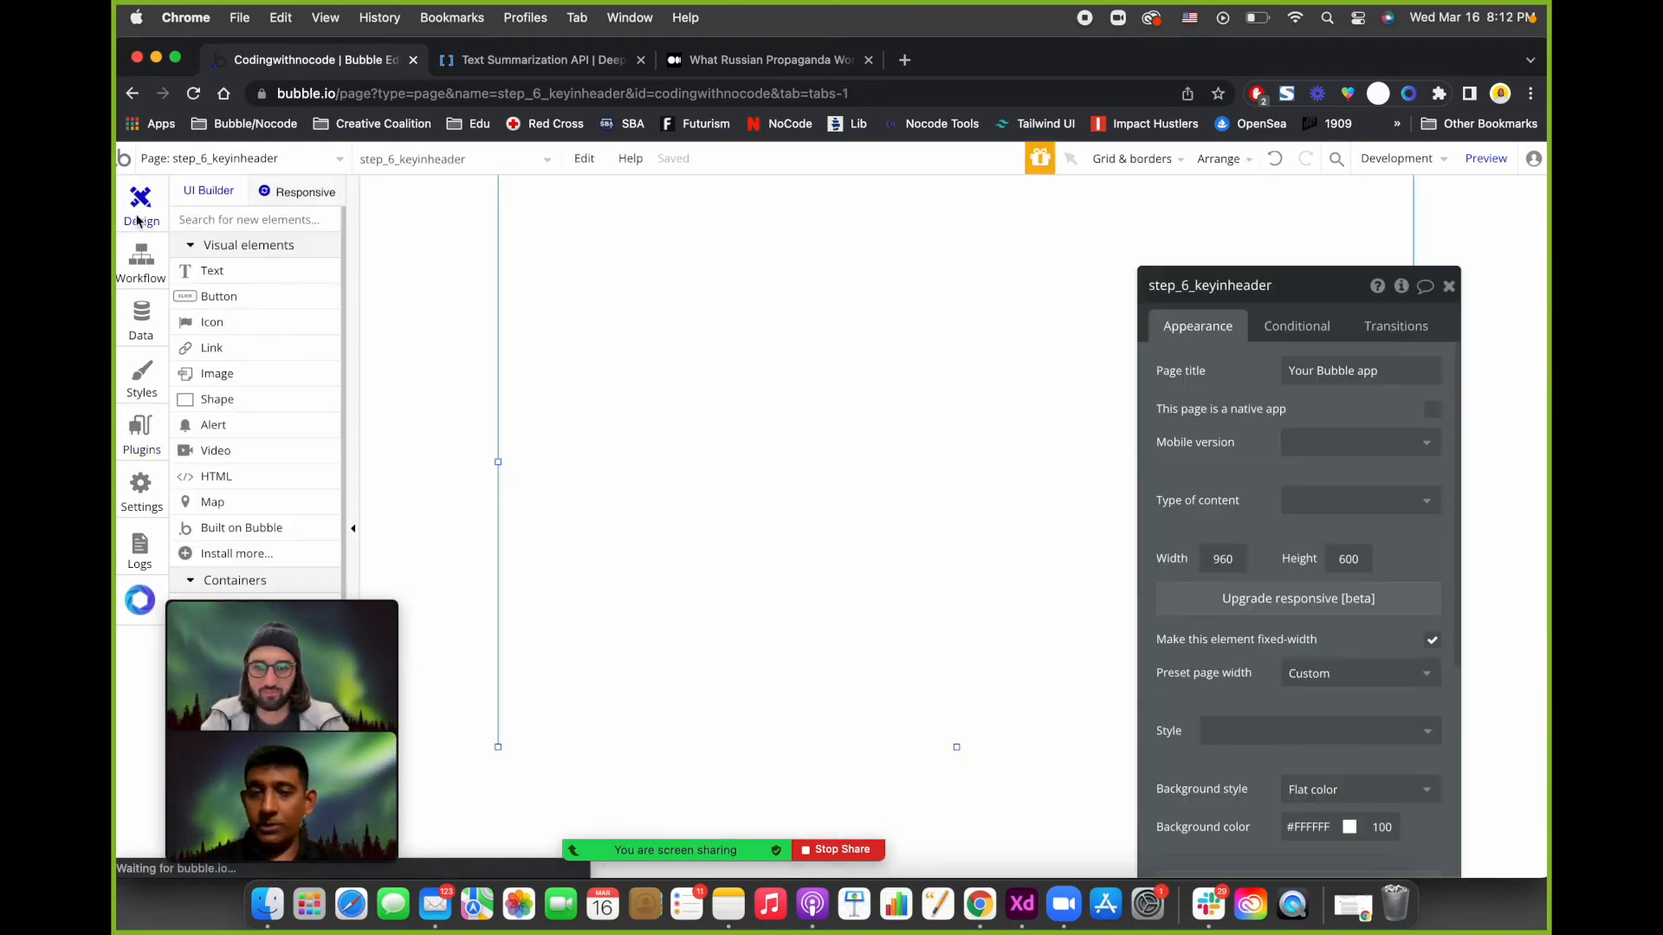
pyautogui.click(1448, 285)
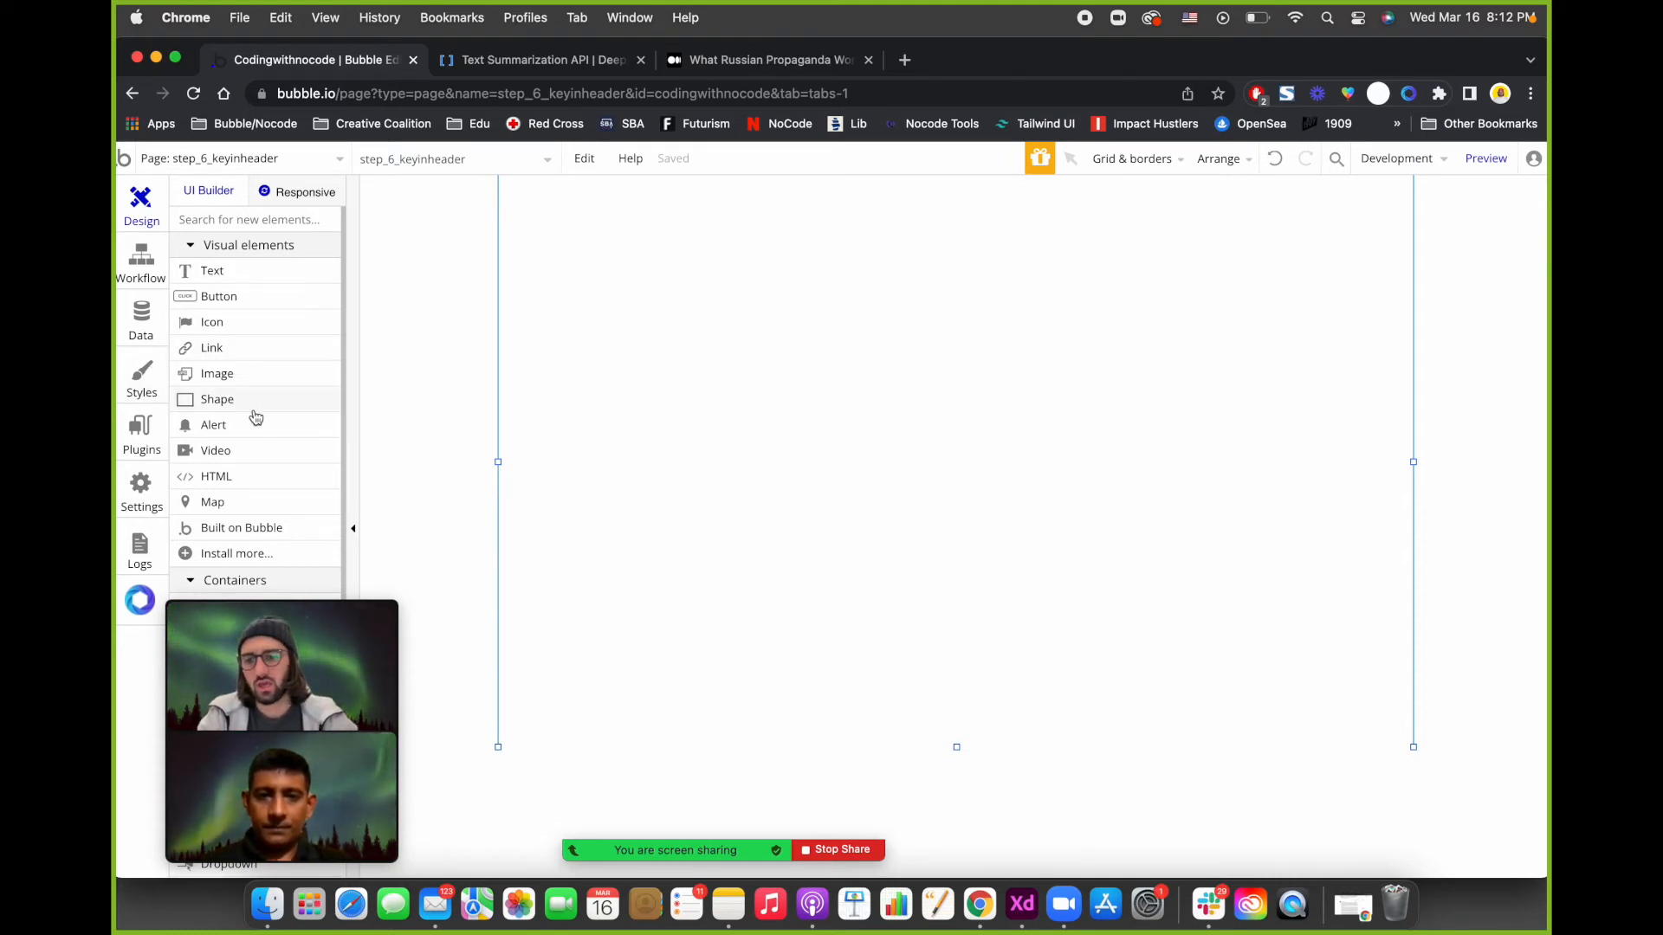
pyautogui.scroll(-3)
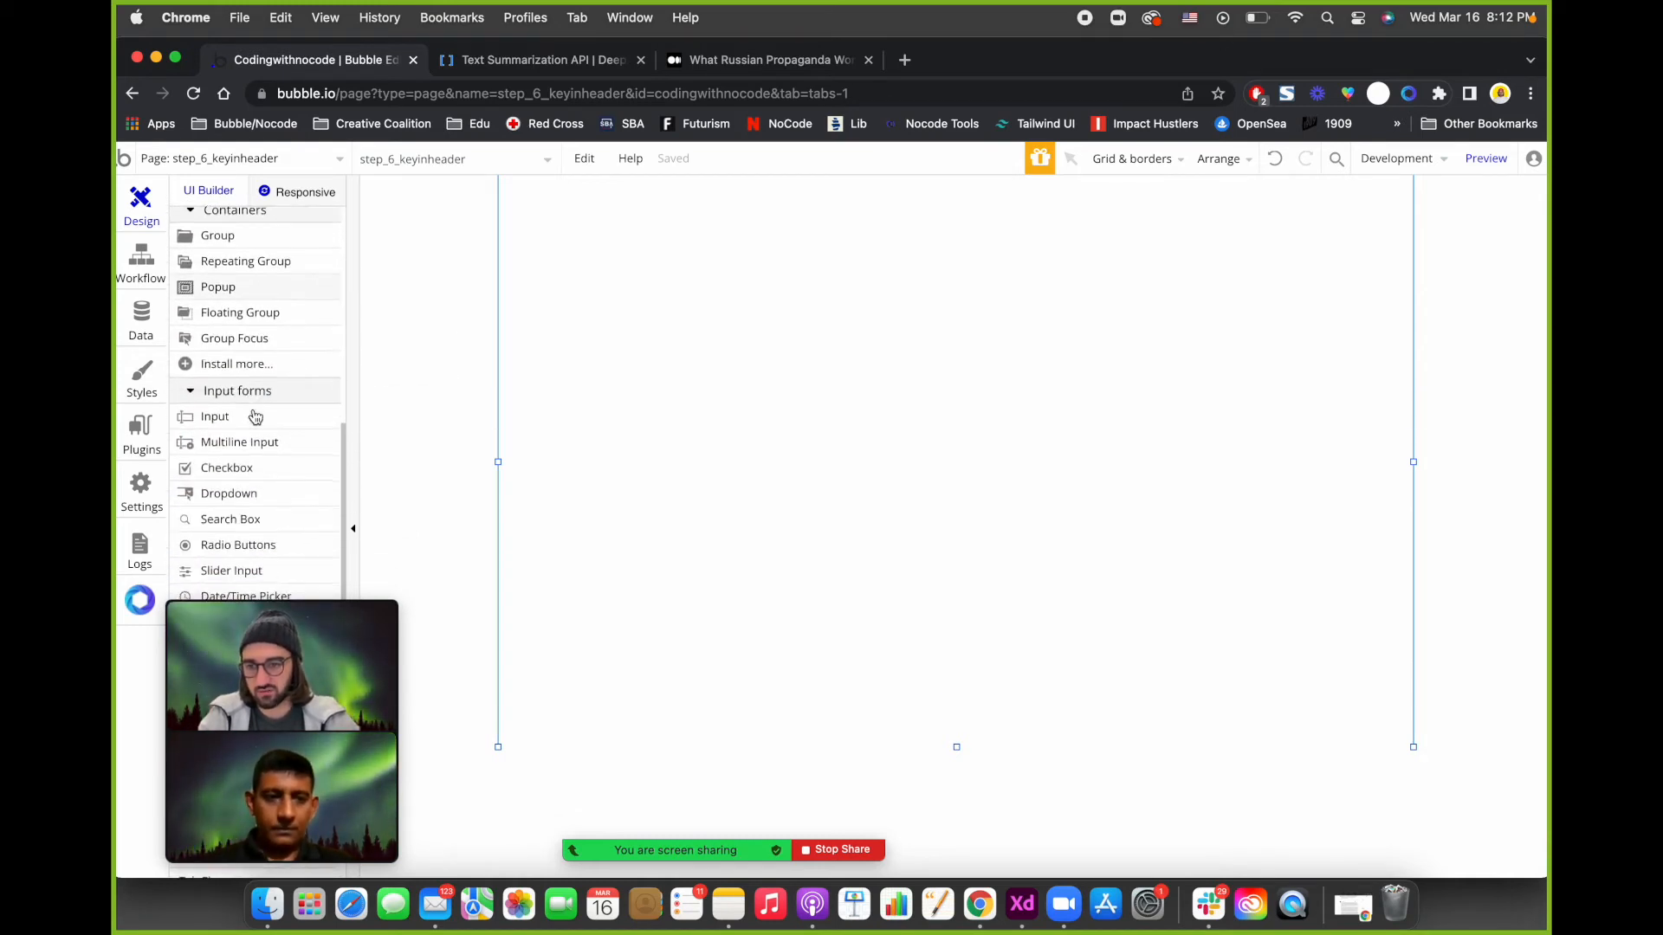
pyautogui.scroll(-3)
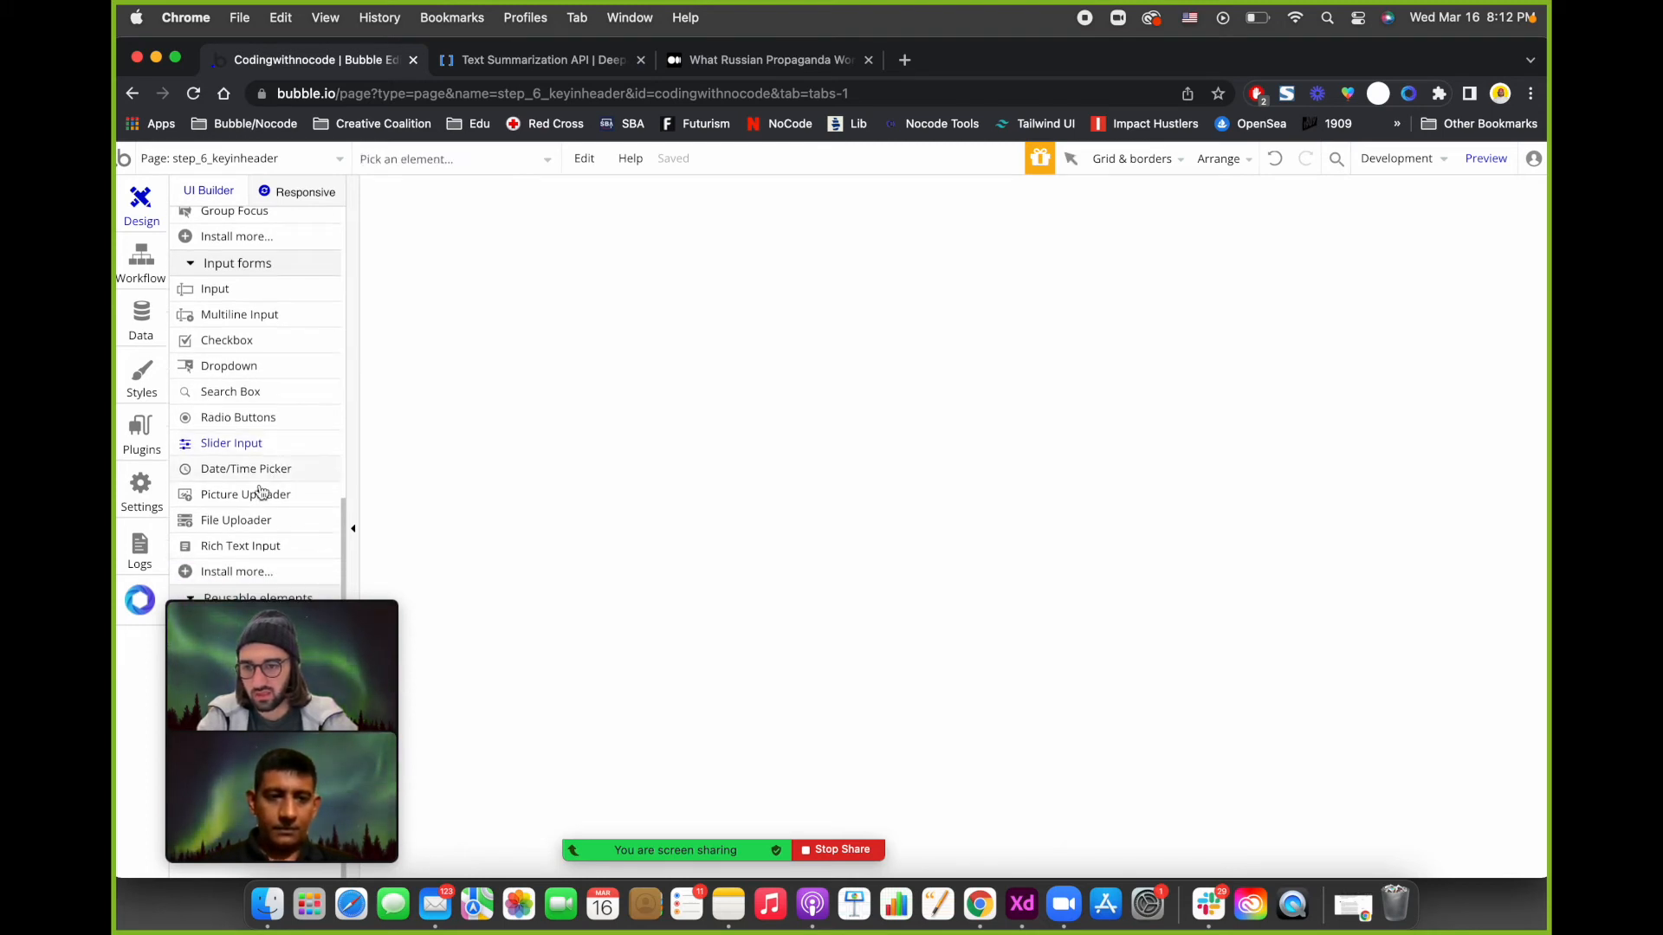
pyautogui.click(239, 546)
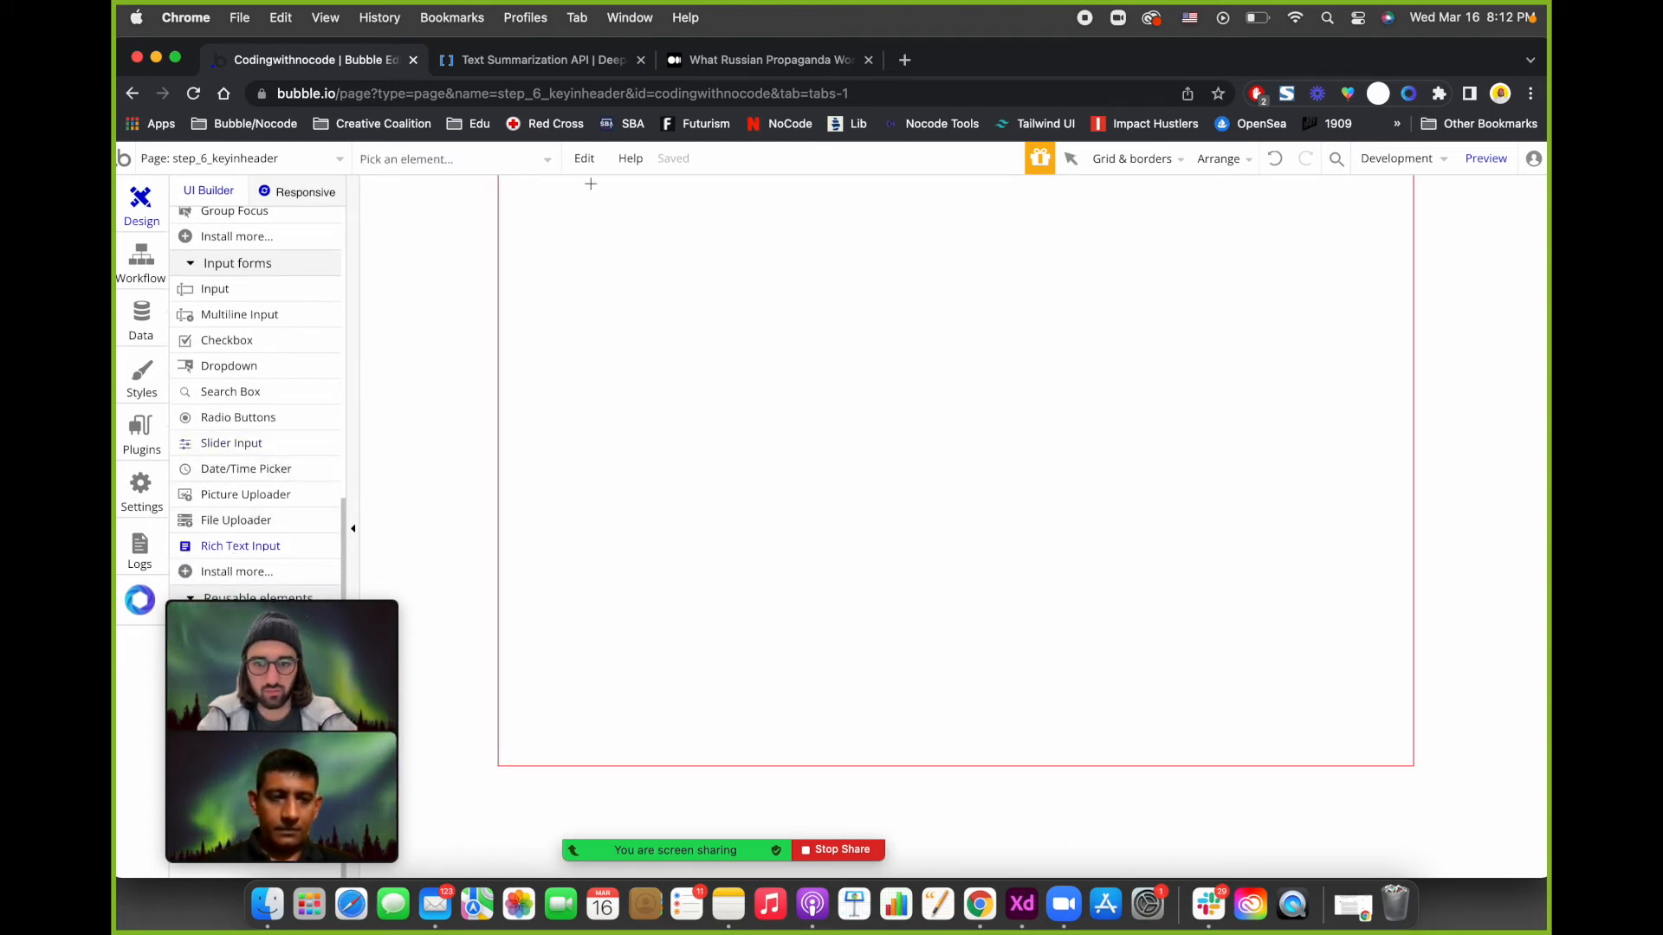
pyautogui.moveTo(590, 183); pyautogui.dragTo(1353, 405)
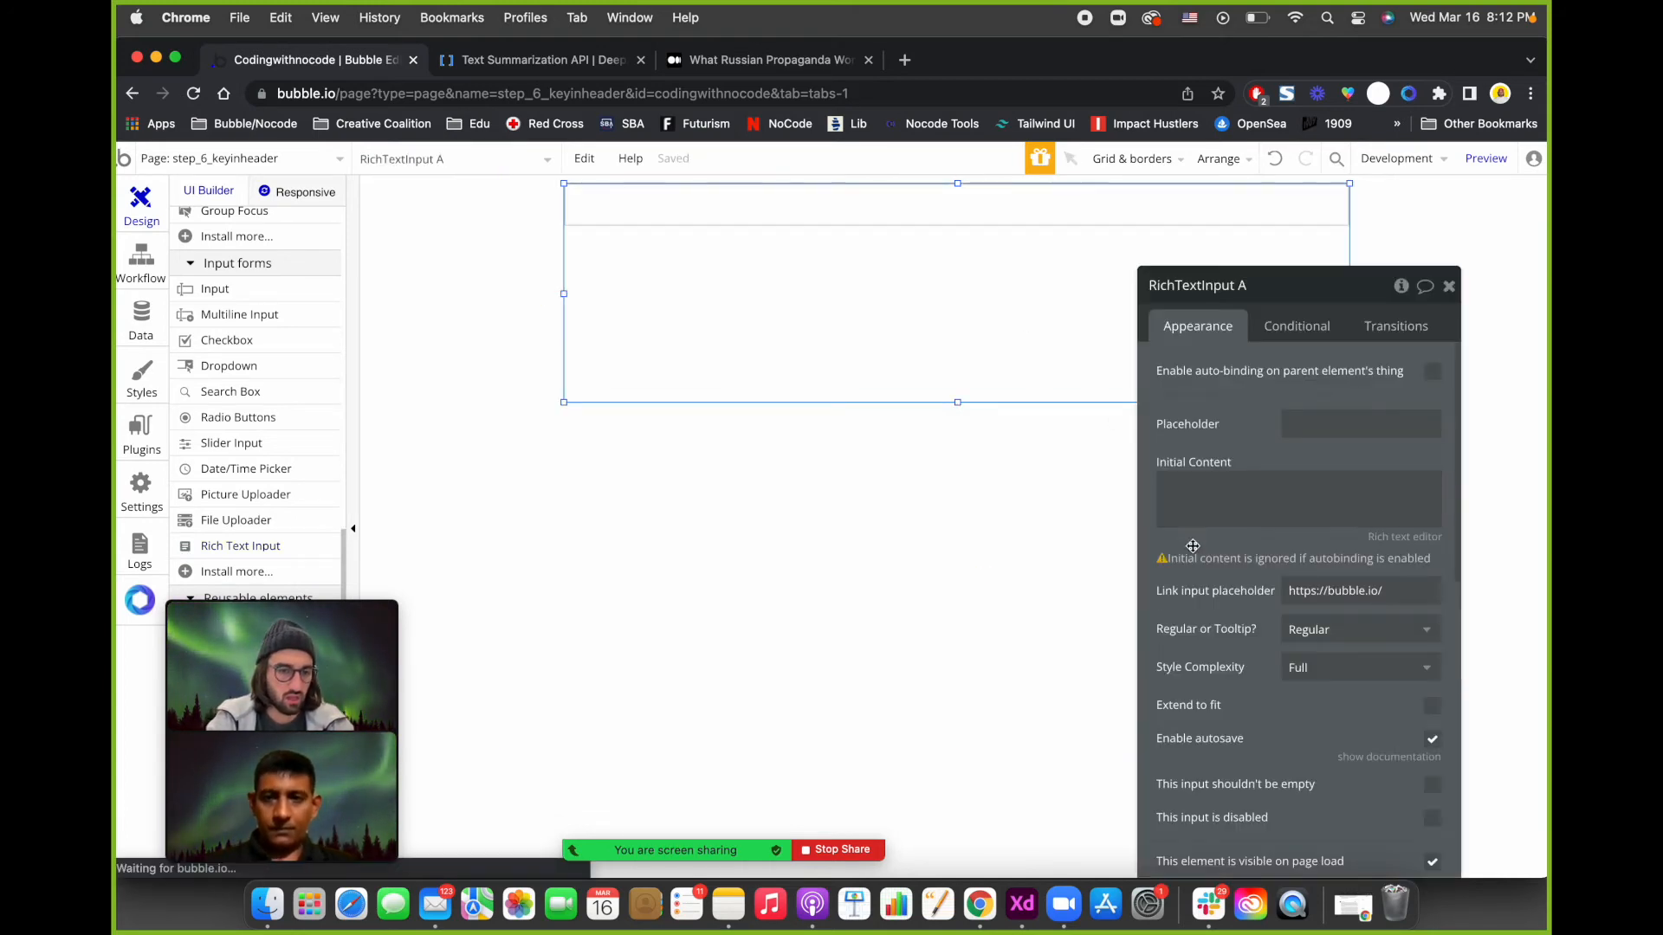
# Set RichTextInput A's style complexity to Basic.
pyautogui.click(1361, 629)
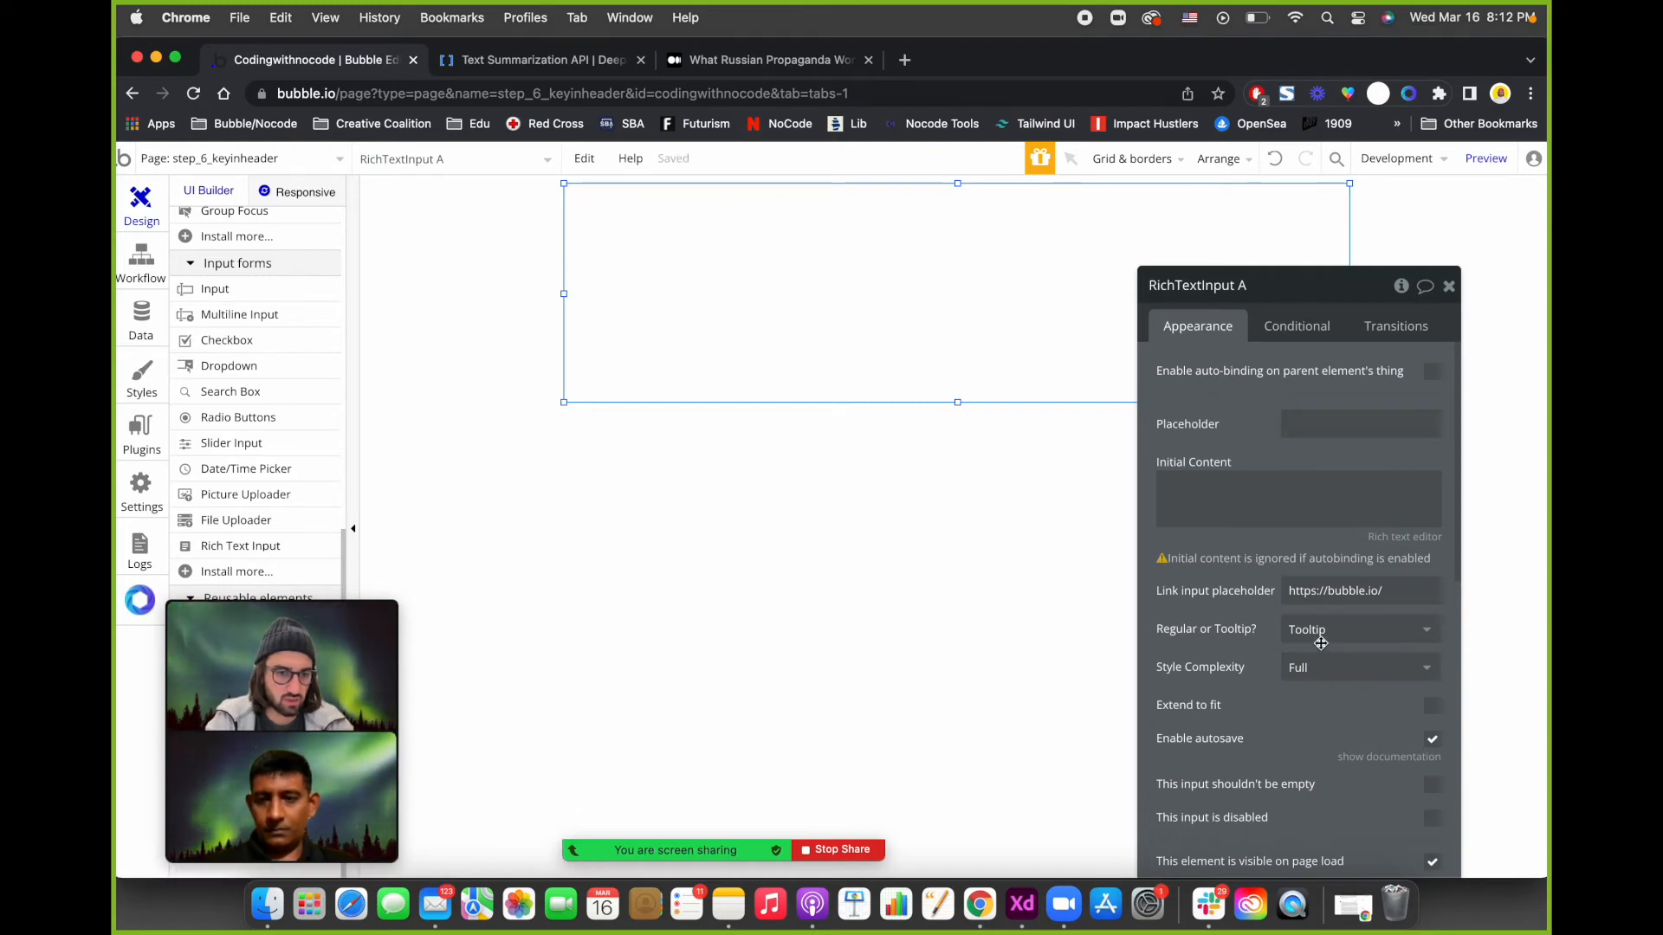
pyautogui.click(1361, 667)
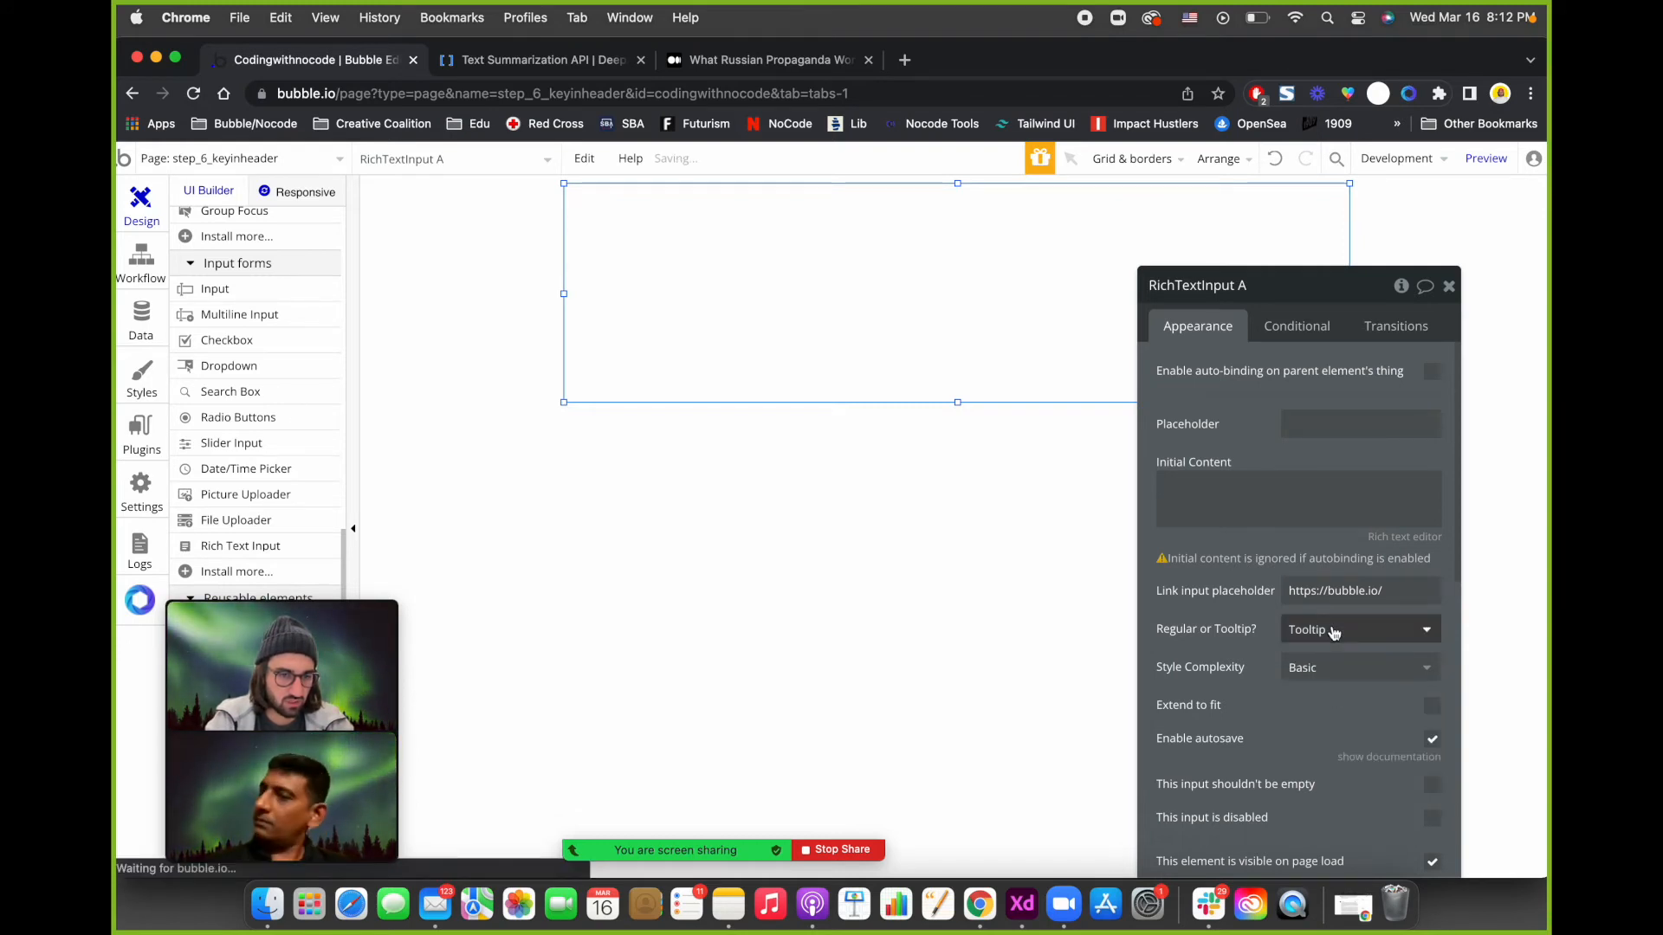
pyautogui.click(1361, 628)
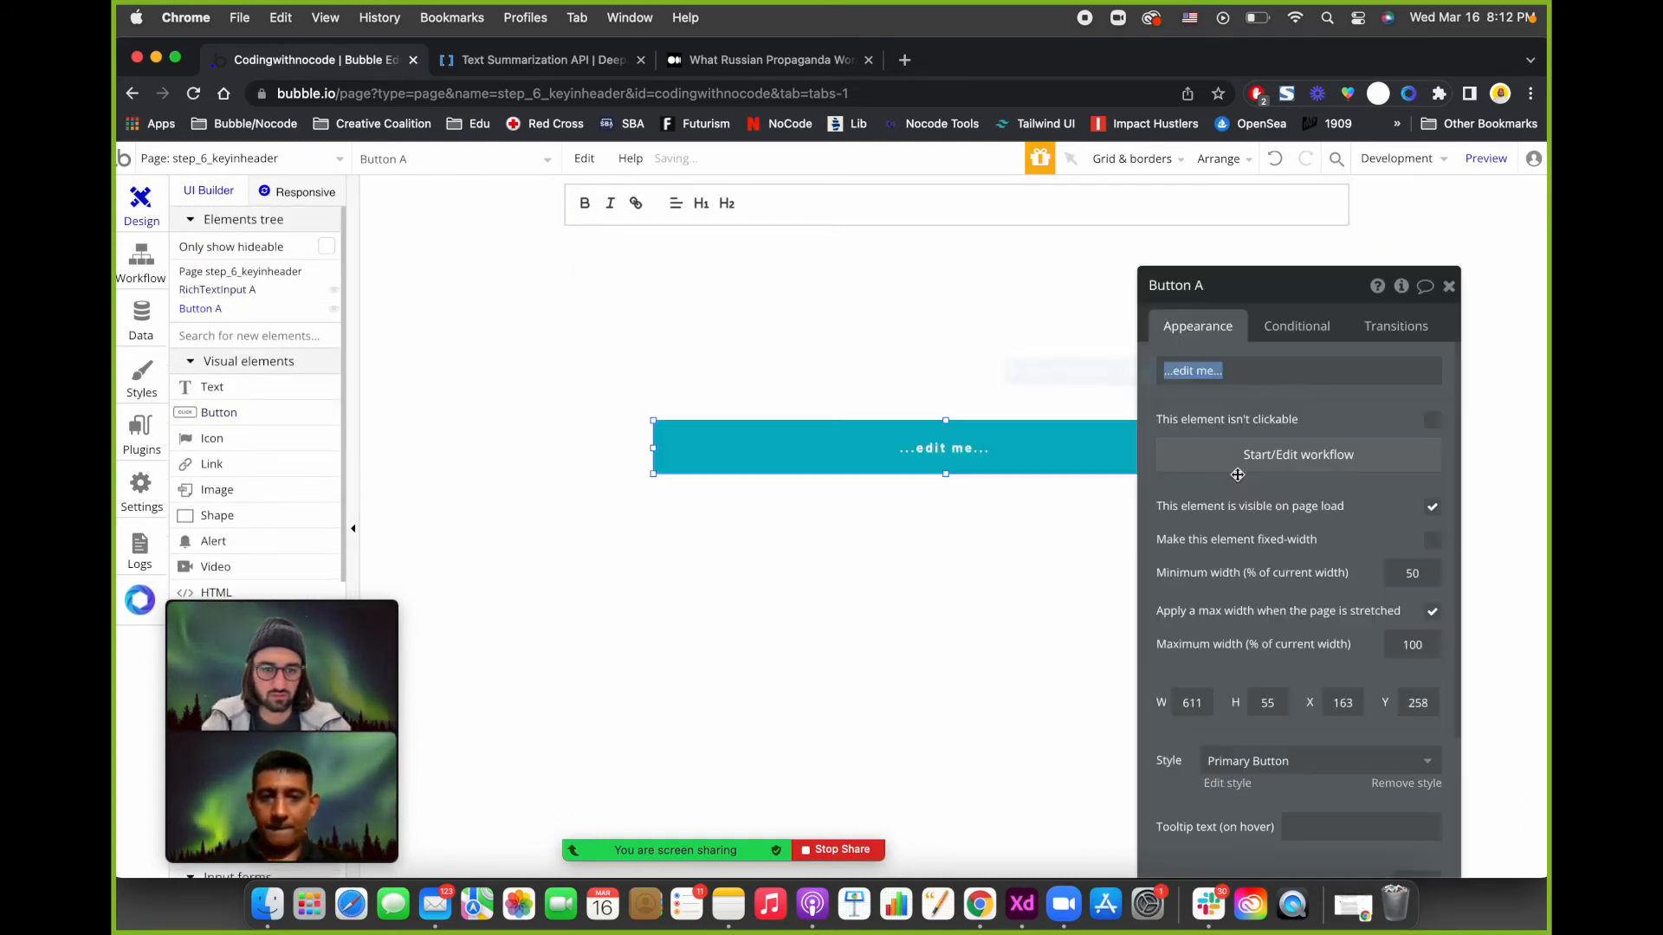
# Label the button 'Summarize Text'.
pyautogui.write('Ge')
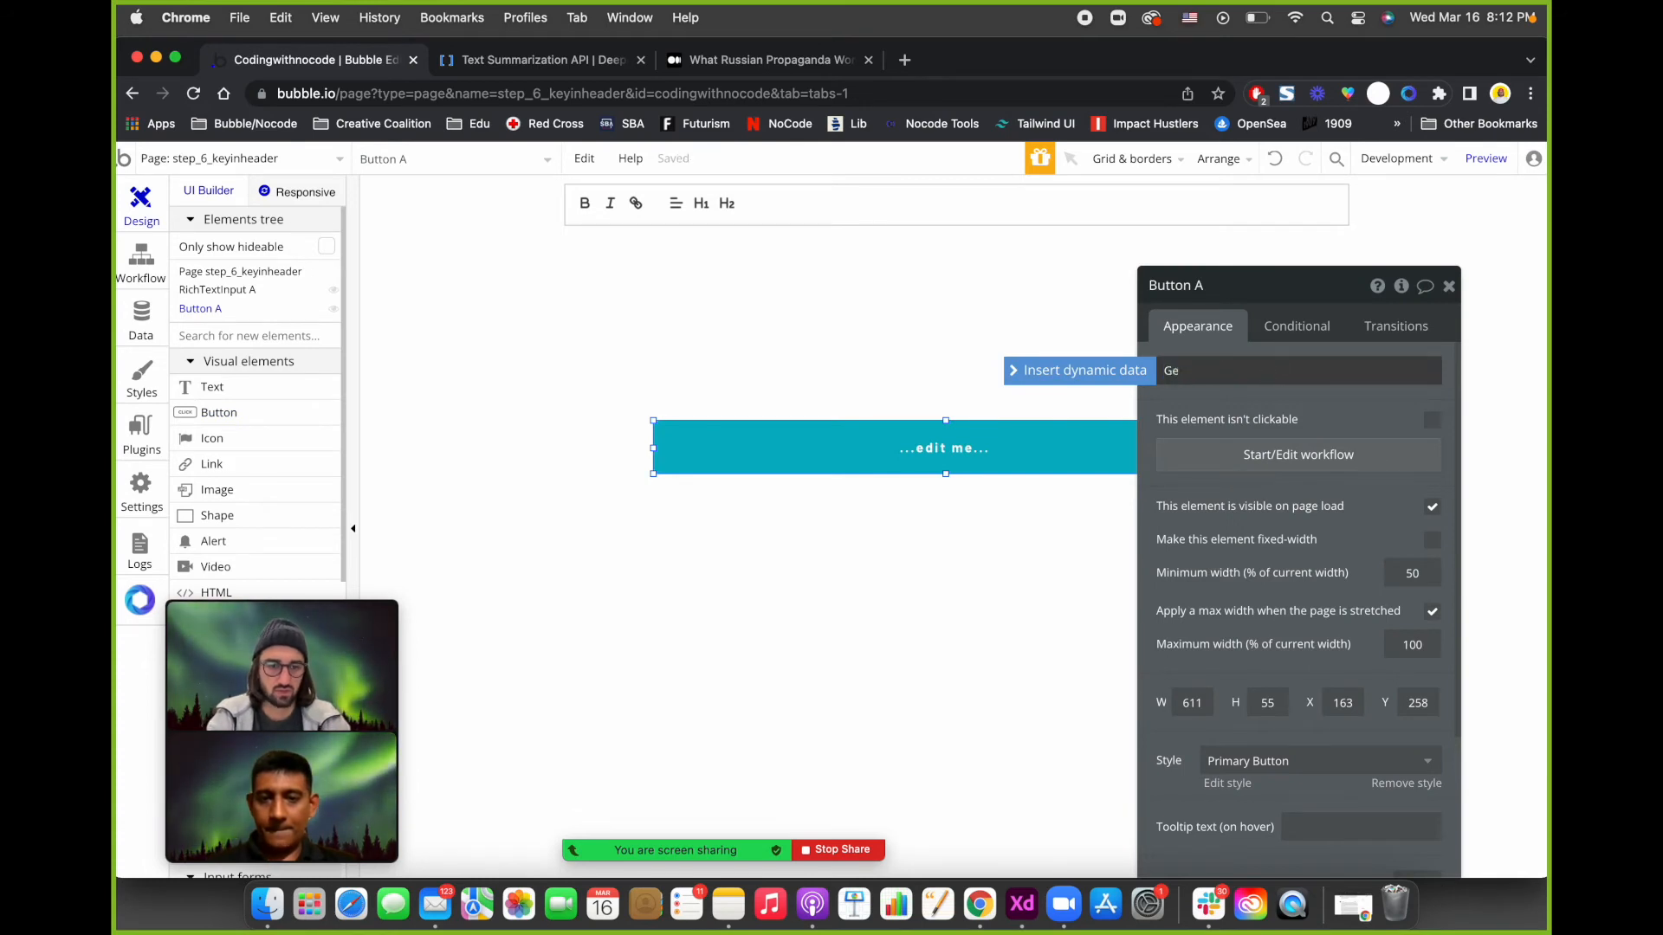
pyautogui.write('Summarize Text')
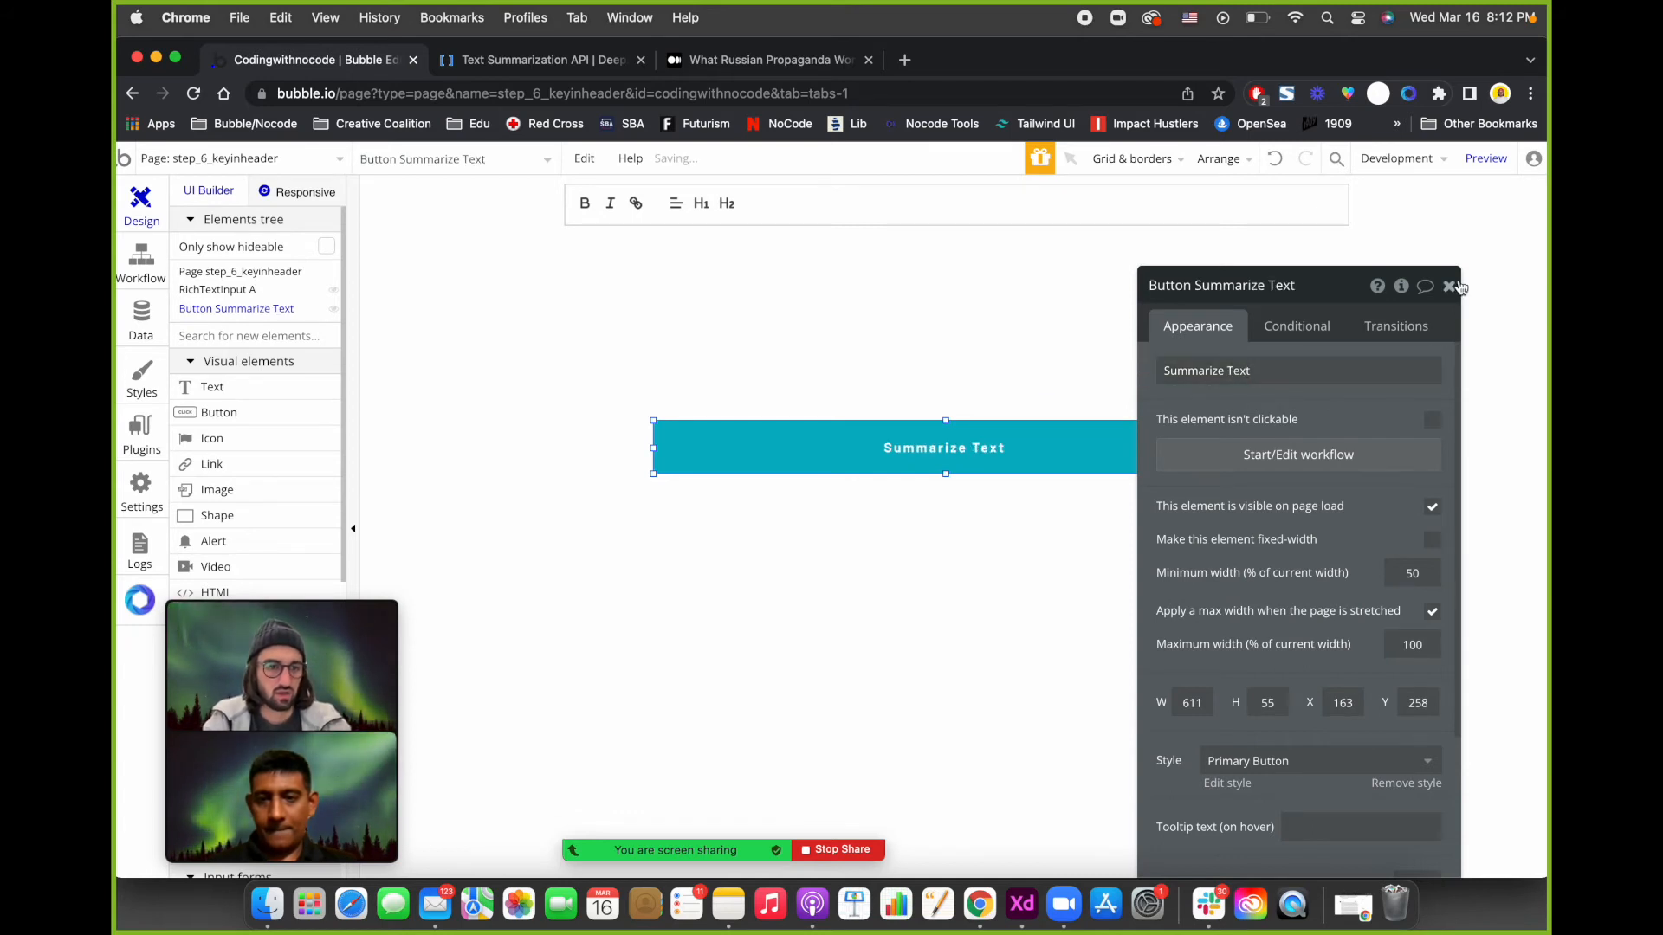
pyautogui.click(1450, 285)
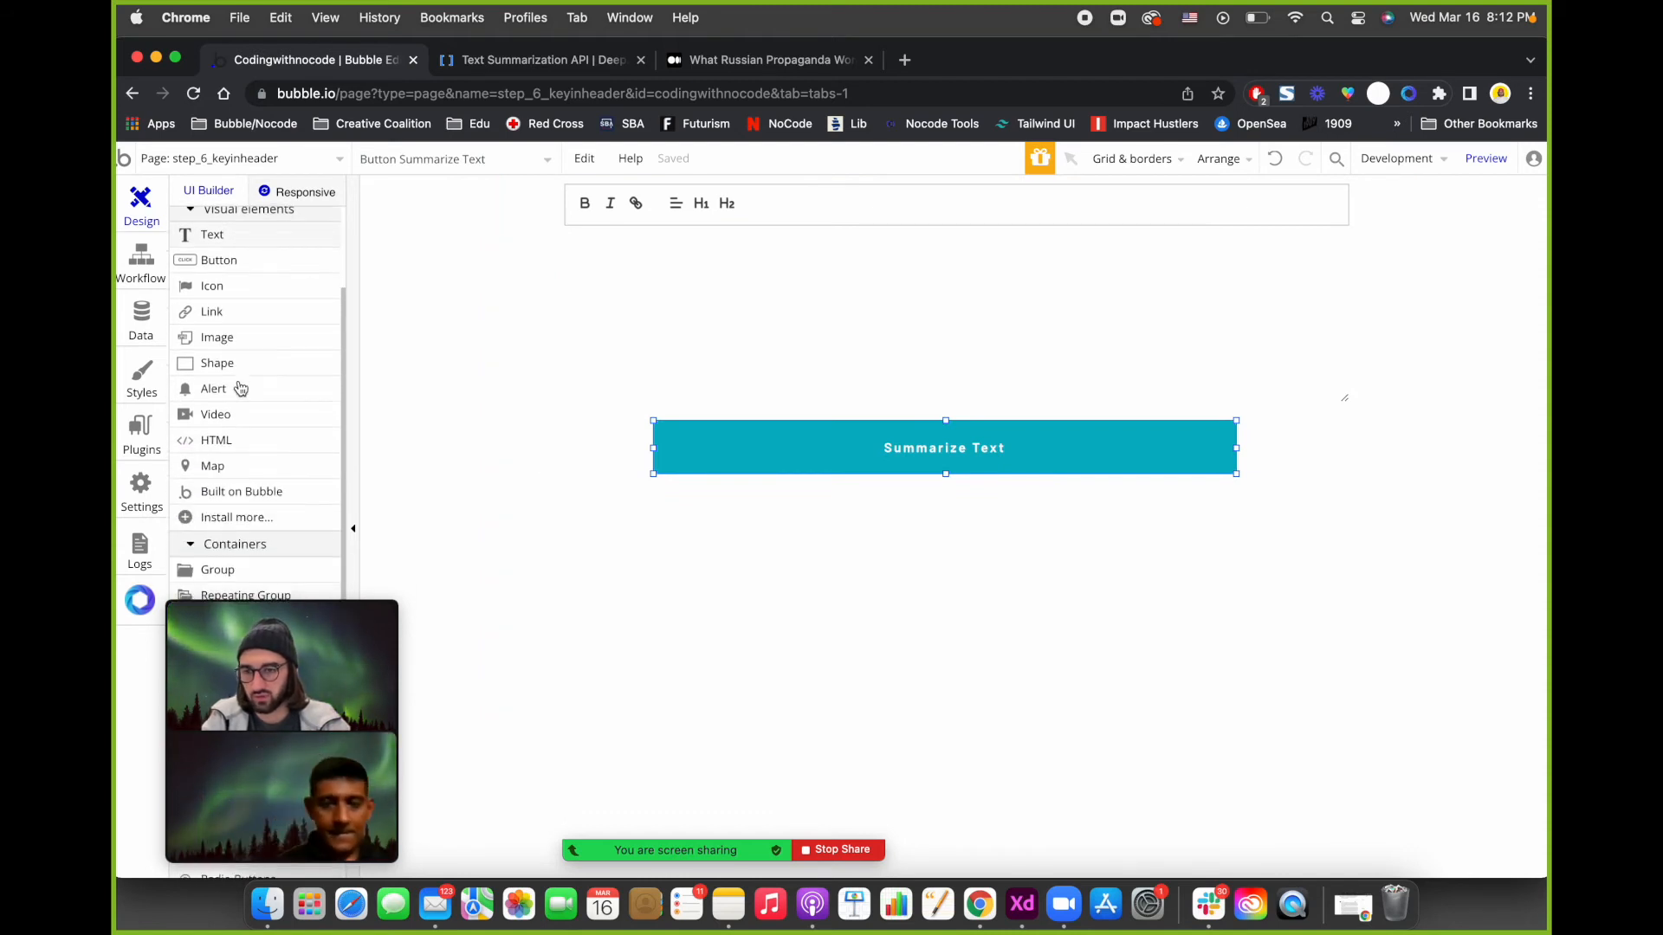
pyautogui.scroll(-3)
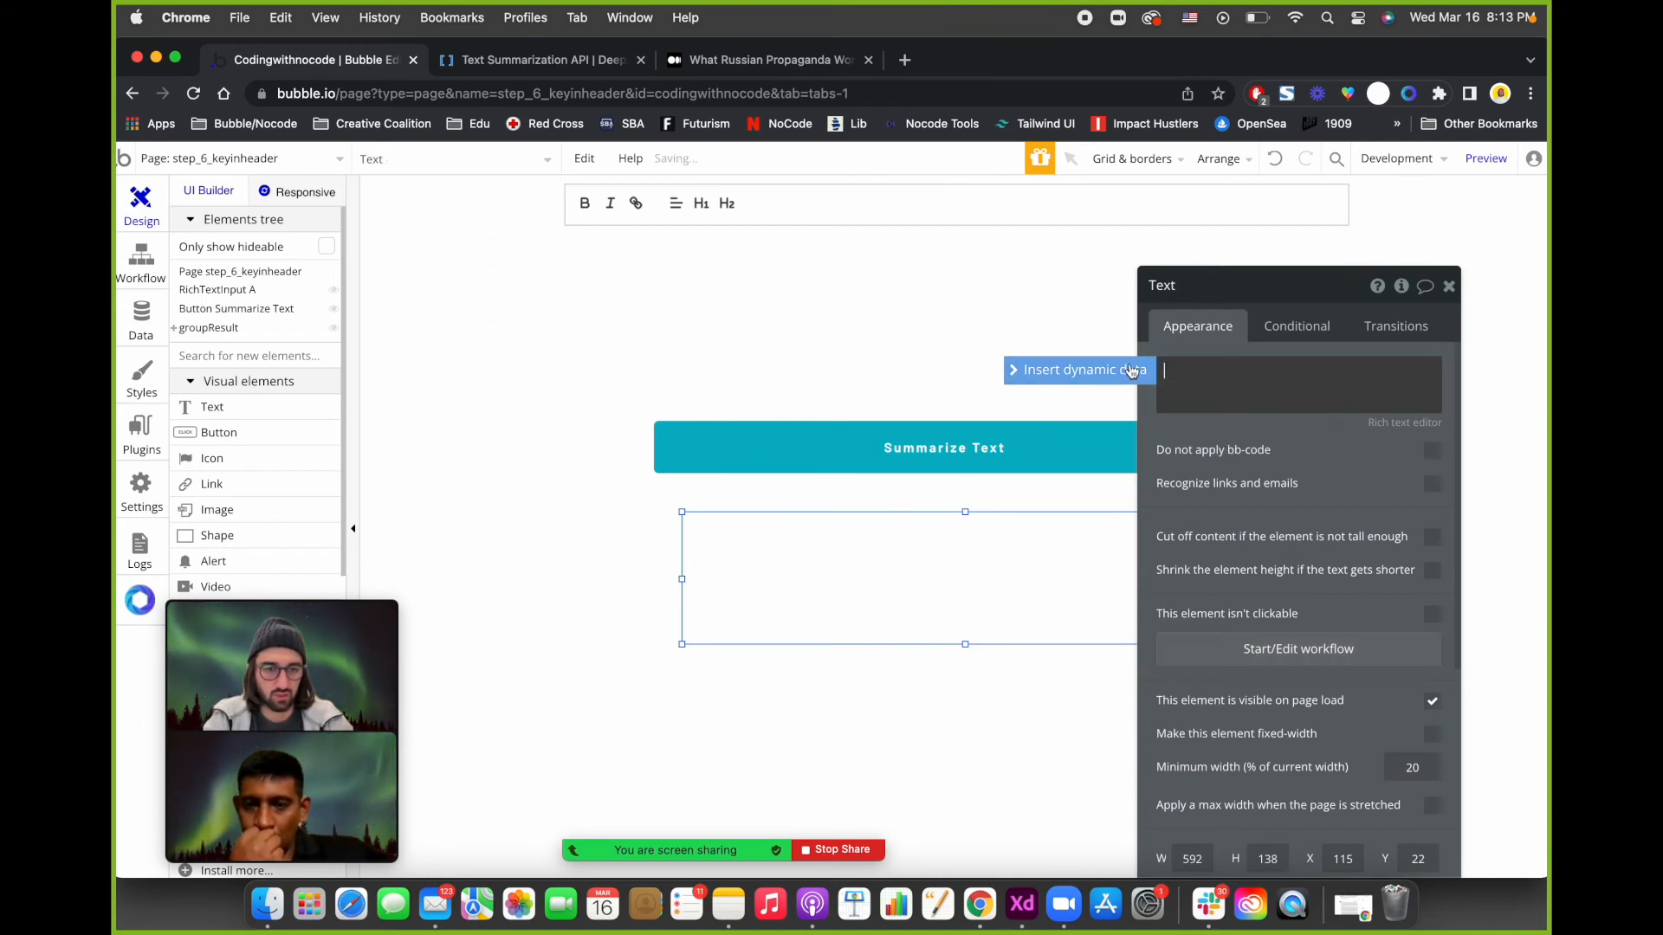
# Give the result group's text element dynamic data and start the button's click workflow.
pyautogui.click(1076, 371)
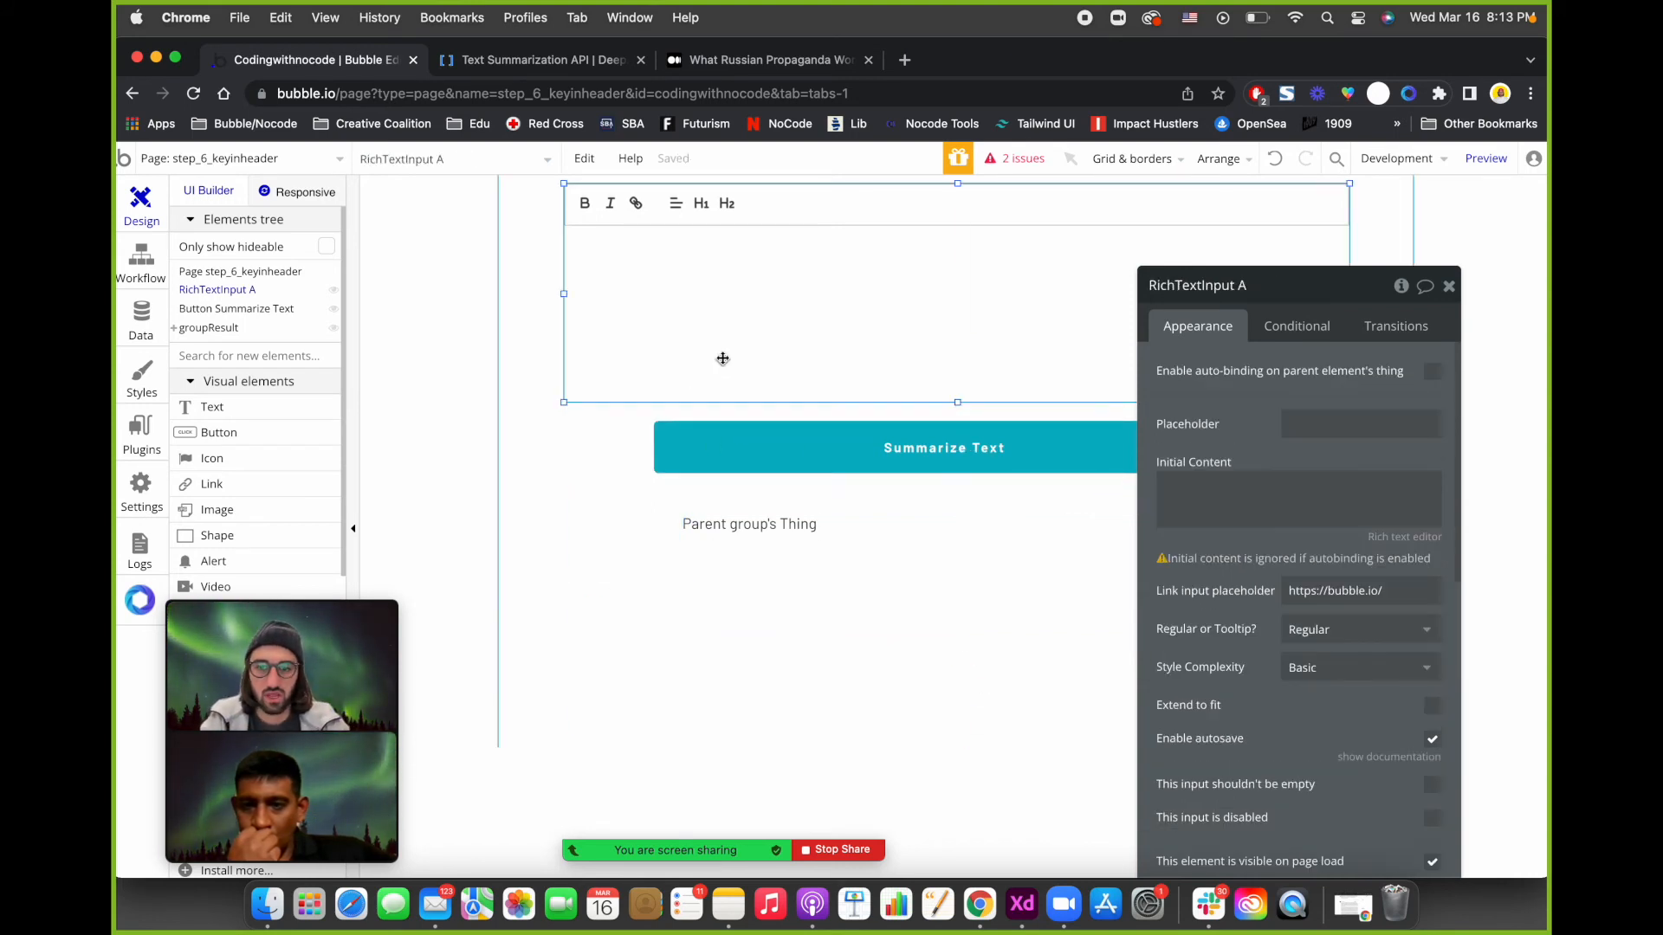
pyautogui.click(942, 447)
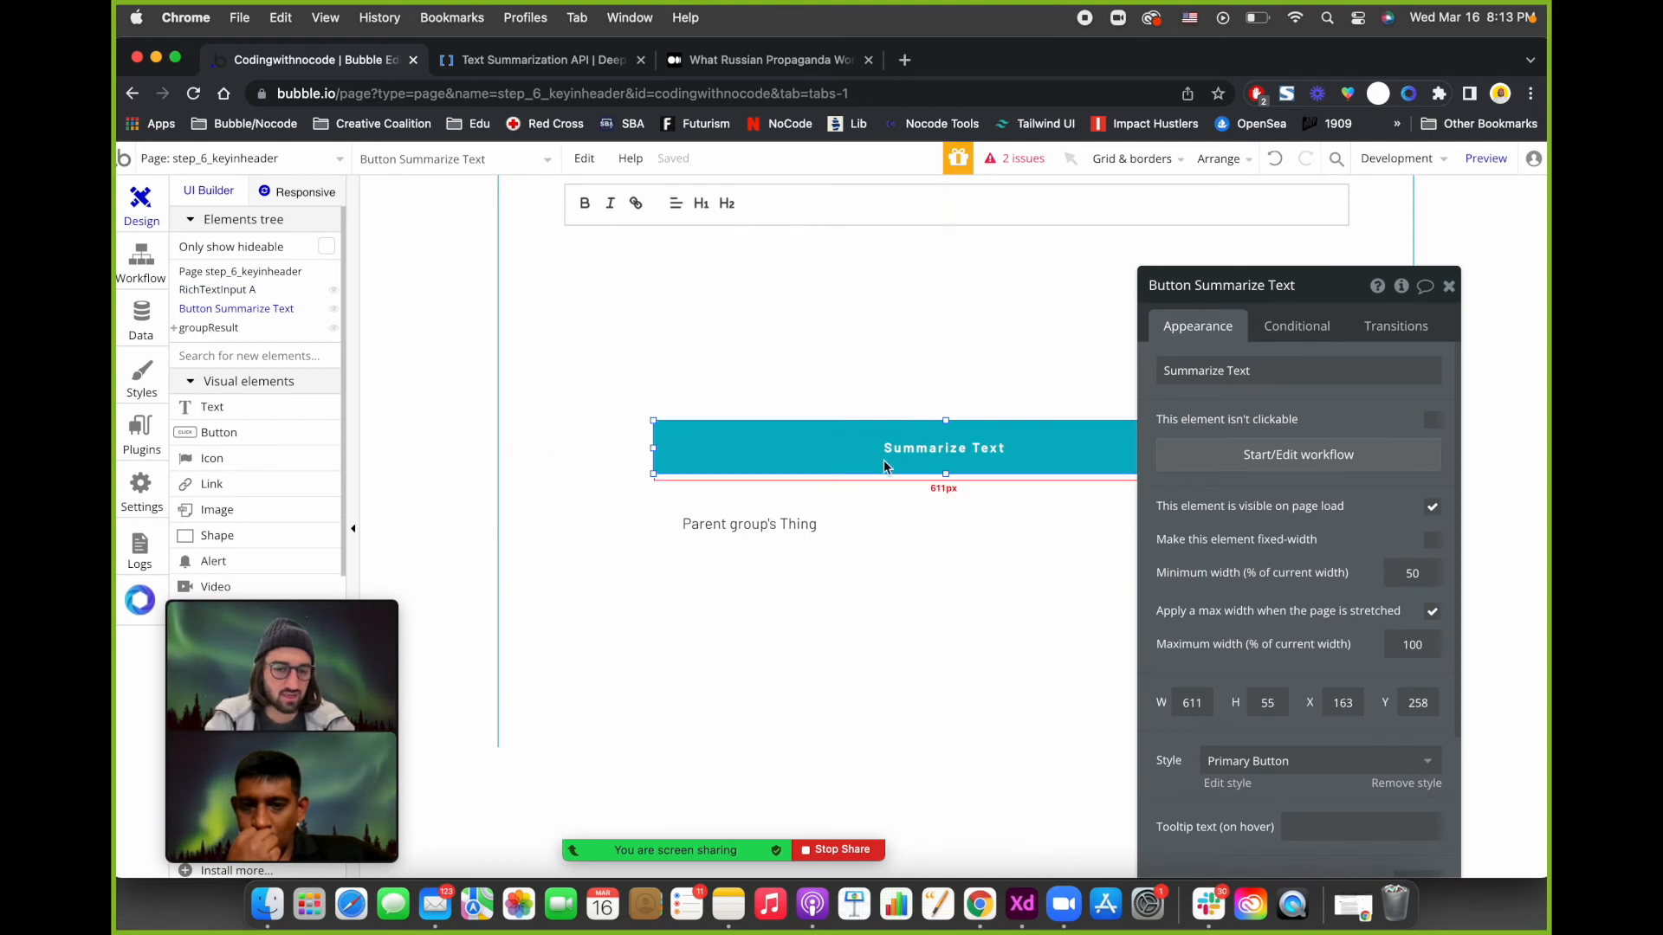
pyautogui.click(1295, 454)
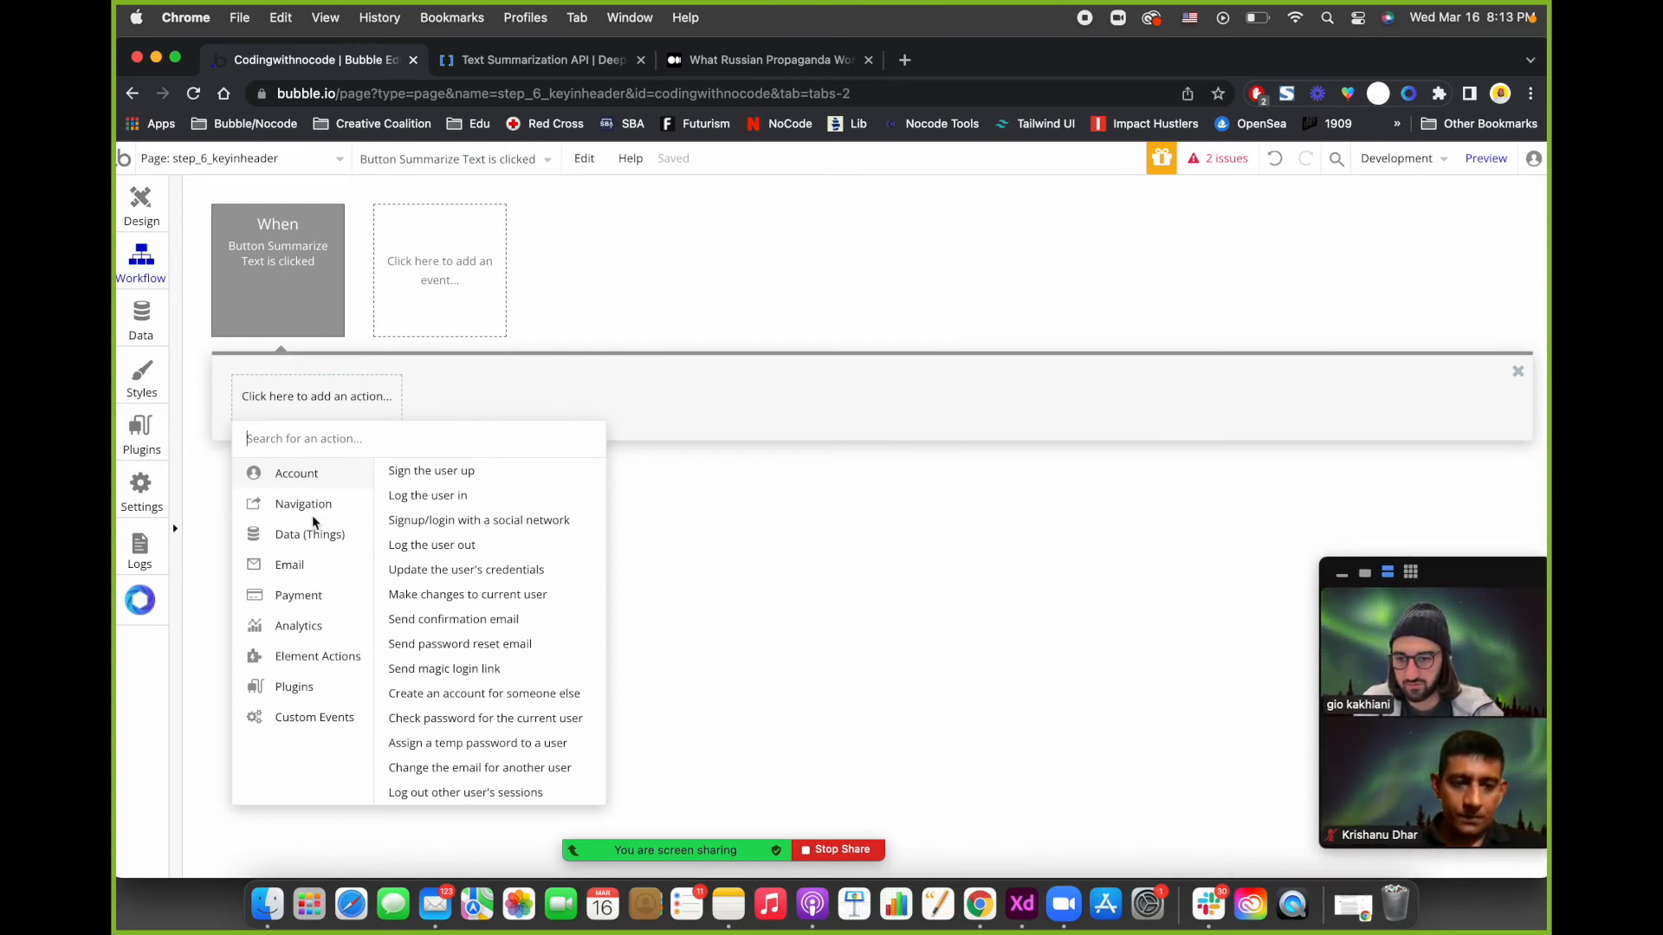
# Add a Deep API - Summarize Text step with text set to RichTextInput A's value.
pyautogui.click(317, 655)
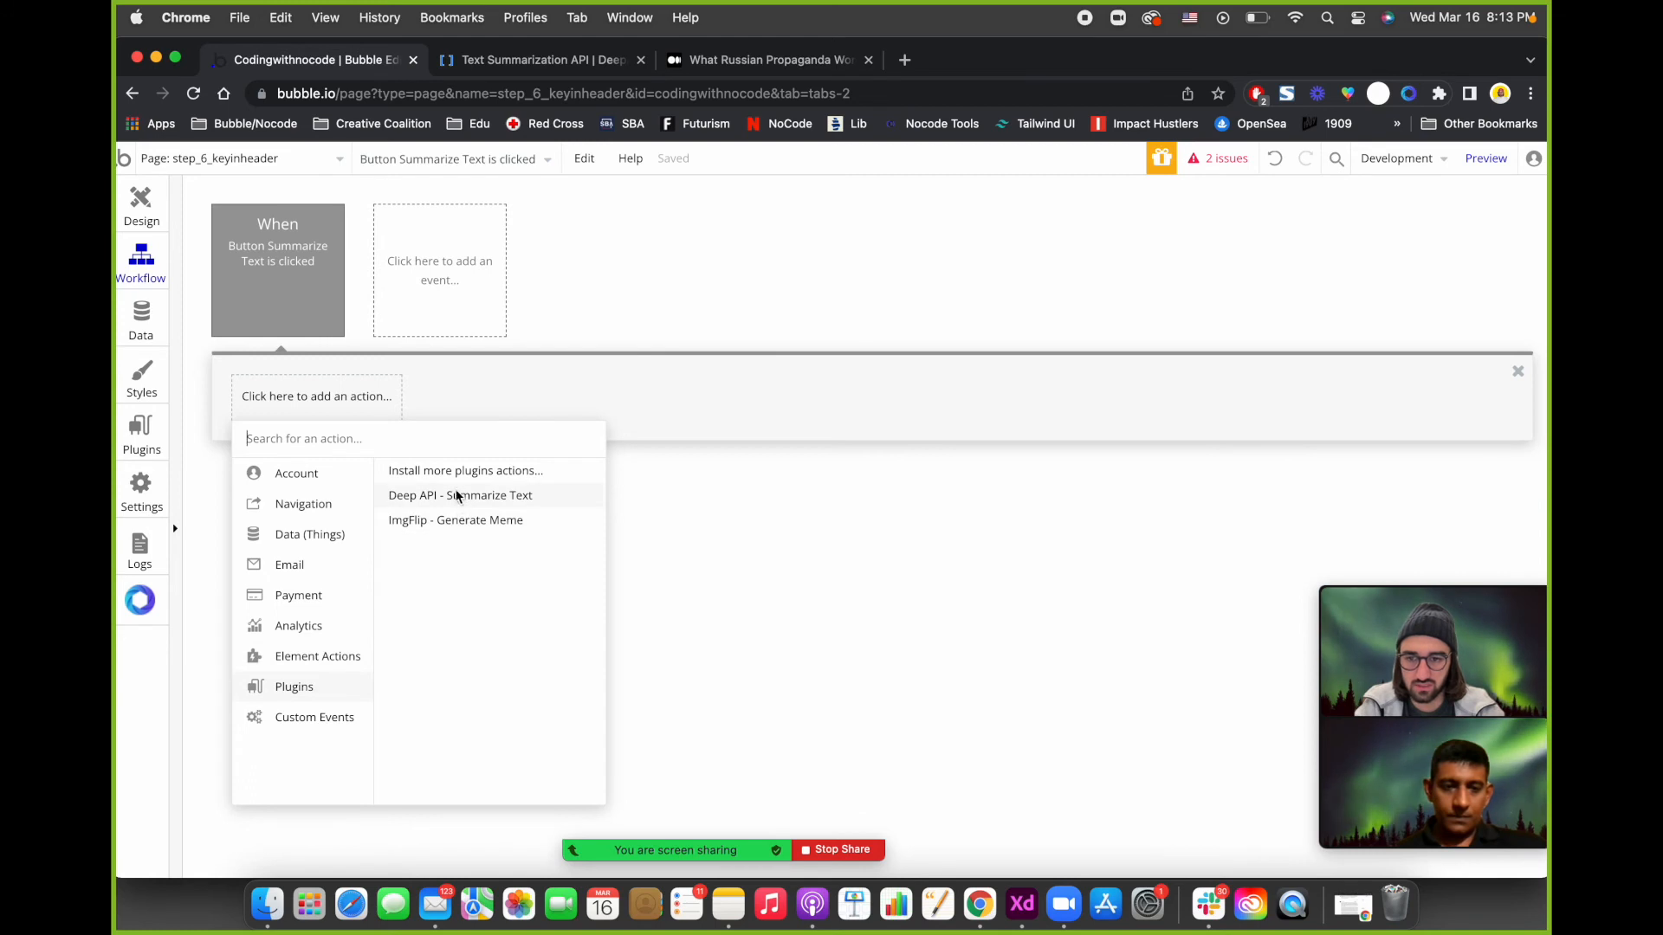
pyautogui.click(461, 496)
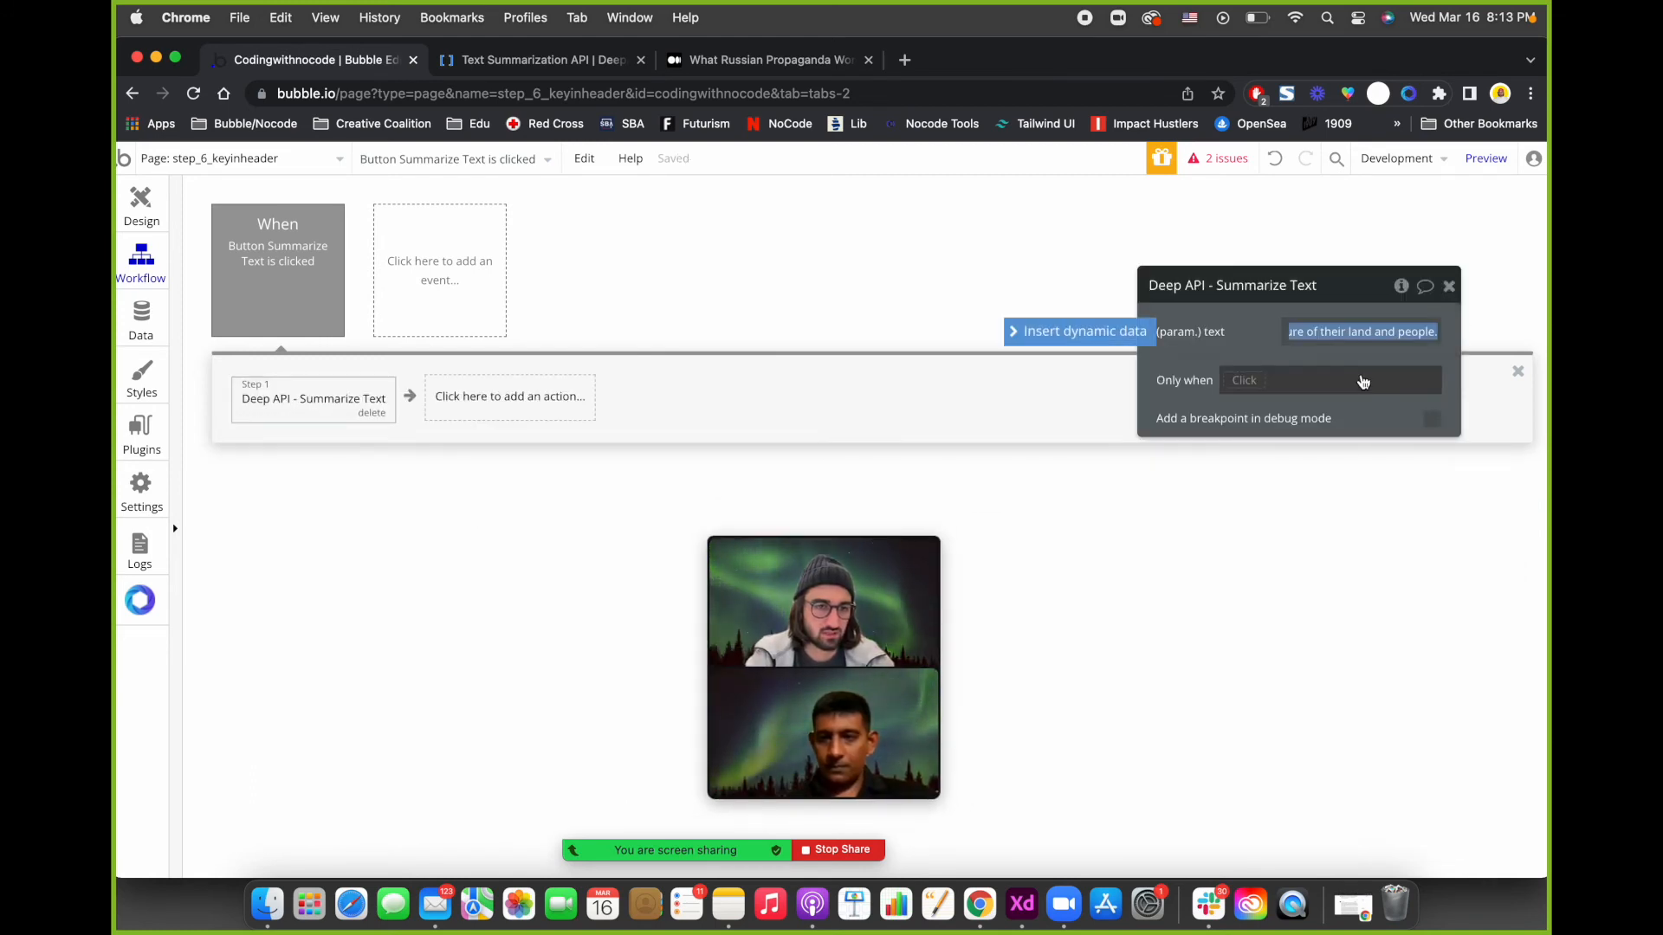
pyautogui.click(1361, 330)
pyautogui.write('rich')
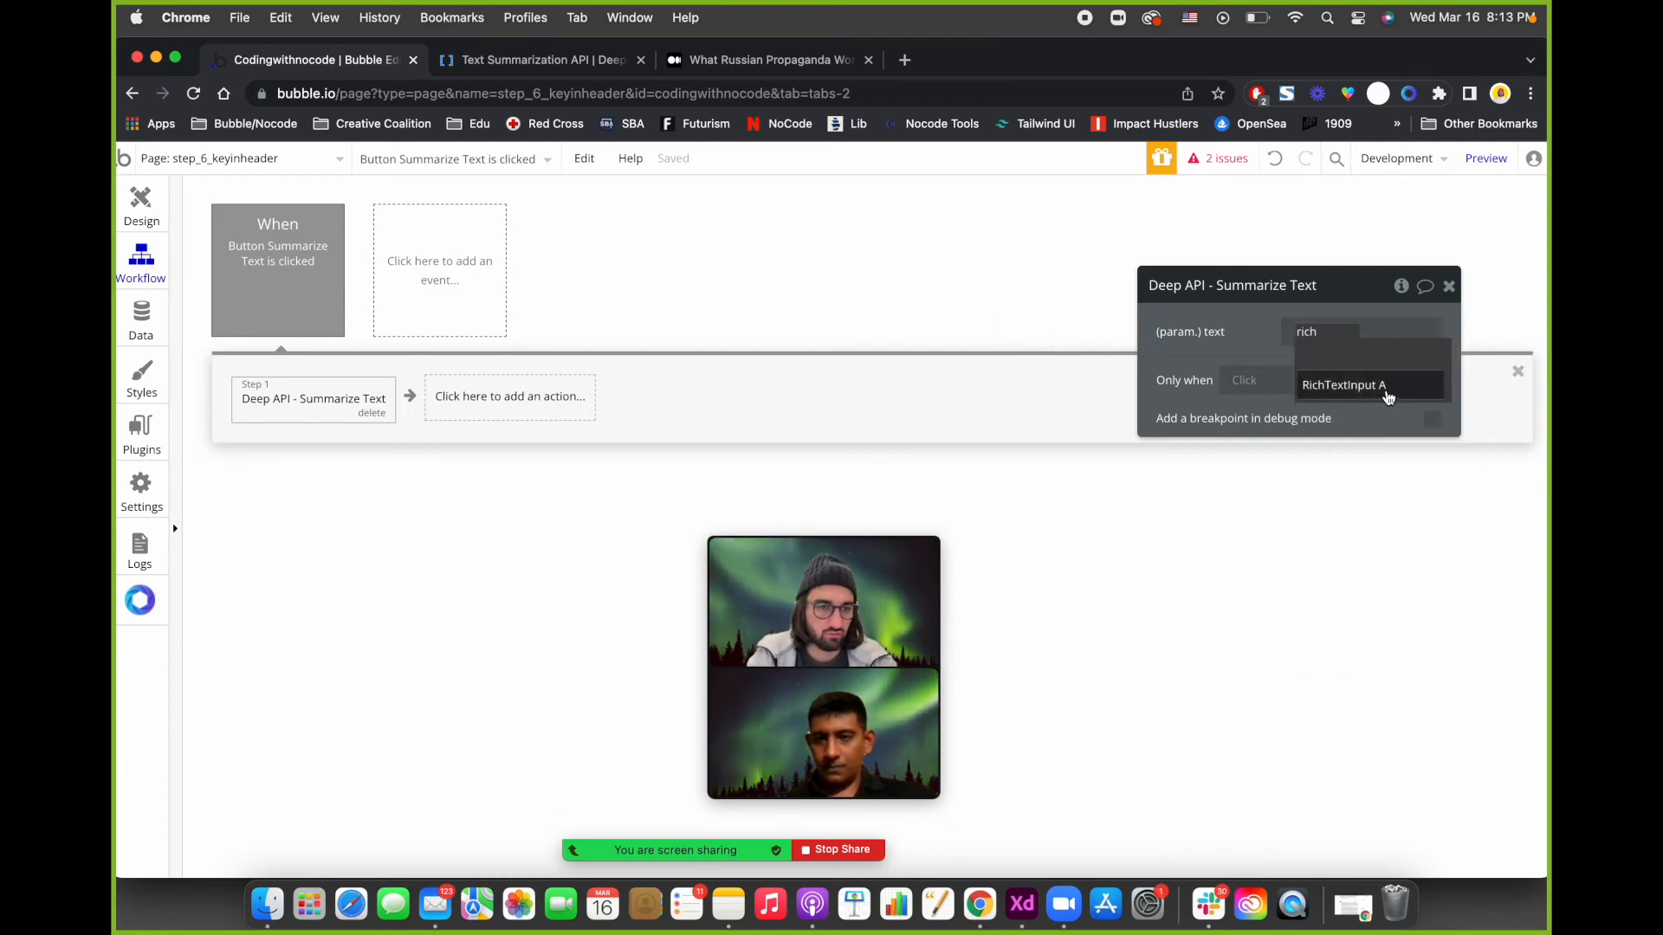
pyautogui.click(1342, 384)
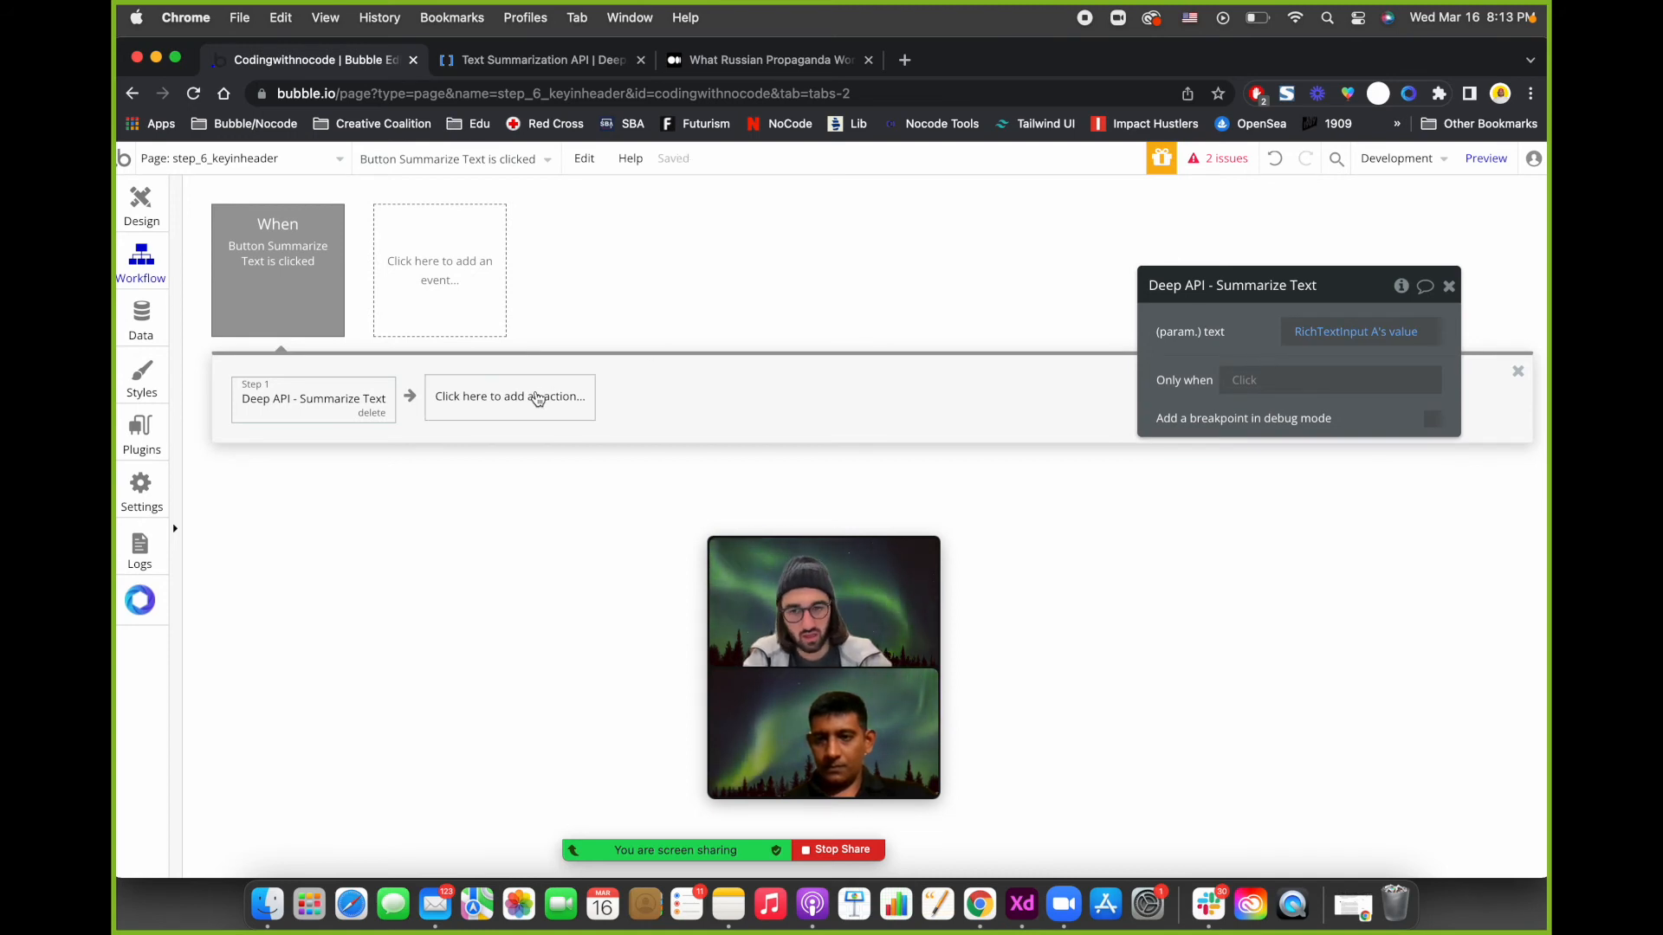
# Add a Display data step targeting groupResult with the Result of step 1.
pyautogui.click(509, 395)
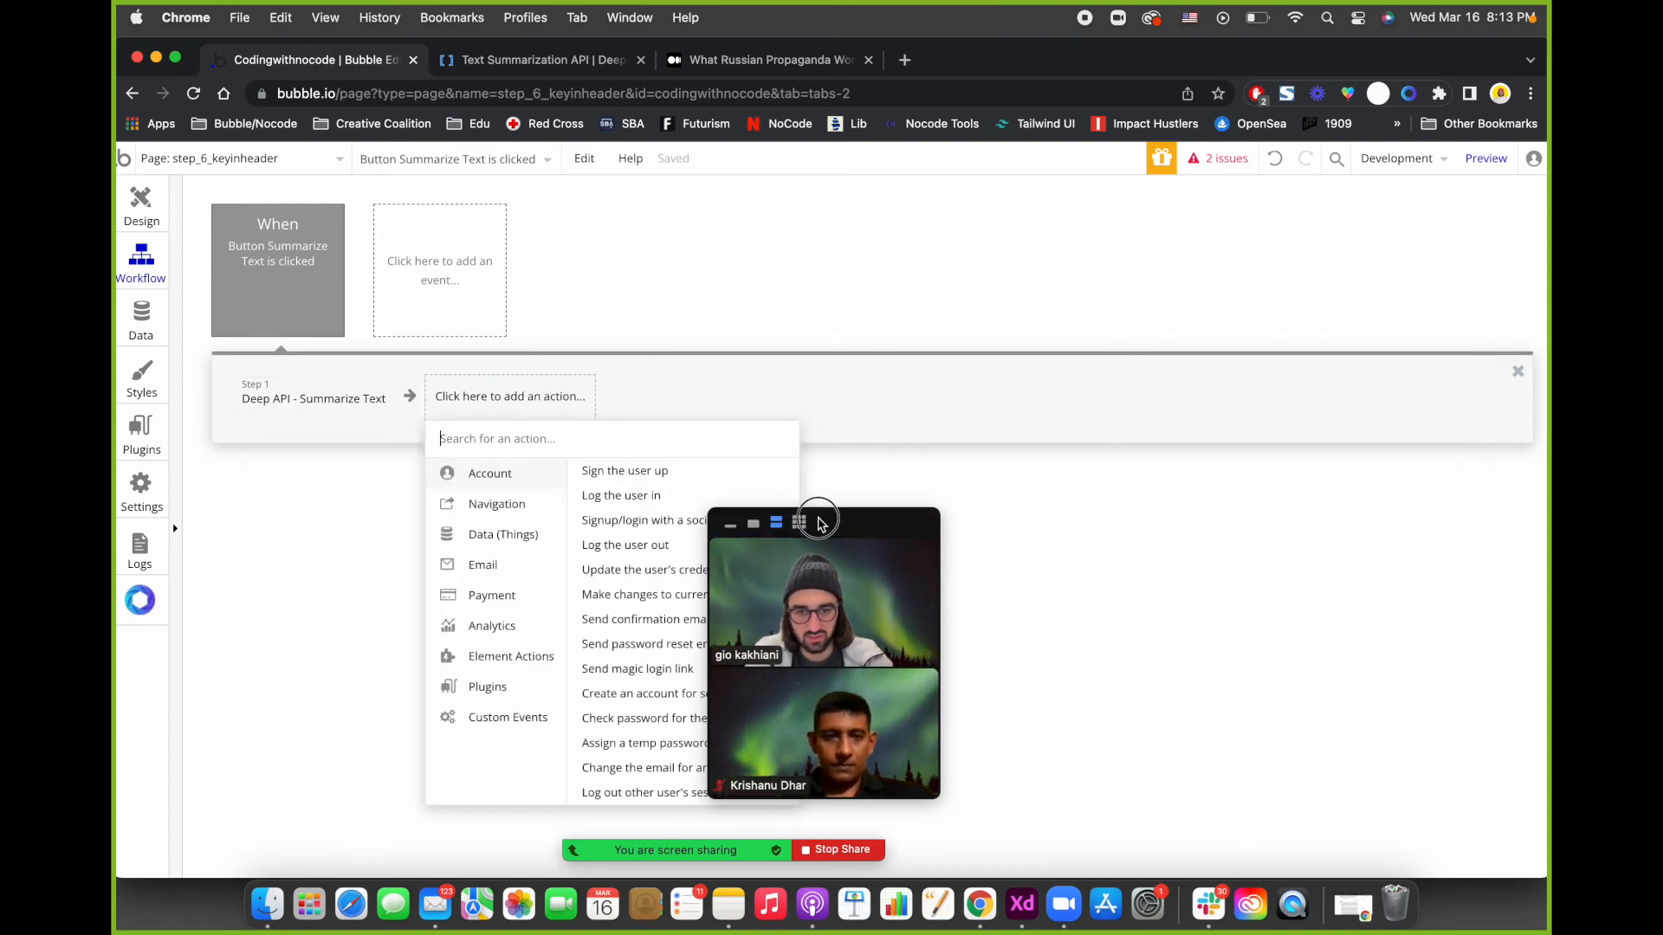
pyautogui.click(509, 654)
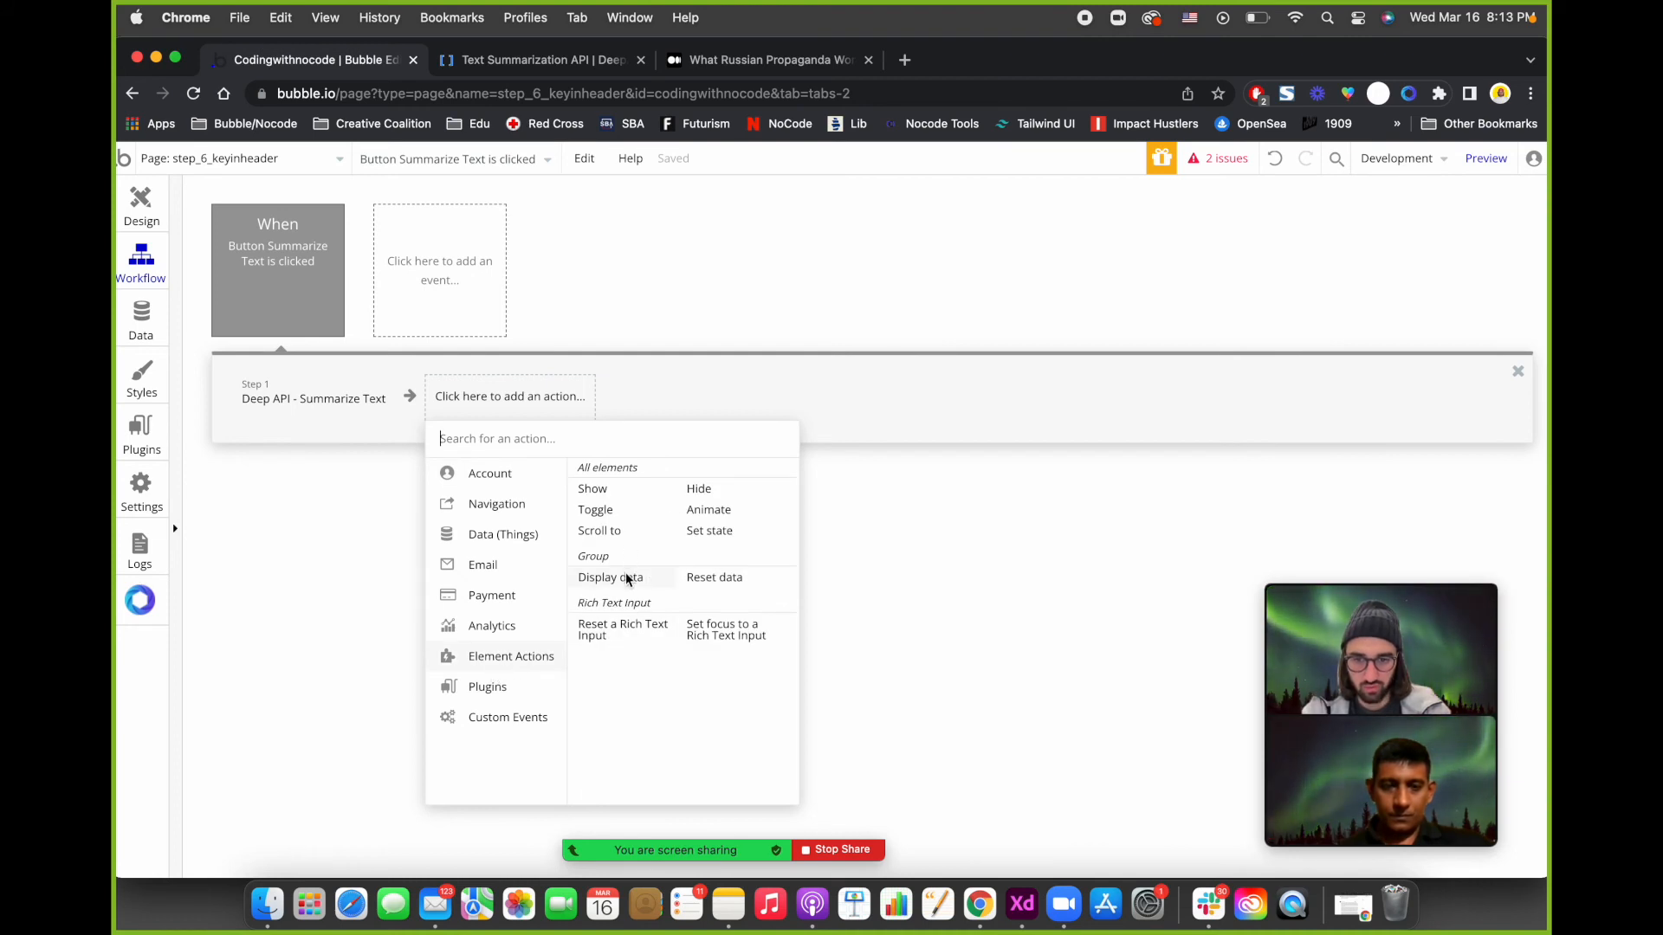
pyautogui.click(608, 576)
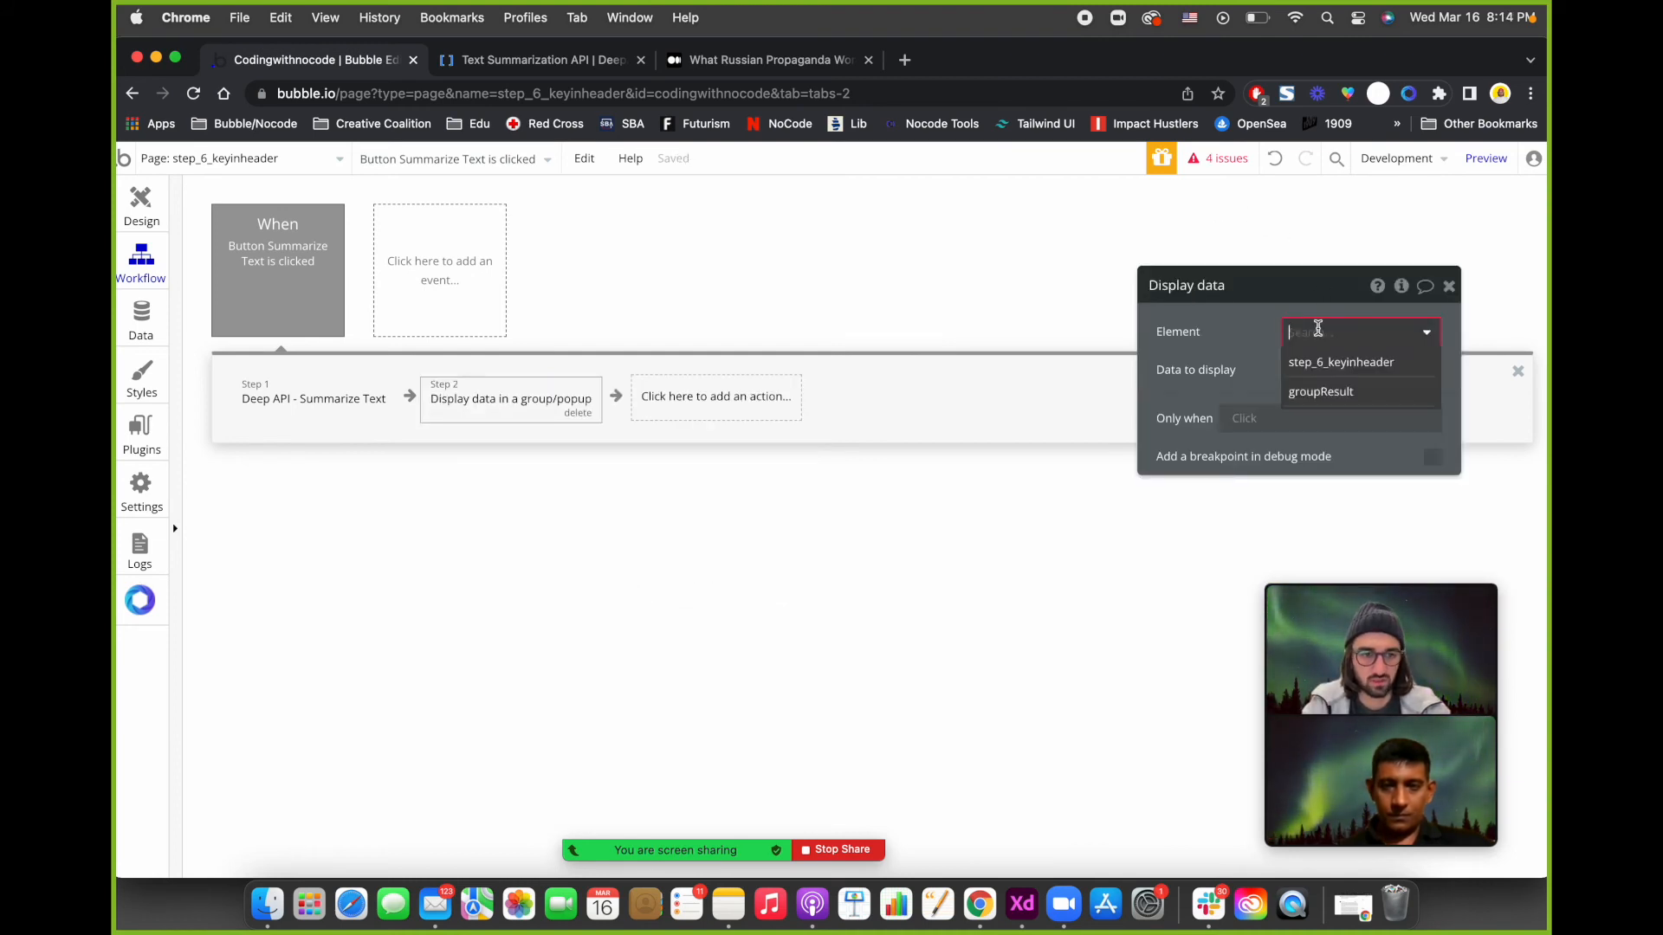
pyautogui.click(1319, 391)
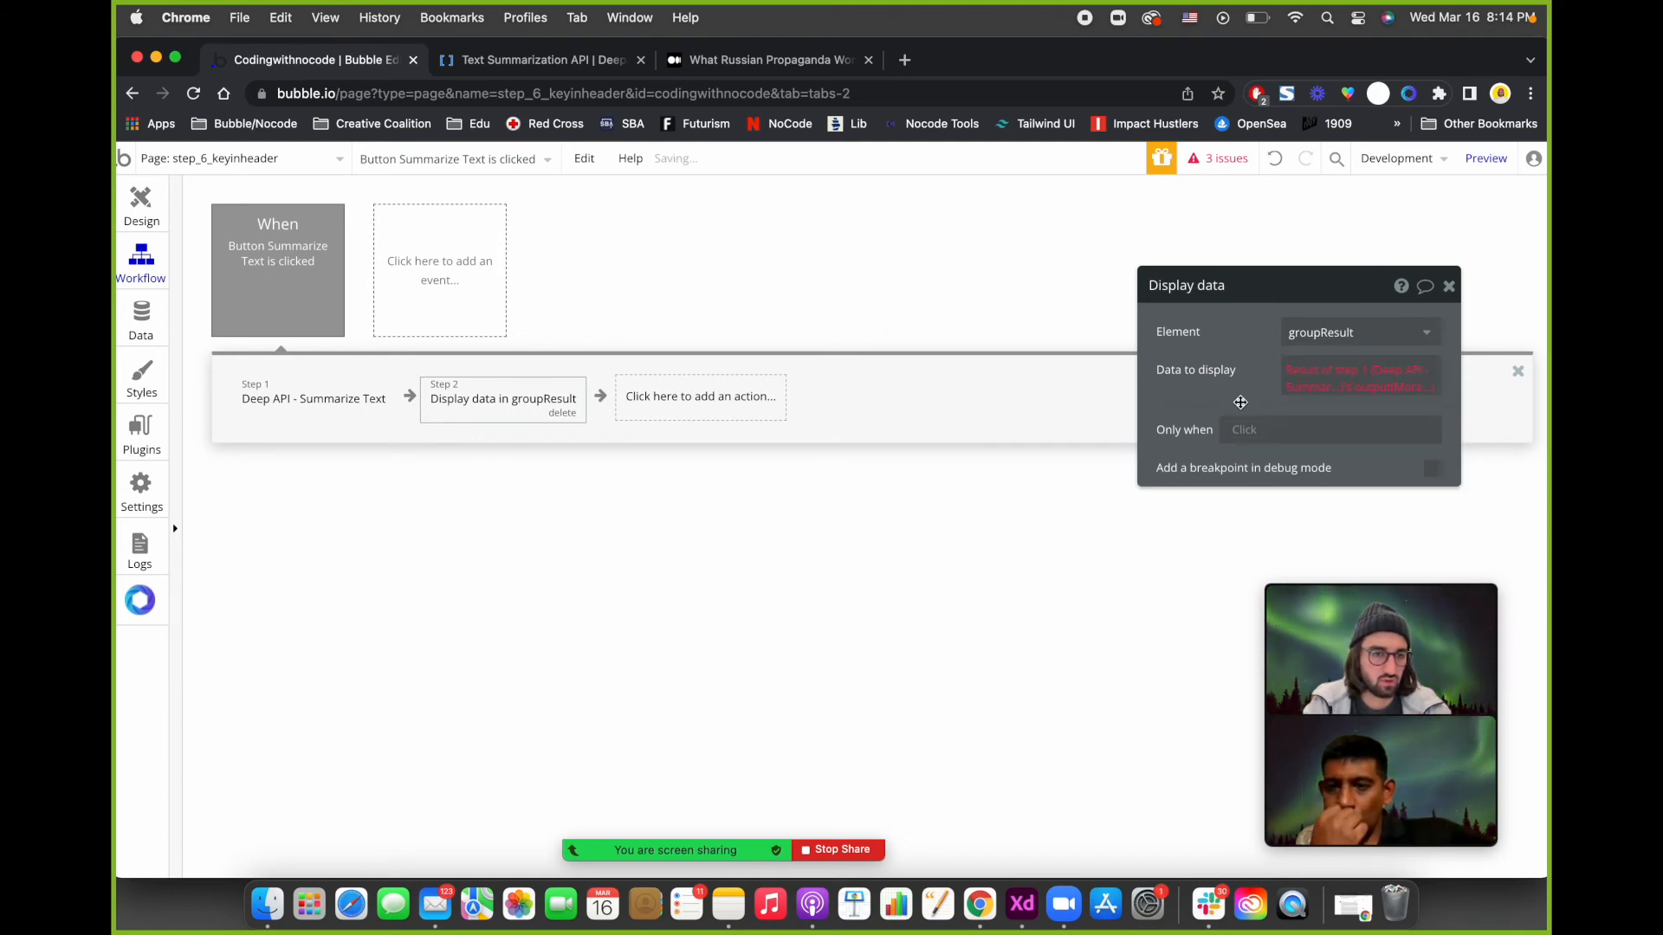
pyautogui.click(1357, 371)
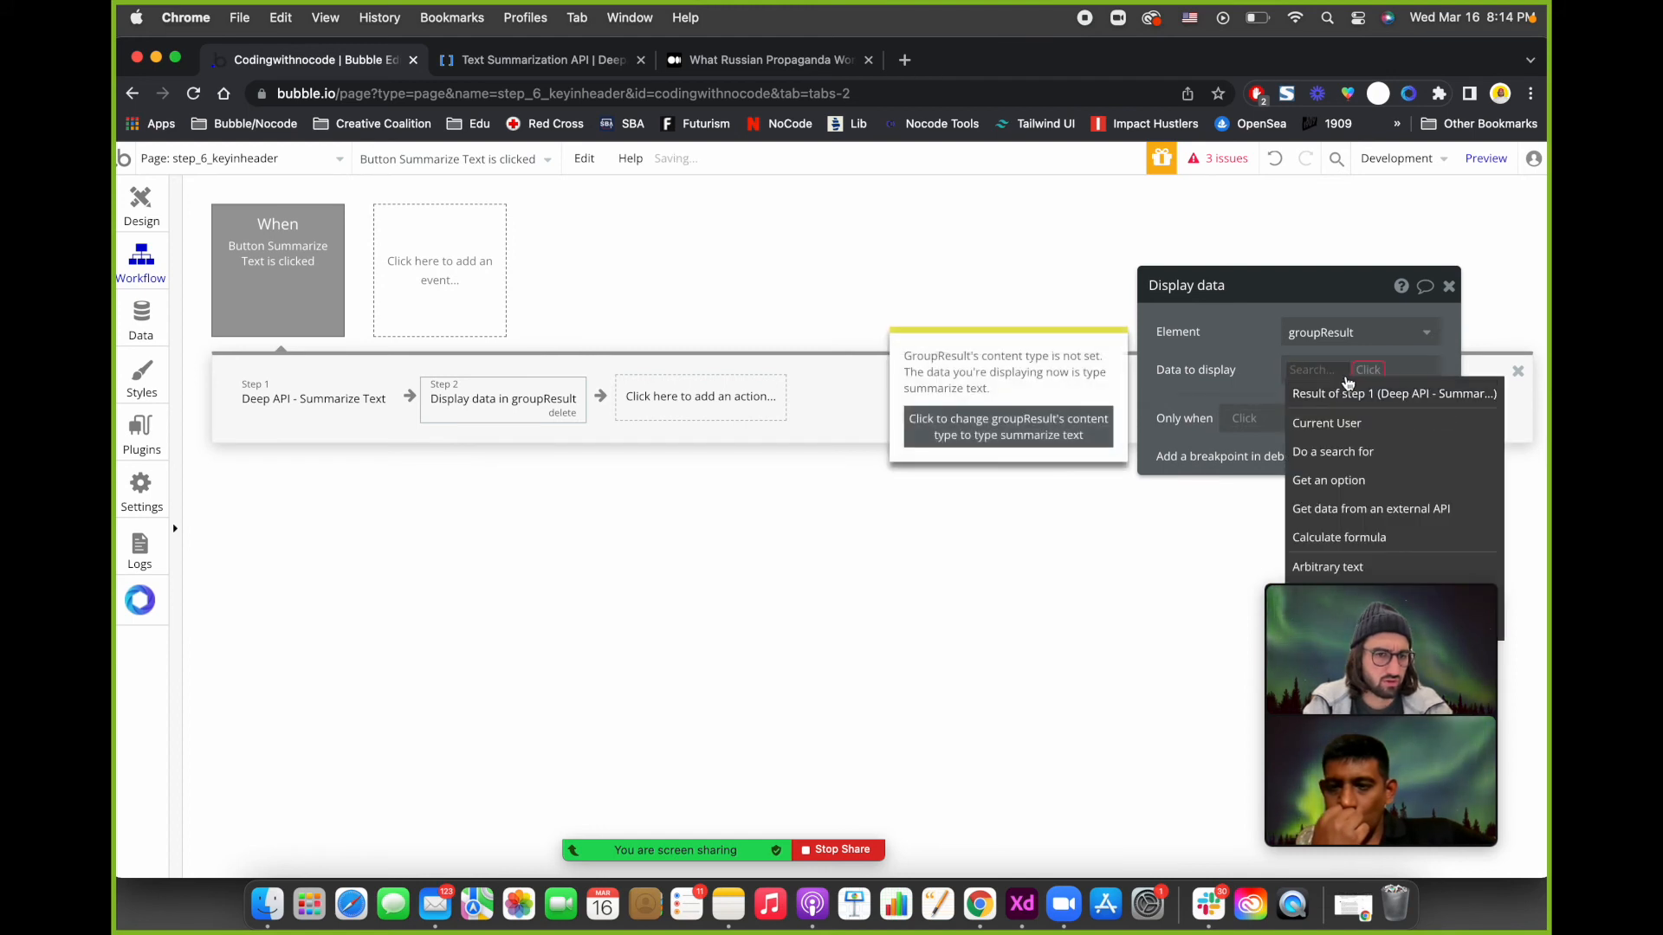
pyautogui.click(1392, 393)
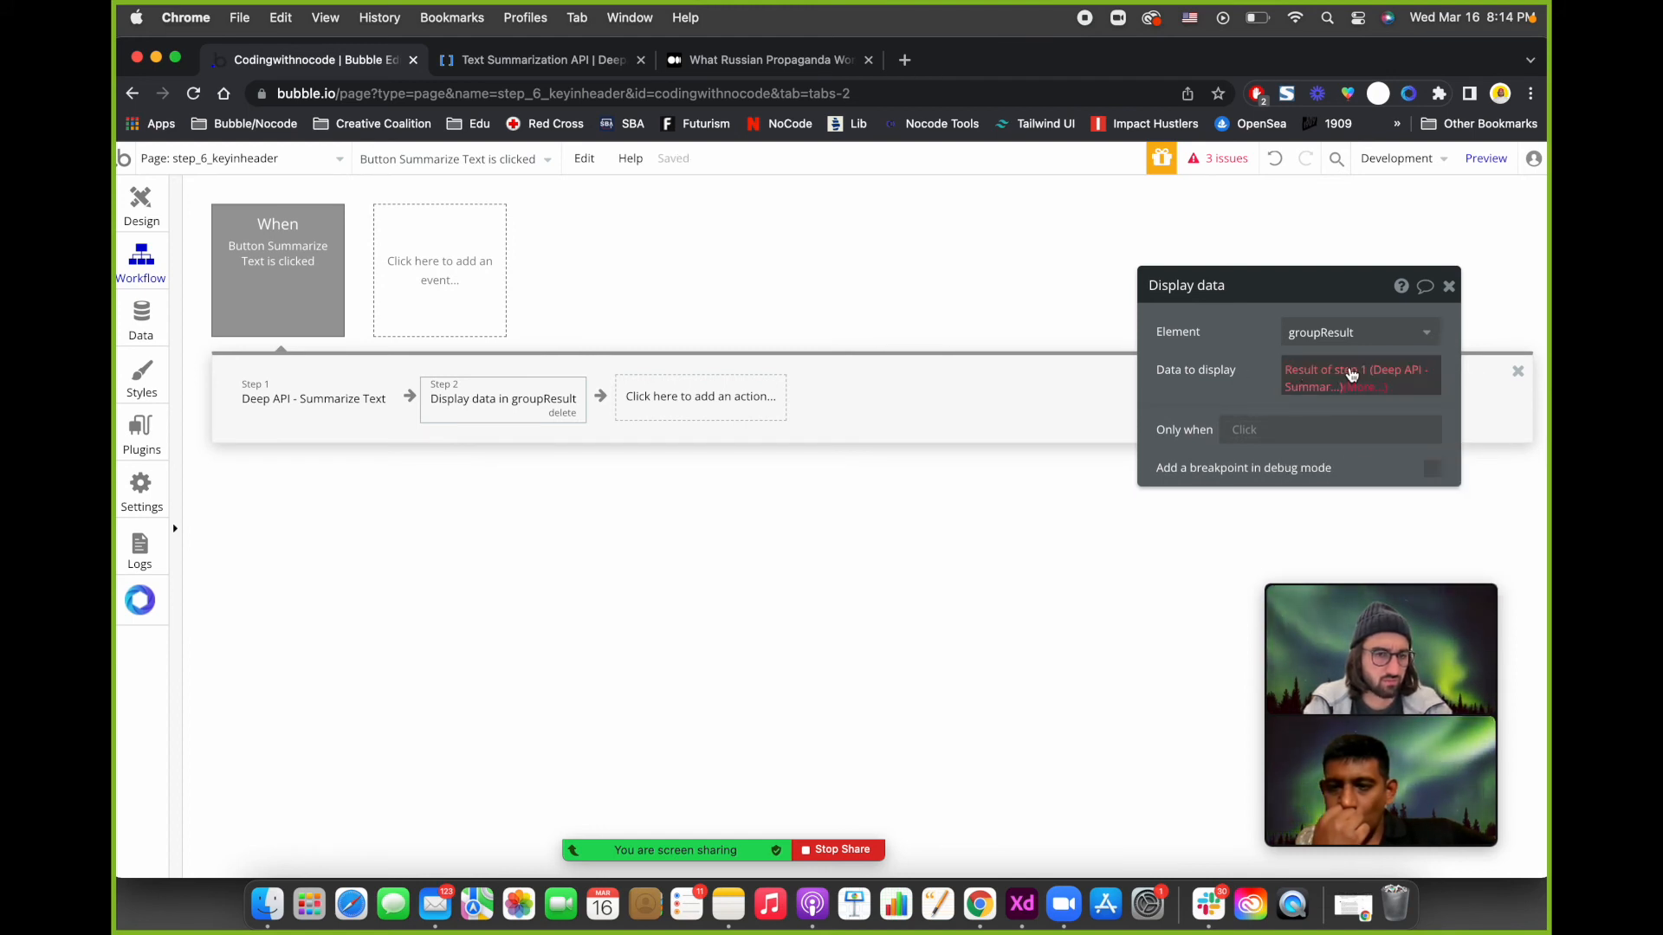
pyautogui.click(1358, 369)
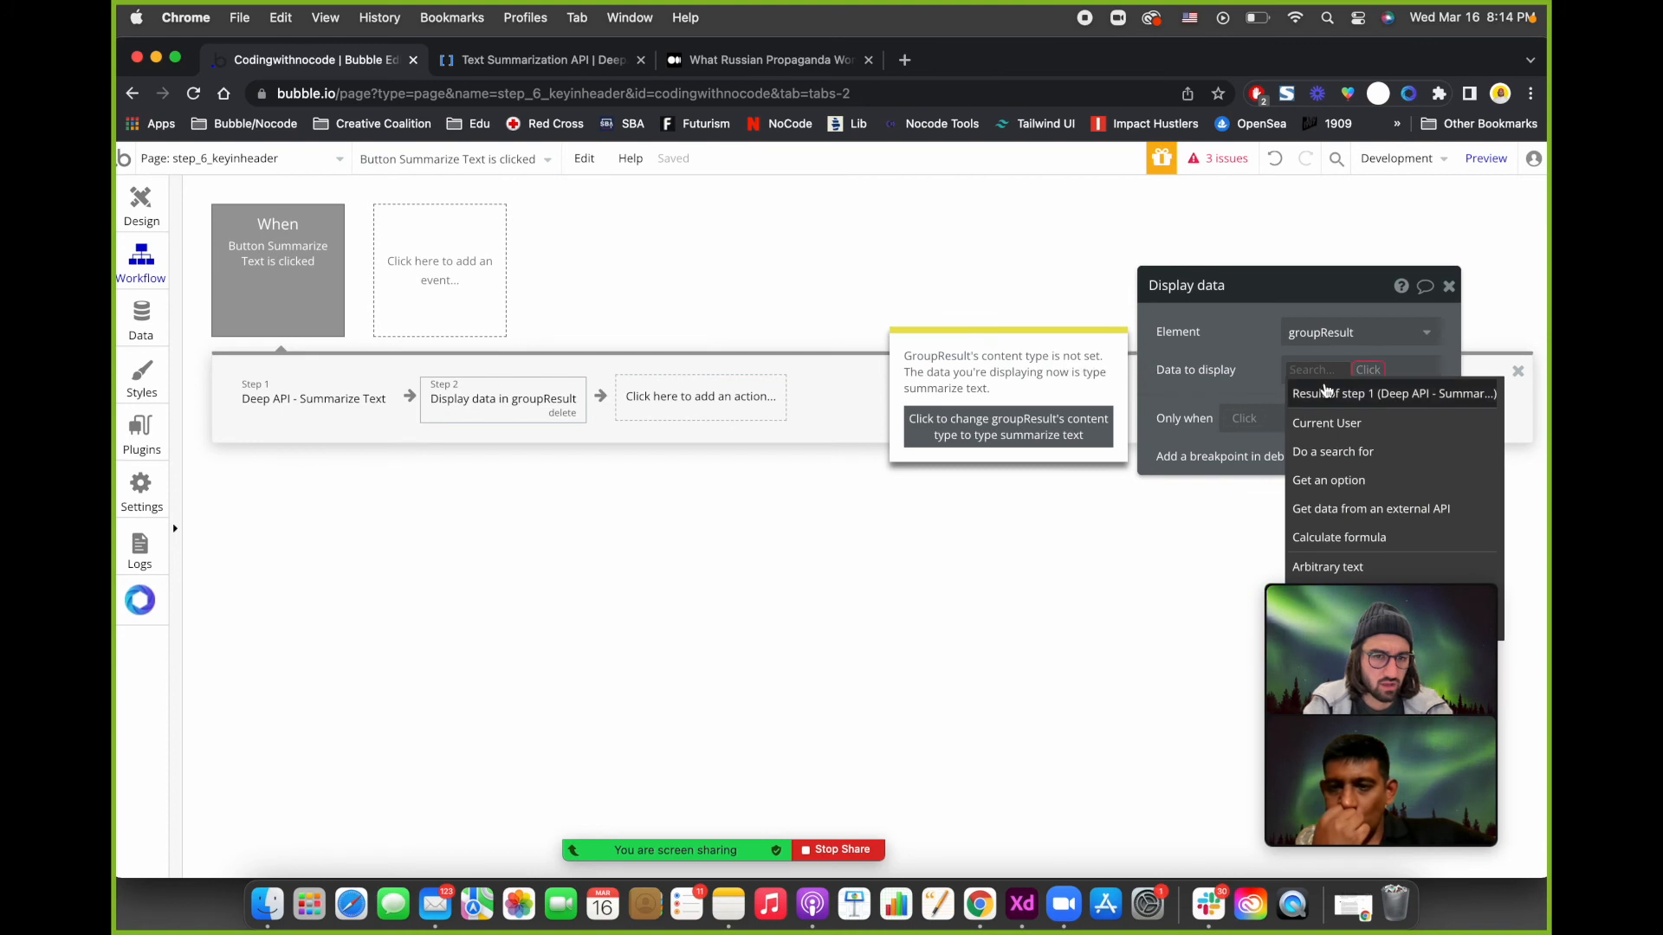
pyautogui.click(1392, 394)
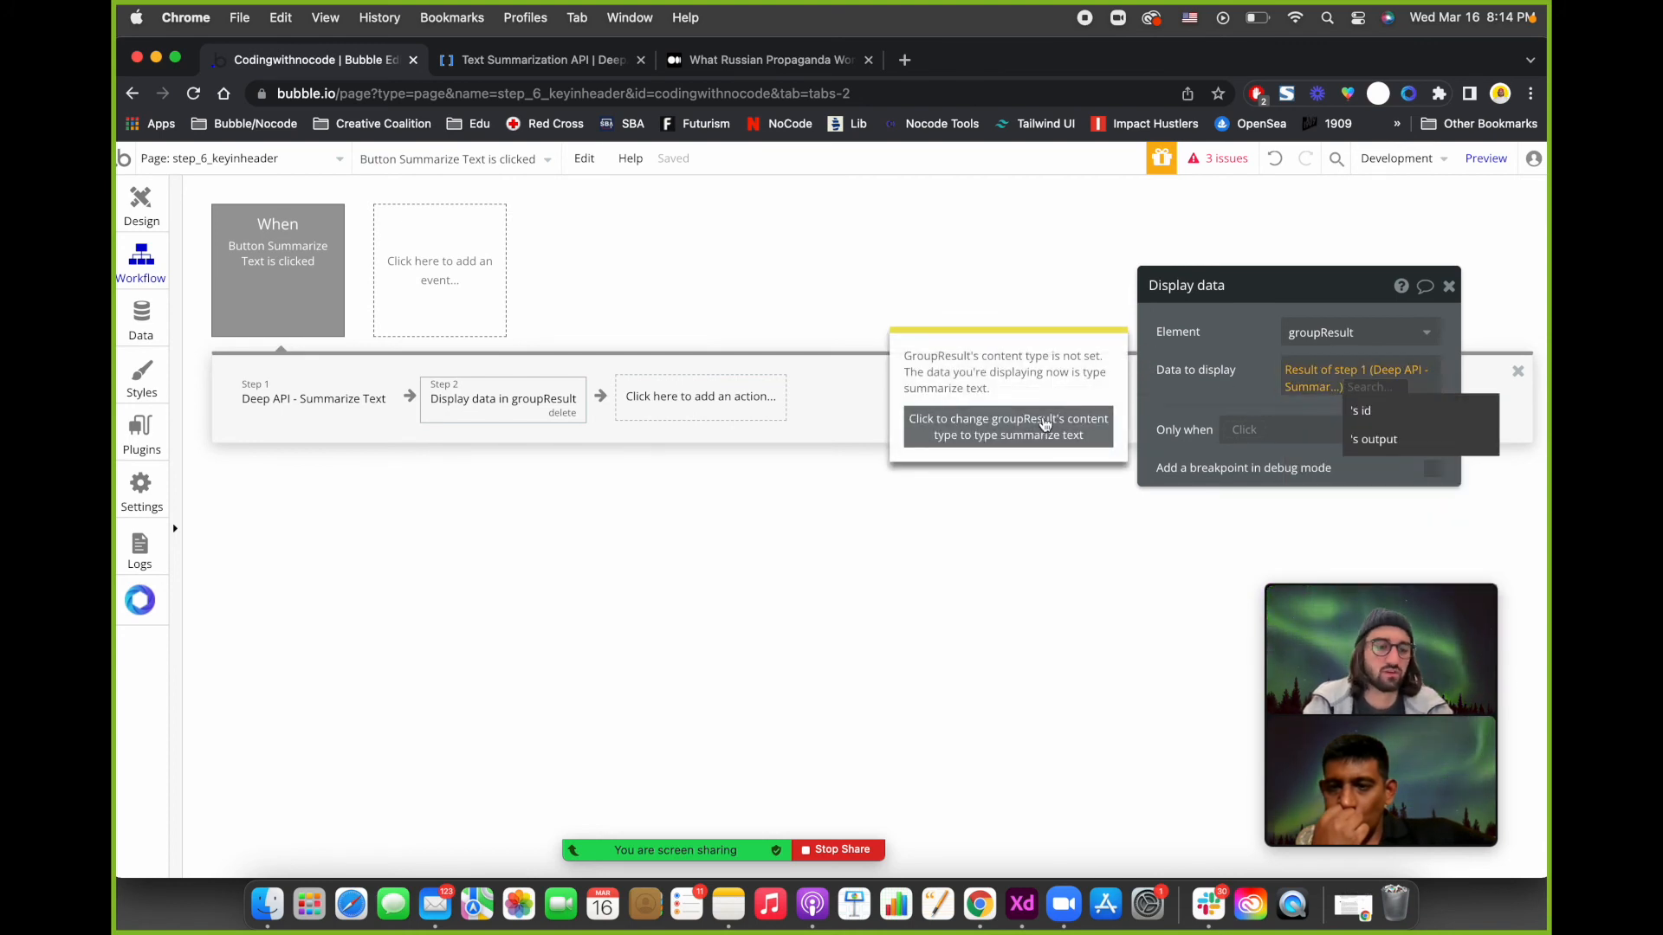
pyautogui.moveTo(1021, 423)
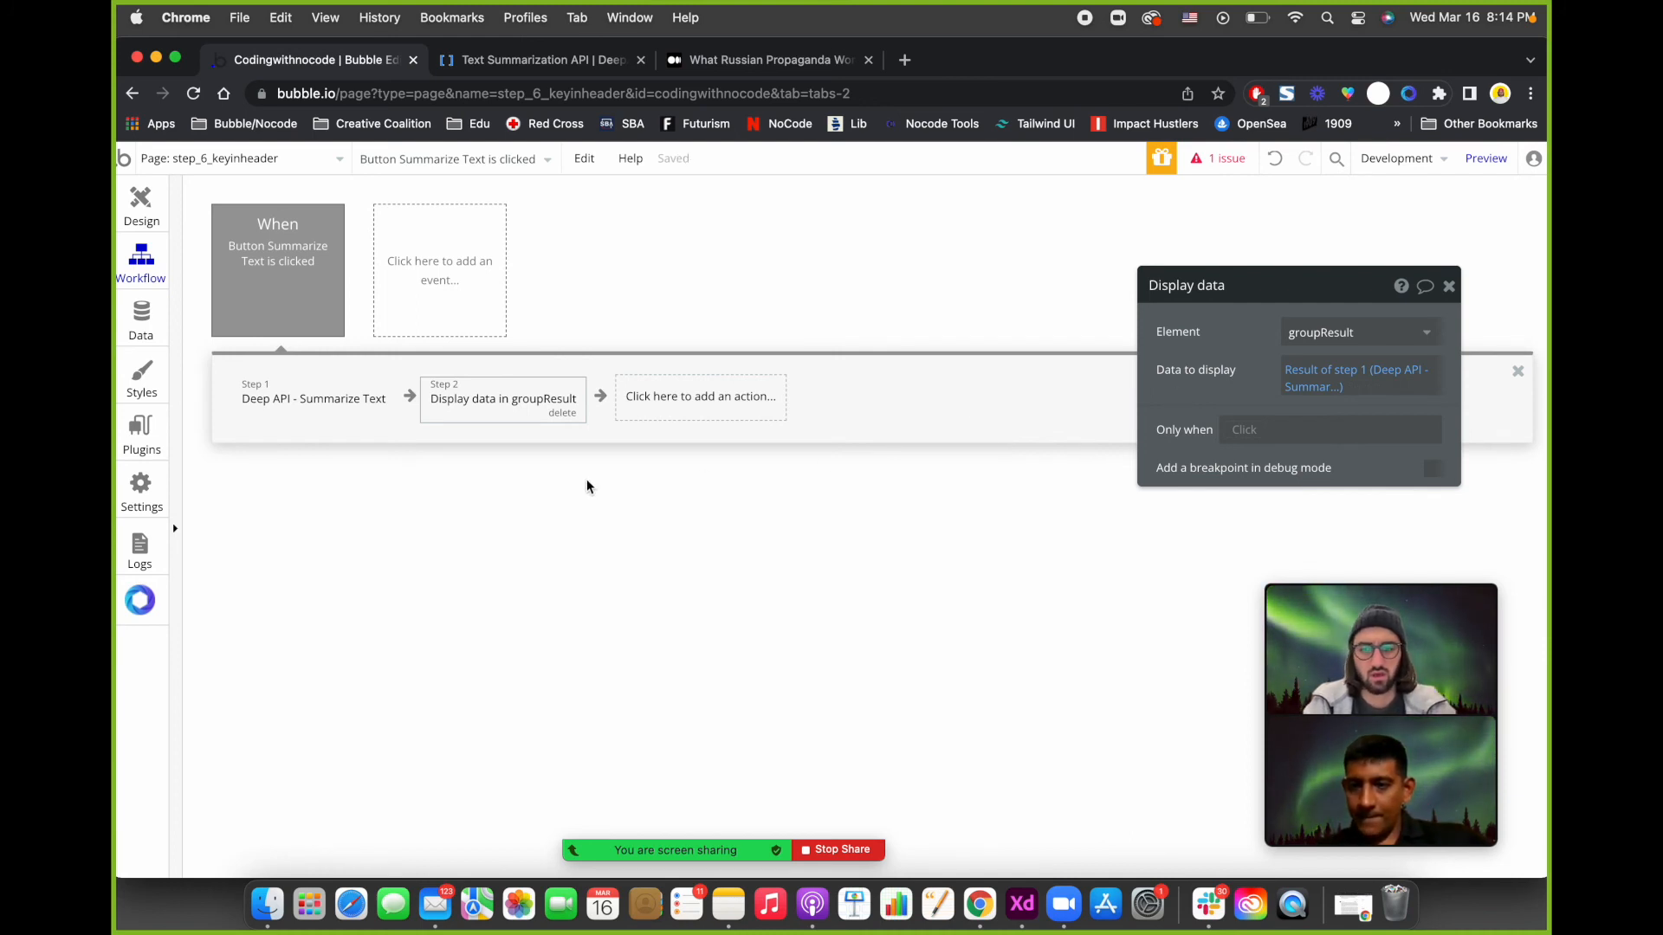
# Bind the result text to Parent group's Summarize Text's output and launch the preview.
pyautogui.click(140, 201)
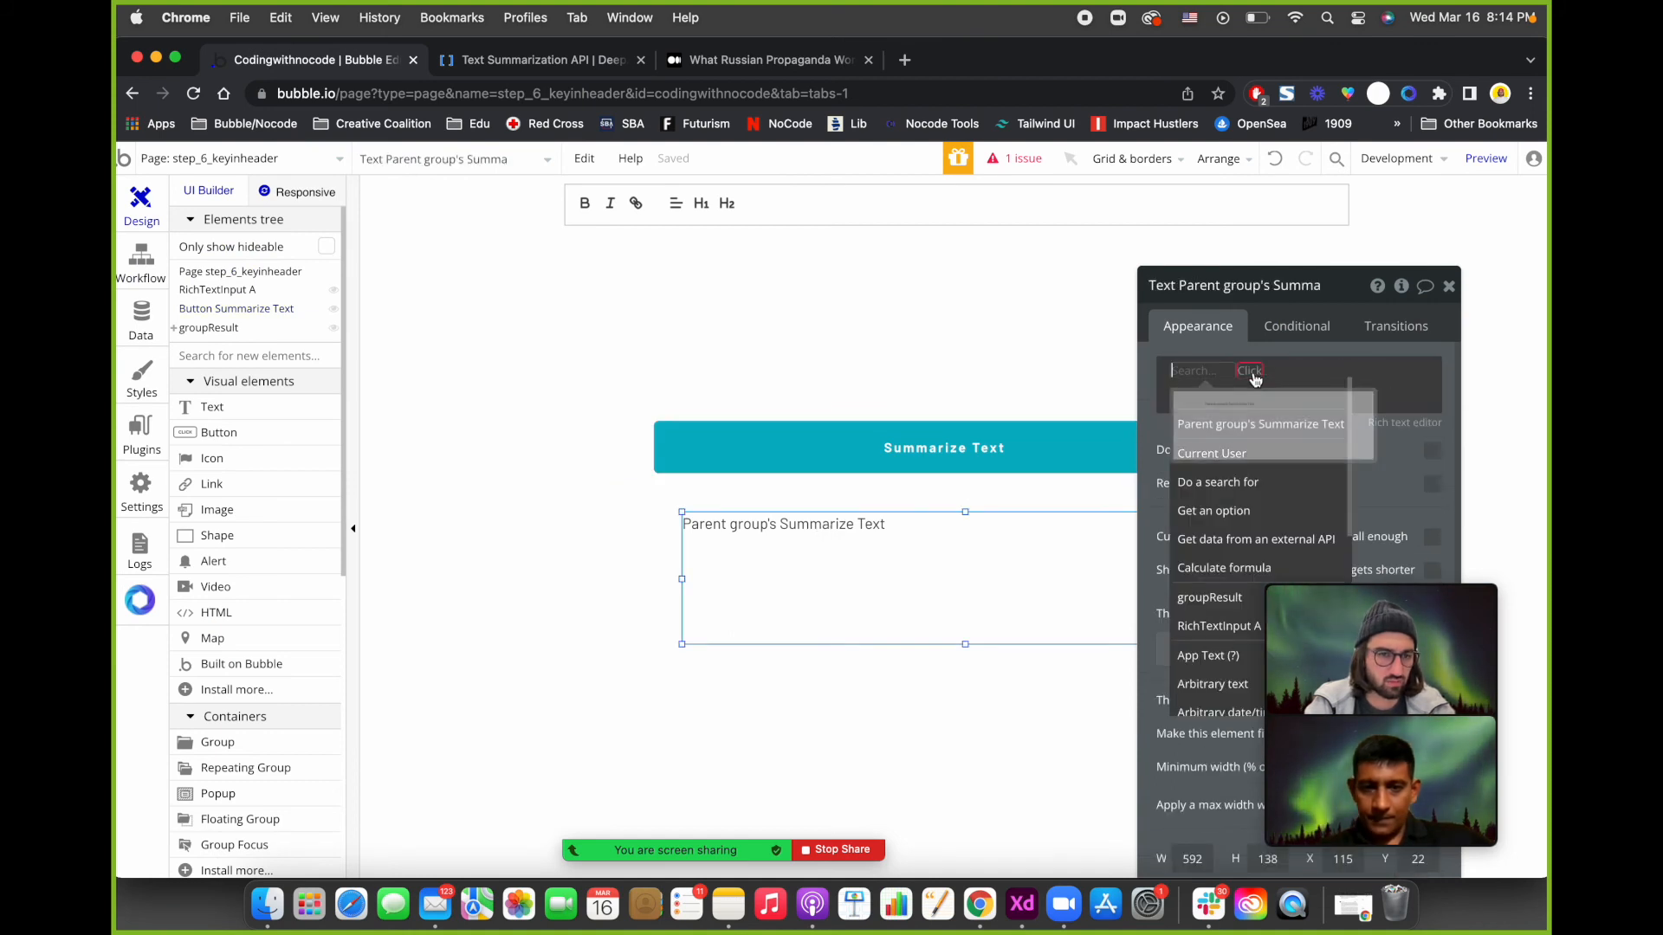
pyautogui.click(1259, 423)
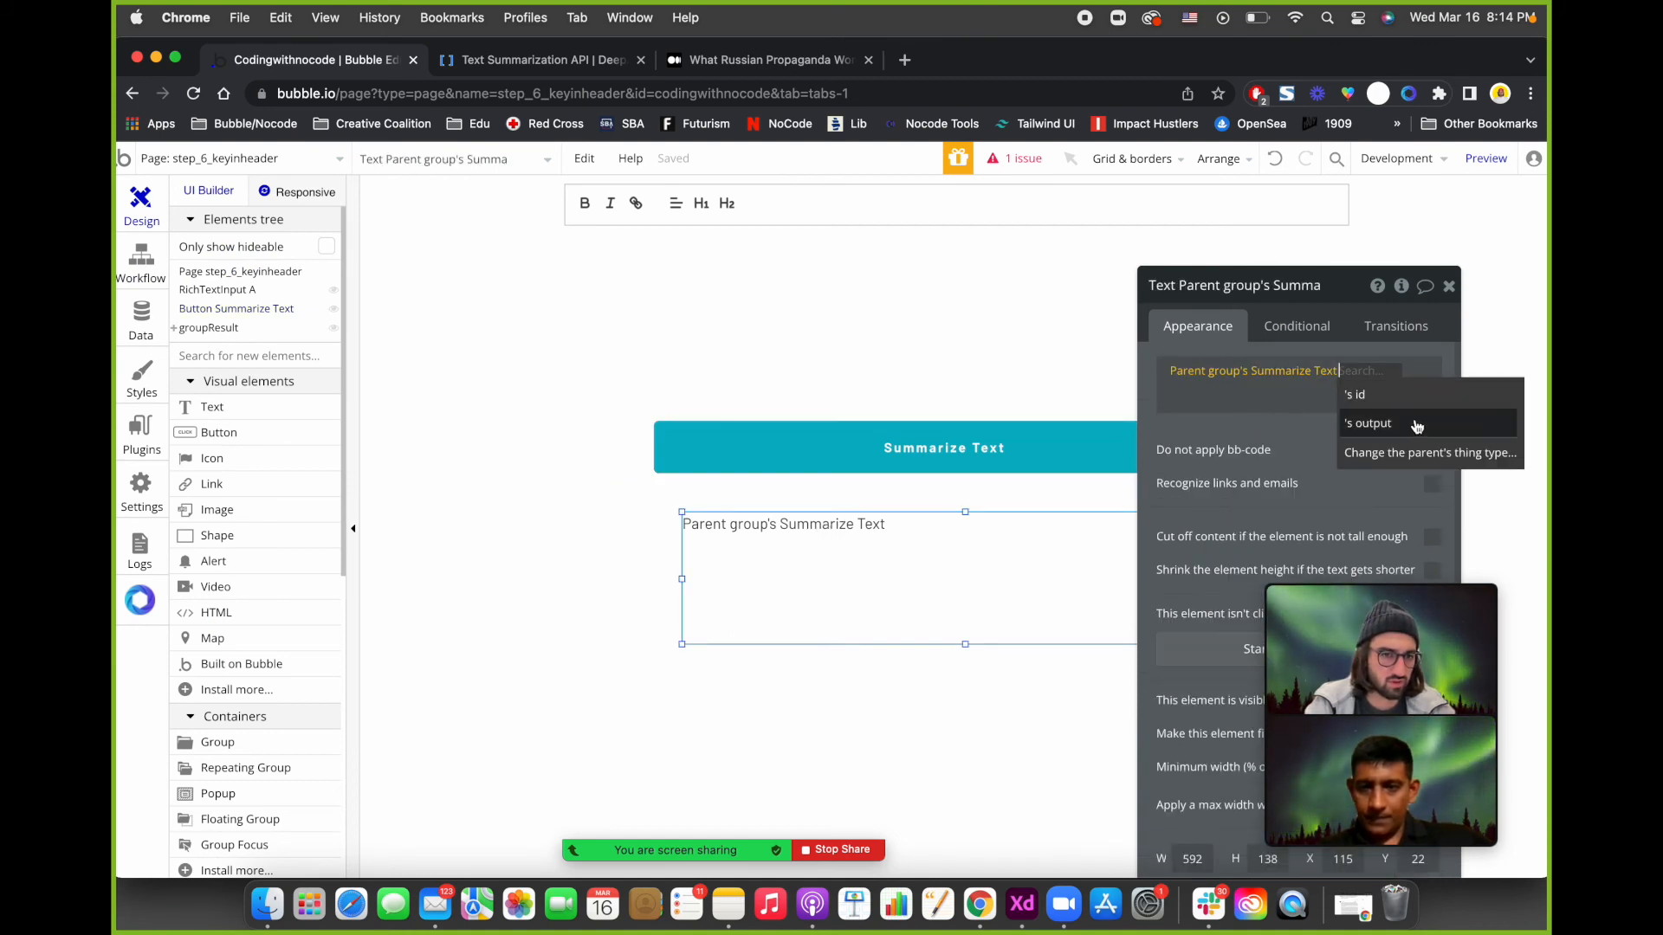
pyautogui.click(1368, 423)
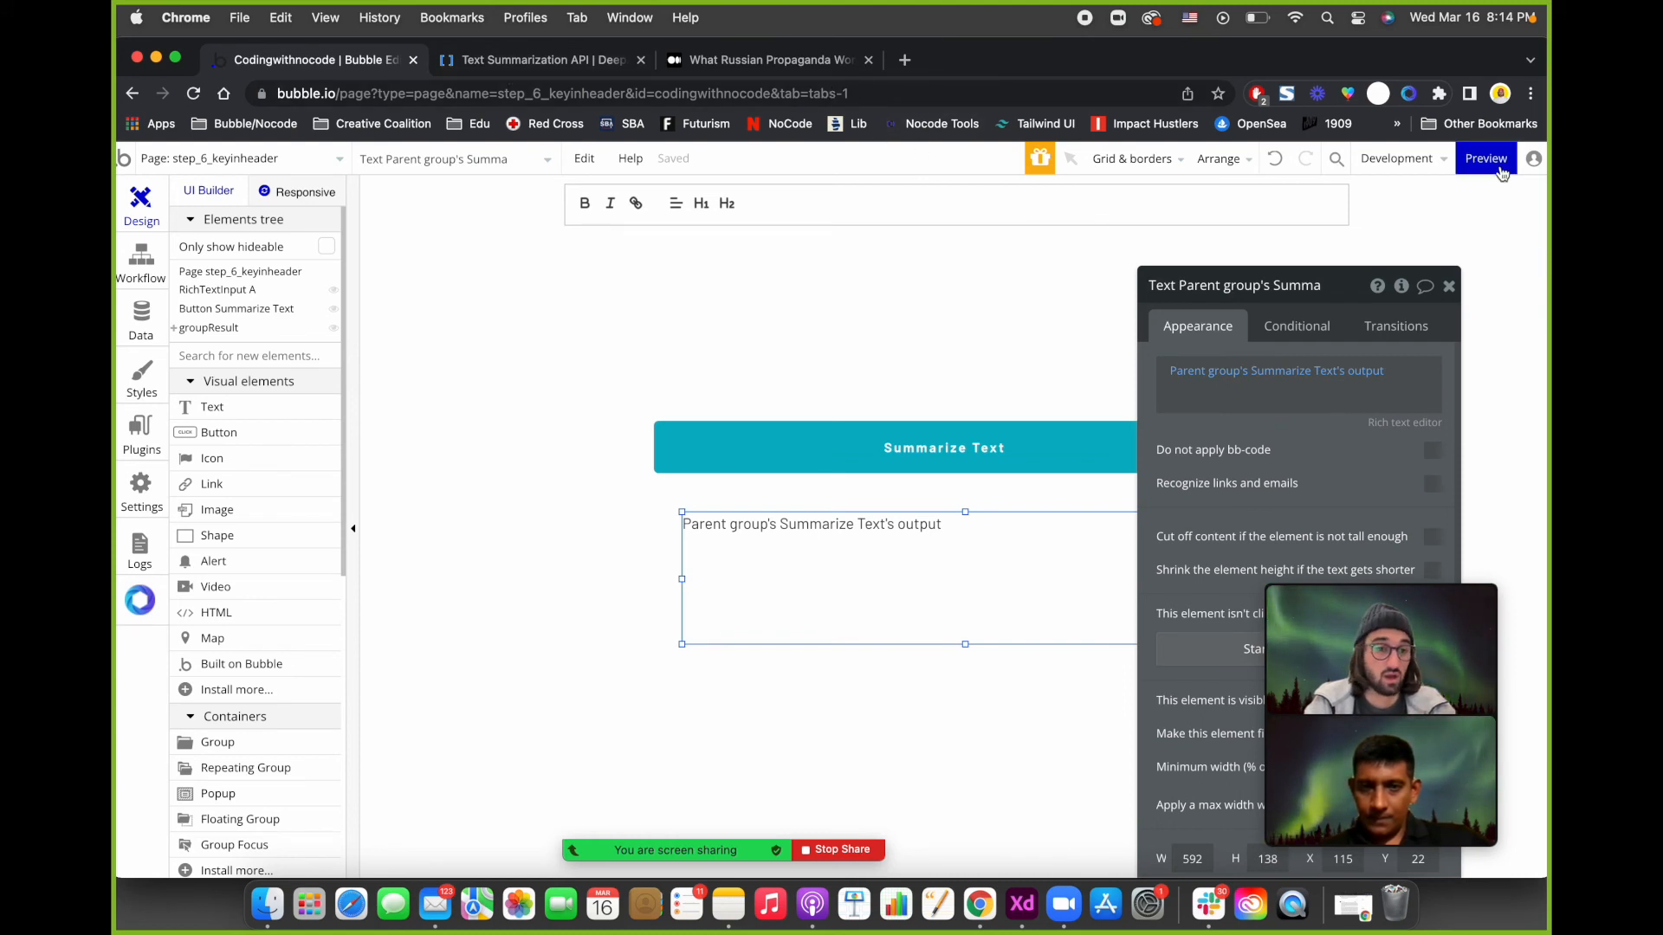
pyautogui.click(1484, 158)
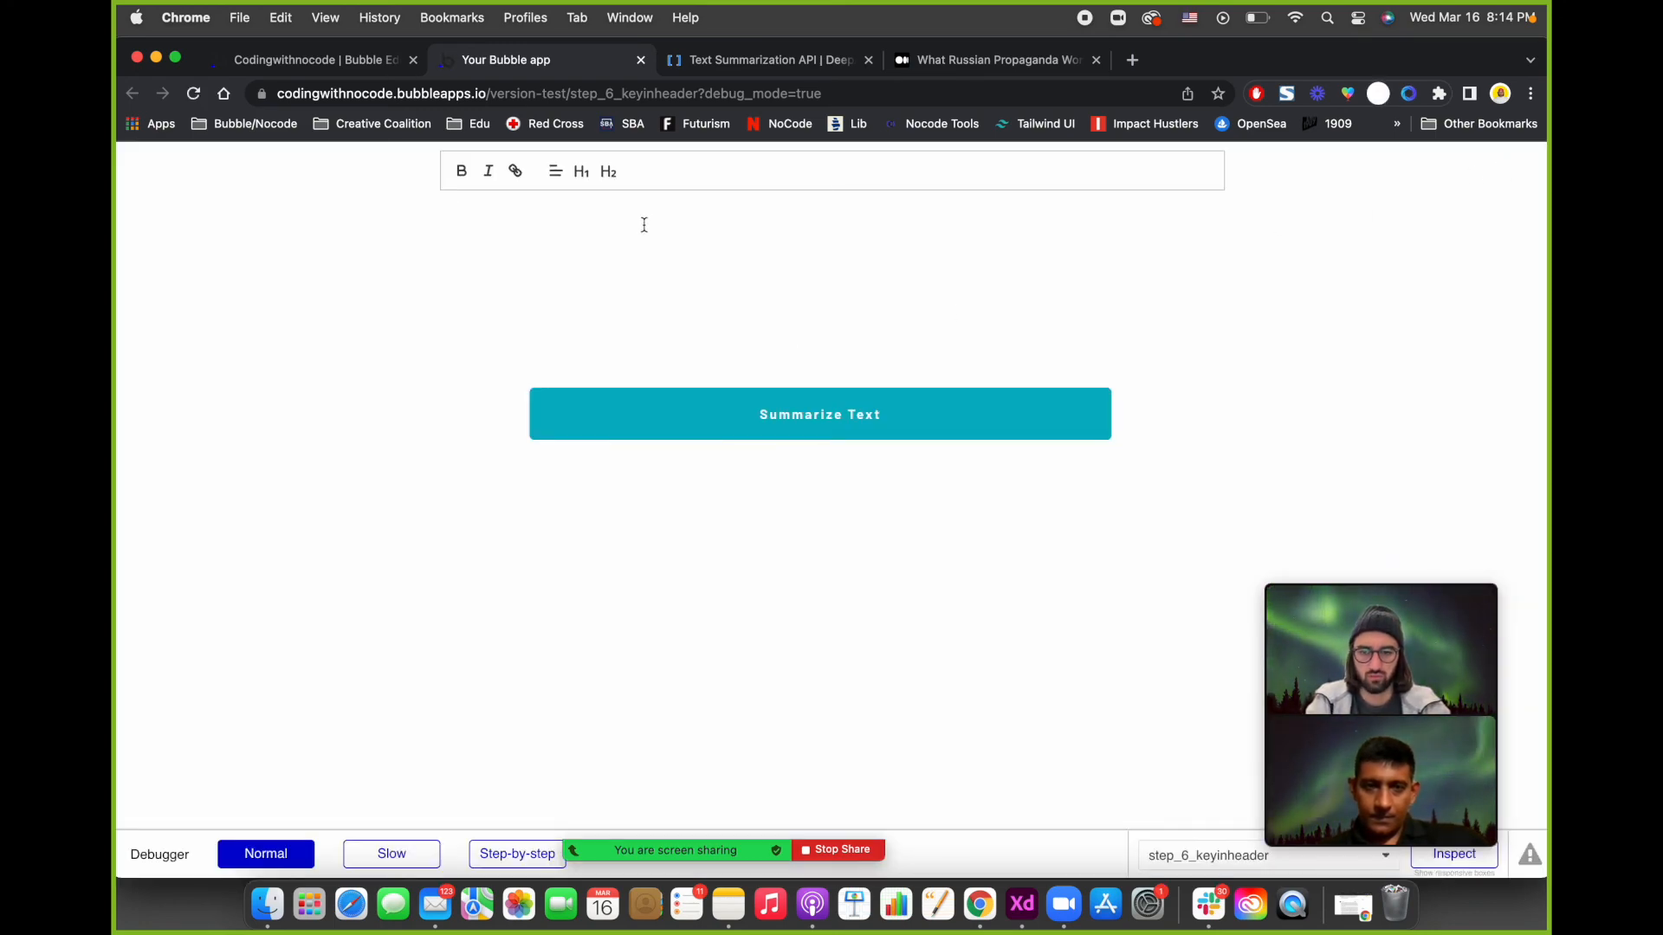
# Paste the family-history passage into the preview's text box and run Summarize Text on it.
pyautogui.click(636, 224)
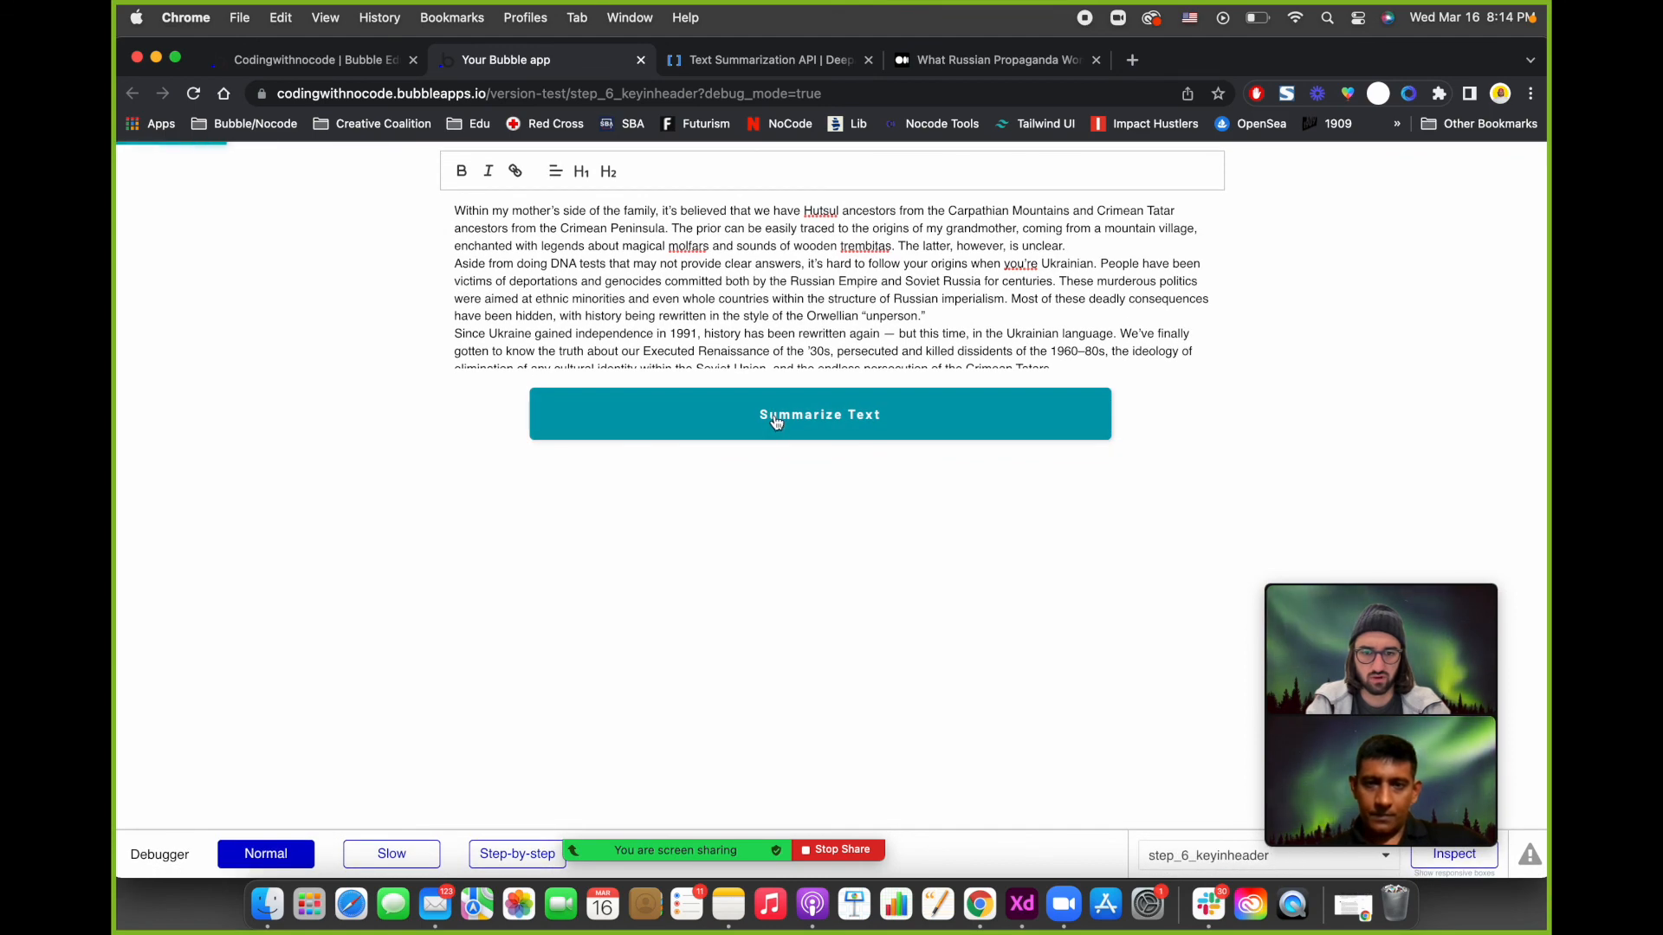
pyautogui.click(820, 414)
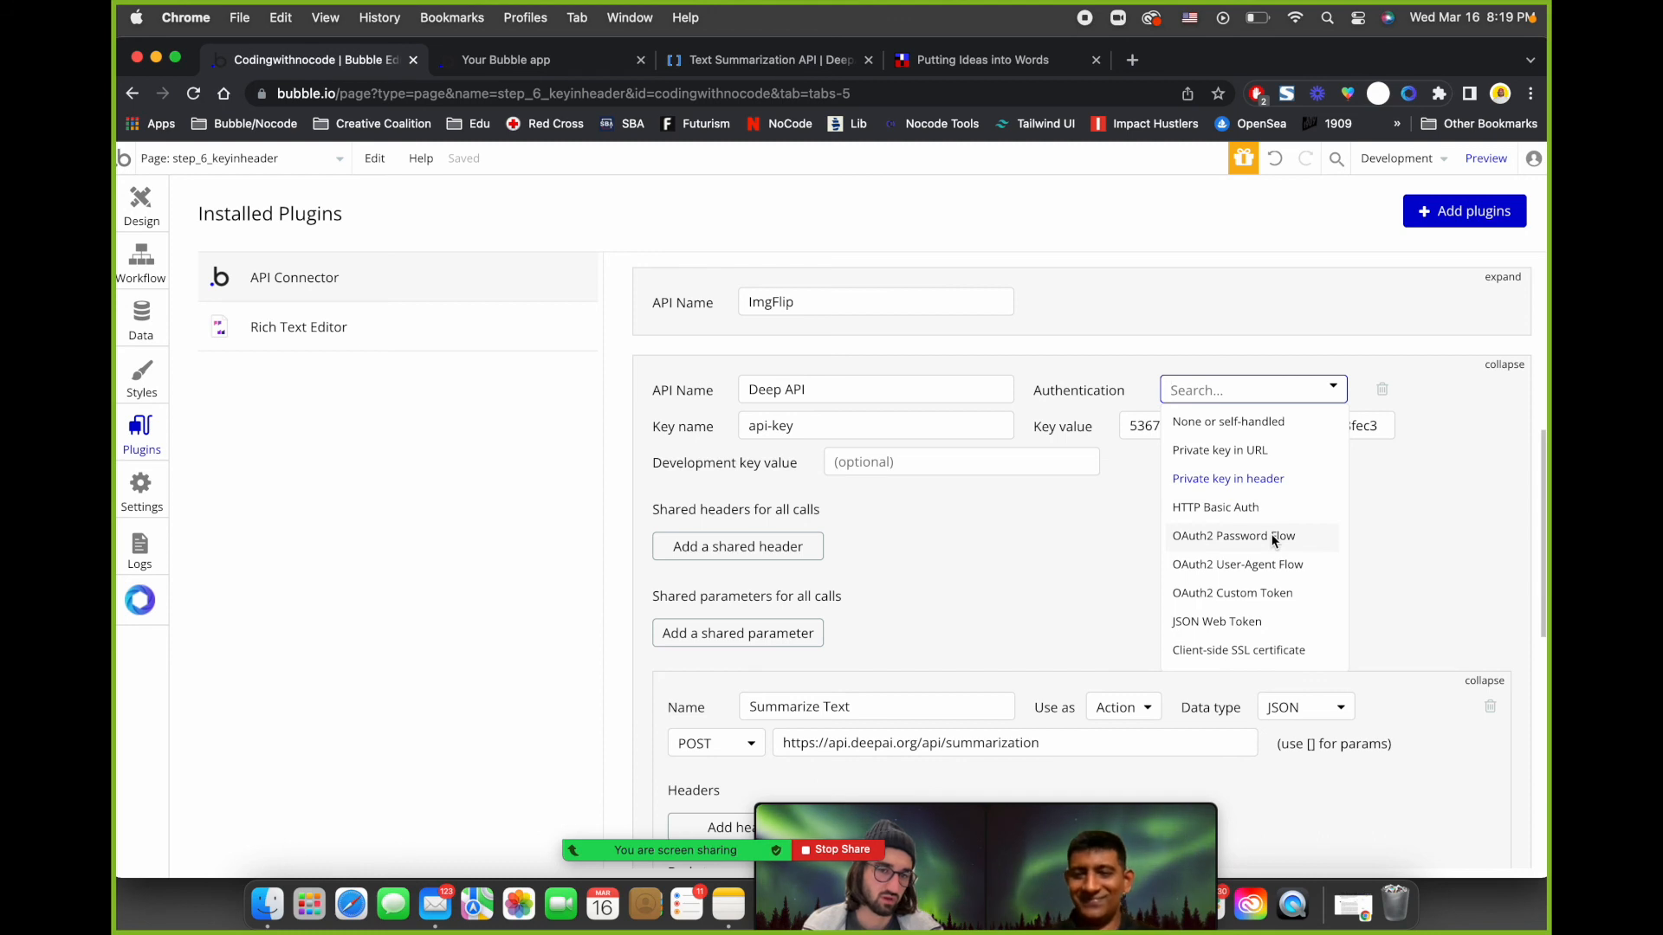
pyautogui.moveTo(1254, 627)
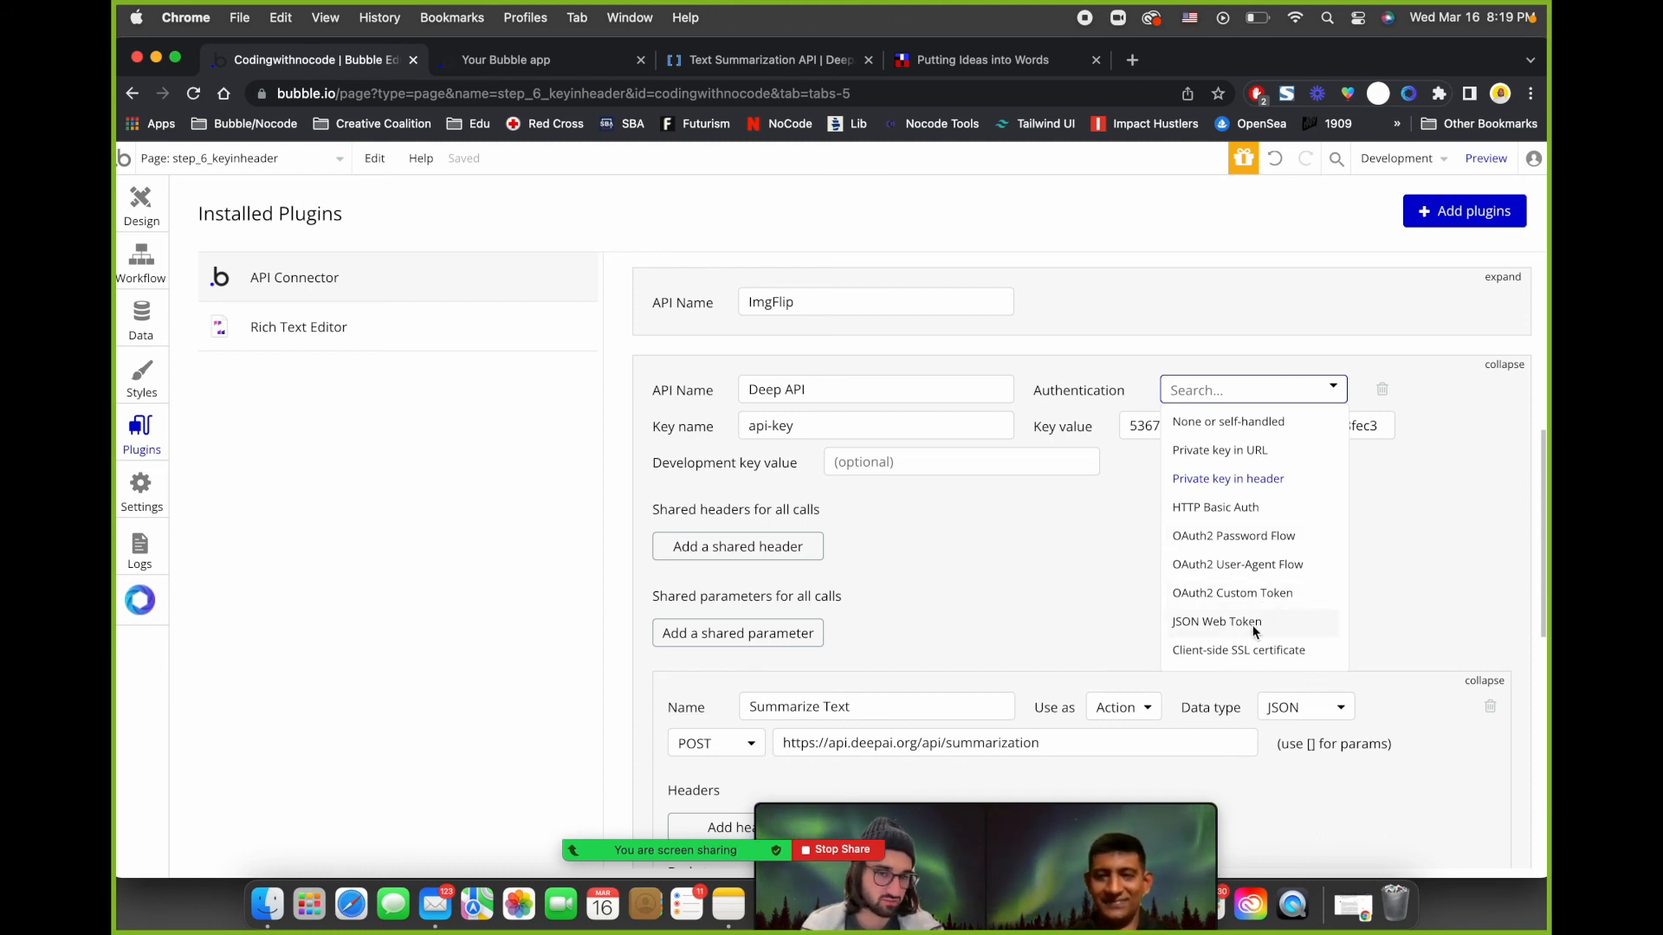
pyautogui.click(1226, 478)
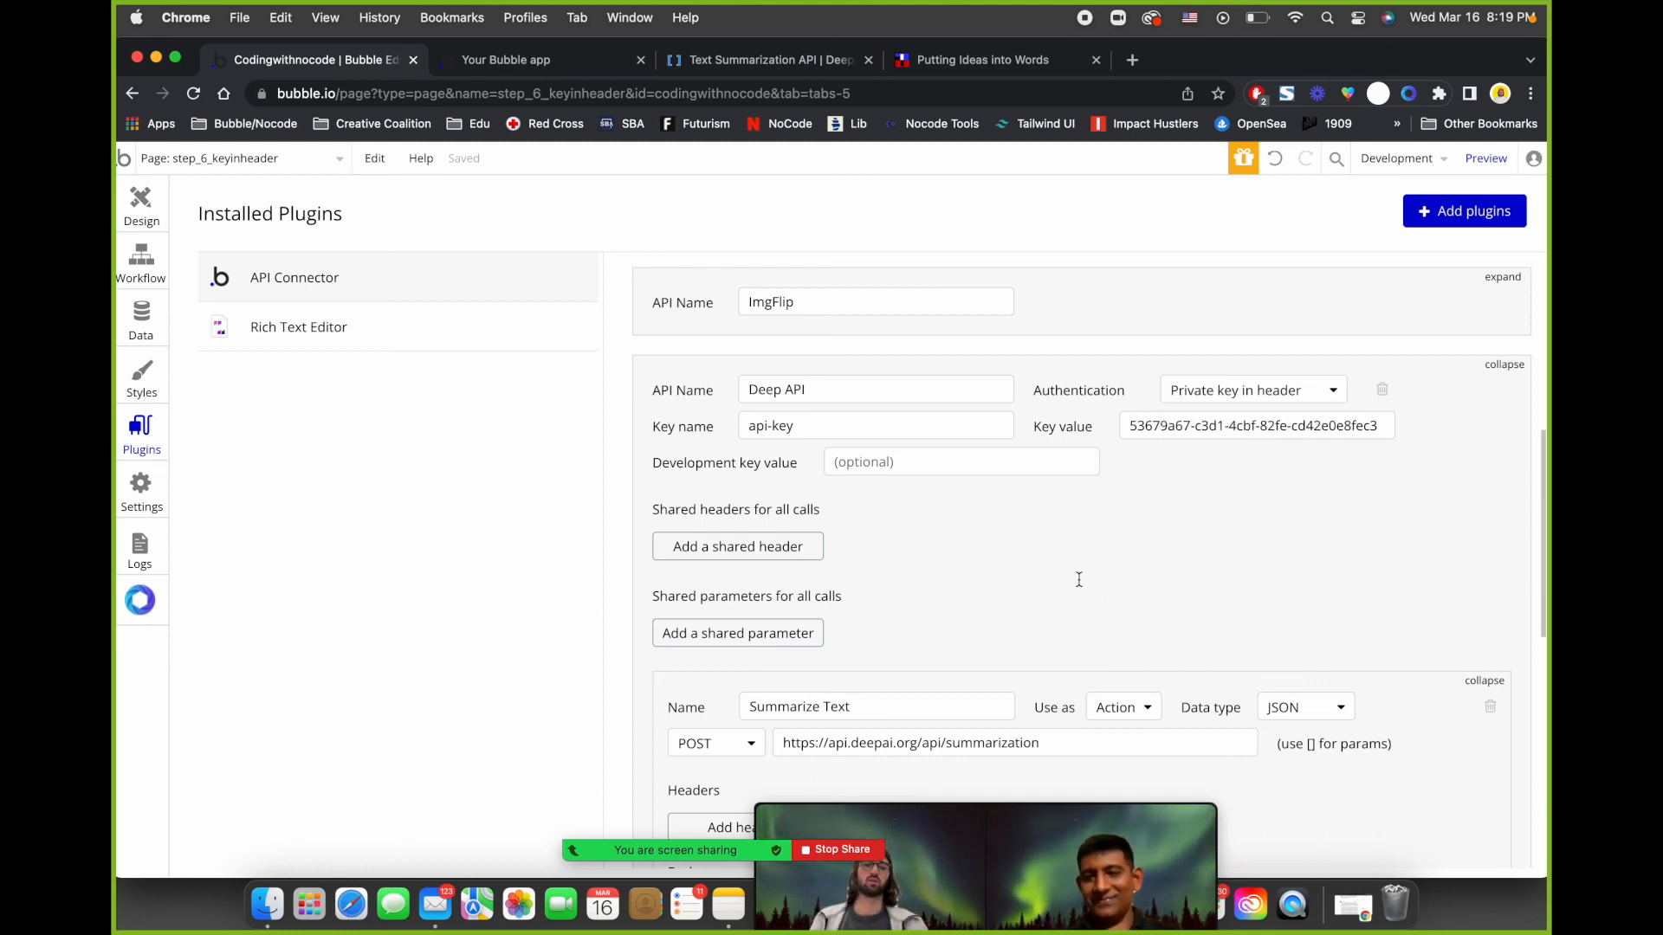